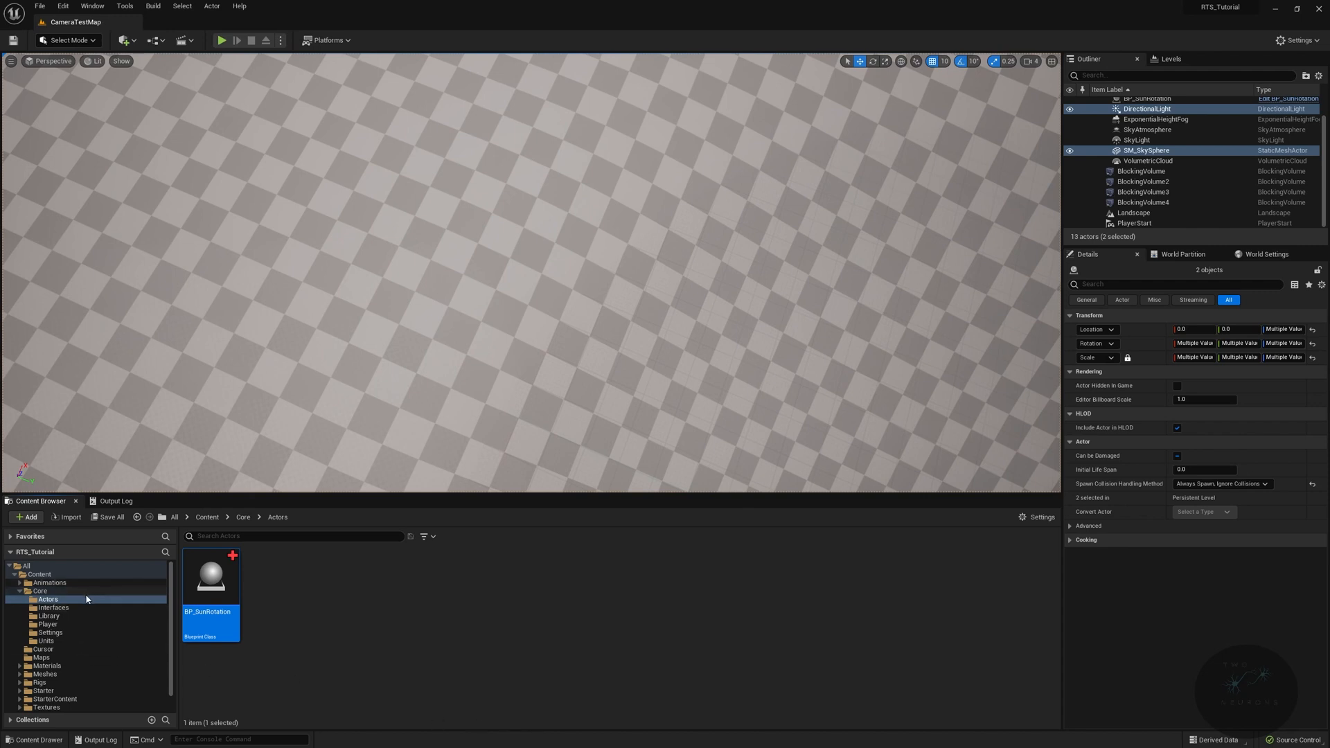
Step: Create a Widgets folder under Core with a WidgetSubMenus subfolder and enter it
left_click(40, 591)
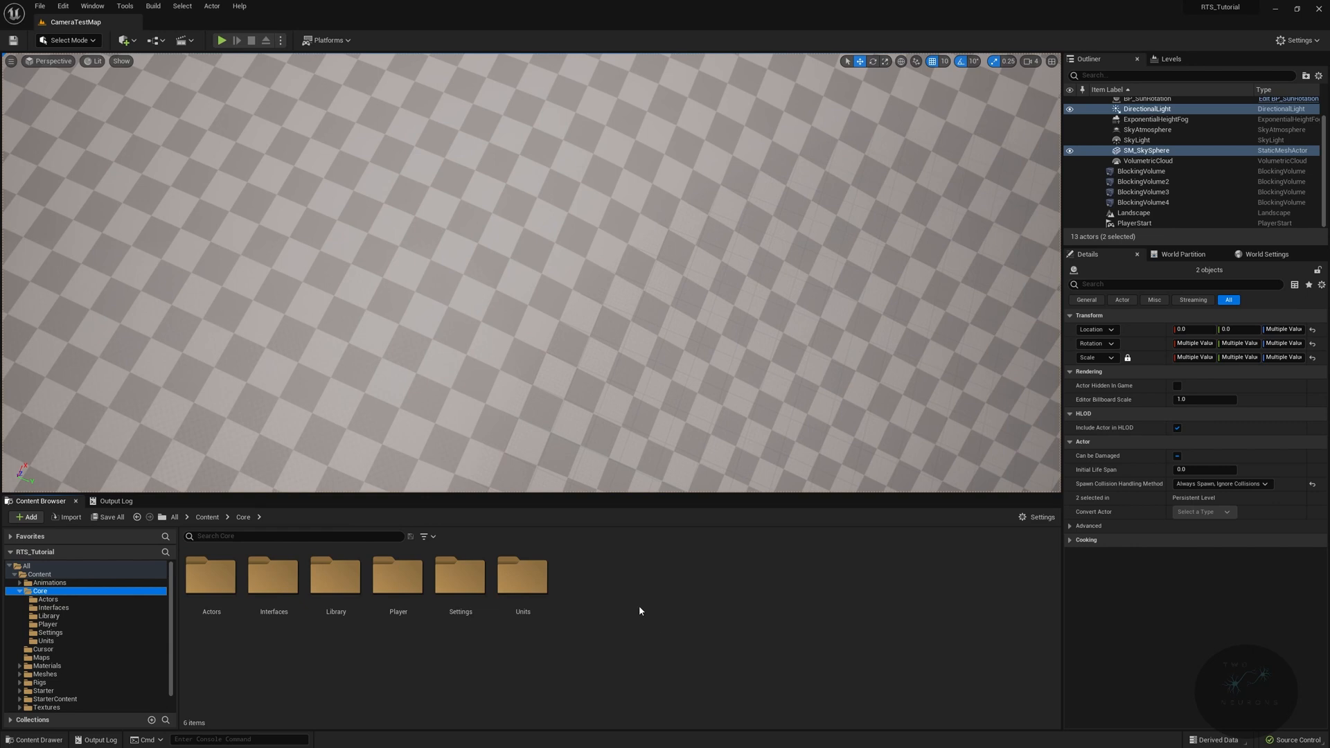
right_click(640, 611)
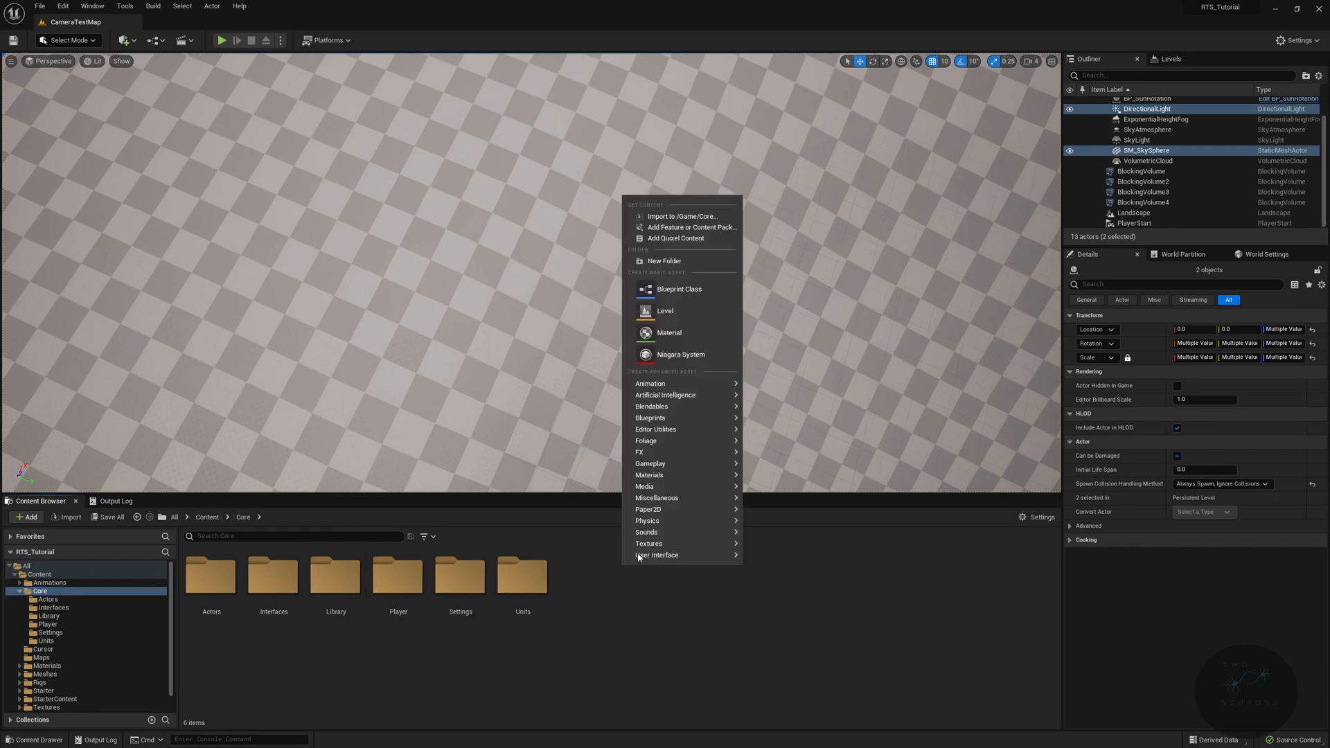
left_click(664, 260)
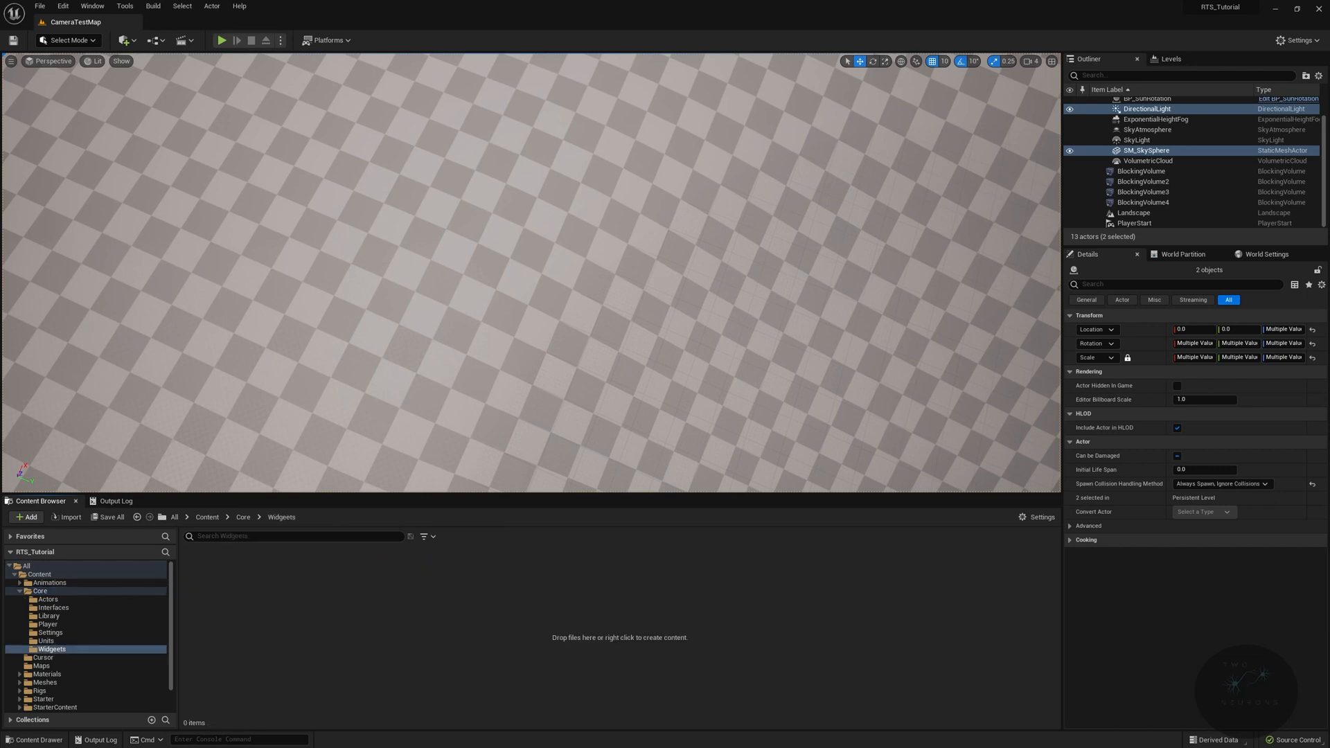
mouse_move(501, 679)
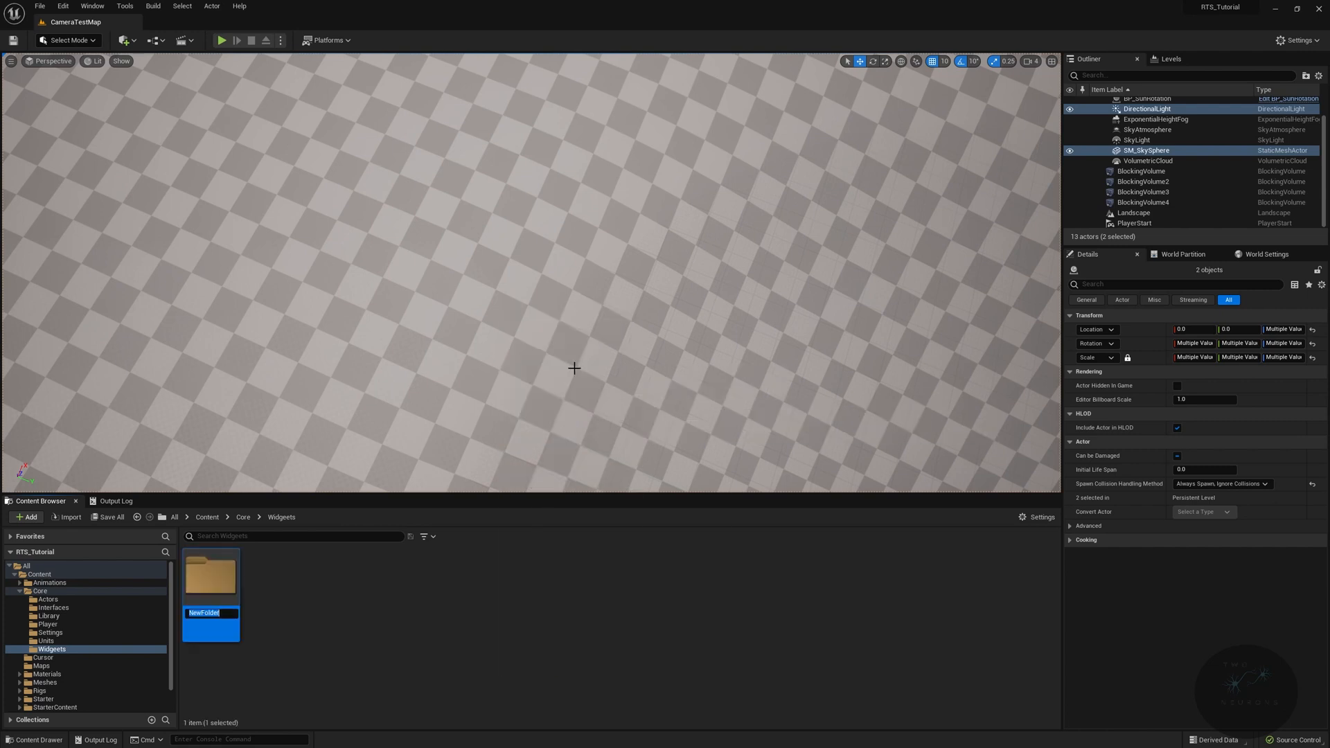
type("WidgetSubMenus")
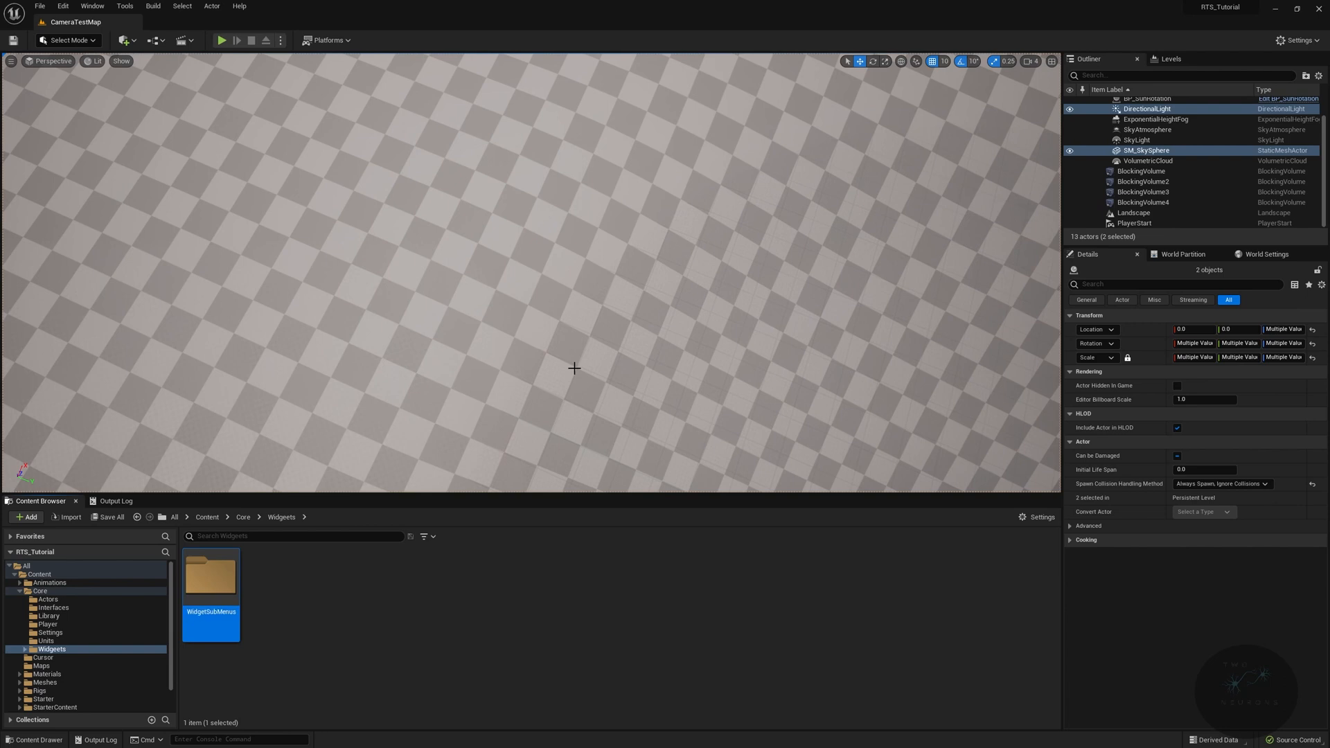
double_click(209, 579)
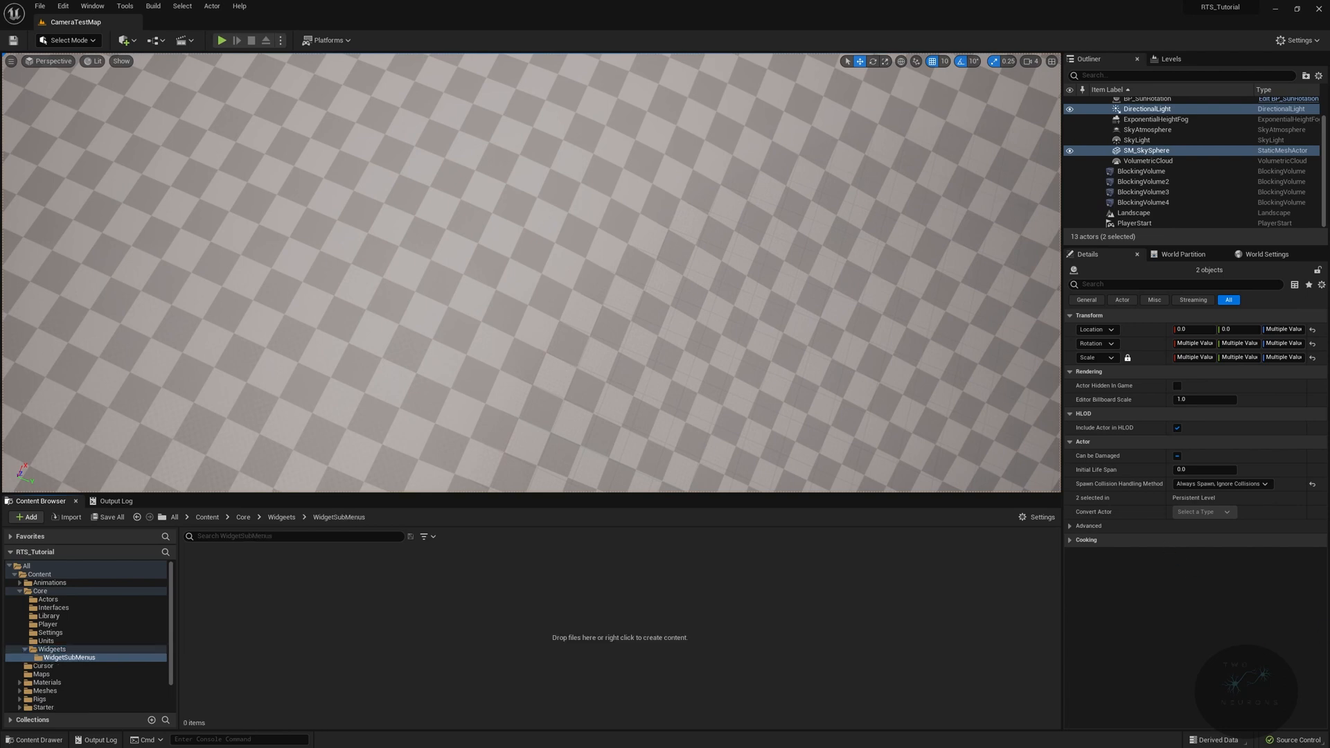
mouse_move(304, 590)
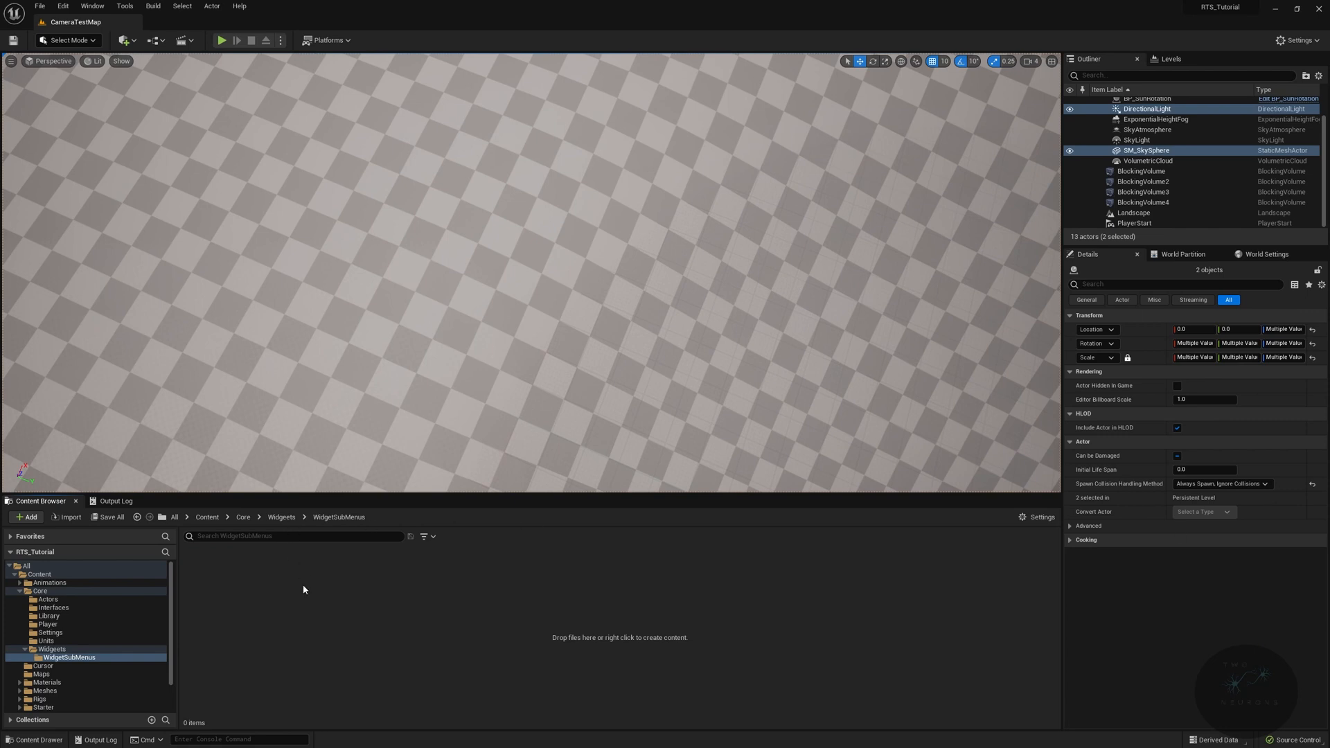
Step: Create a new Widget Blueprint with User Widget as its root class
right_click(304, 591)
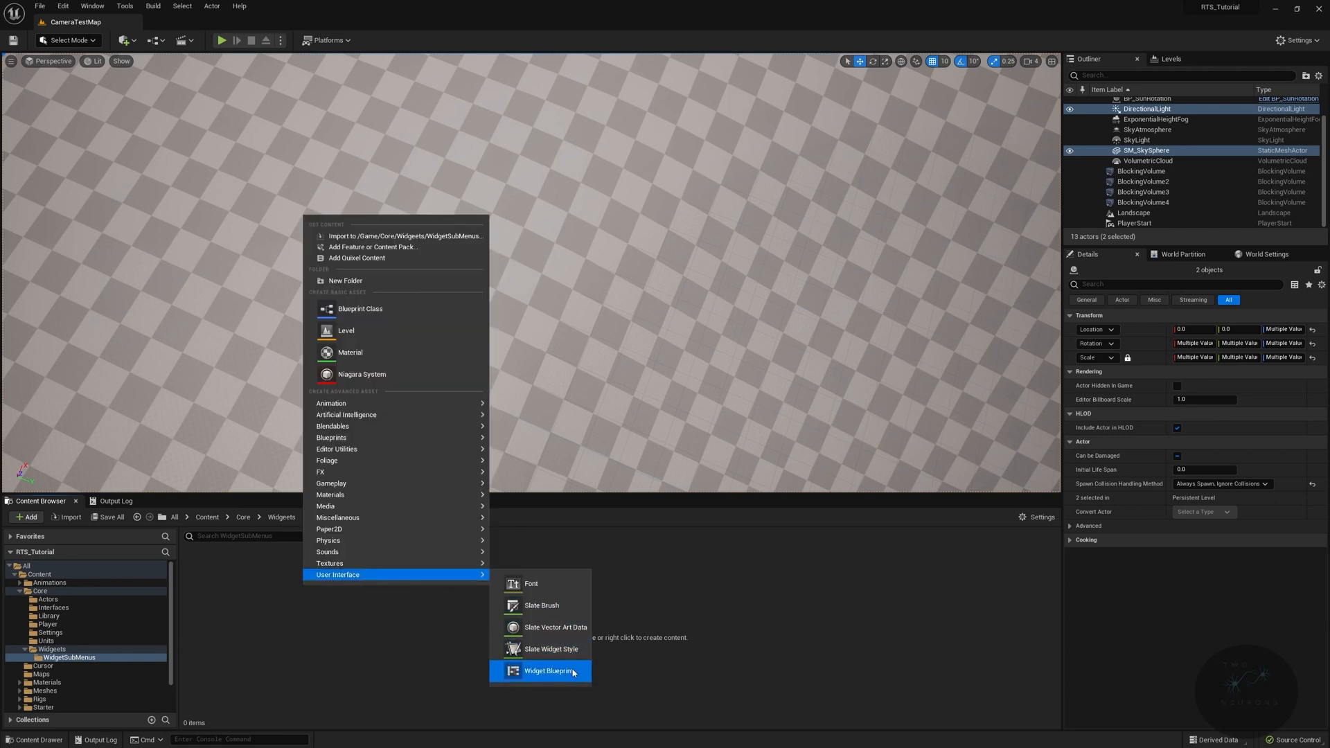
left_click(548, 671)
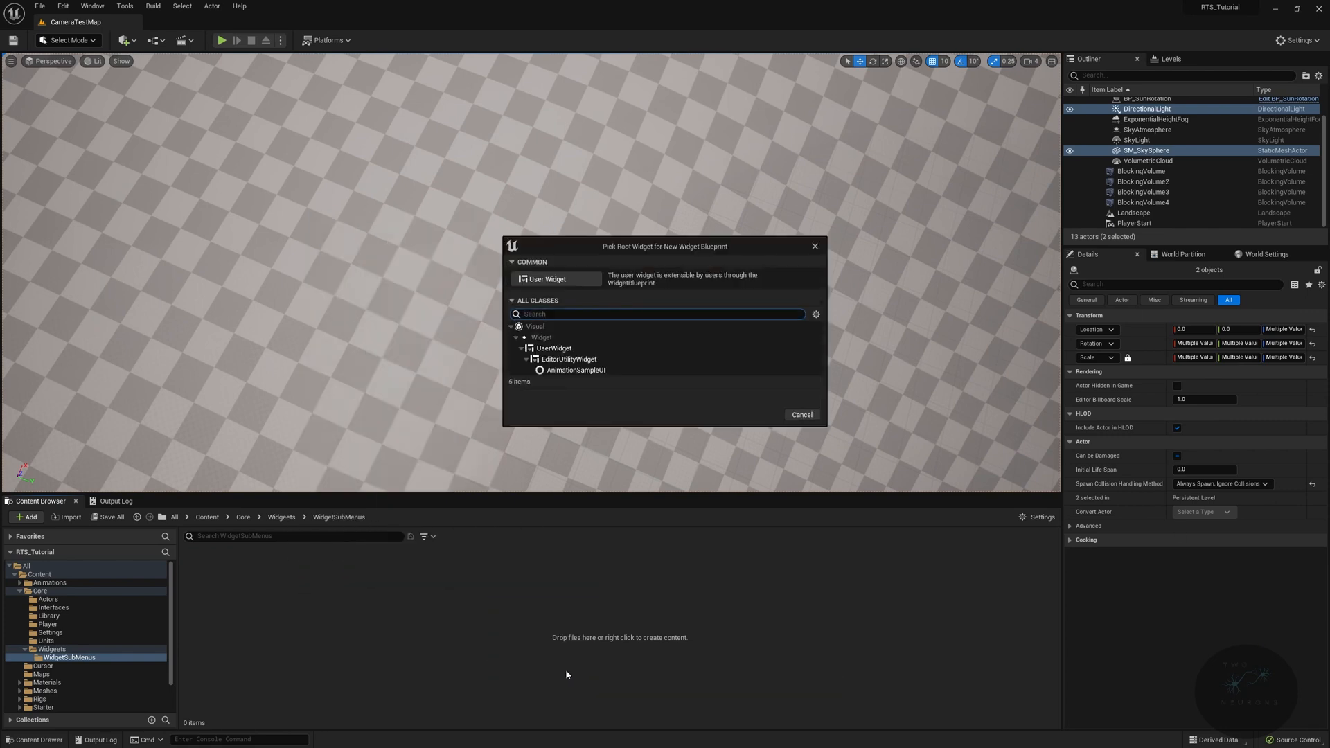
left_click(553, 348)
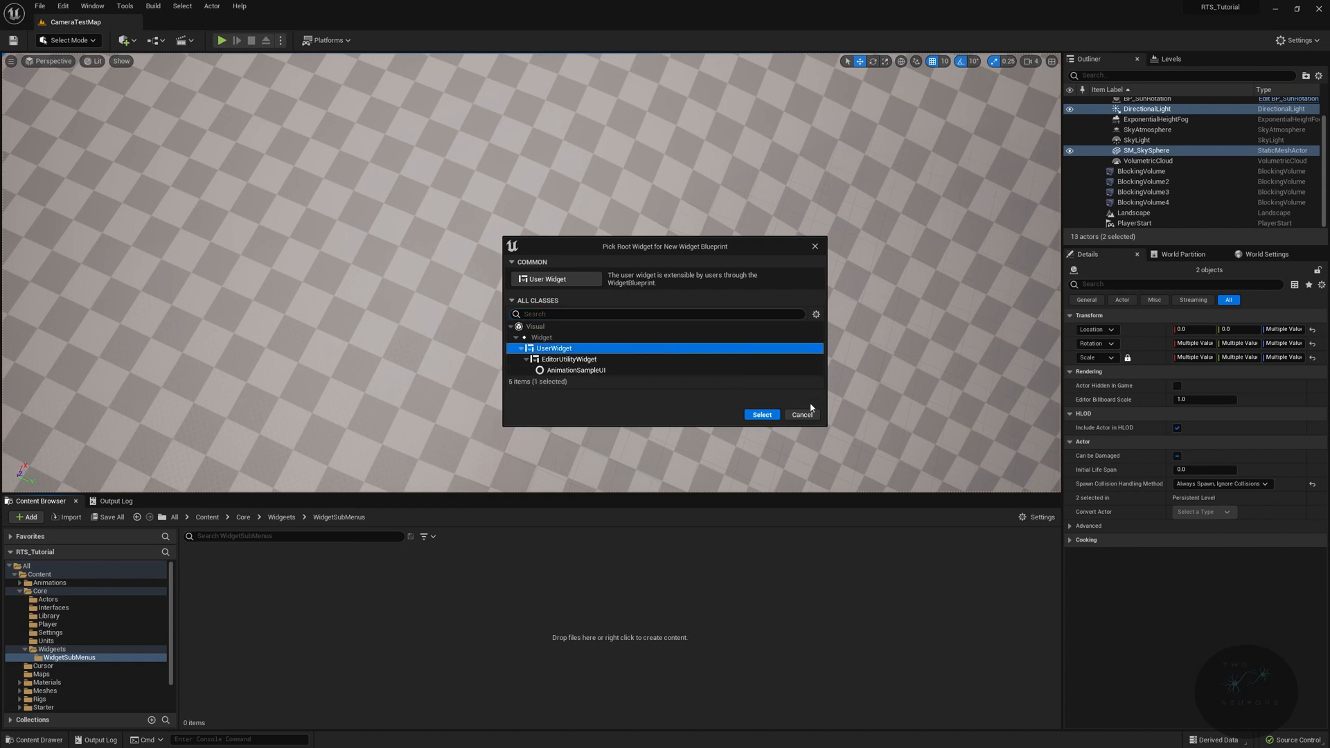
left_click(760, 414)
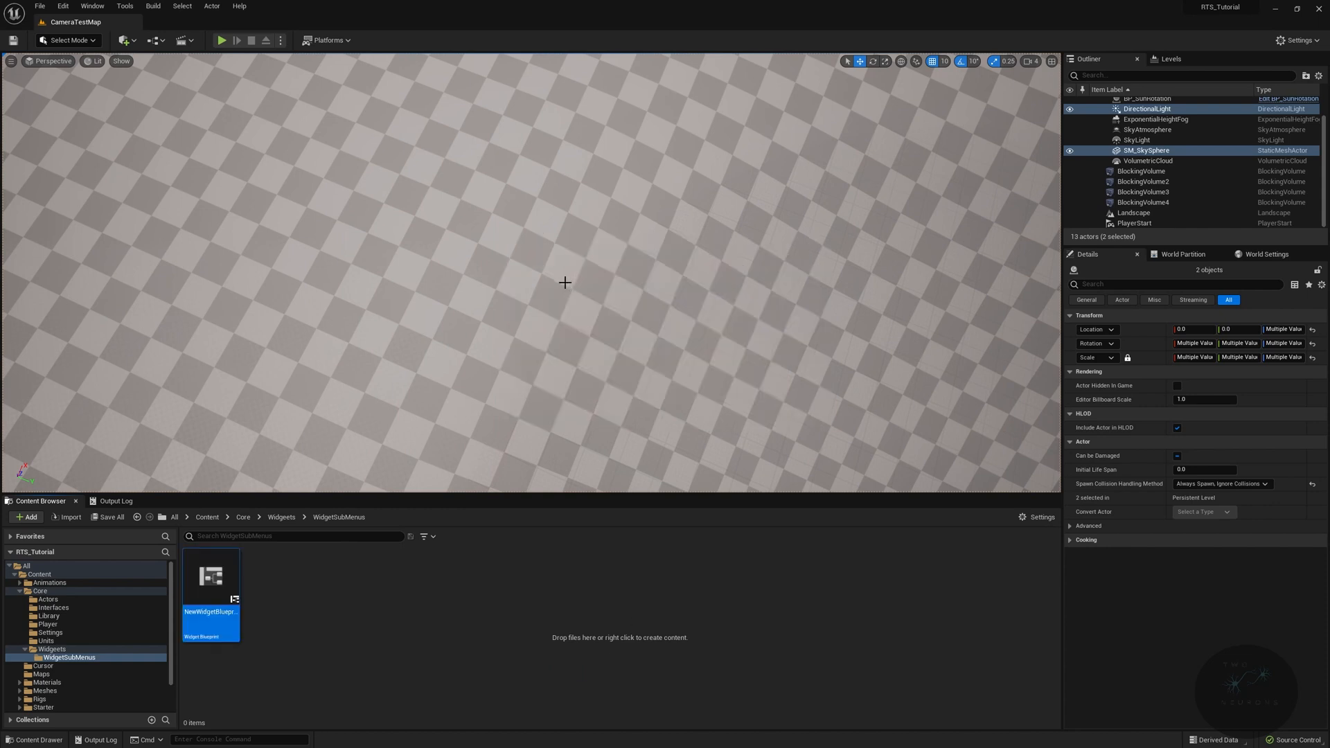
Step: Name the blueprint WBP_GameTime and bring it up in the widget designer
type("WBP_Gamet")
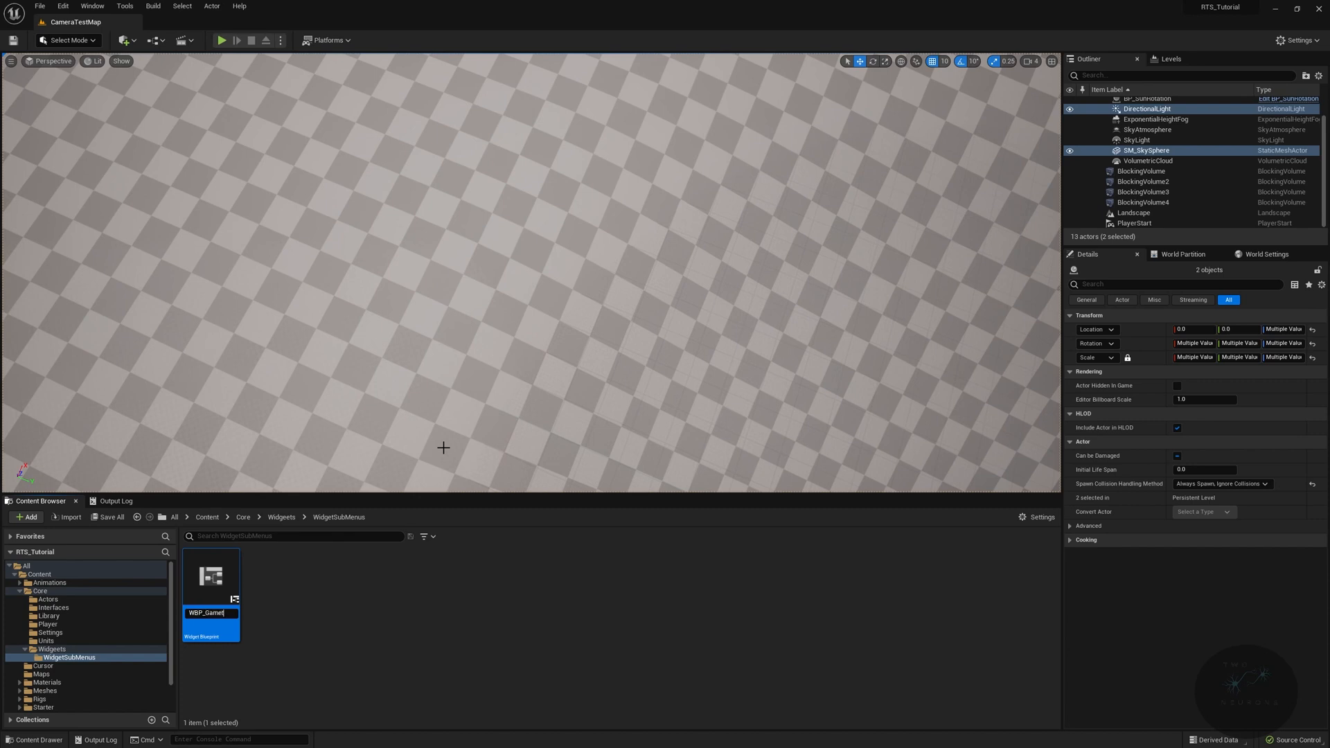
type("/BP_GameTime")
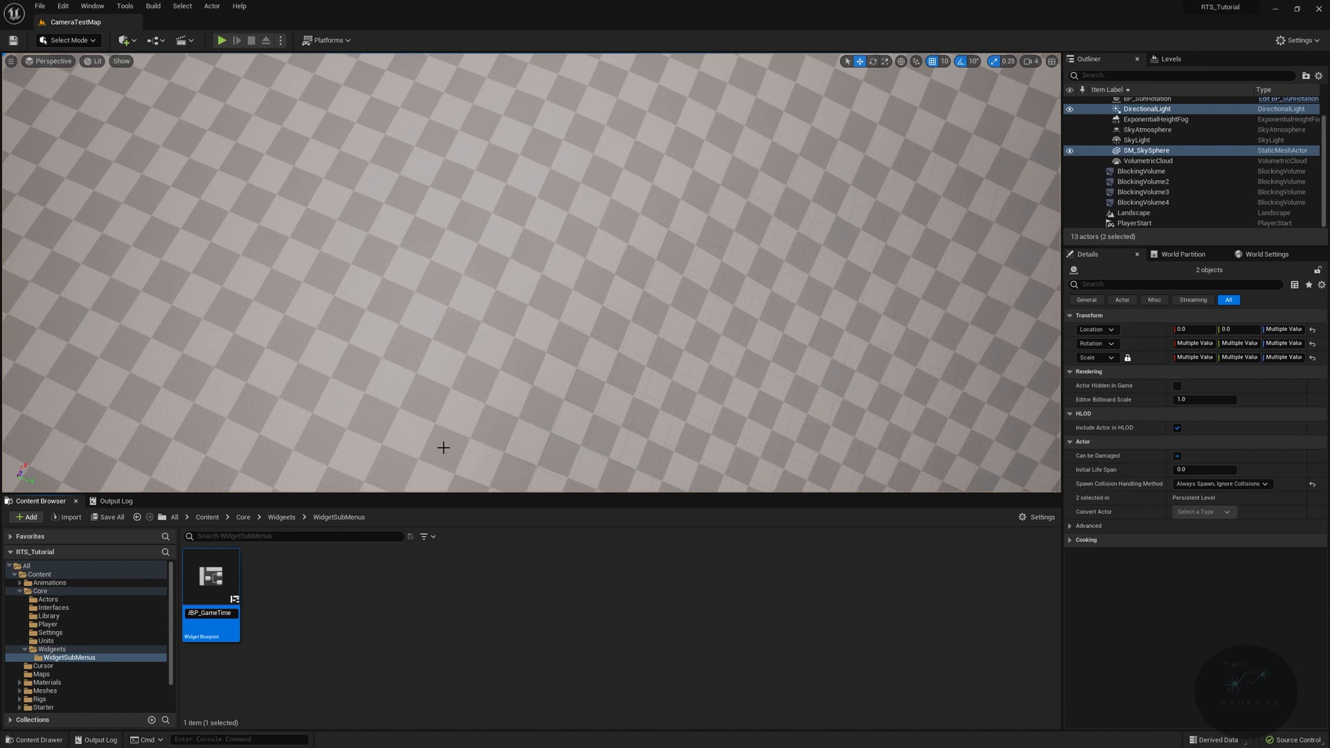
double_click(210, 576)
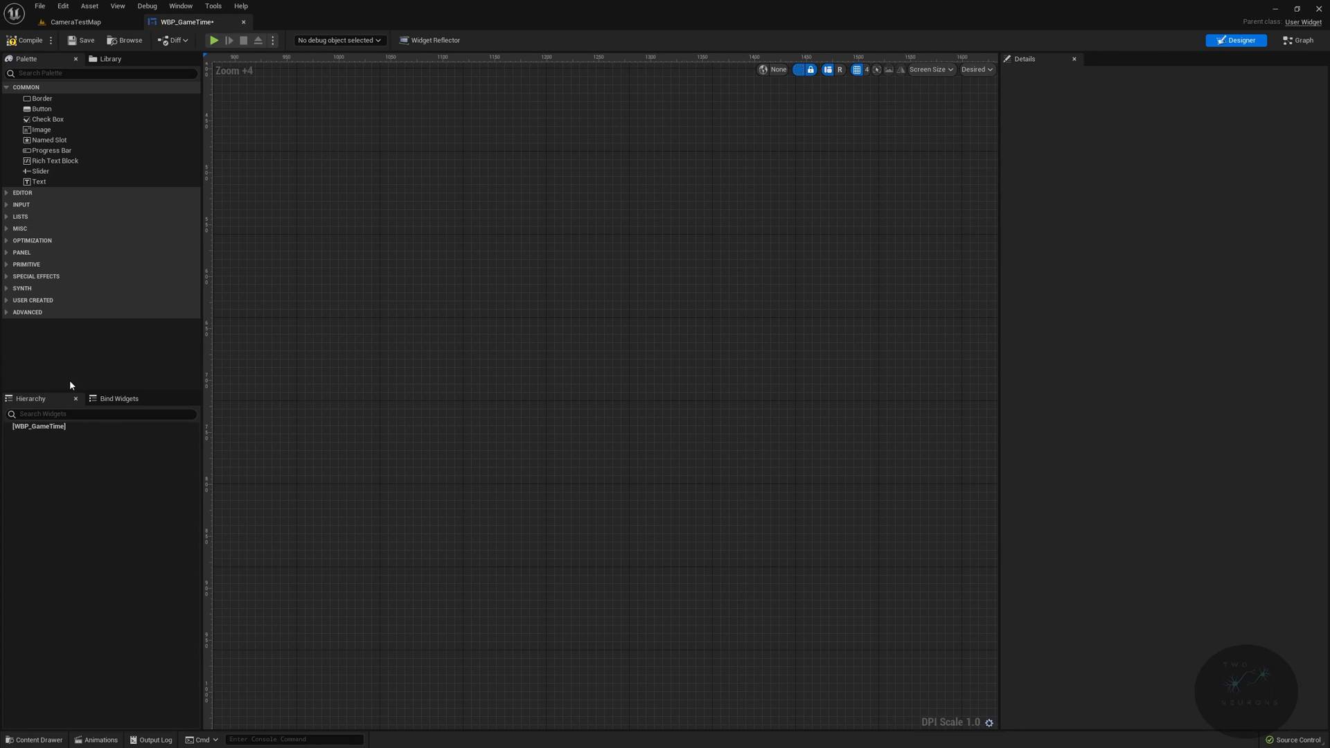
Step: Add a Scale Box under the root and a Border widget inside it
left_click(39, 426)
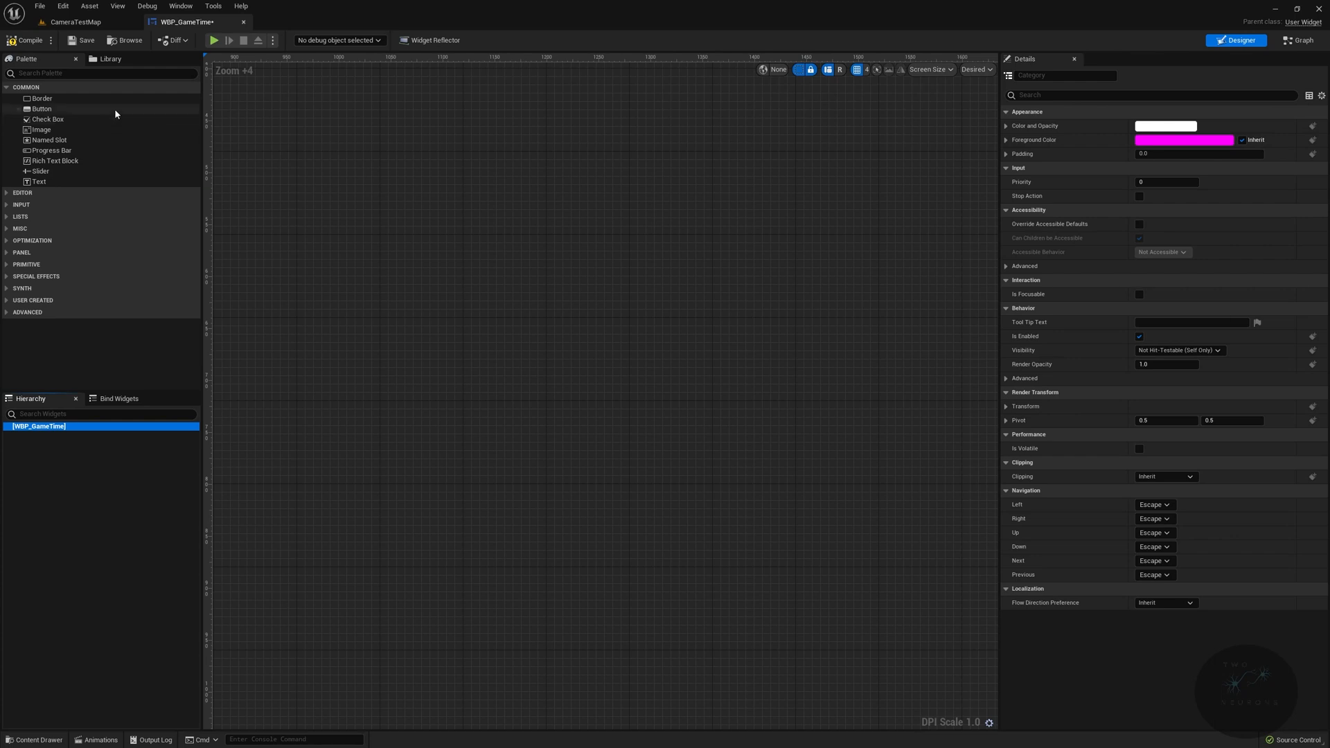
type("scale")
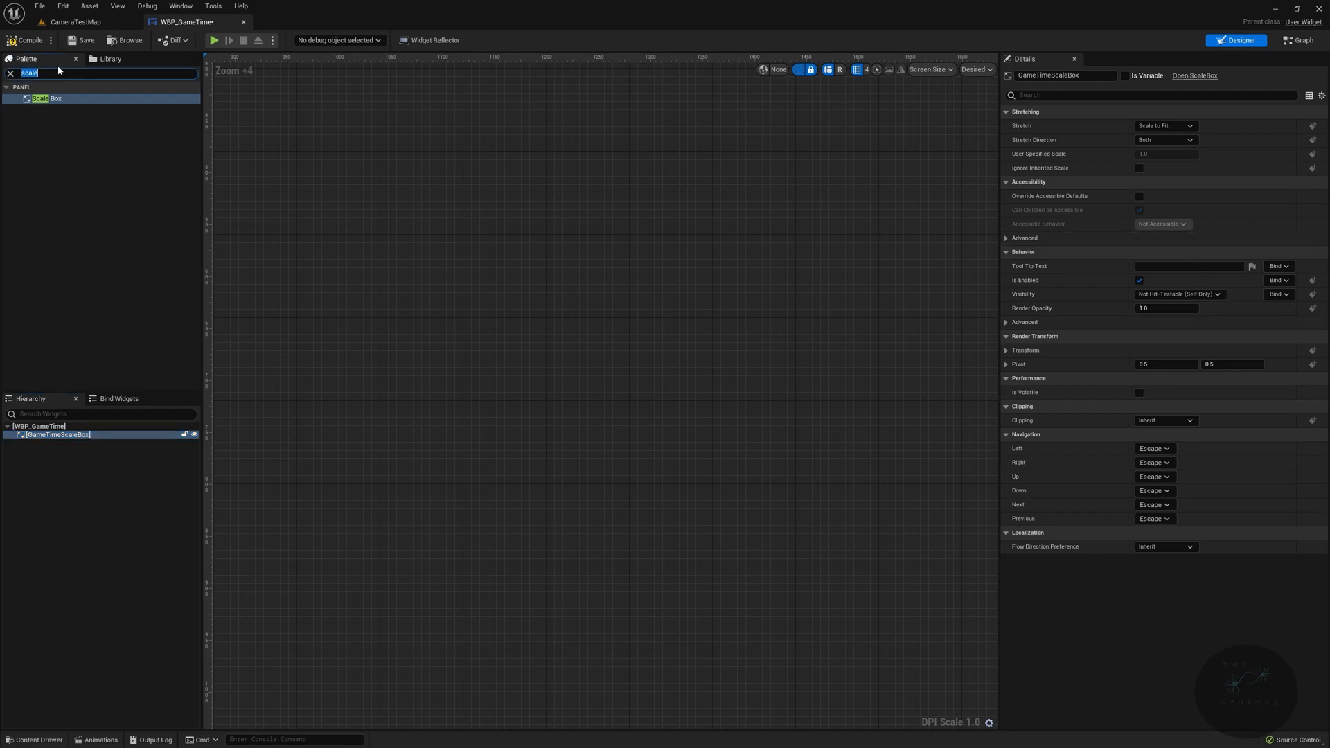
type("bor")
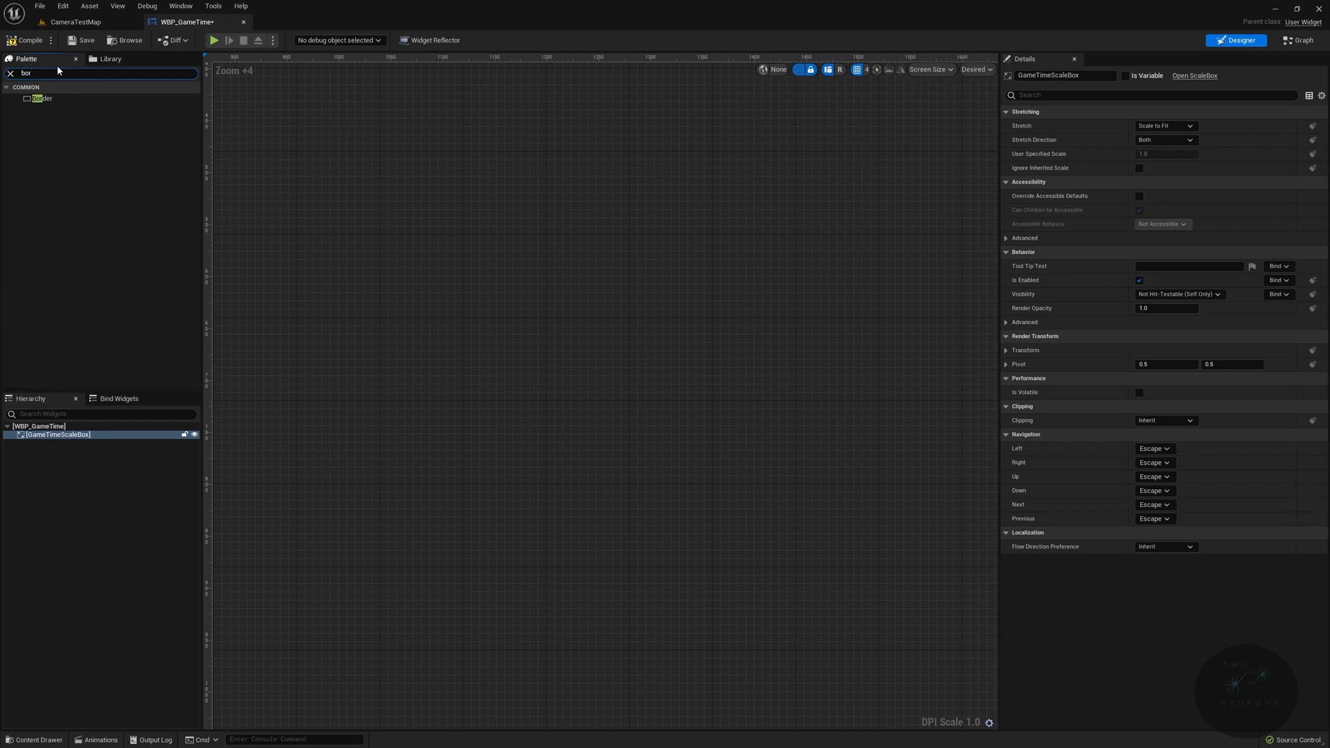
left_click(43, 98)
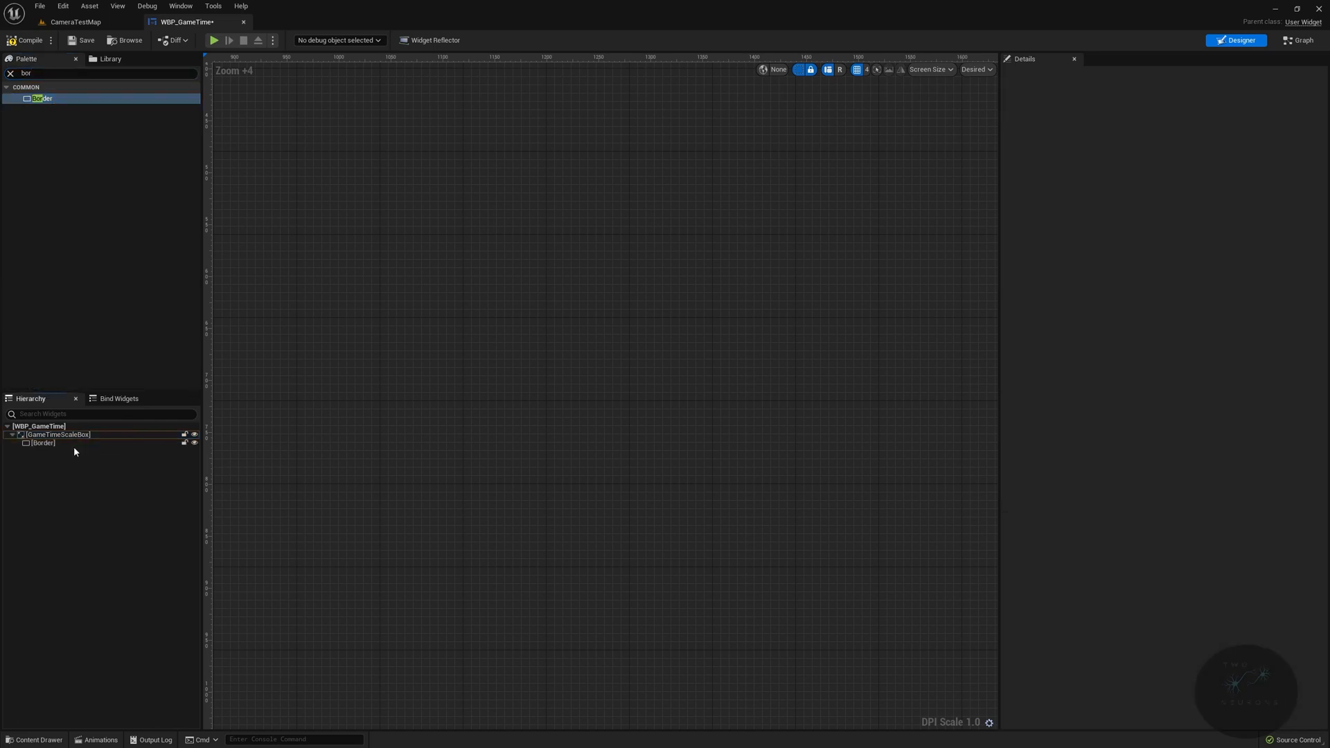
Step: Rename the border GametimeBackground and set its brush to dark semi-transparent grey
left_click(43, 444)
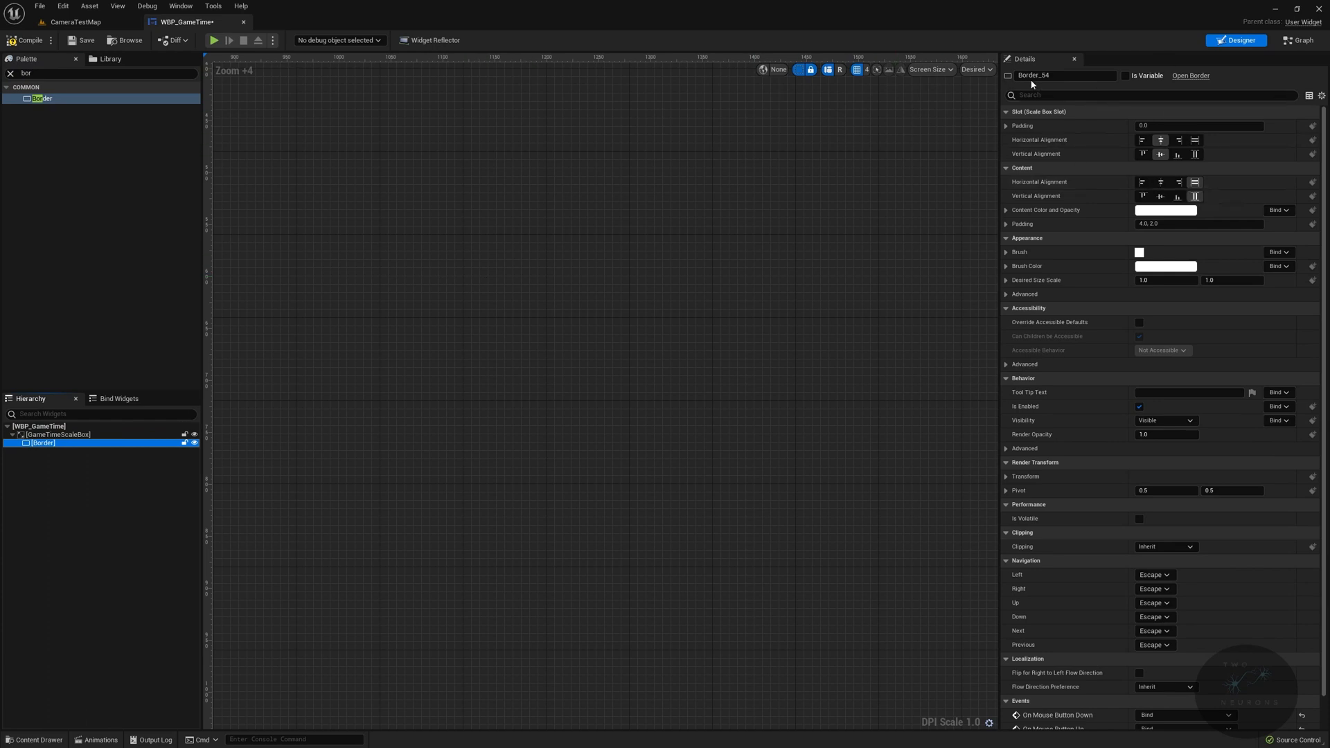
type("GametimeBackground")
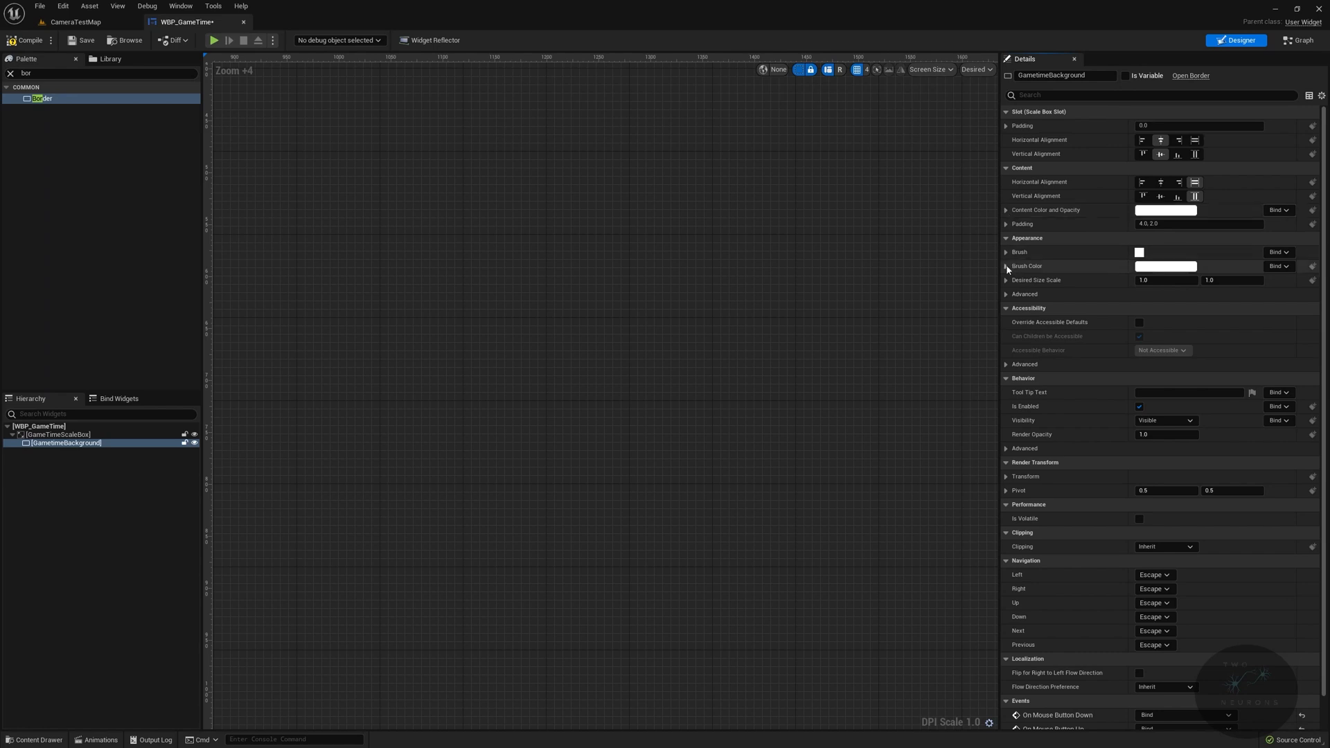
left_click(1007, 267)
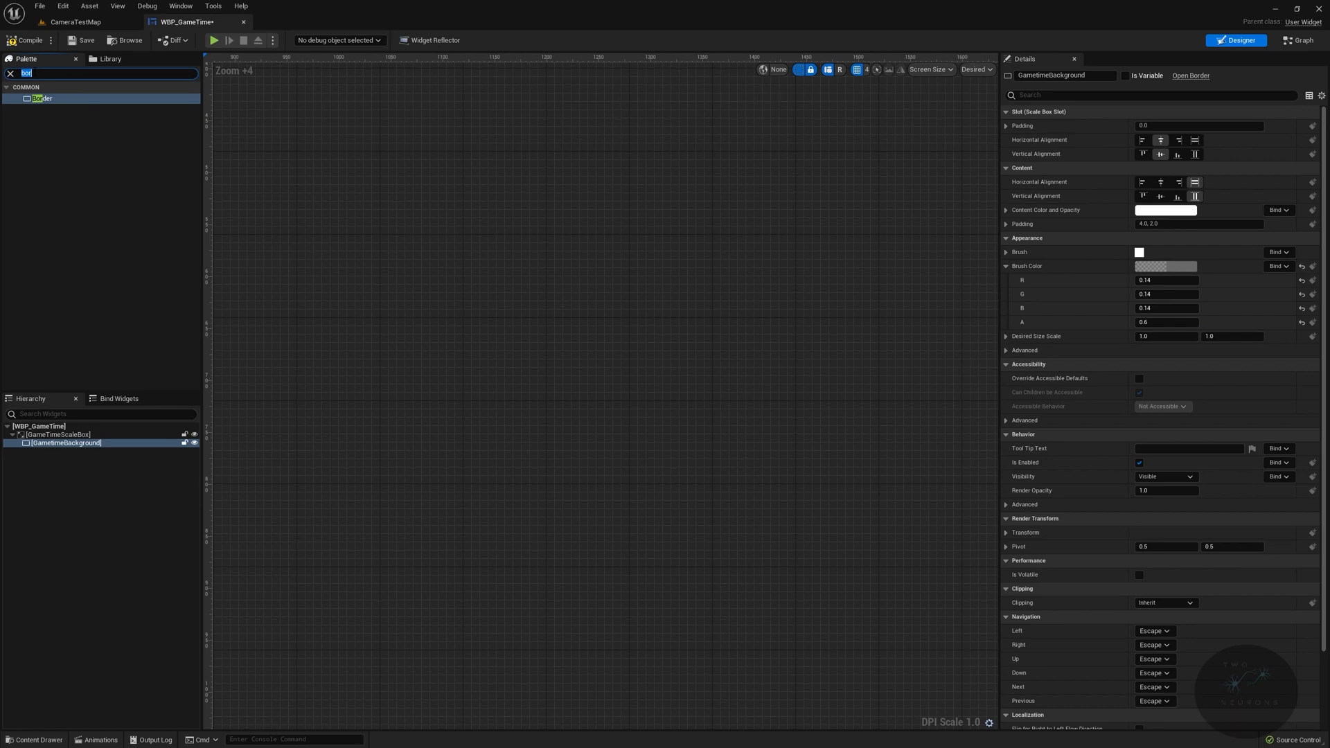
Step: Place a Vertical Box named GameTimeAnchor inside GametimeBackground
type("vertical")
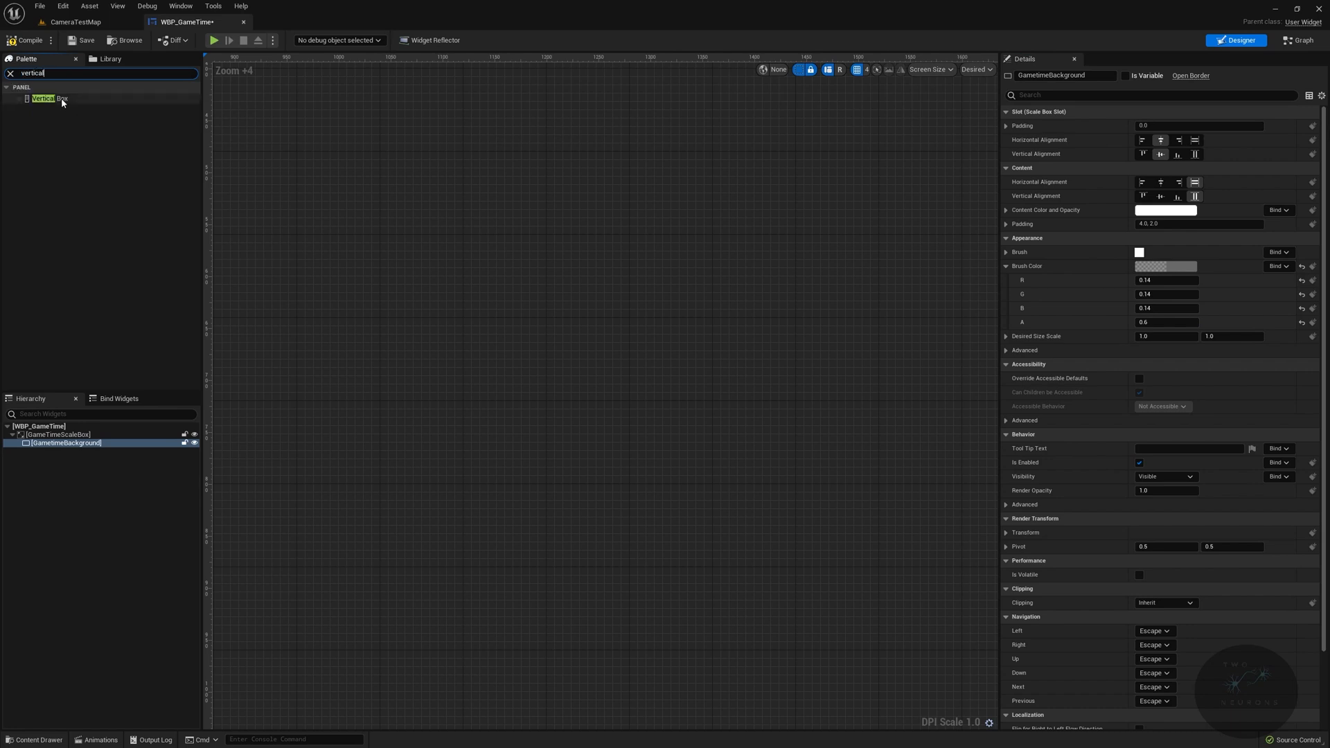
left_click_drag(45, 97, 68, 451)
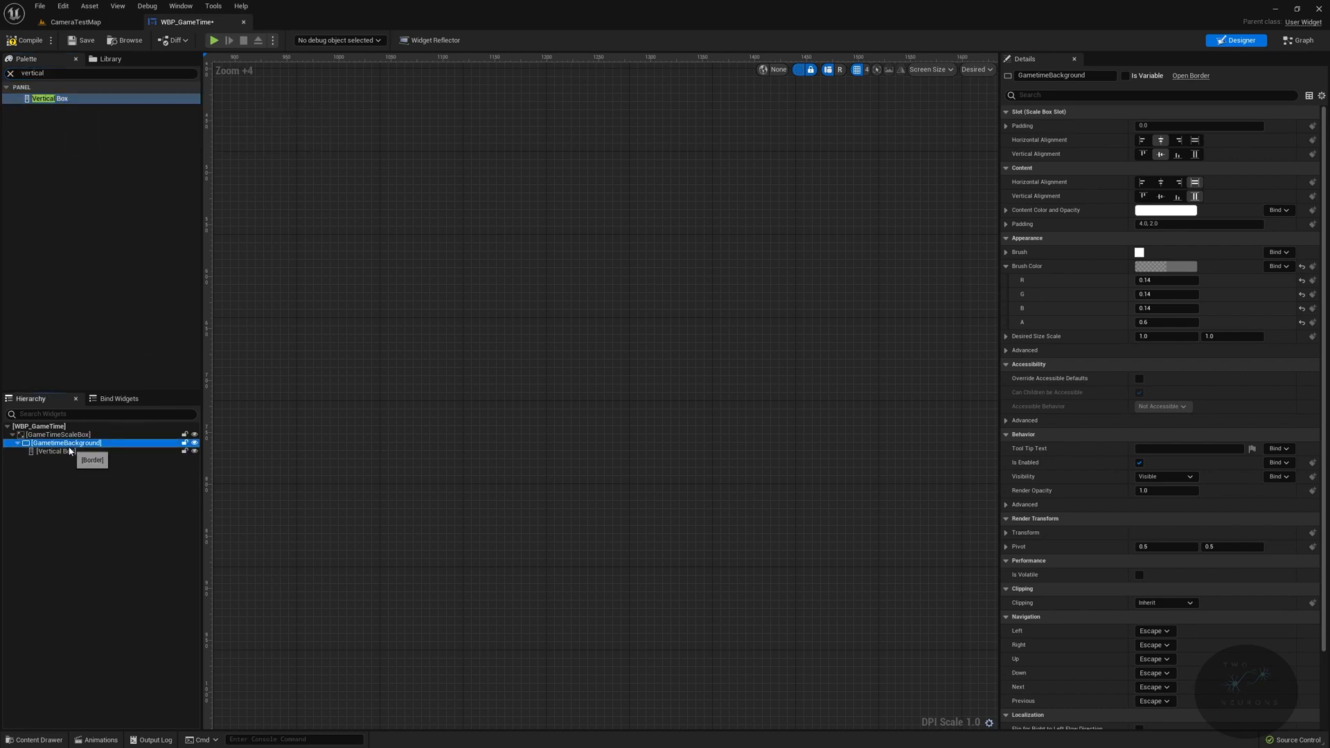
left_click(55, 451)
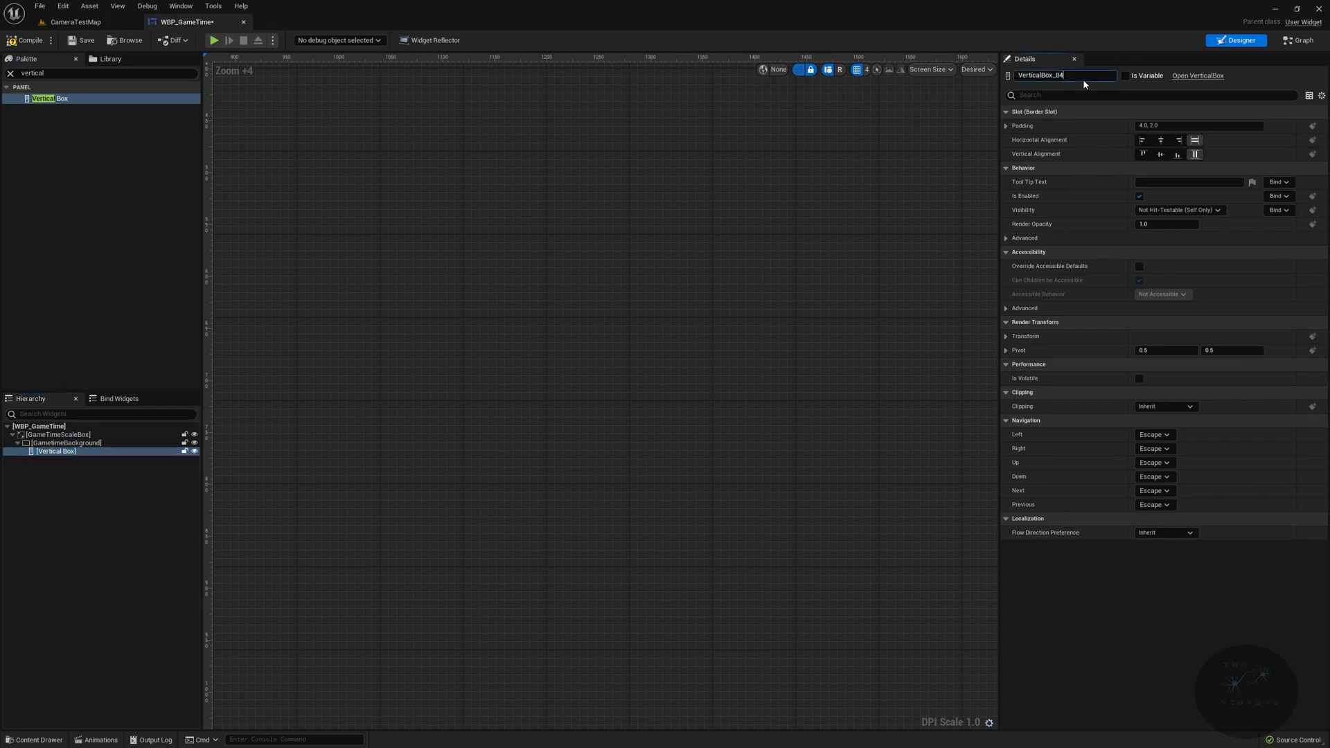
type("GameTime")
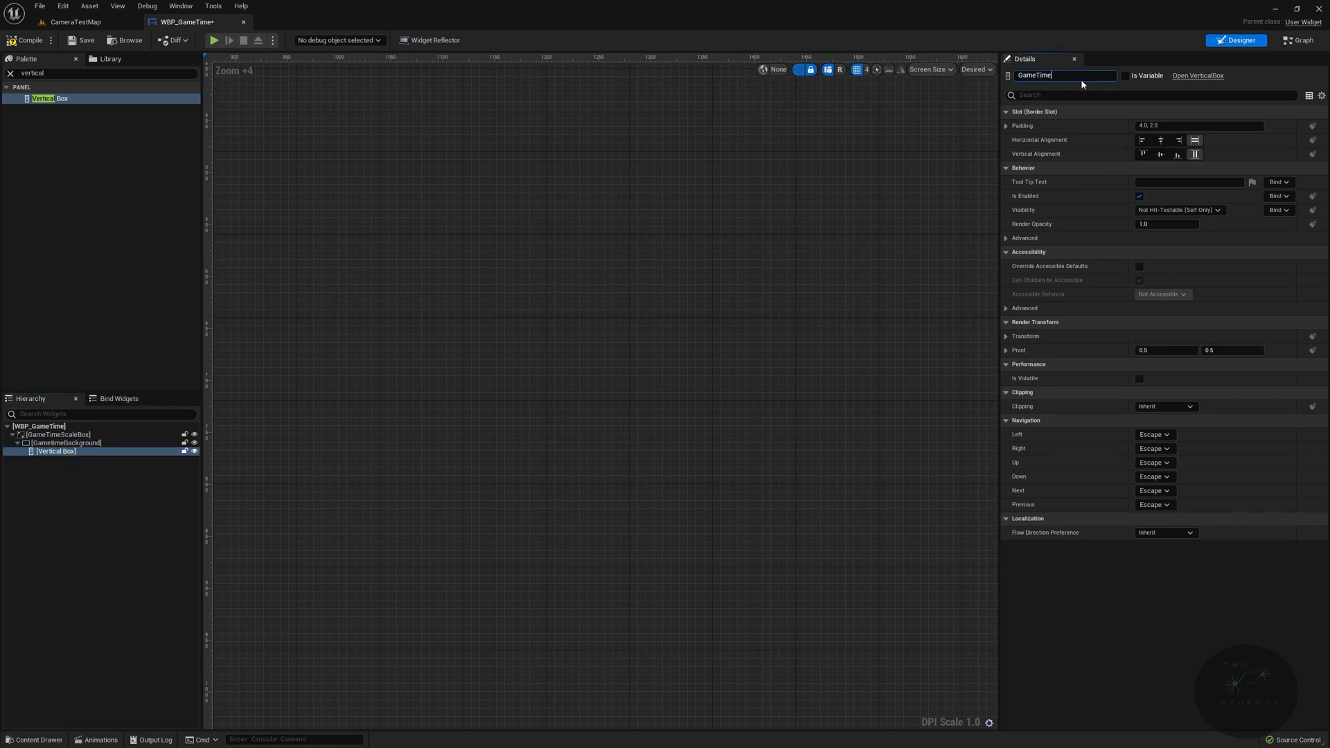
type("Anchor")
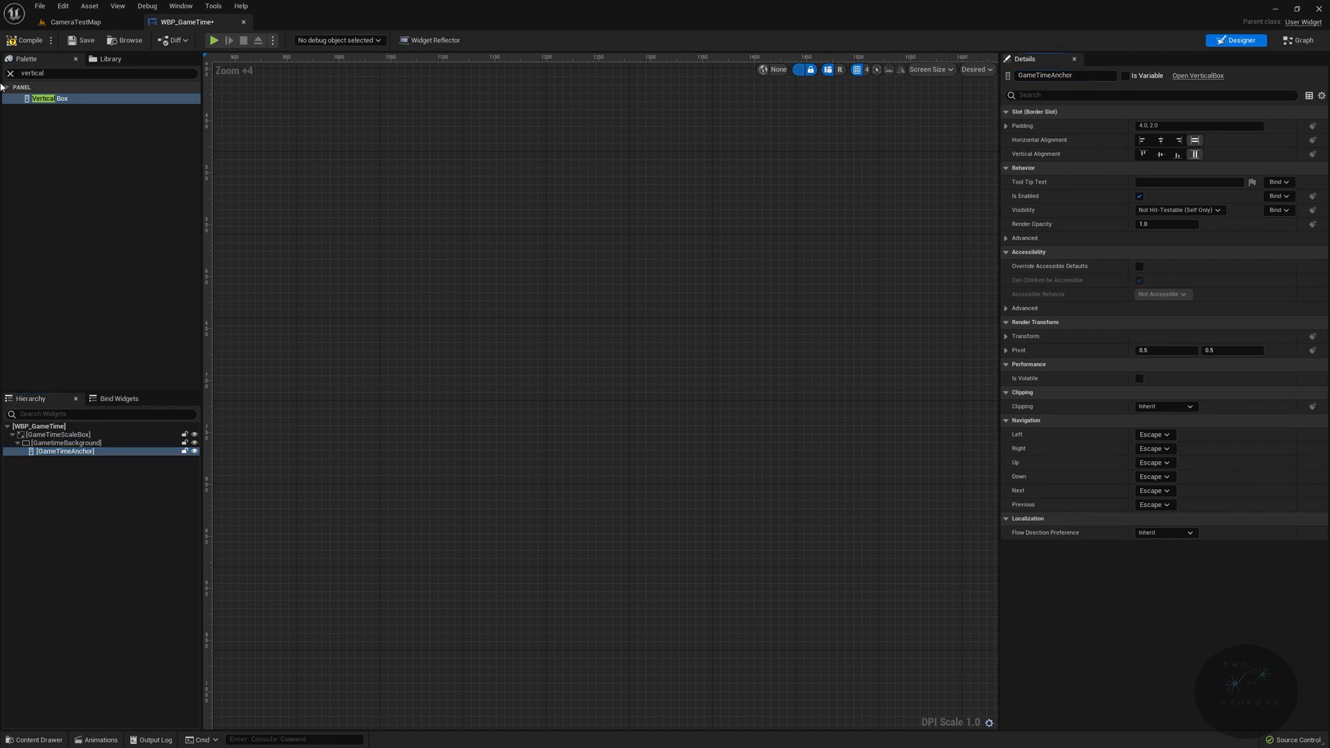
Step: Add a Horizontal Box under GameTimeAnchor and rename it DateAnchor
type("hor")
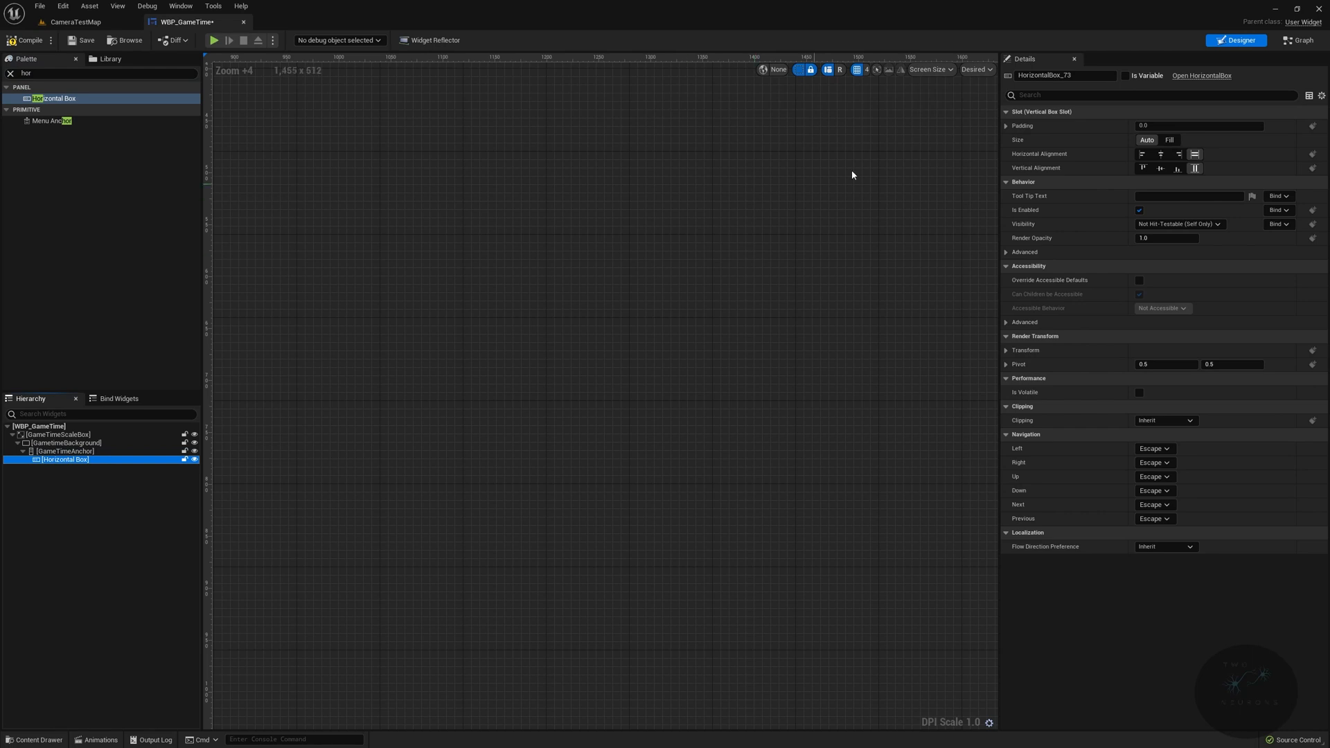
double_click(1066, 75)
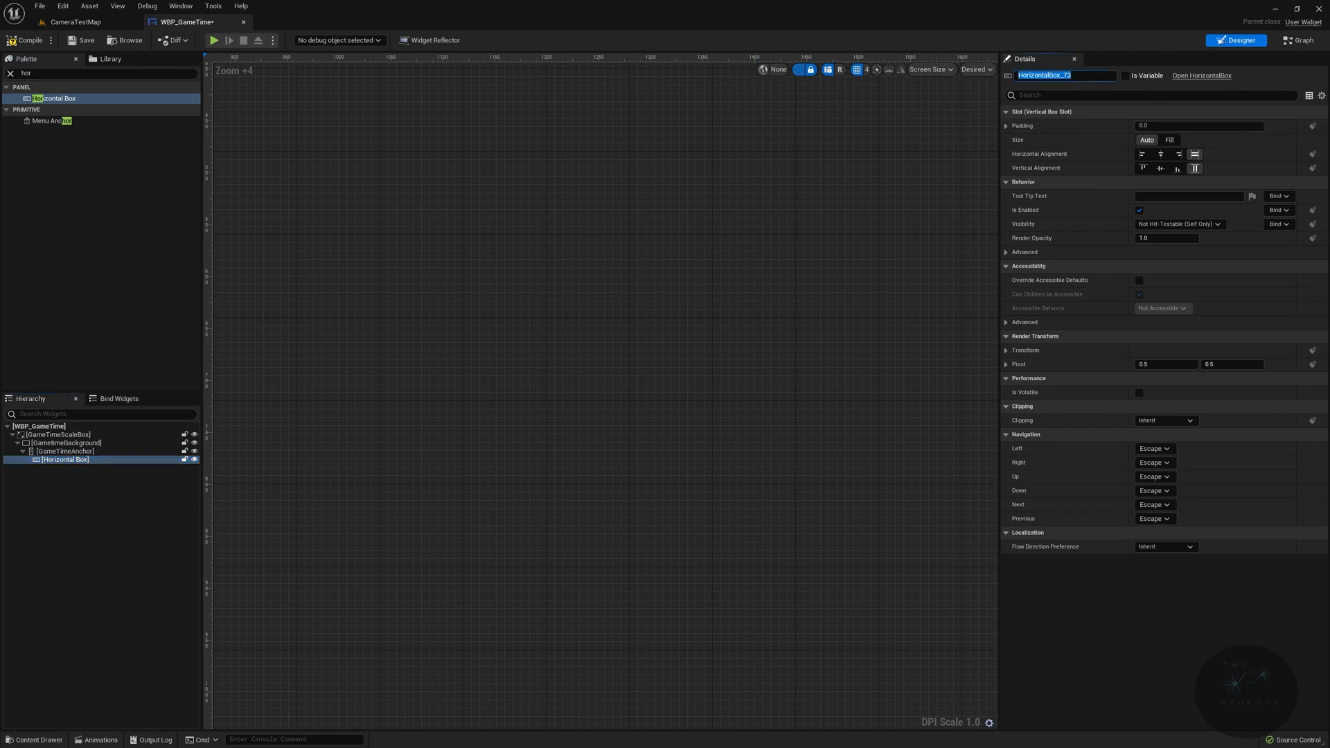
type("DataA")
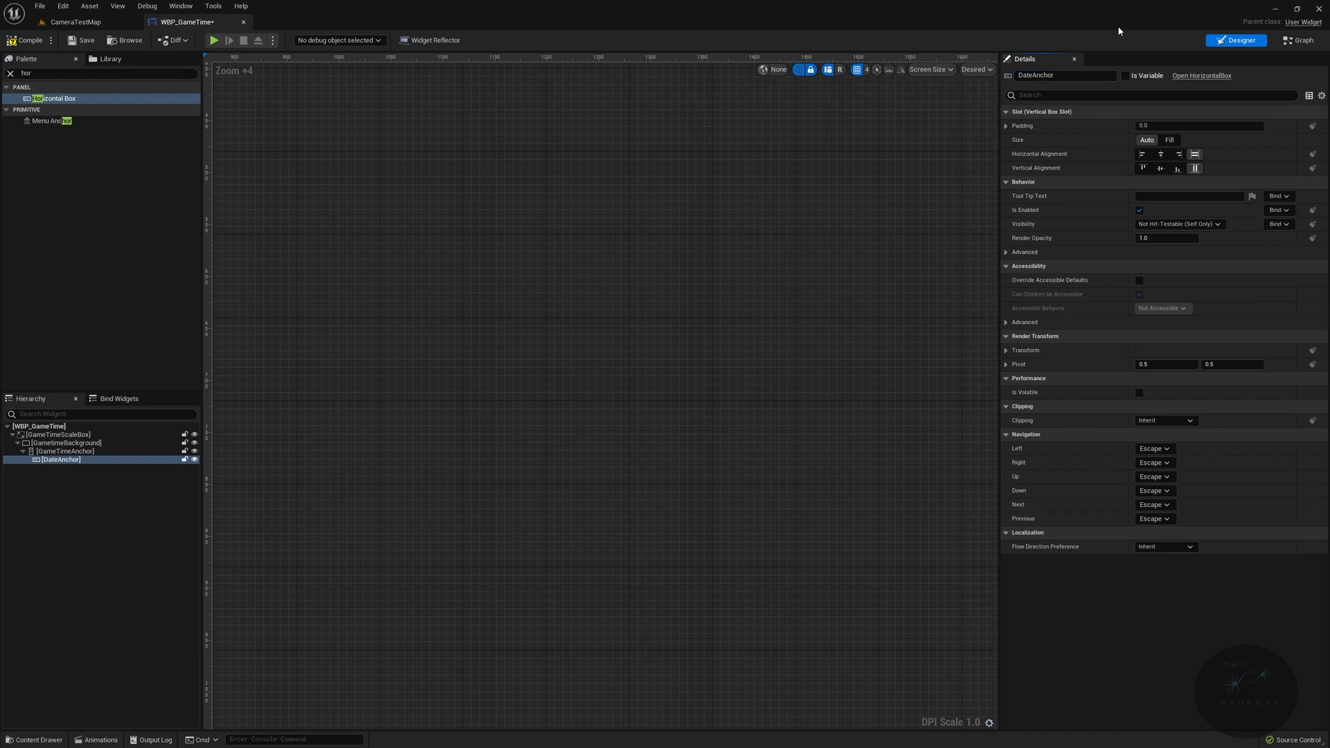
mouse_move(1146, 5)
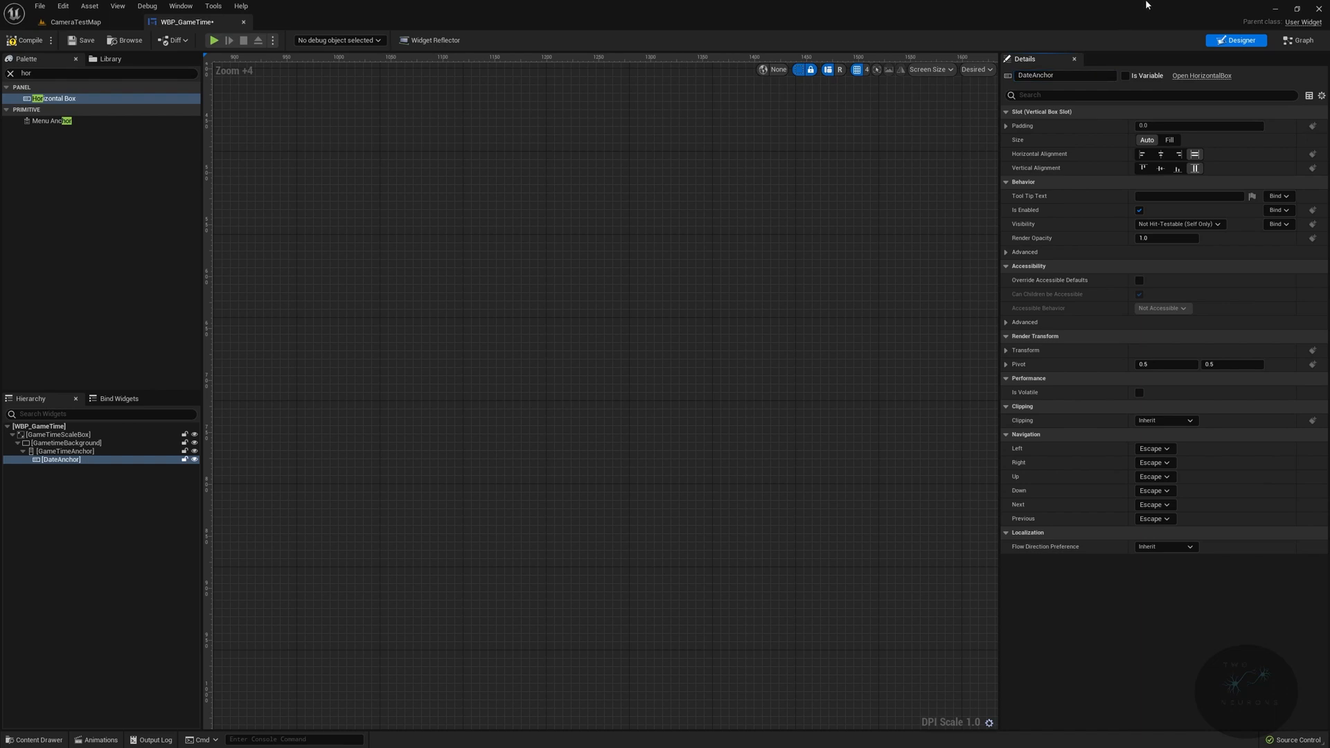
mouse_move(1132, 10)
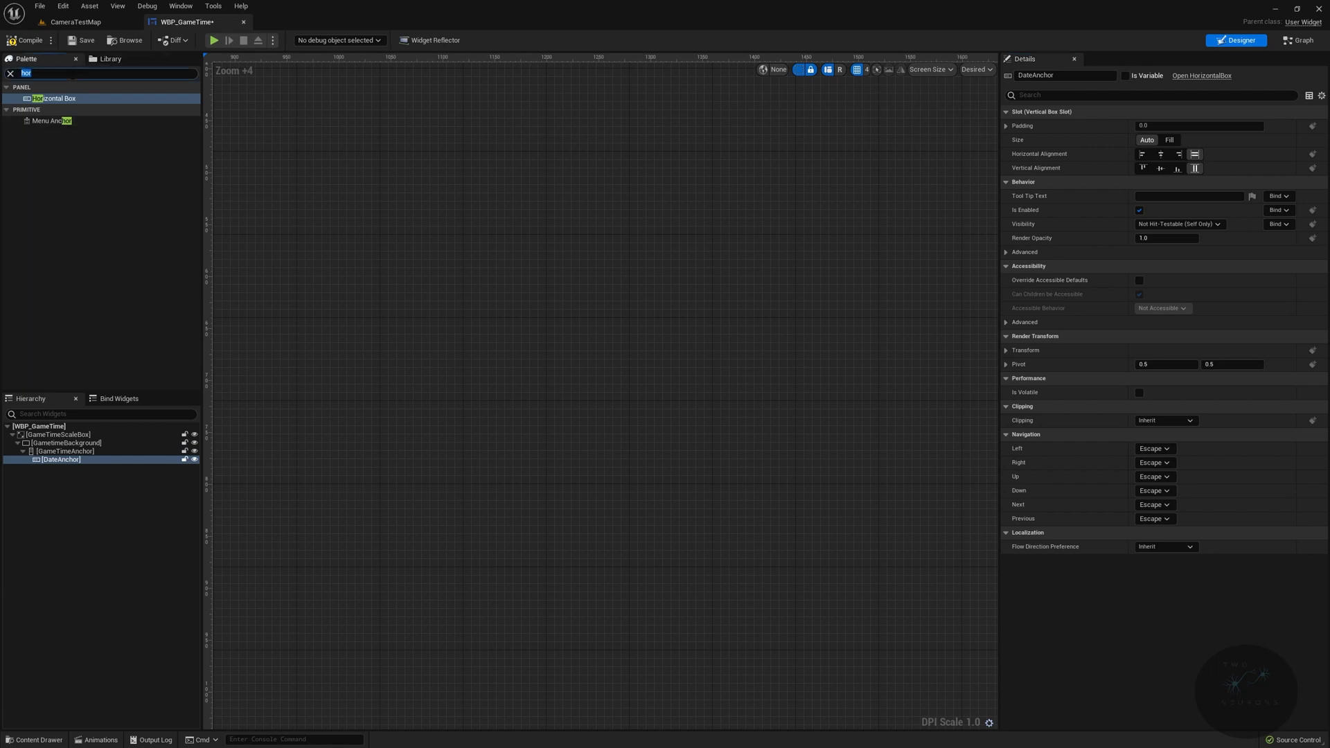
Step: Add a text block CalendarText under DateAnchor reading '30 December, 2022'
type("text")
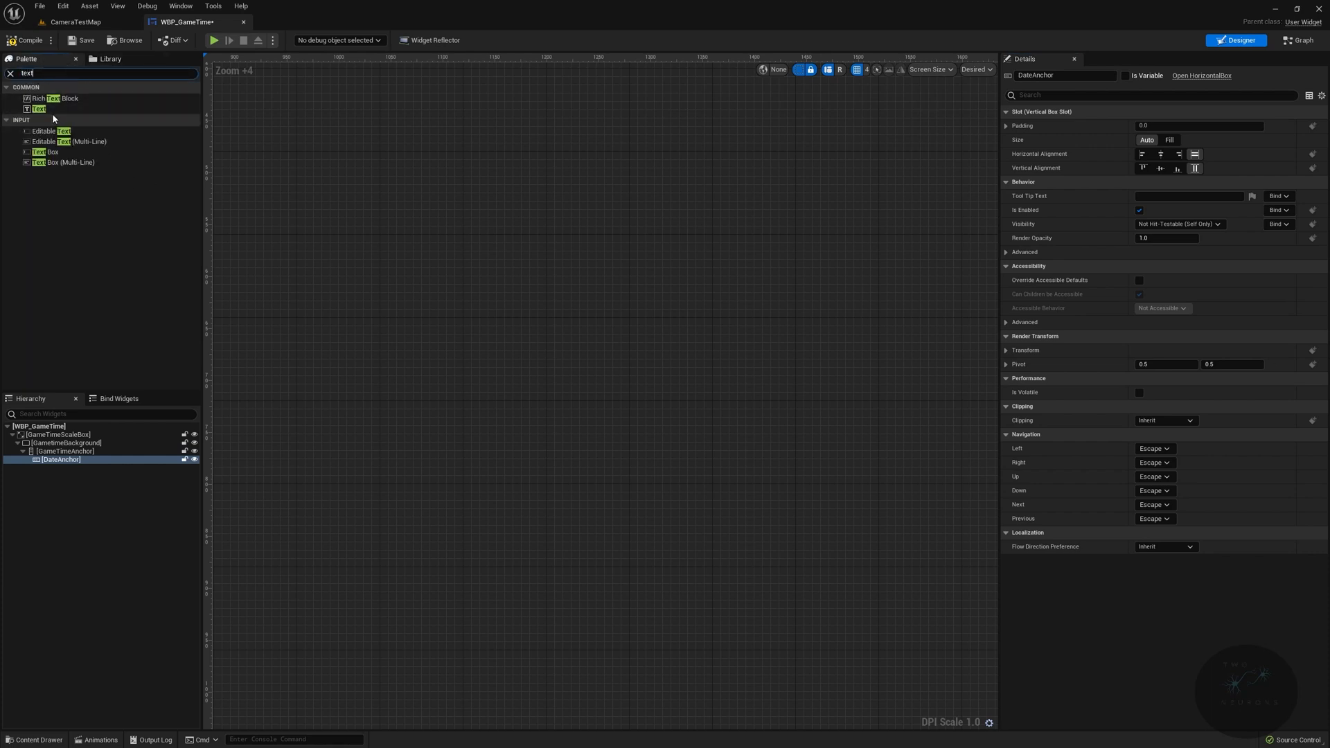
left_click(38, 108)
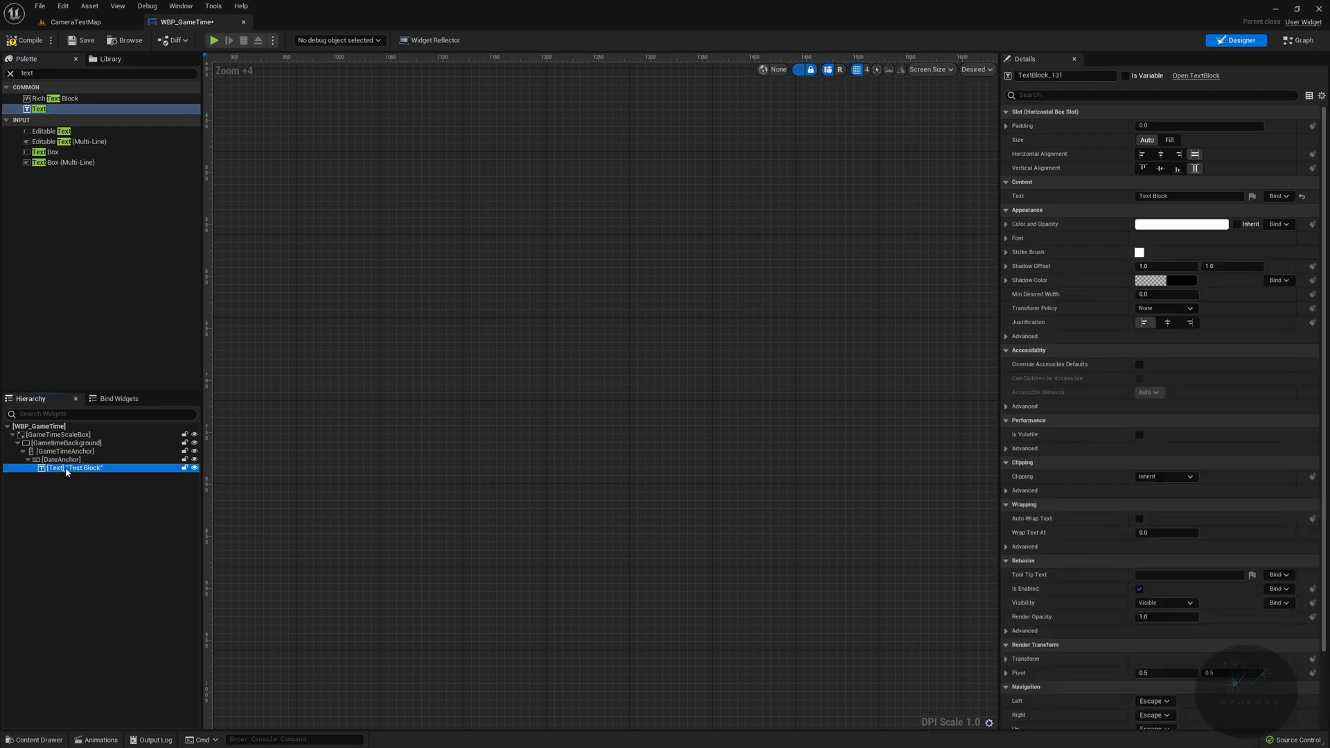
double_click(79, 467)
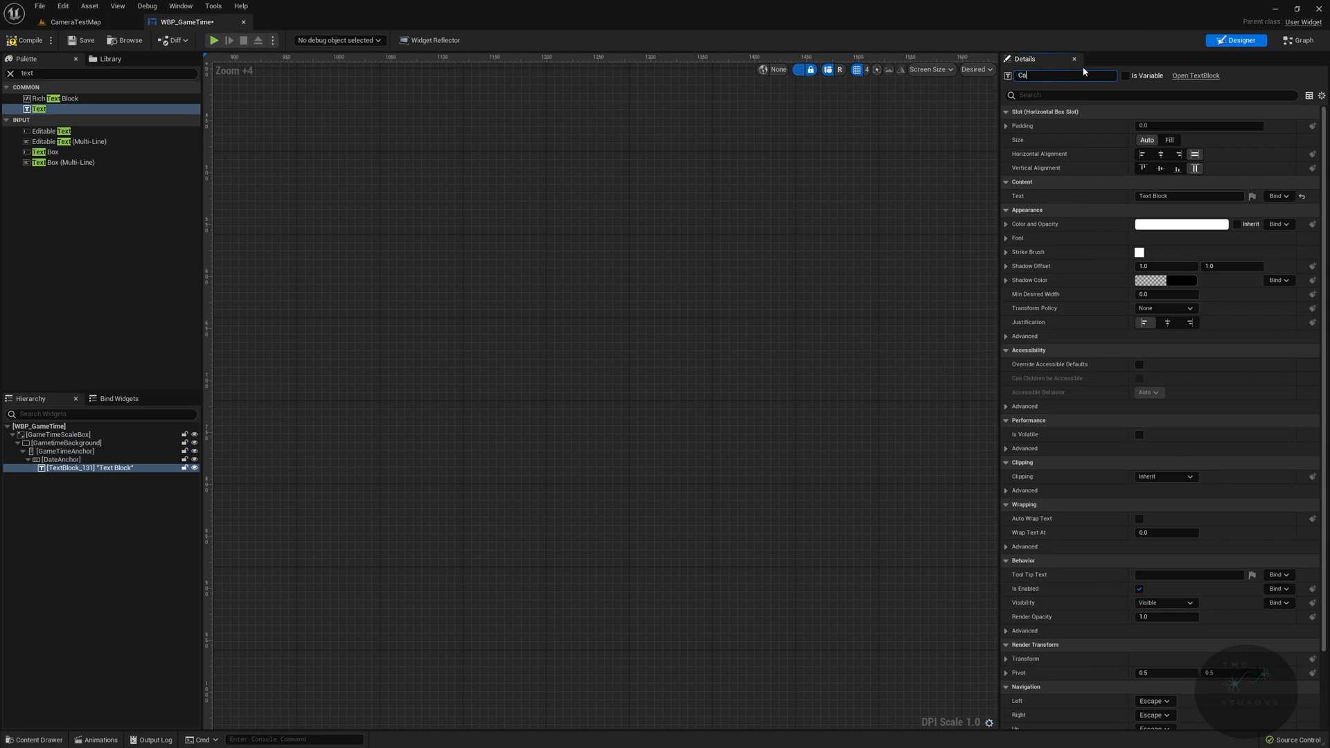
type("CalendarText")
left_click(1190, 196)
type("(30 December, 2022)")
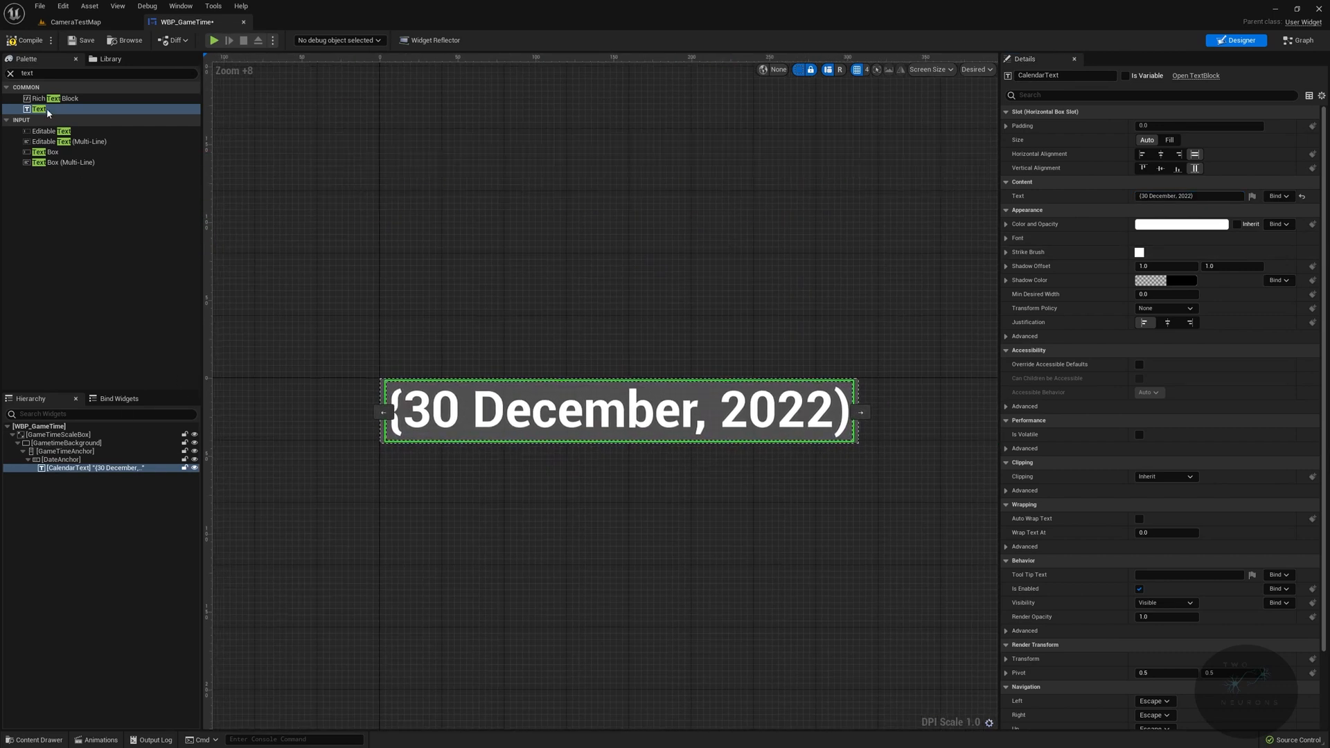
left_click(97, 73)
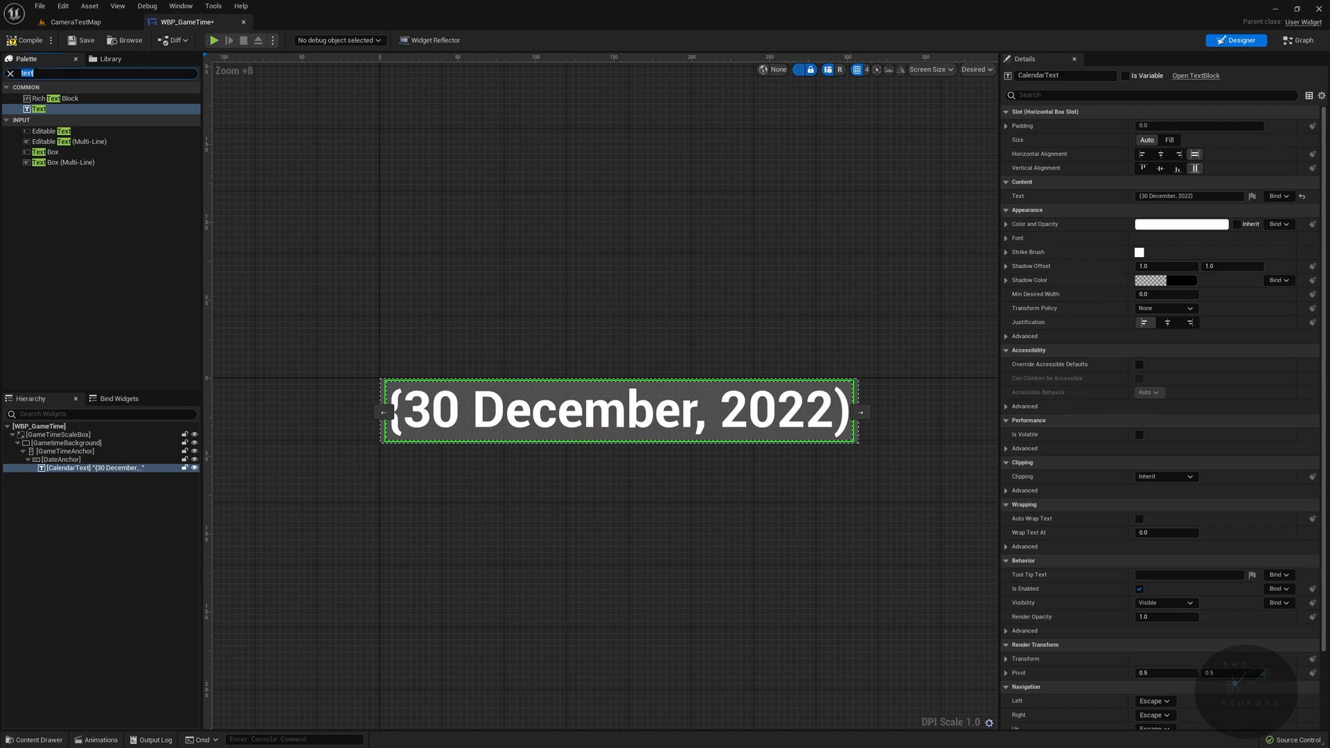
type("hor")
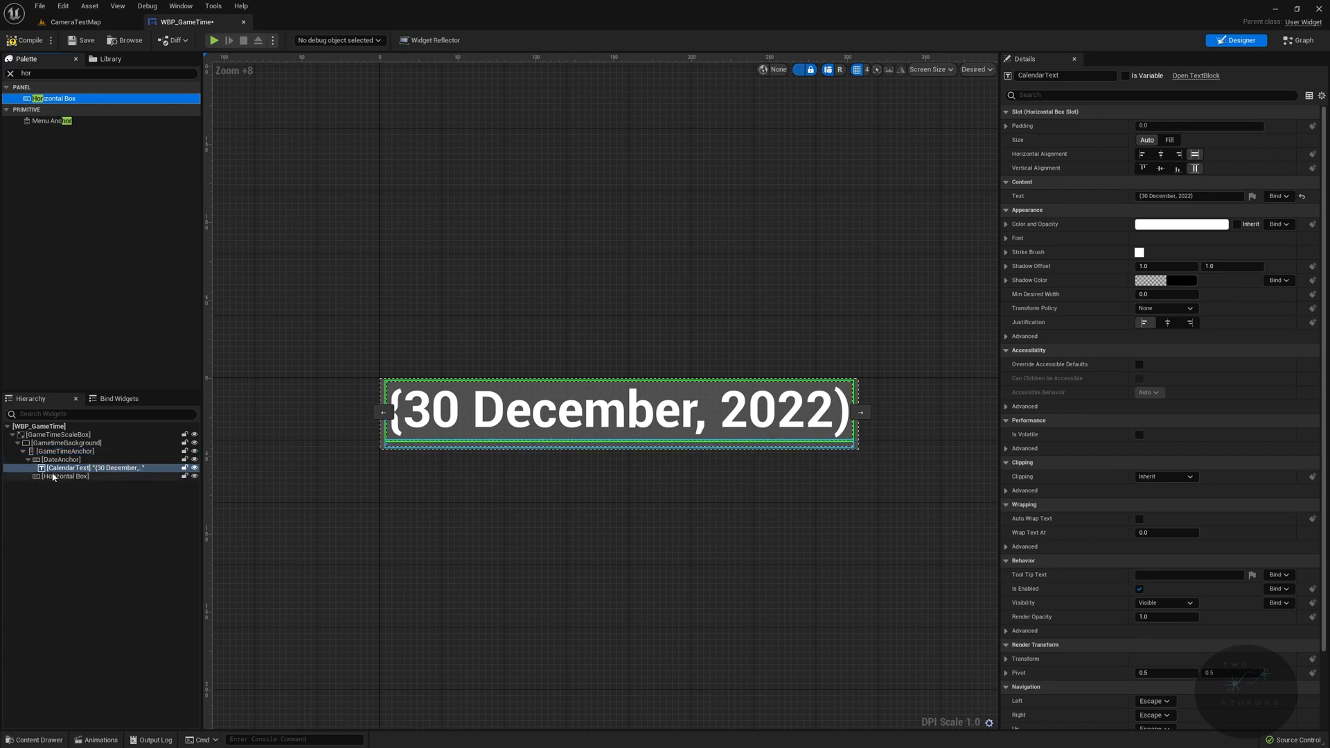
Step: Add ClockAnchor with a filled, horizontally centred ClockText reading {24:60:60}
left_click(66, 475)
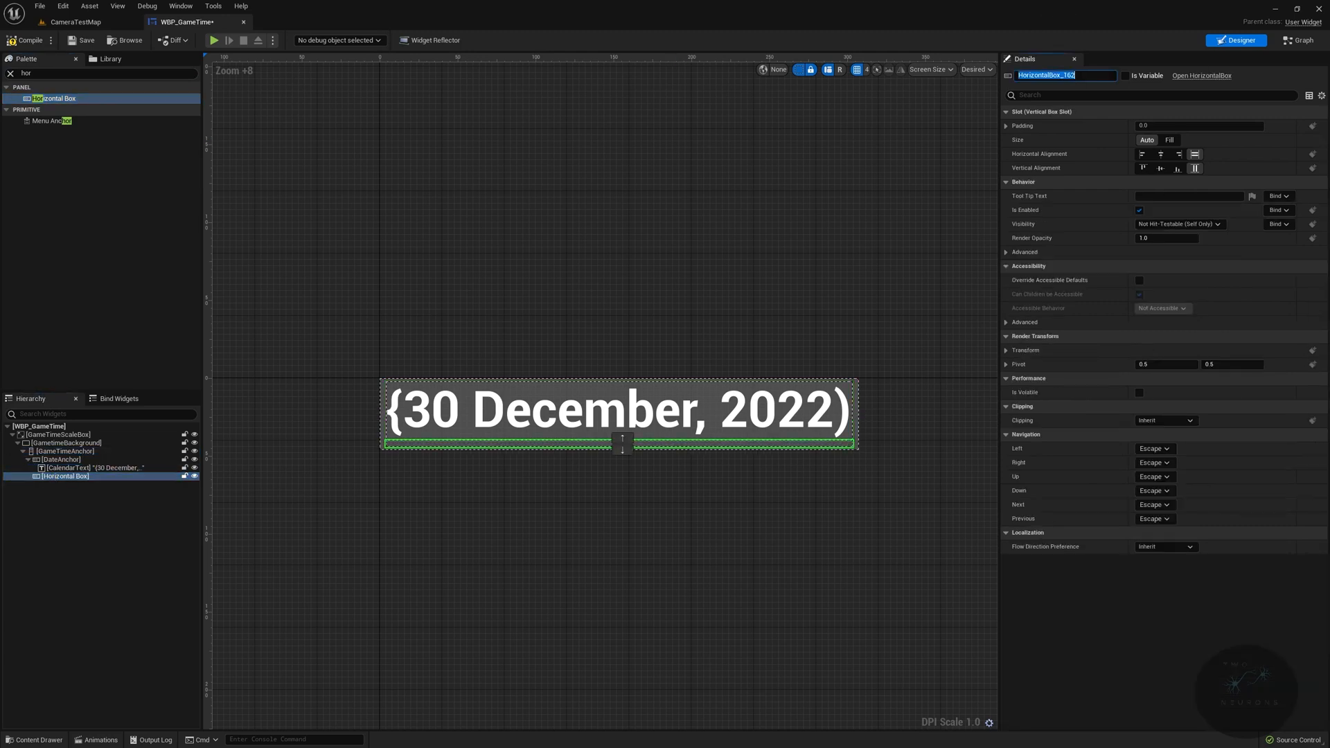
type("ClockAnchor")
left_click(103, 73)
type("text")
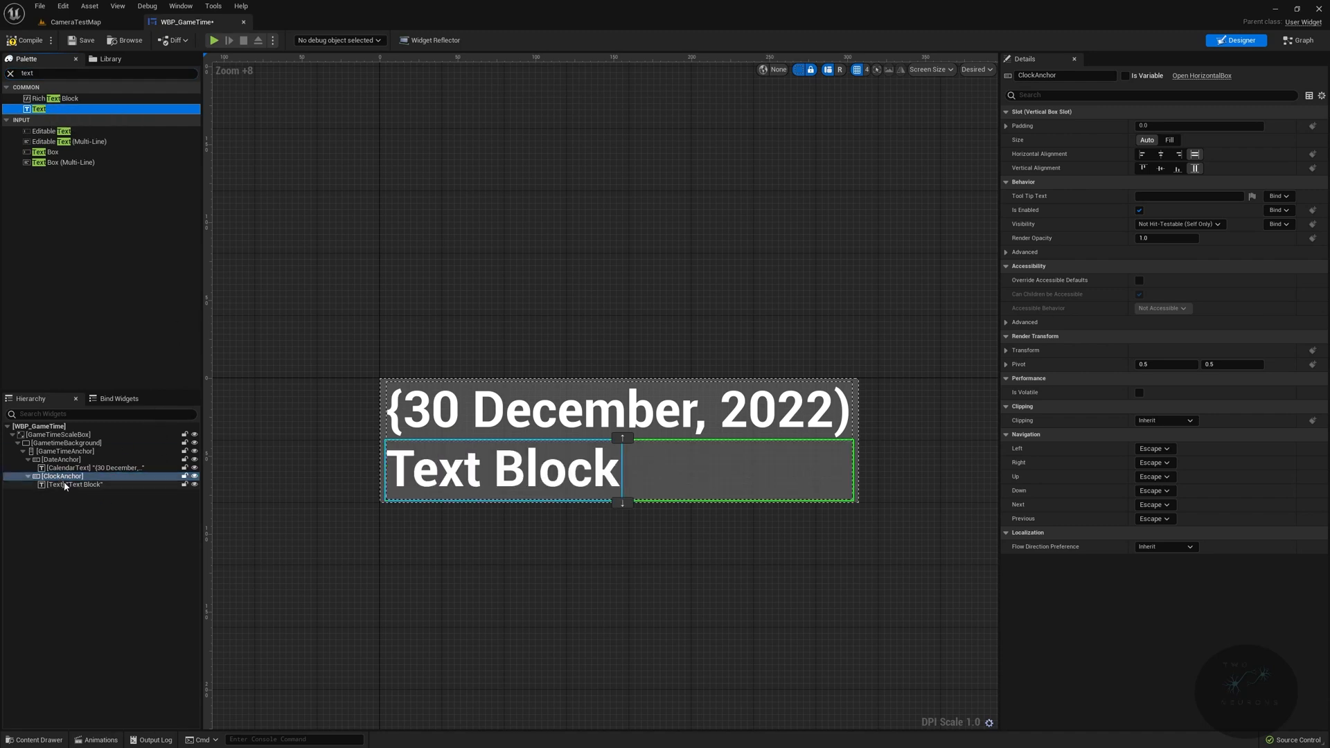
left_click(65, 485)
type("{24:60:60}")
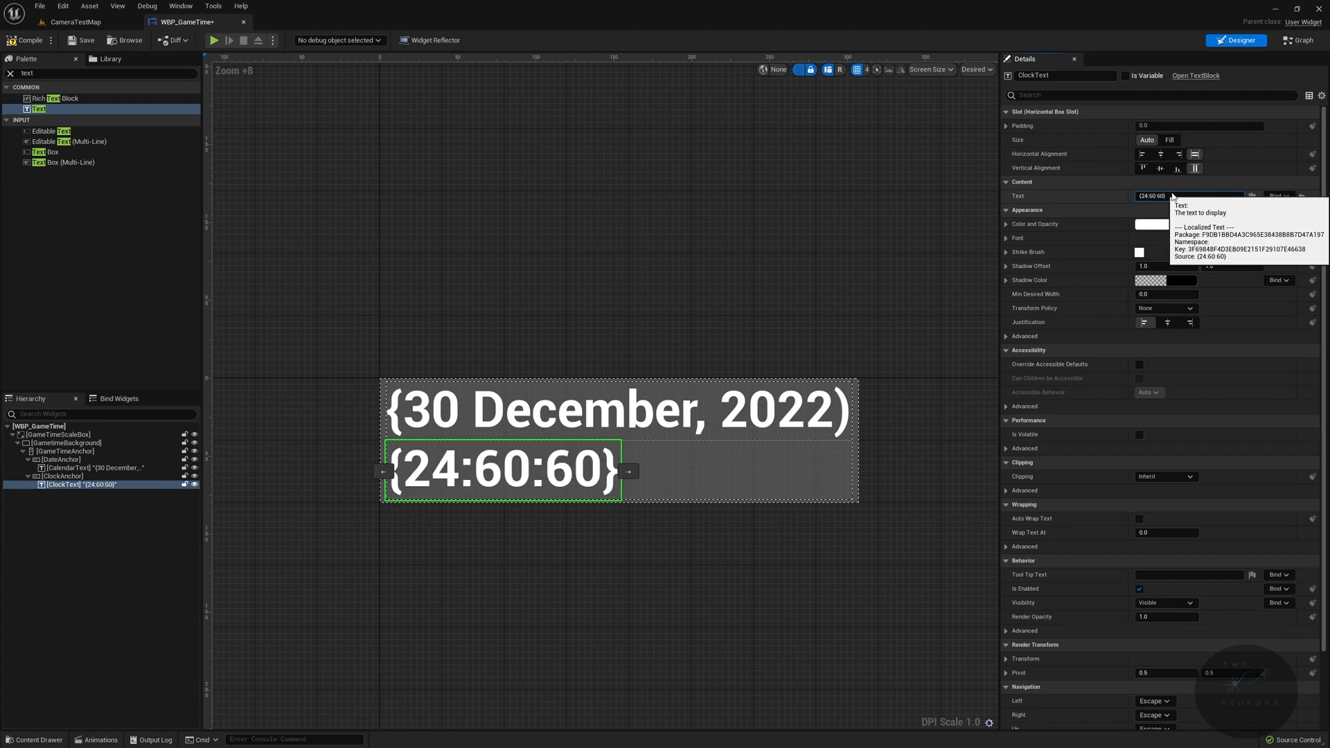
mouse_move(417, 475)
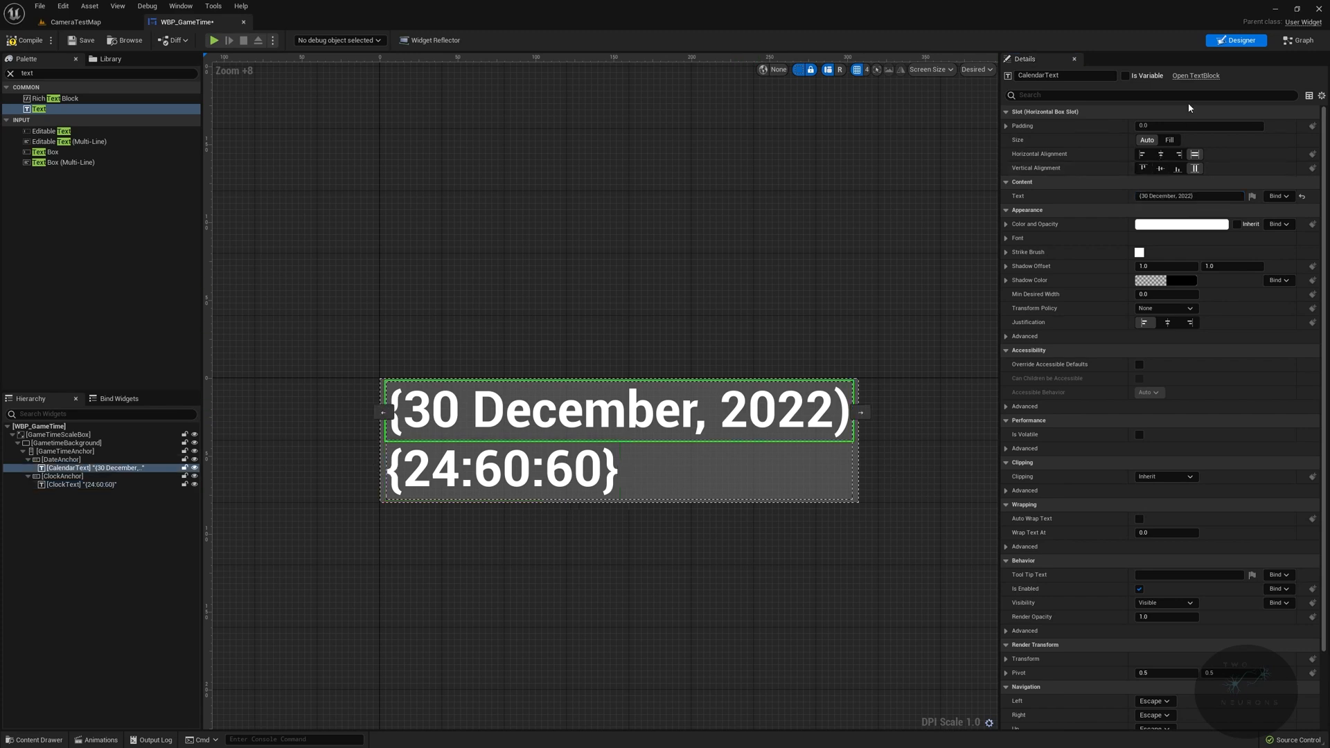
mouse_move(1188, 195)
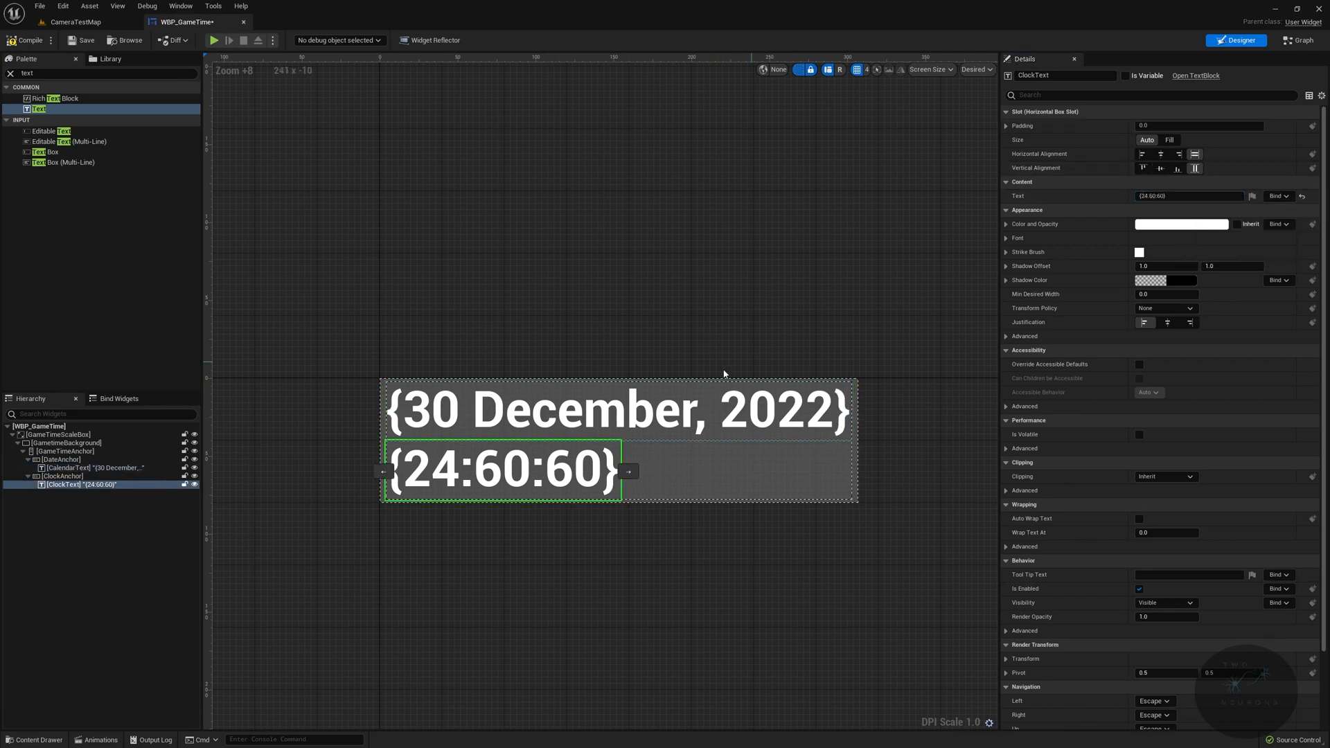
mouse_move(1160, 153)
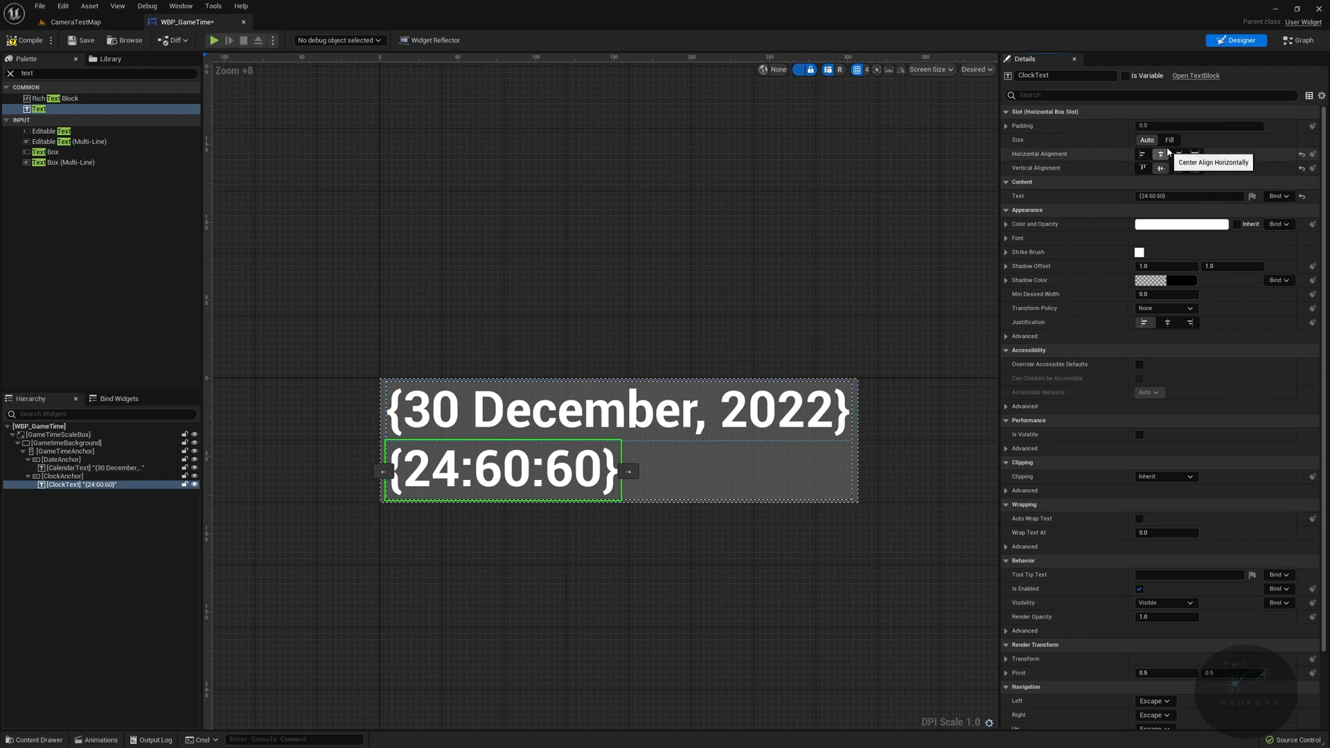
left_click(1196, 154)
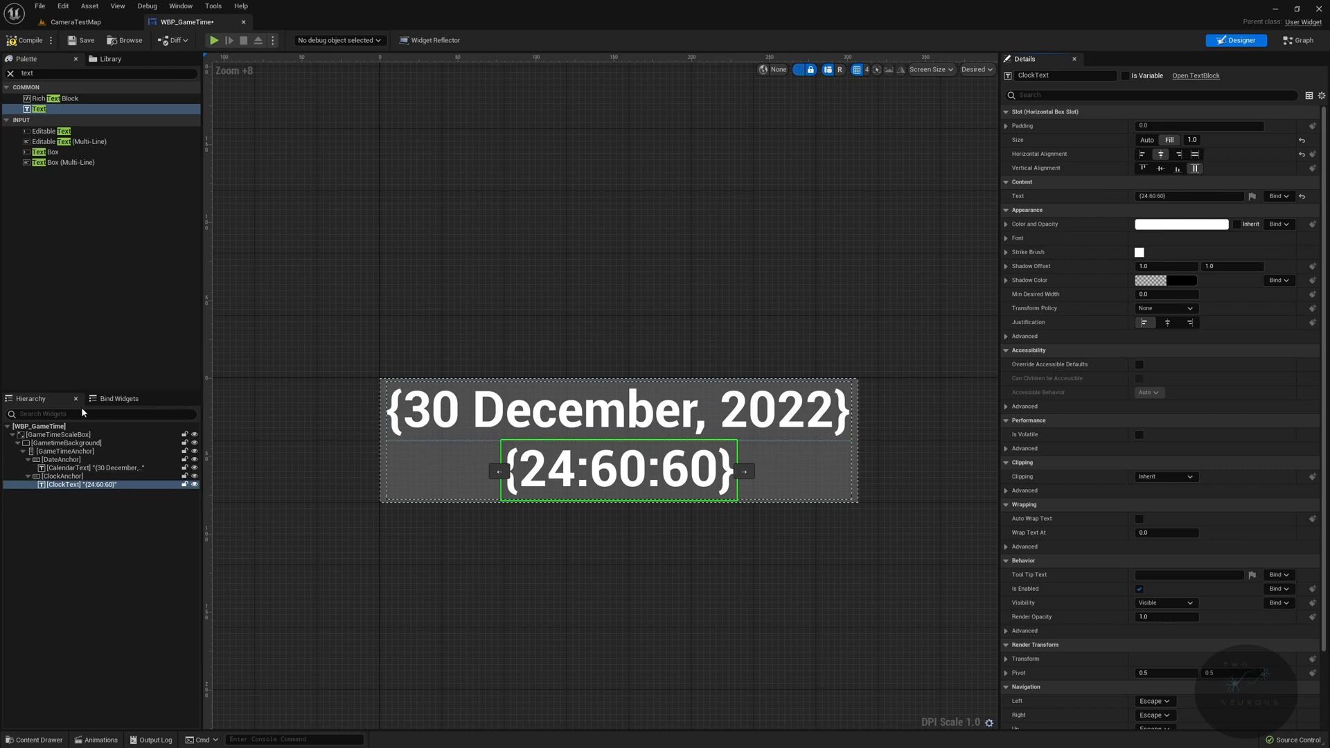
left_click(101, 73)
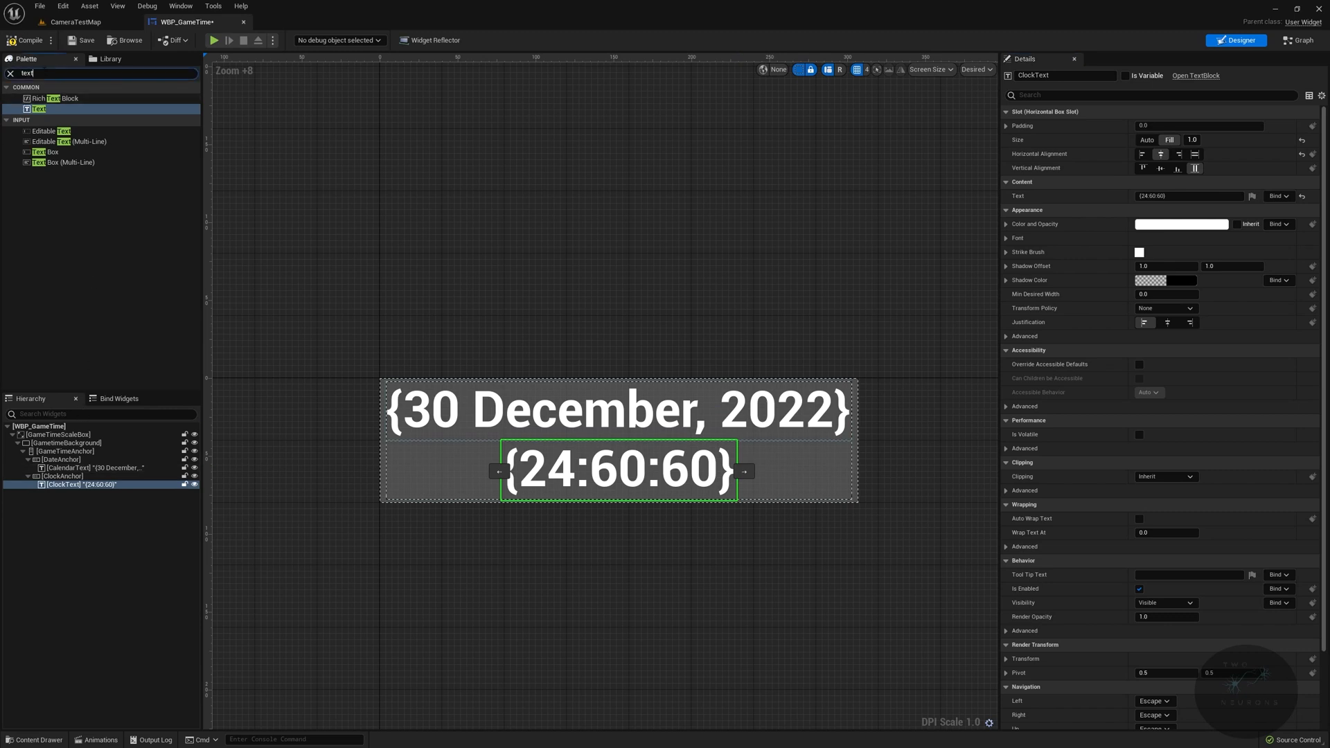
type("button")
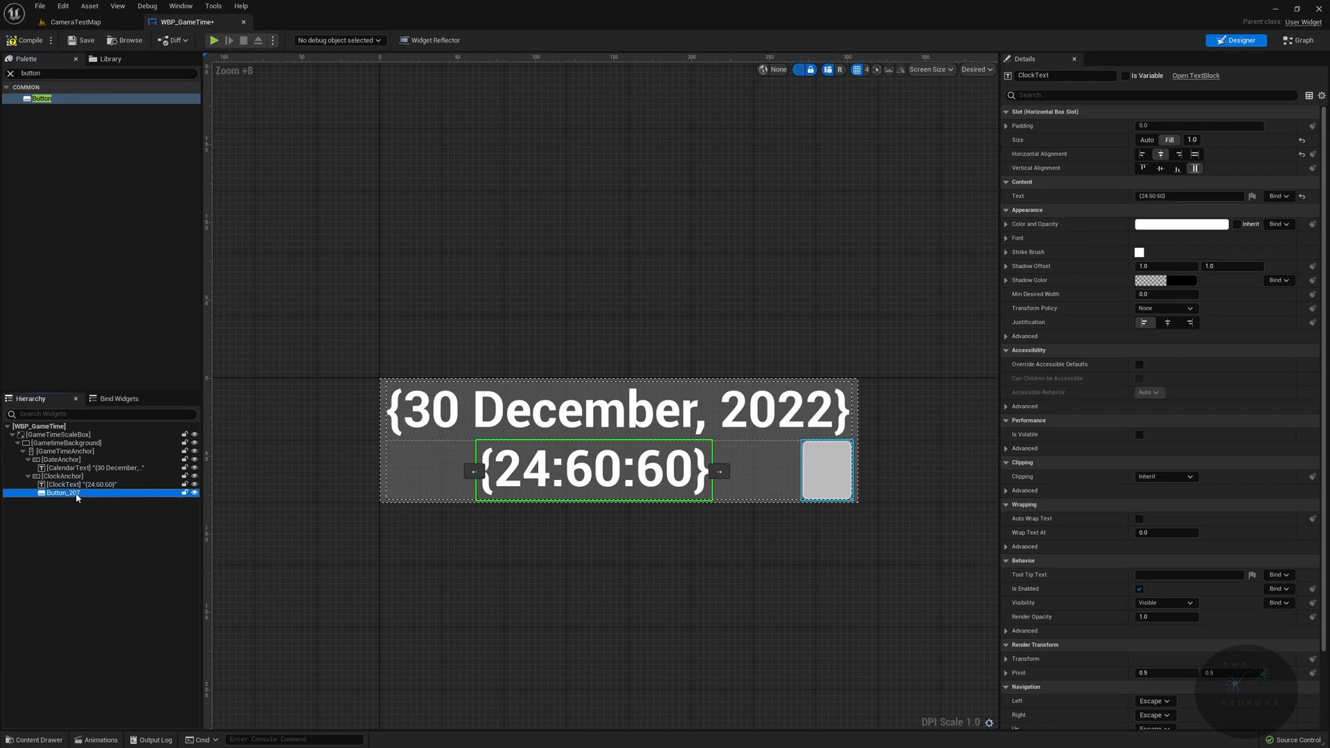
Step: Add a button beside ClockText and centre it vertically in the row
left_click(62, 493)
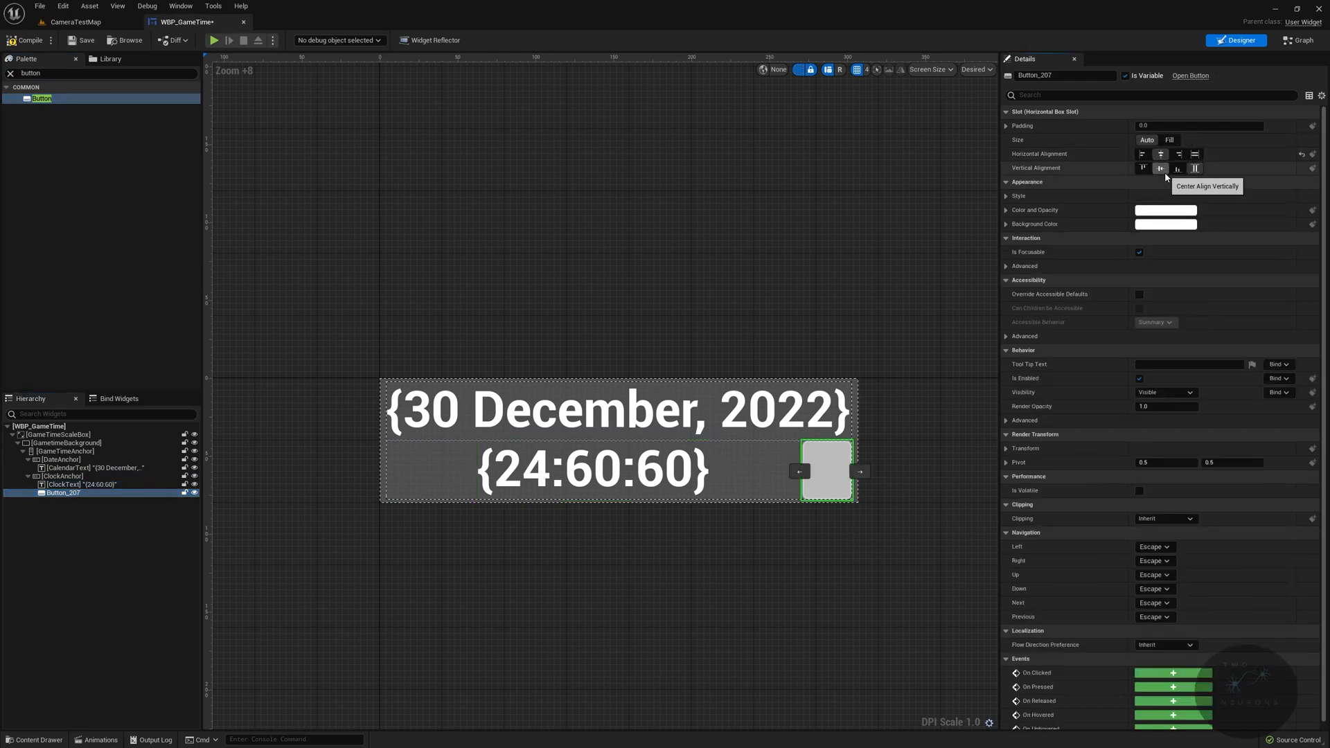
left_click(1169, 139)
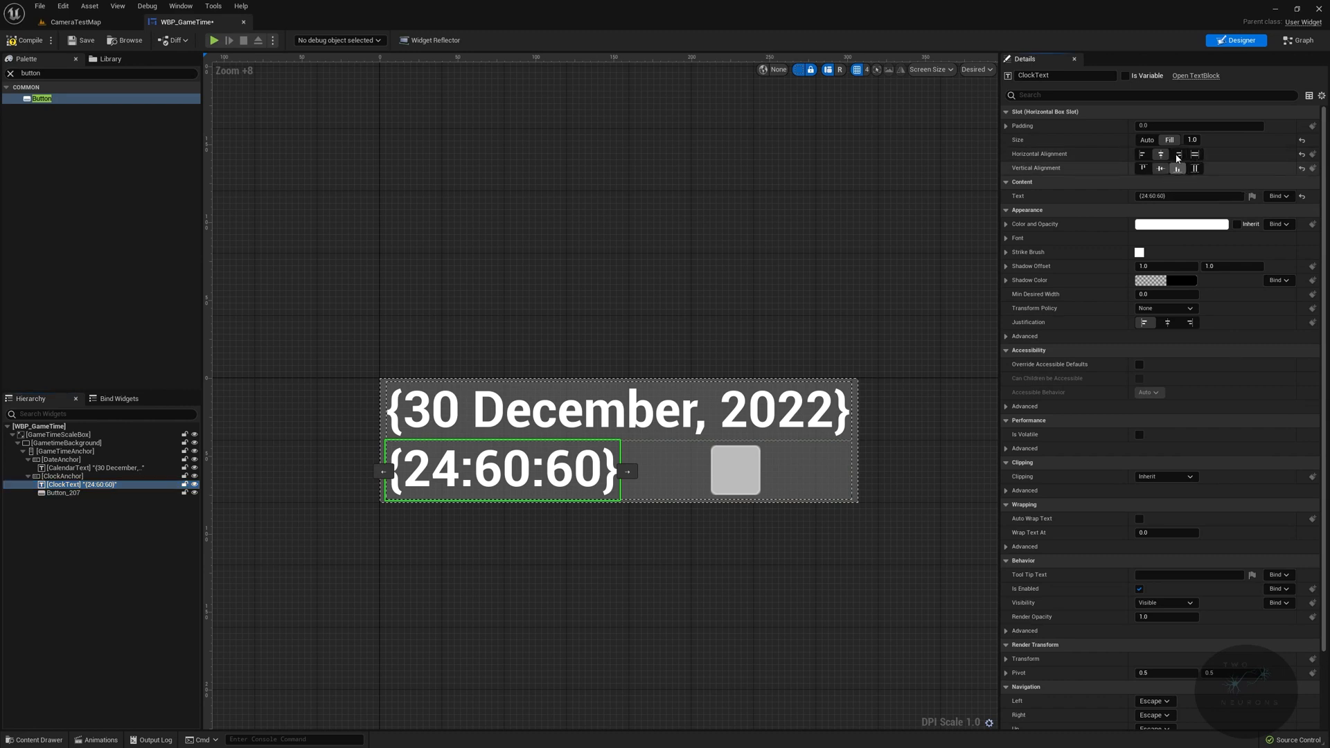
left_click(62, 493)
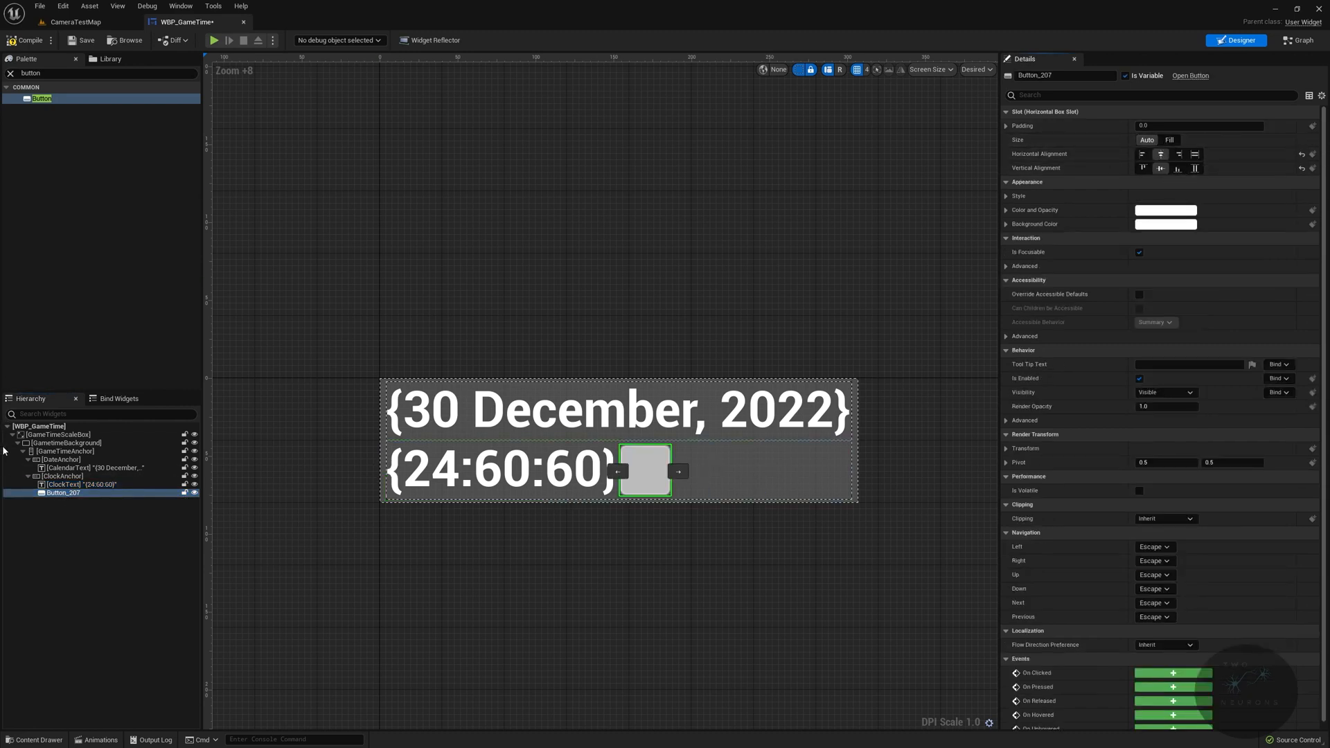
left_click(72, 485)
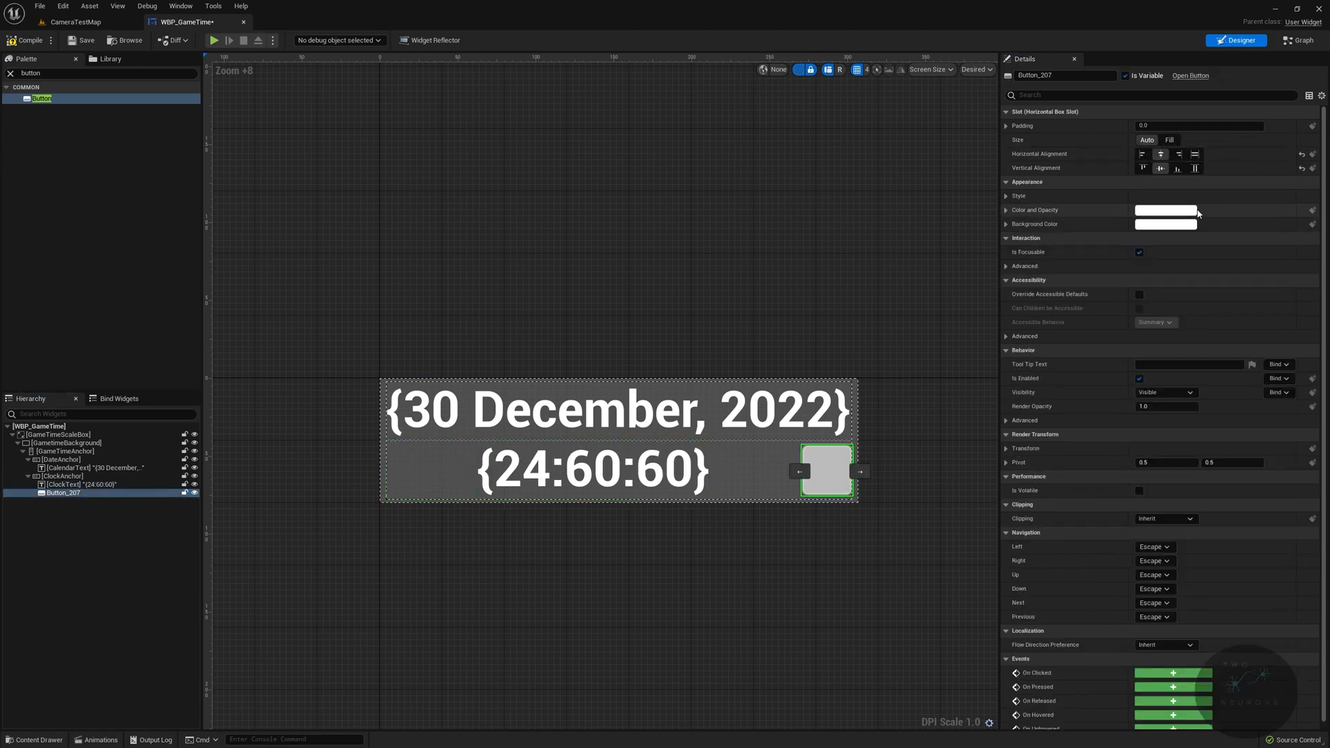
Step: Set the button's Size to Fill the remaining row space
left_click(1169, 139)
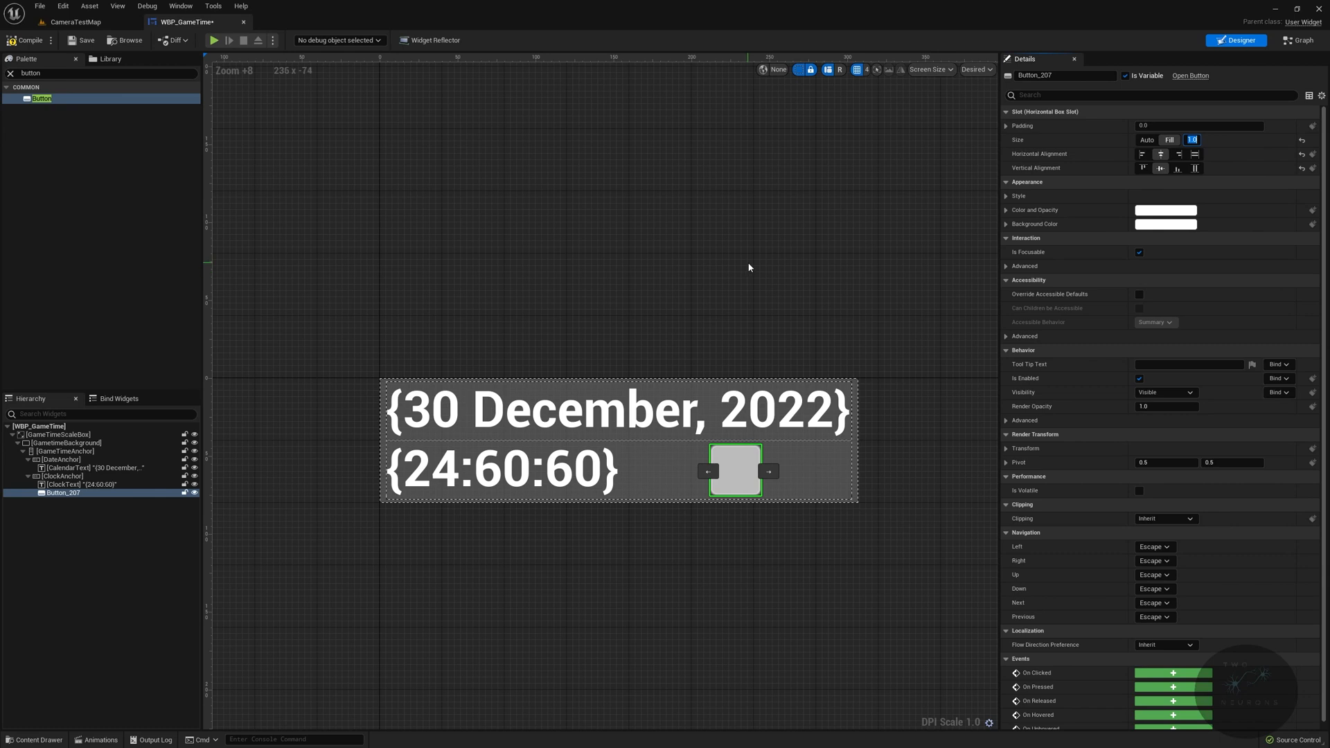
mouse_move(150, 501)
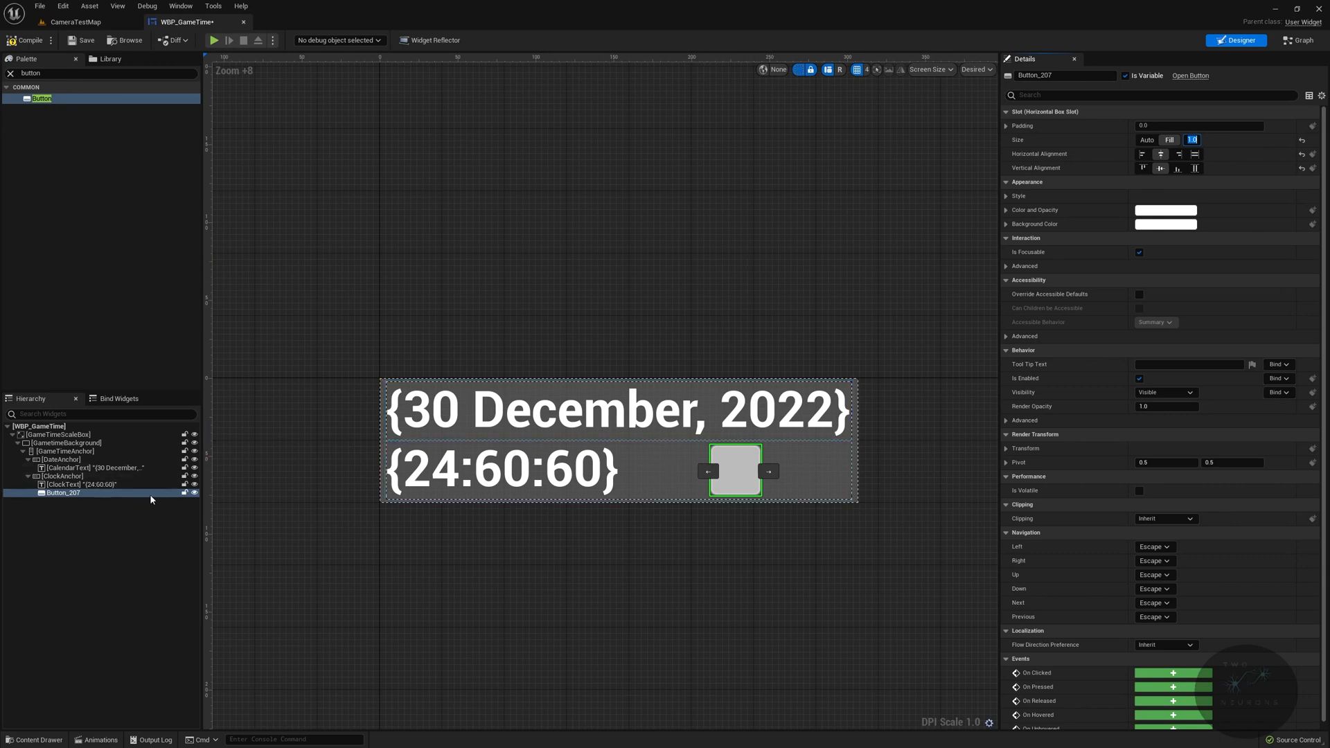
left_click(62, 475)
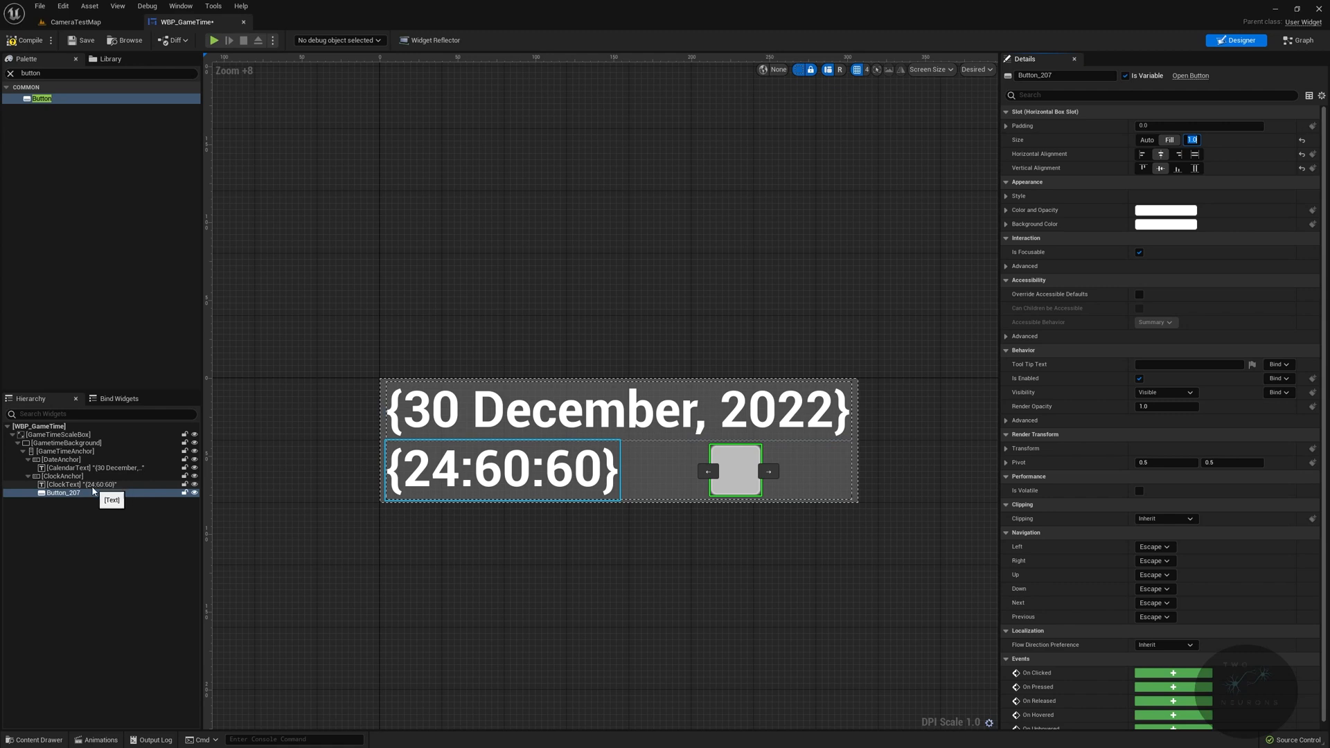
left_click(66, 485)
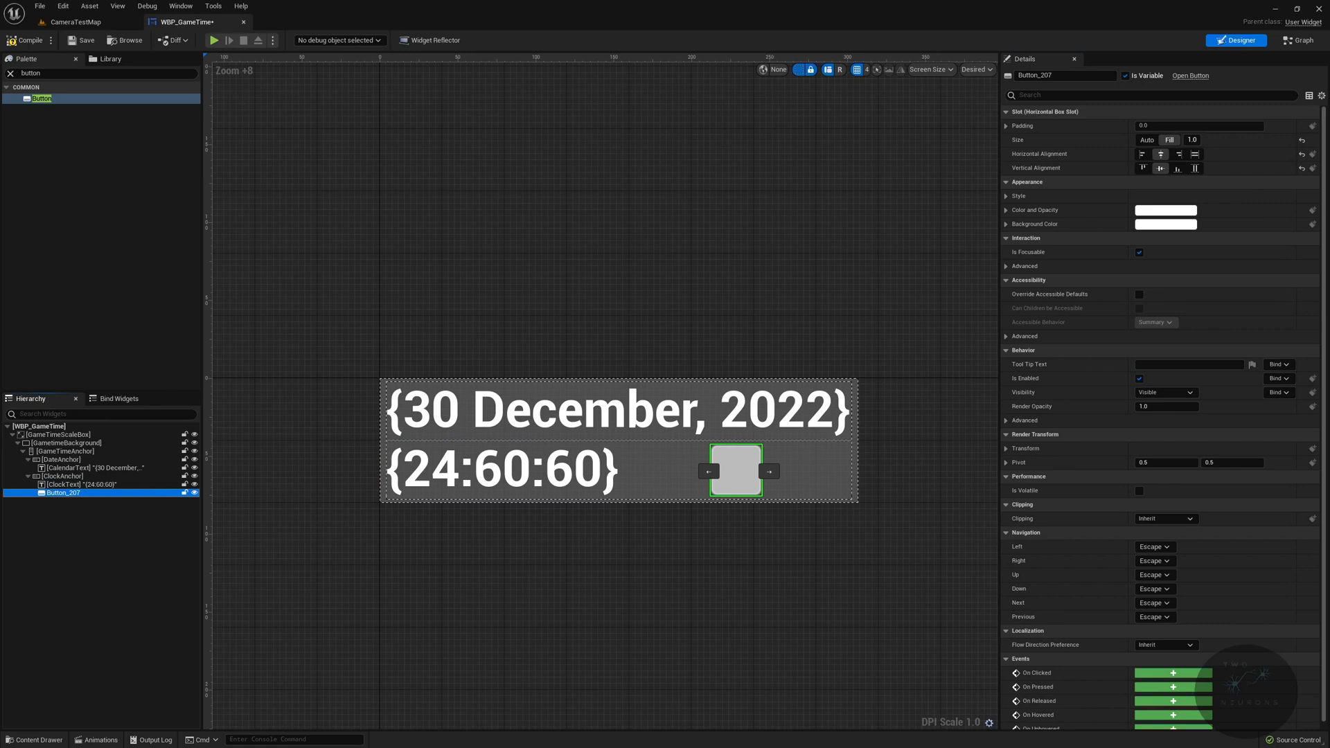
left_click(101, 74)
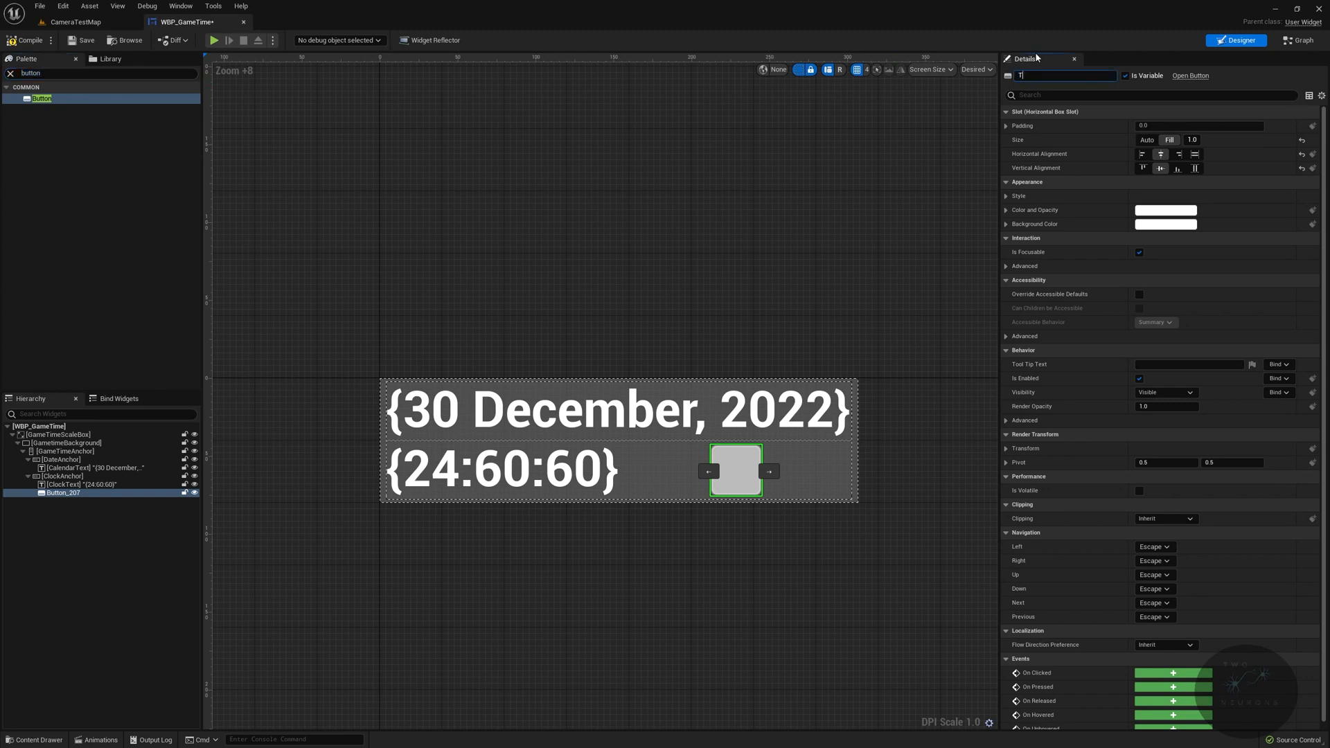
Step: Rename the button TimeConversionButton and select its Text Block
type("TimeConversionButton")
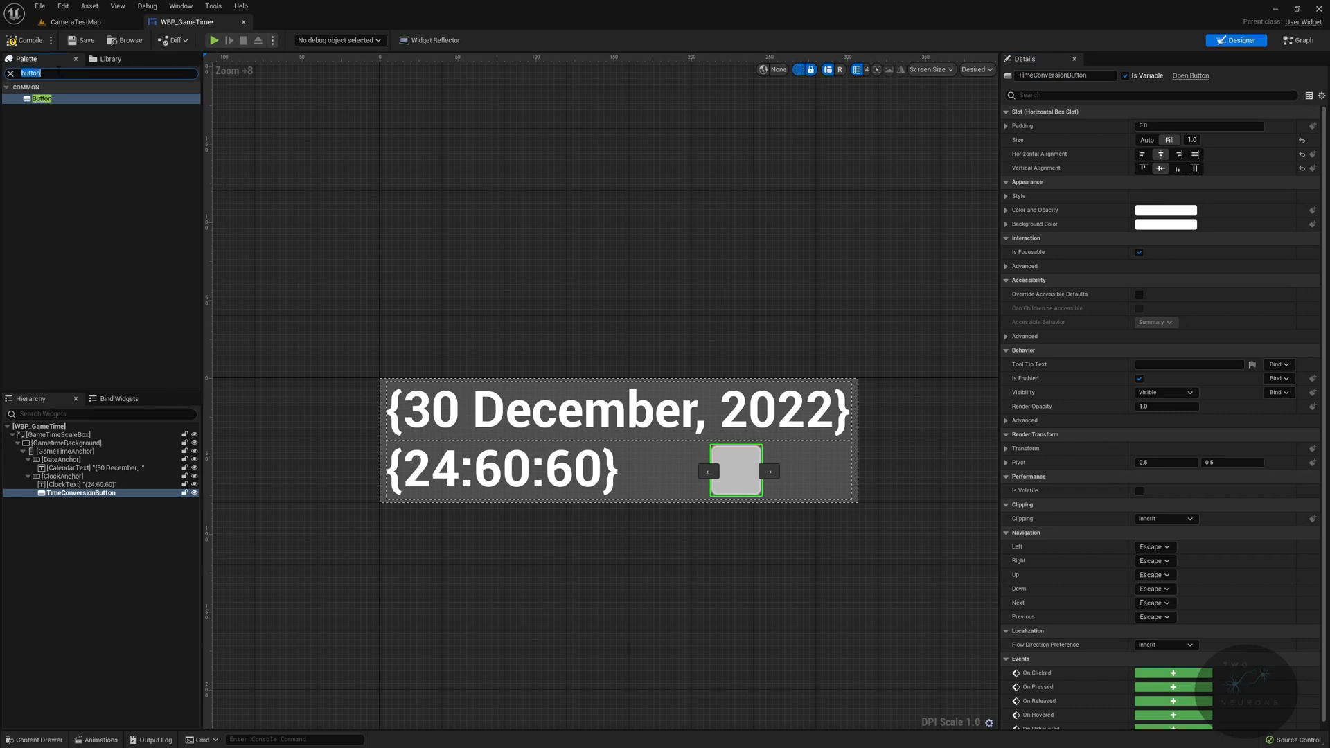
type("text")
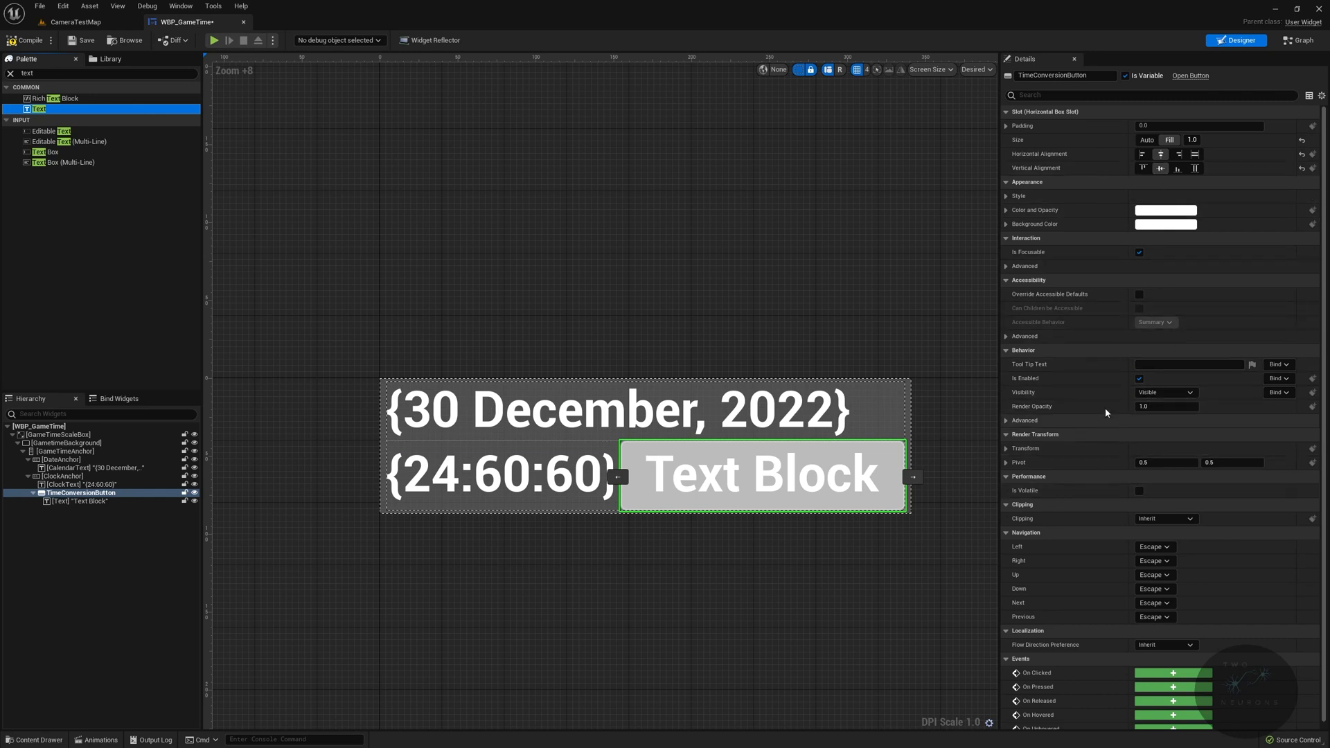
left_click(61, 501)
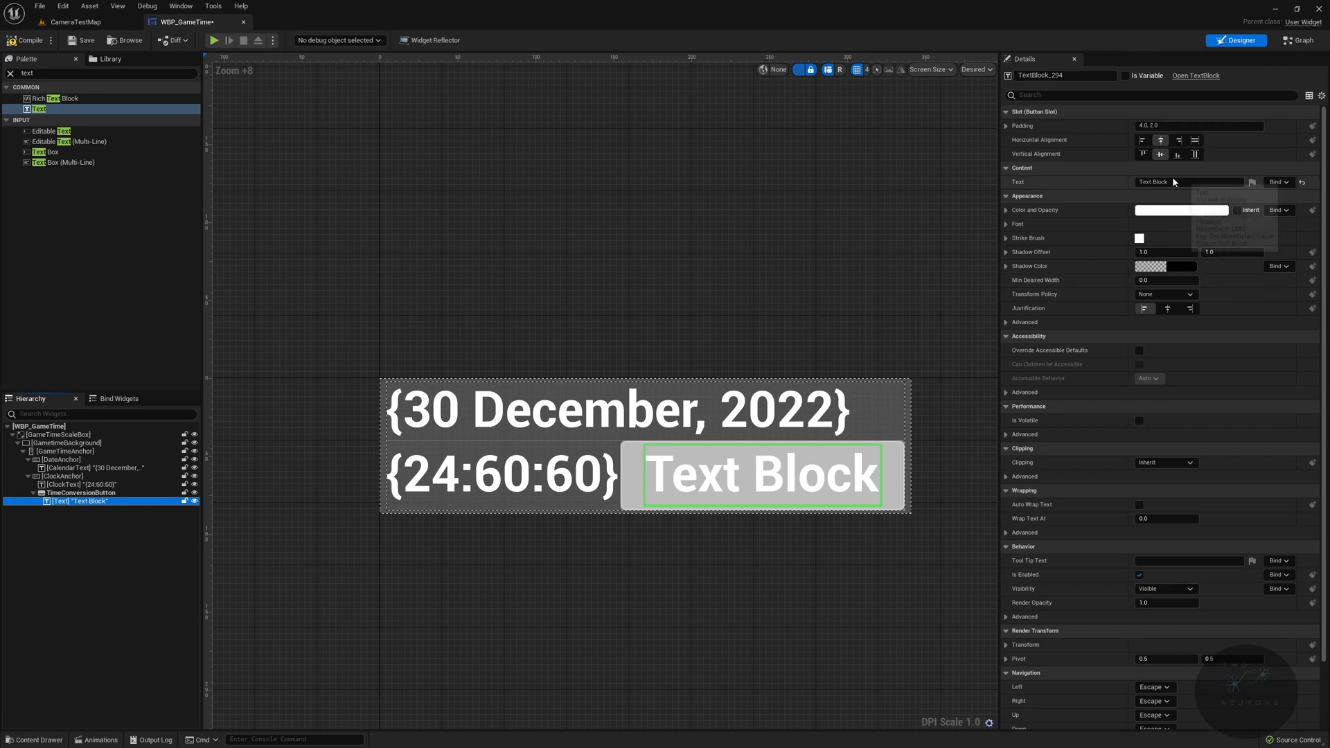
mouse_move(1162, 442)
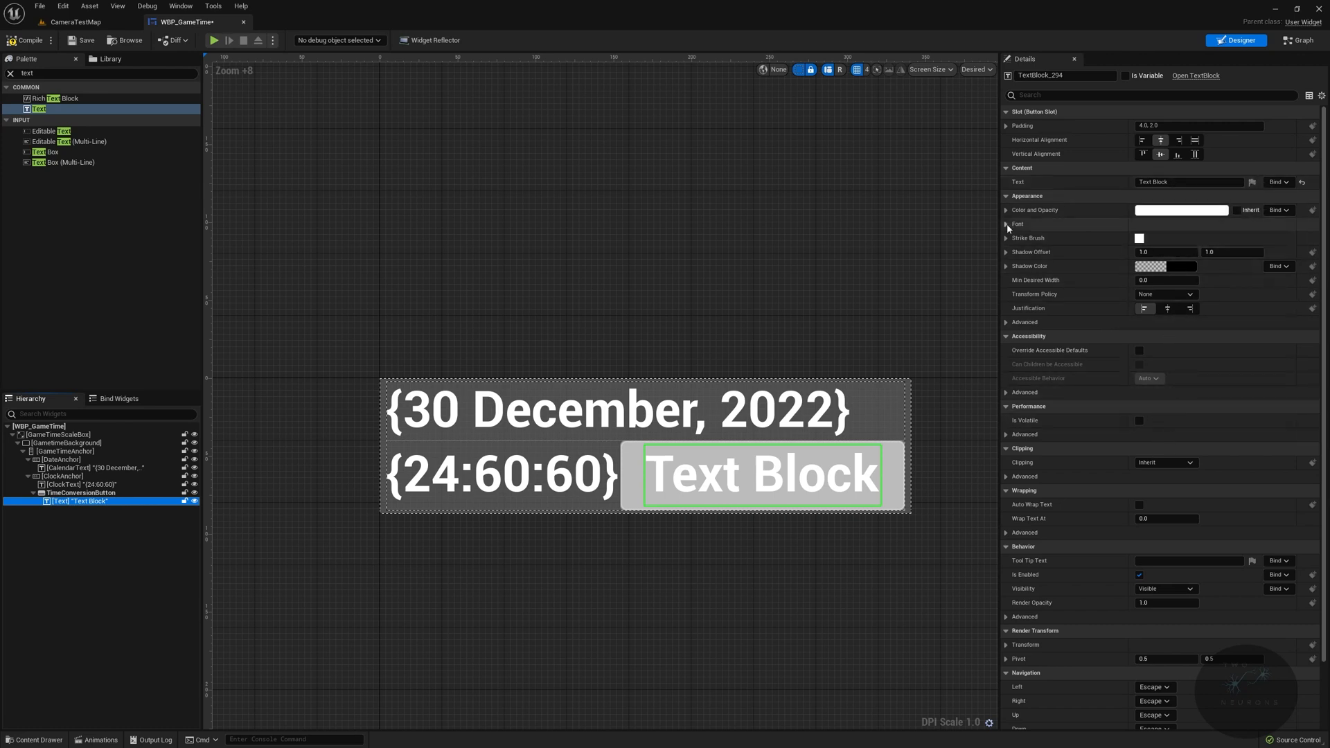
Step: Give the button text font size 16, text '24', and name TimeConversionText
left_click(1007, 224)
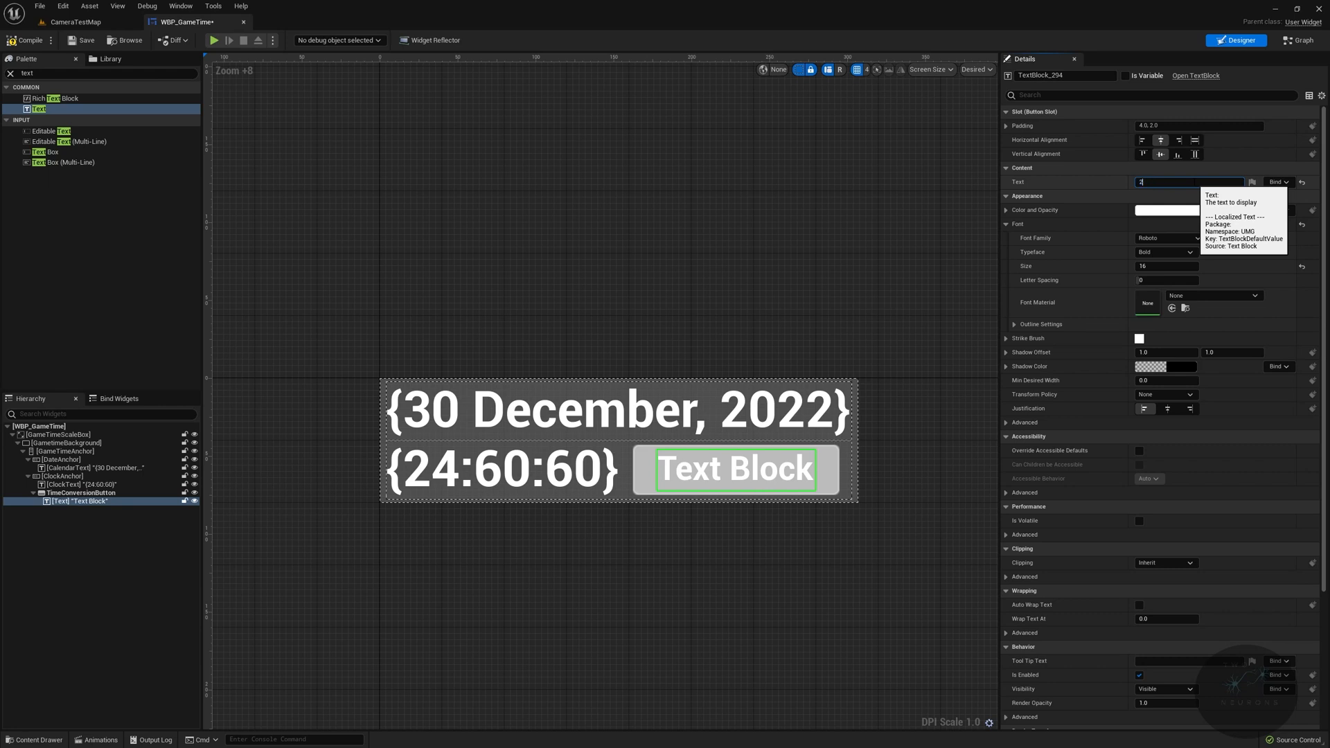
type("24")
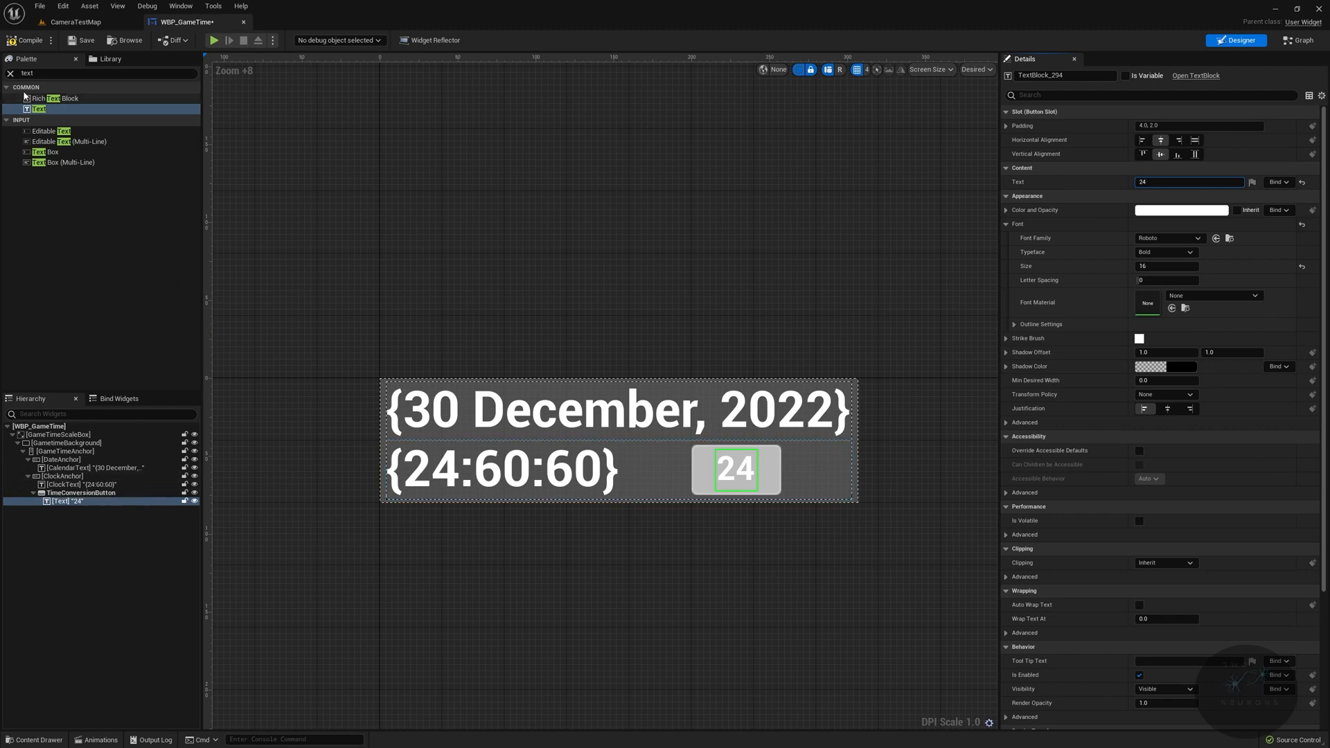
left_click(102, 74)
type("TimeConversionText")
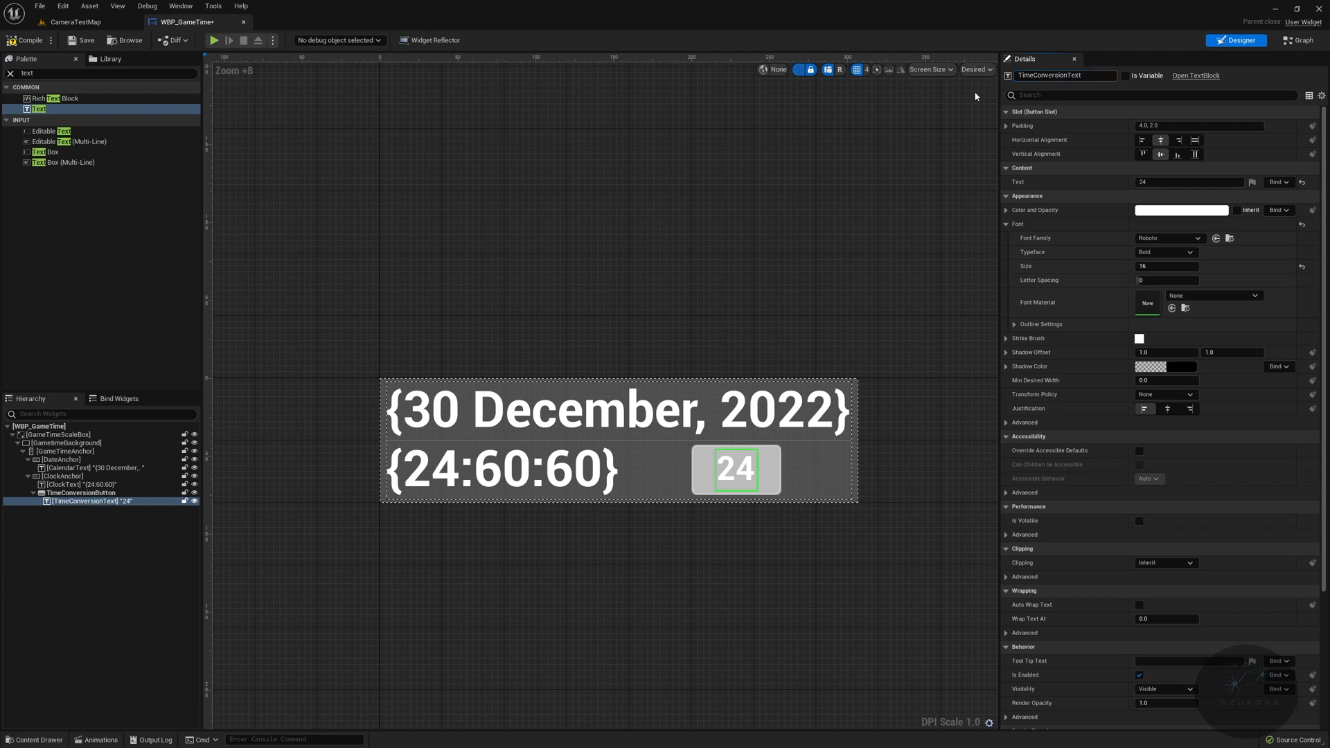
left_click(101, 74)
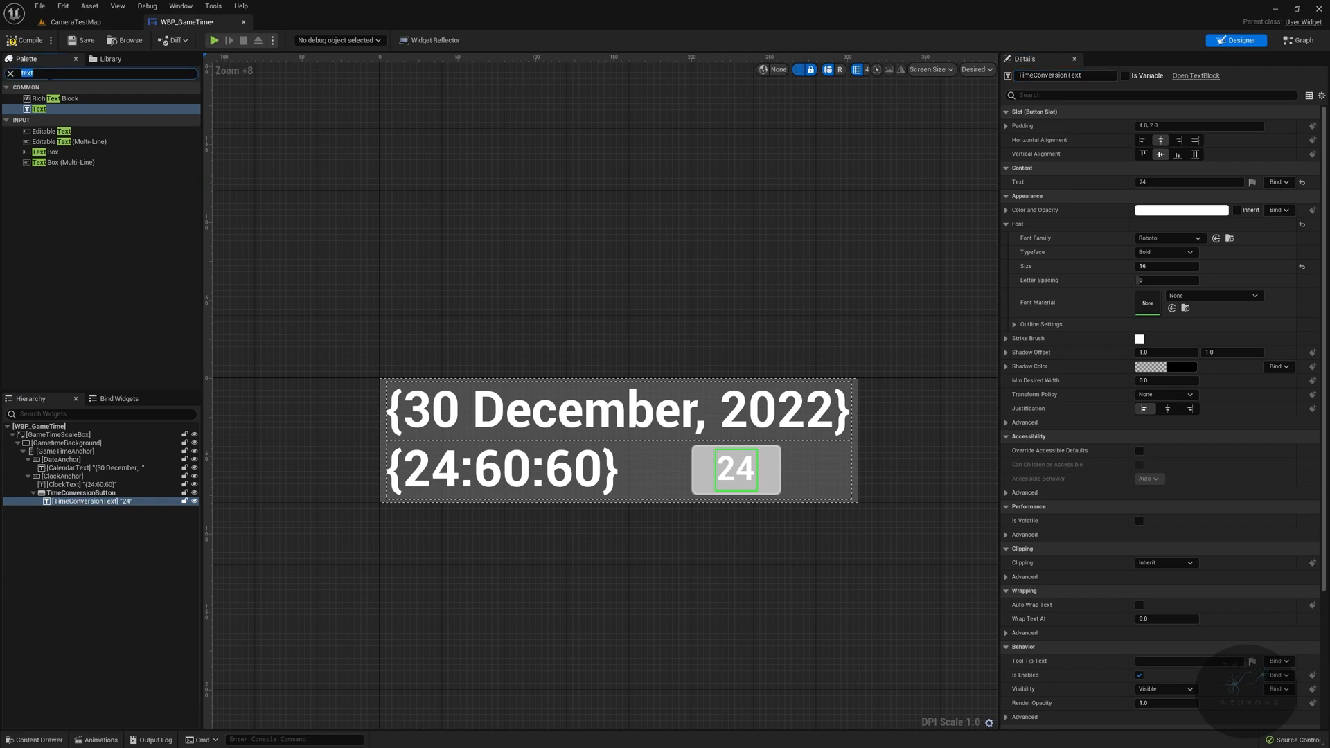
Step: Add a Horizontal Box under the clock holding a Progress Bar and three Buttons
type("hori")
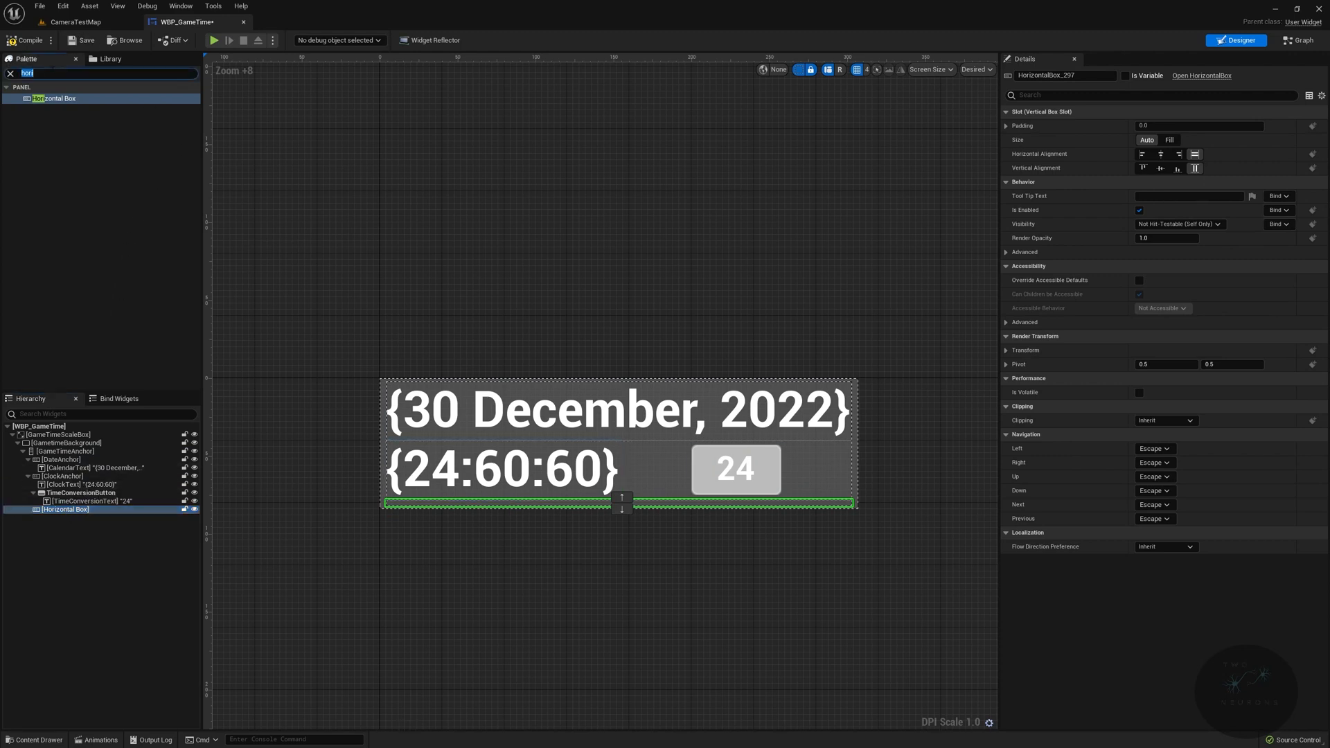
type("button")
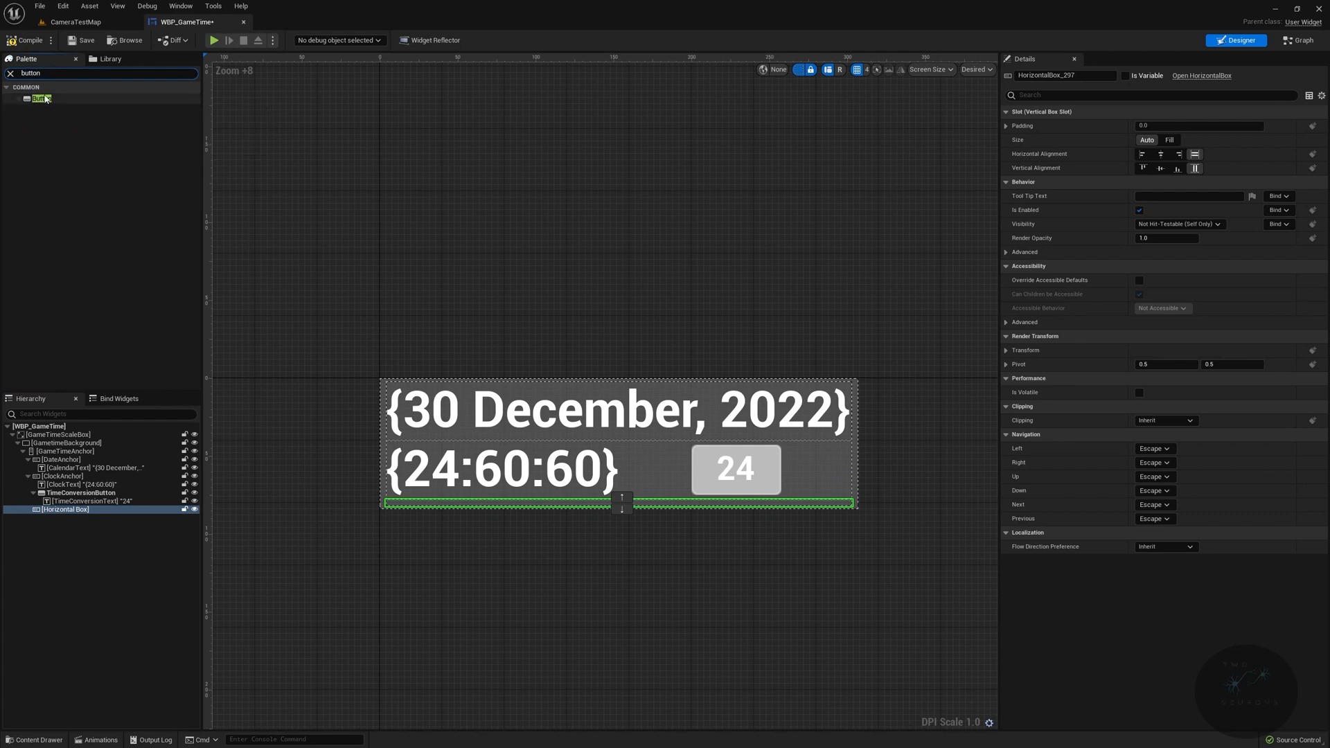
type("prog")
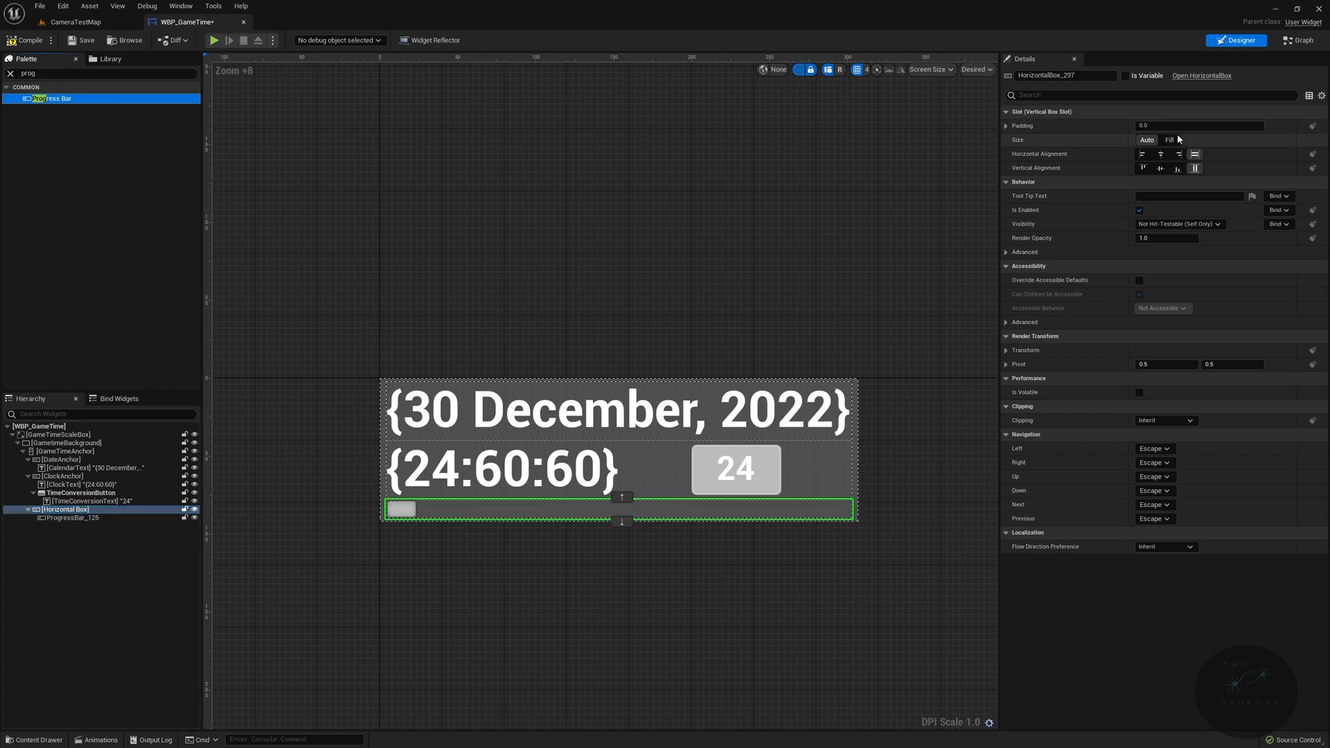
left_click(1169, 139)
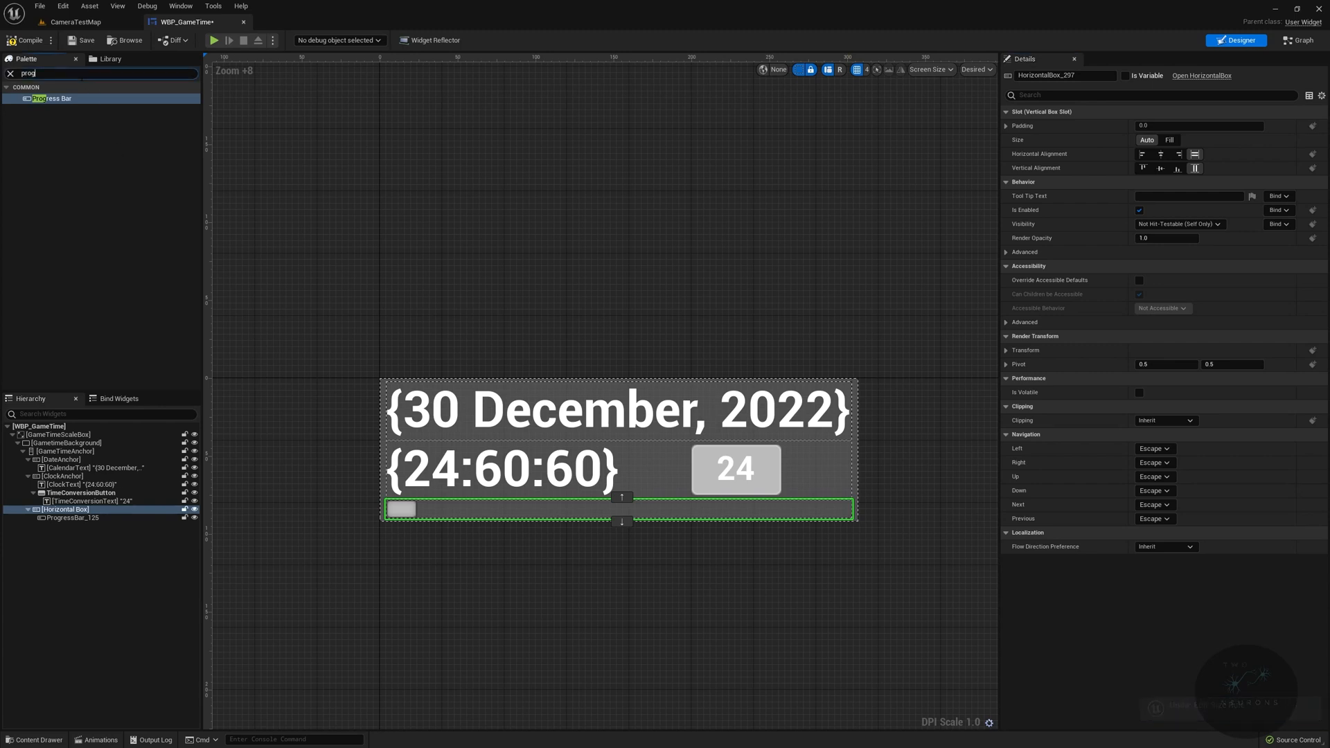
type("button")
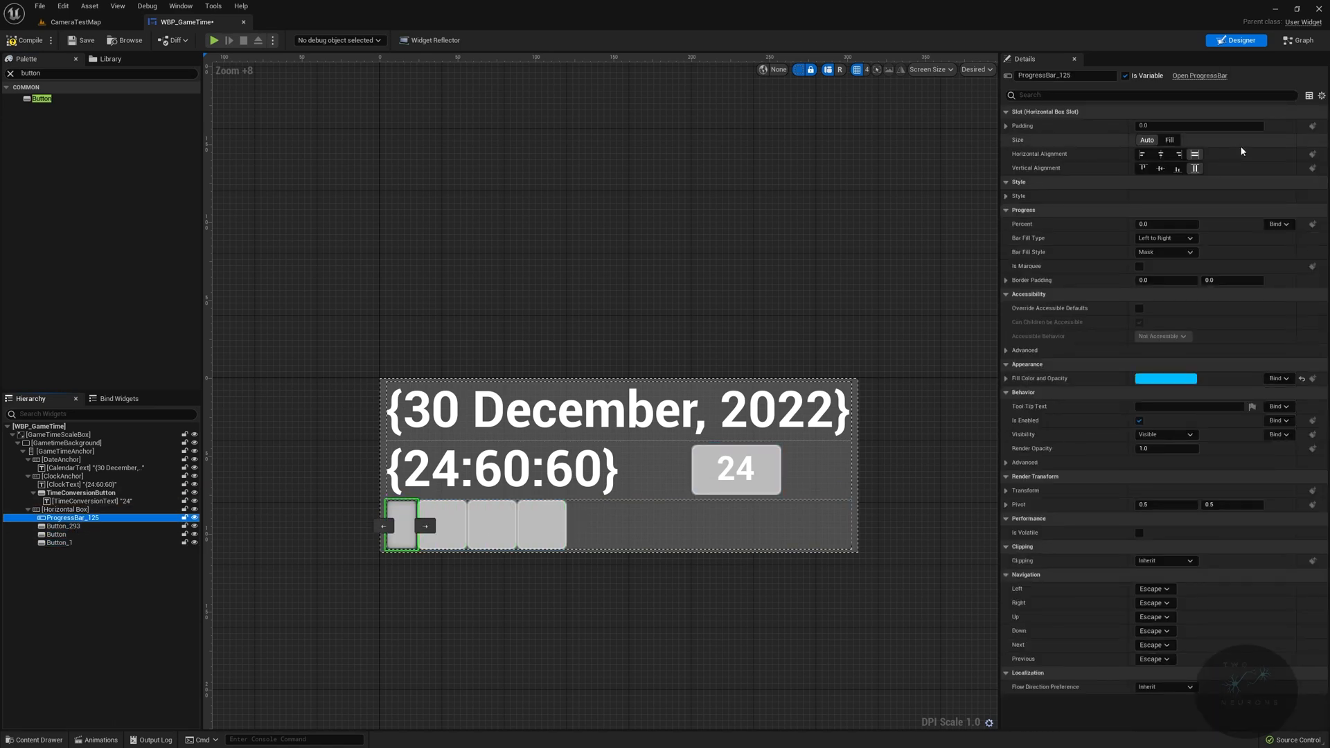
Step: Set the progress bar to Fill the row and its Percent to 0.456
left_click(1169, 140)
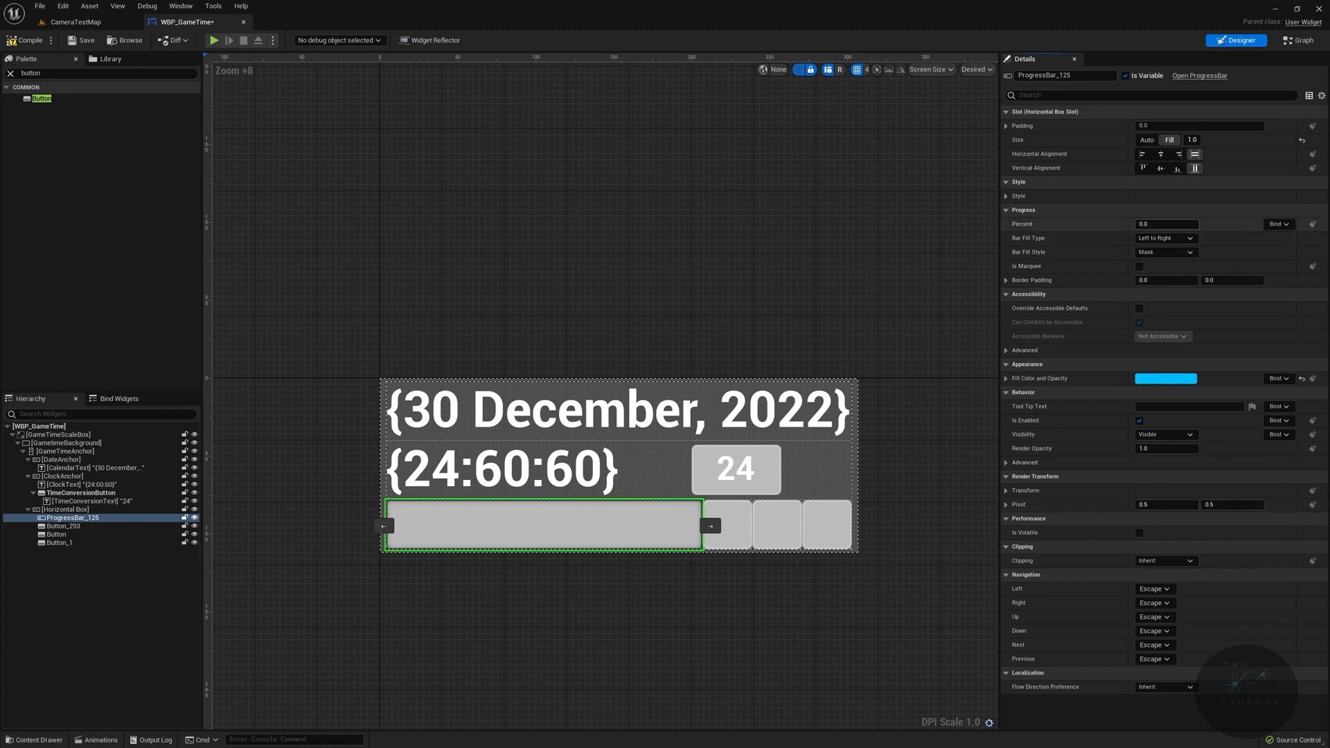
type("0.456")
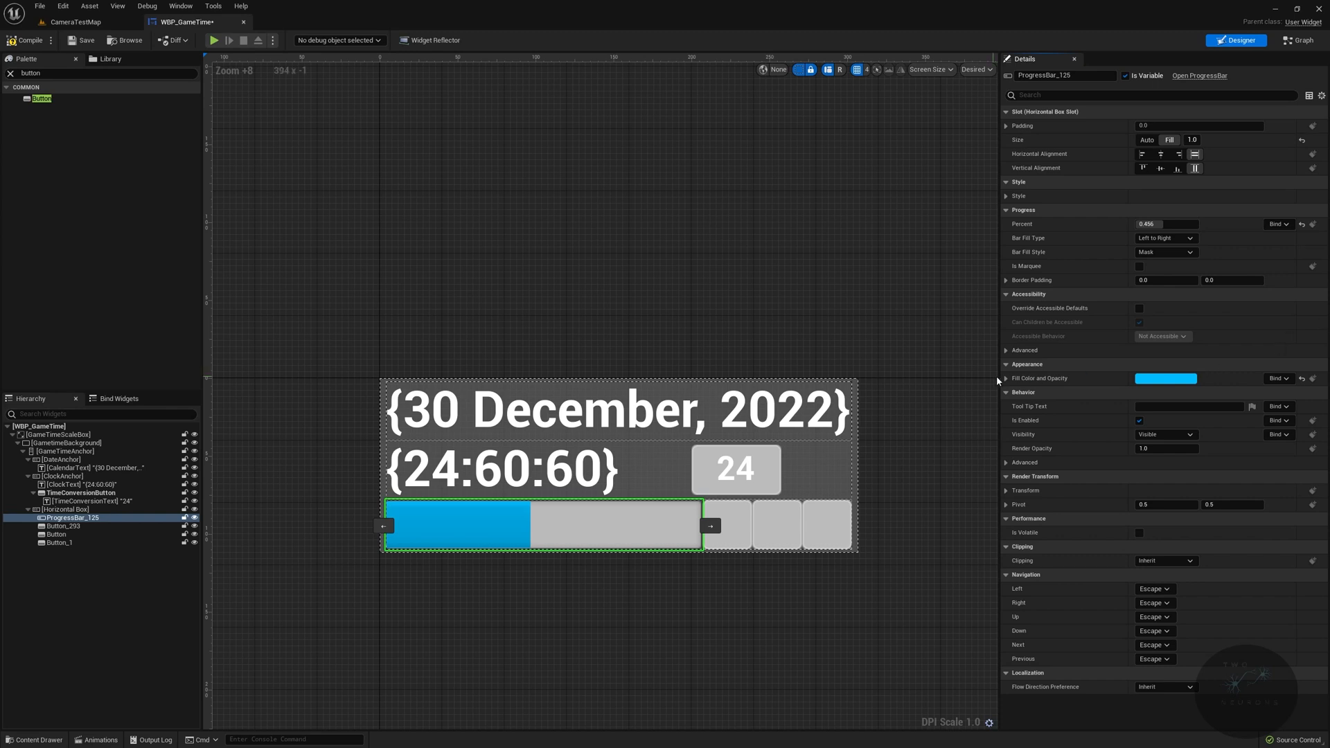
Step: Change the progress bar's fill colour from light blue to a deep dark blue
left_click(1165, 379)
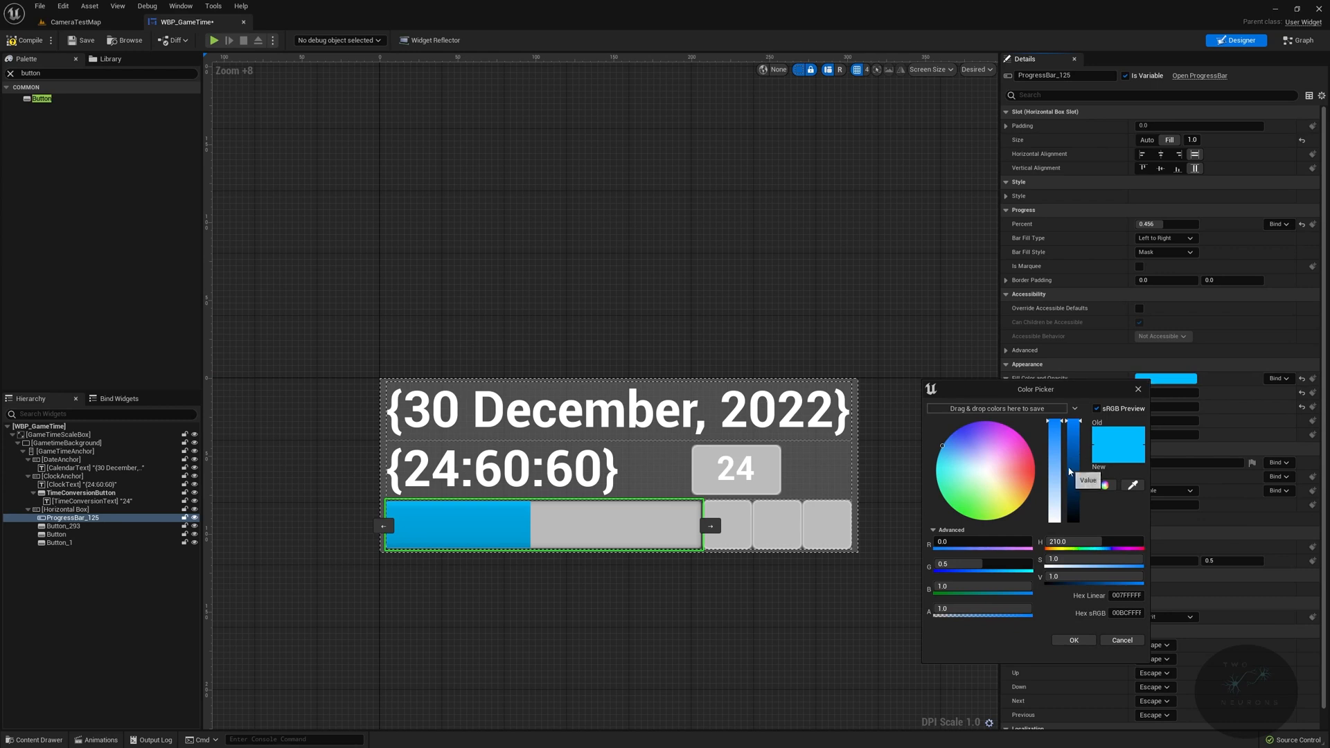
left_click_drag(1071, 424, 1071, 471)
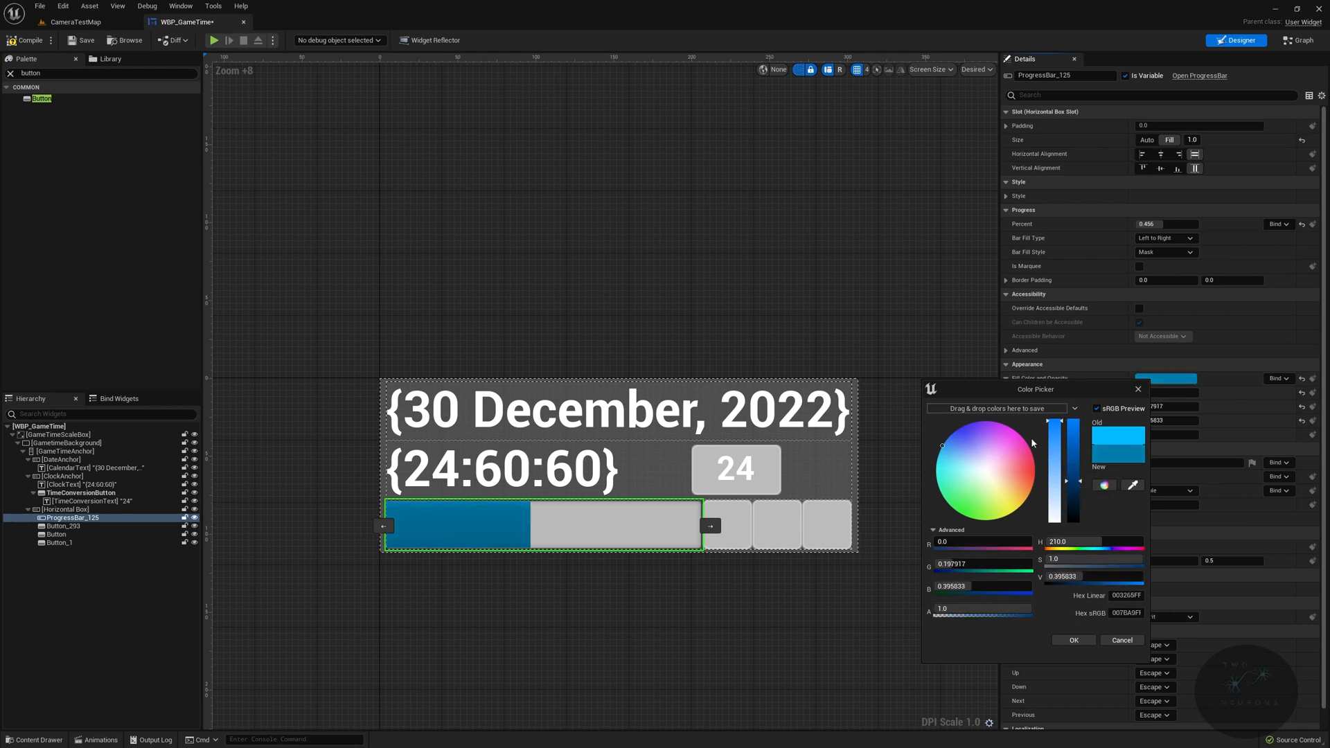
left_click(962, 430)
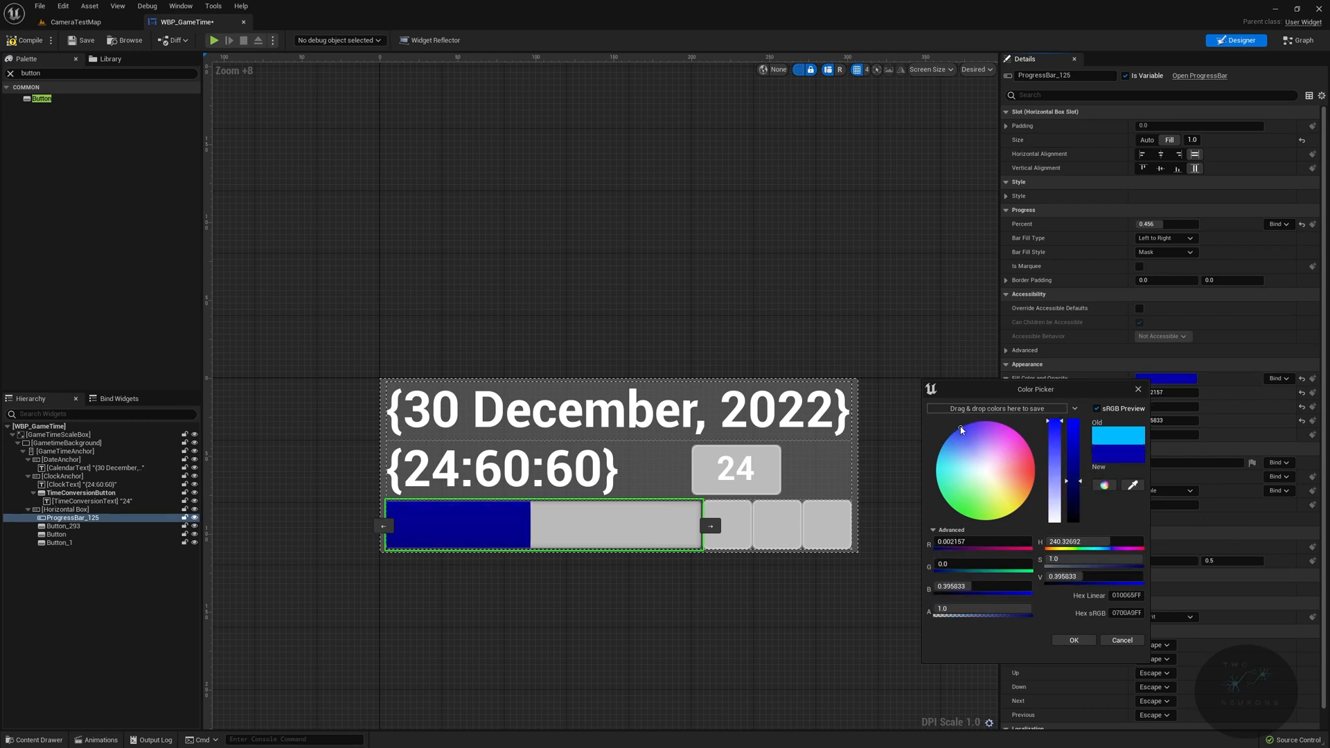
left_click(1072, 640)
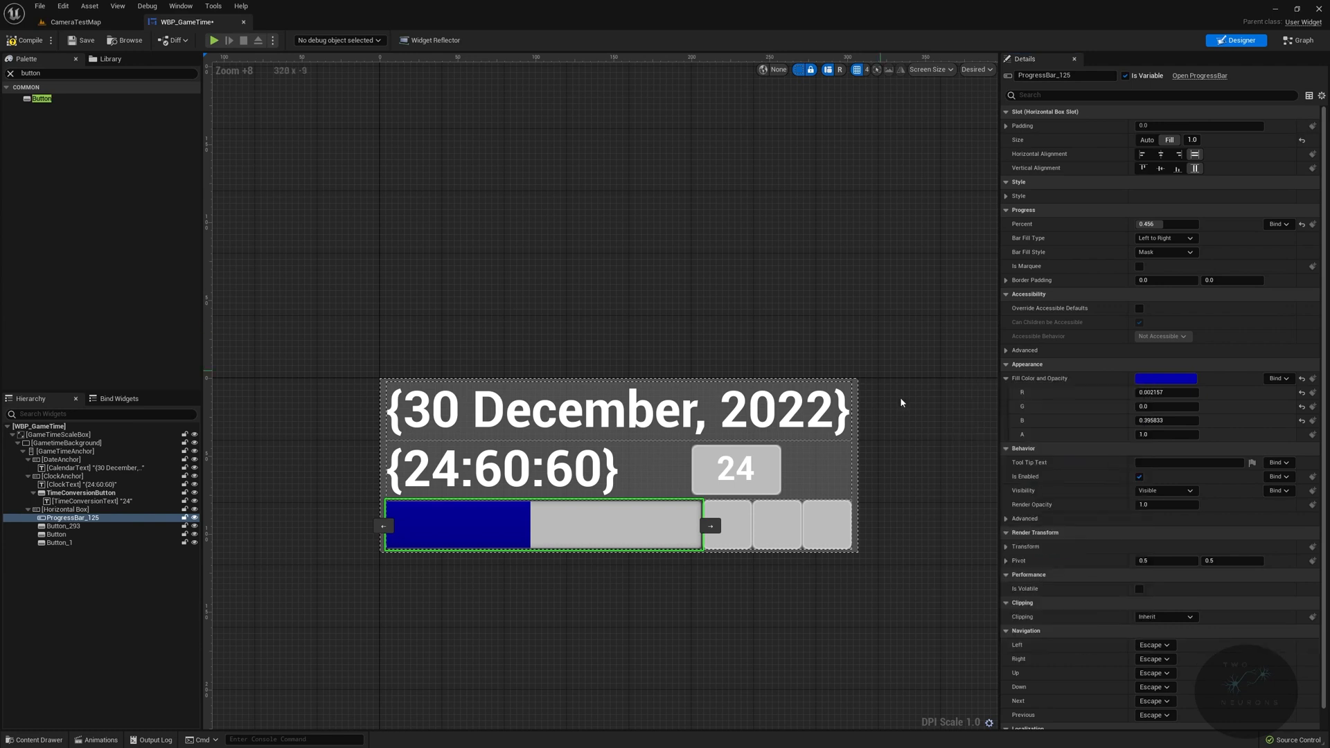
mouse_move(1061, 451)
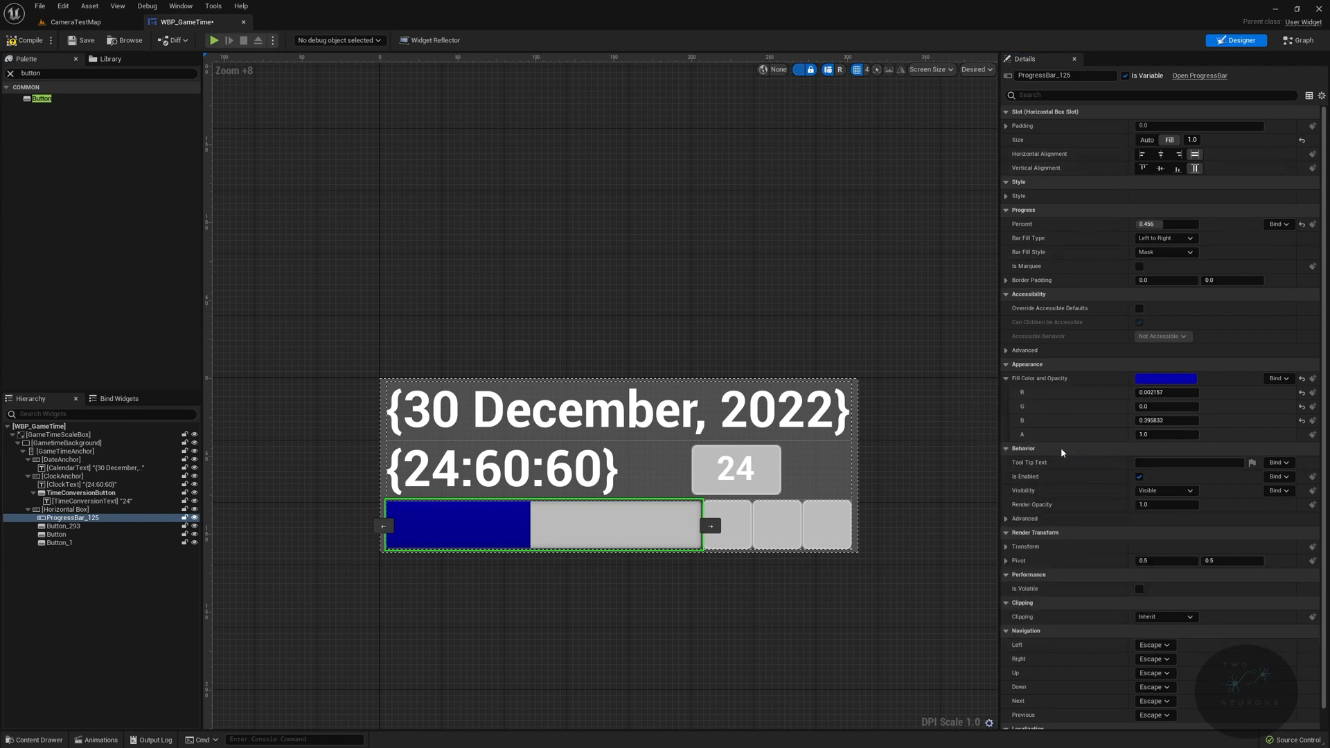
Step: Name the first button DecreaseSpeedButton and give it a Text Block with font size 12
left_click(725, 524)
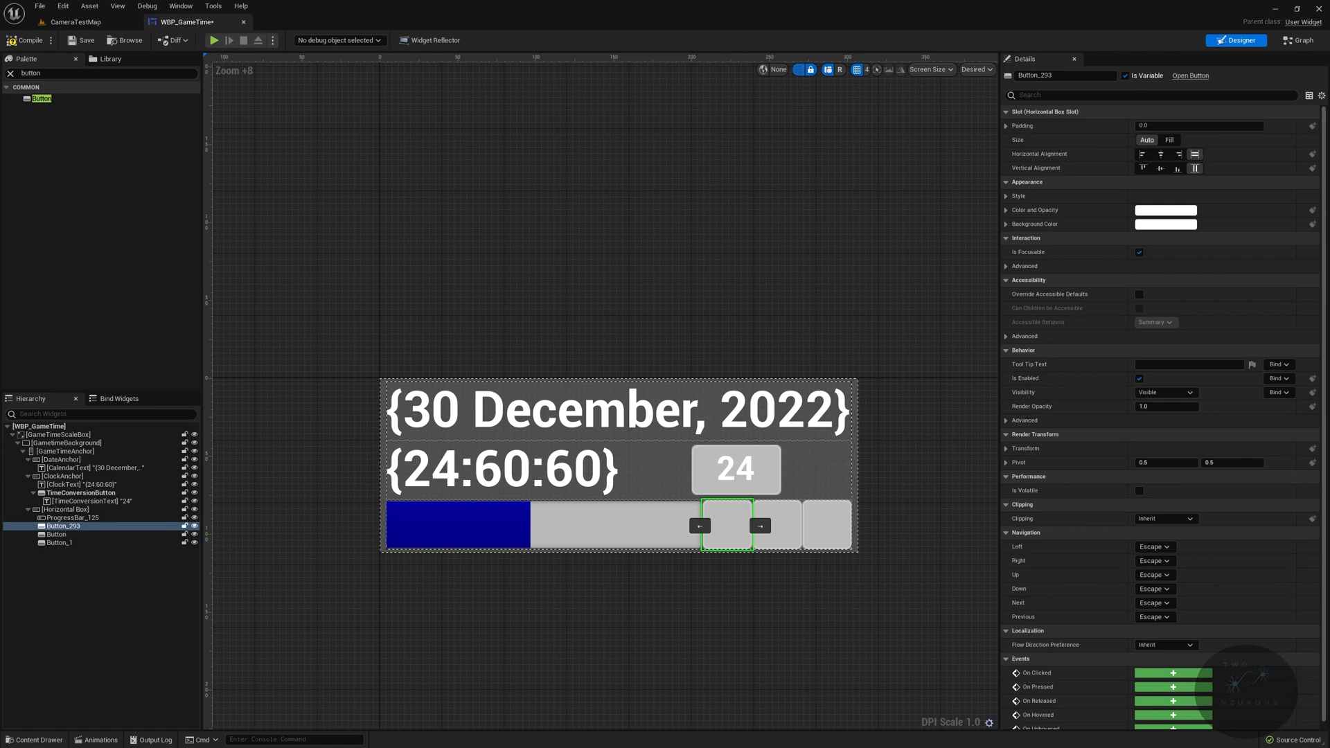
type("DecreaseSpeed")
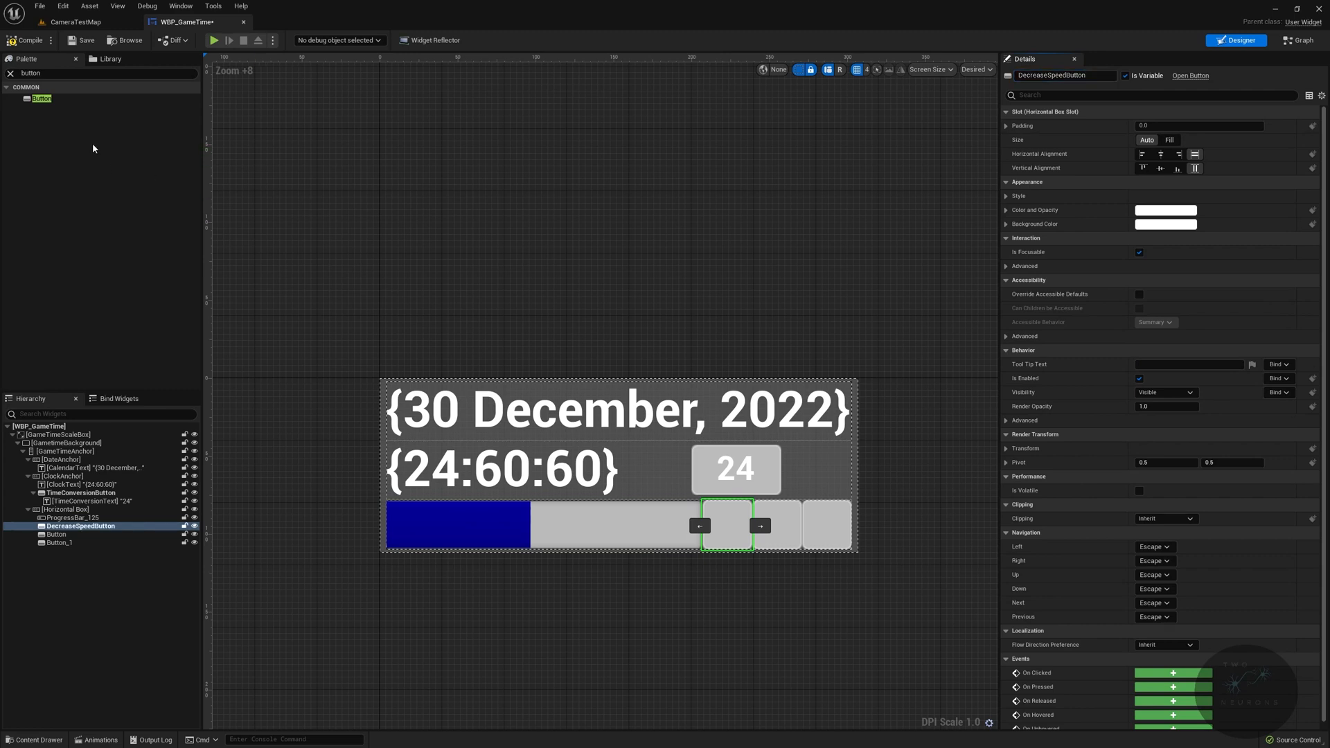
type("text")
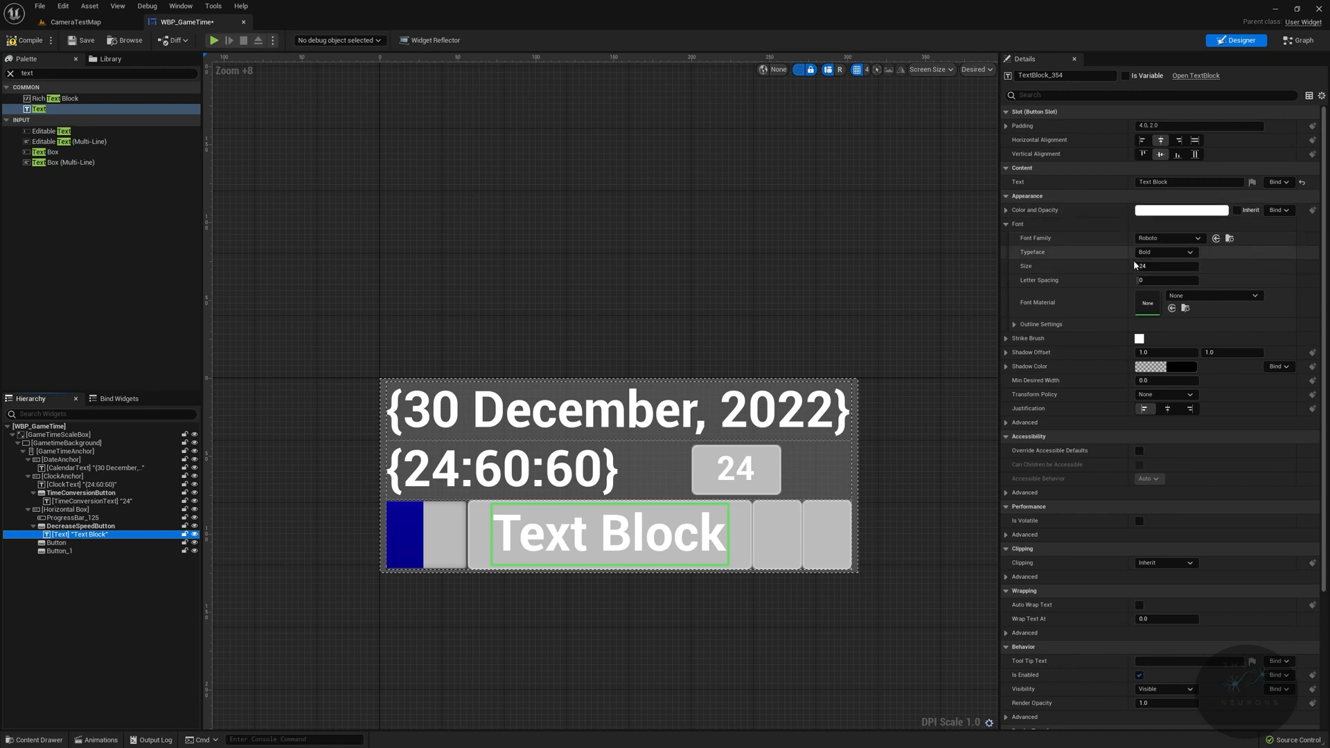
type("12")
left_click(1189, 181)
type("<<")
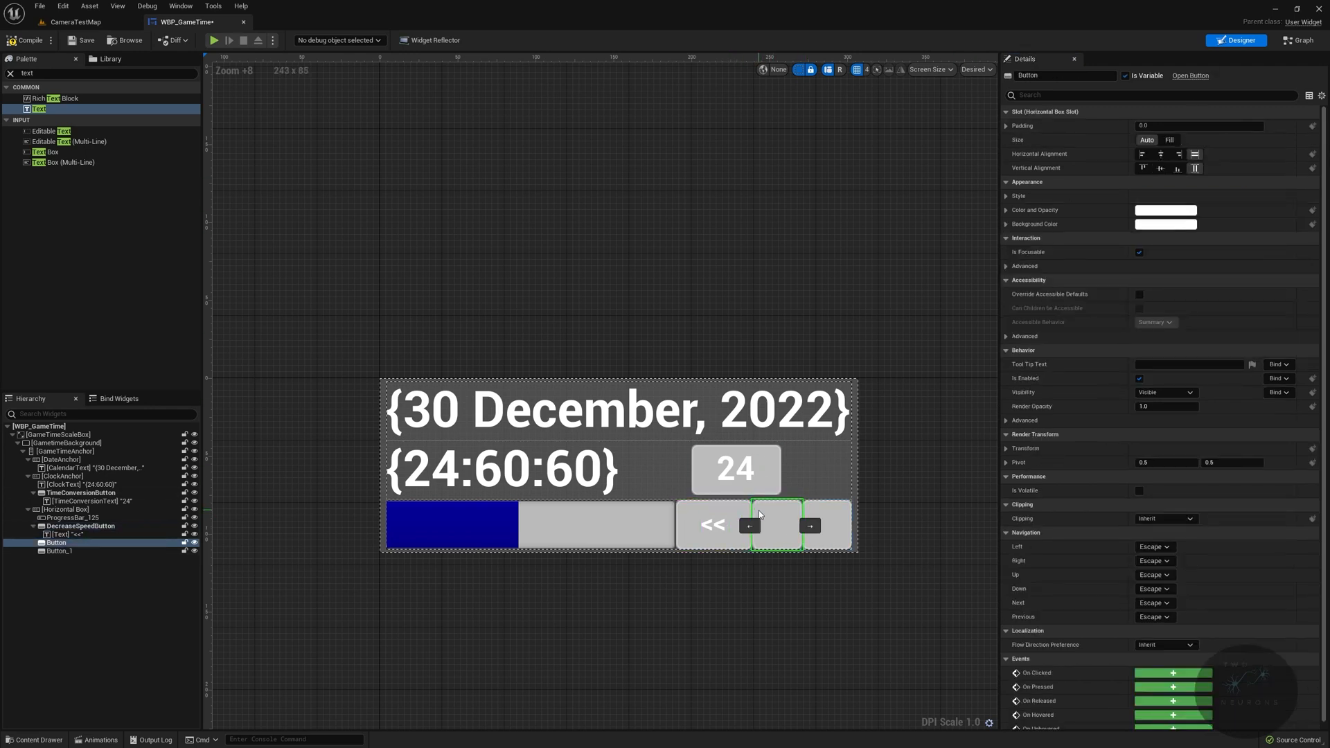
Step: Set the second and third buttons' labels to || and >>
left_click(66, 534)
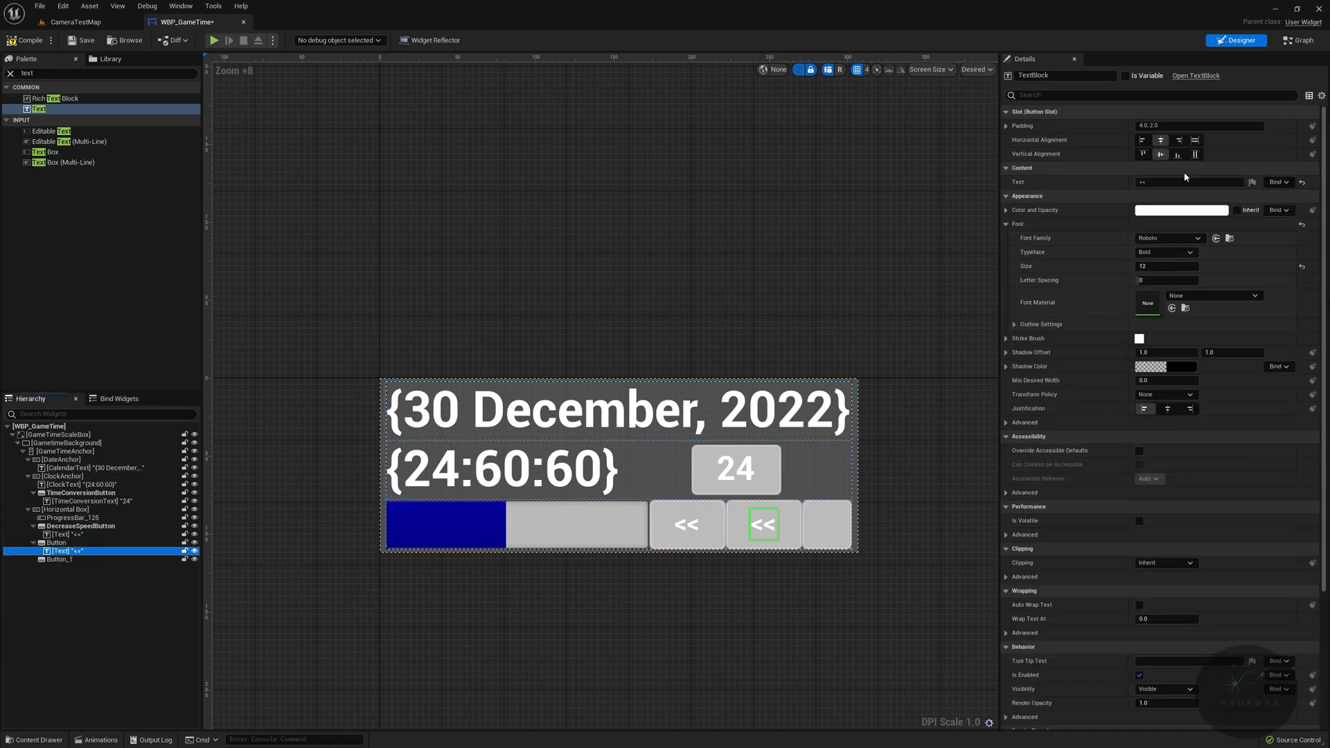
left_click(1187, 182)
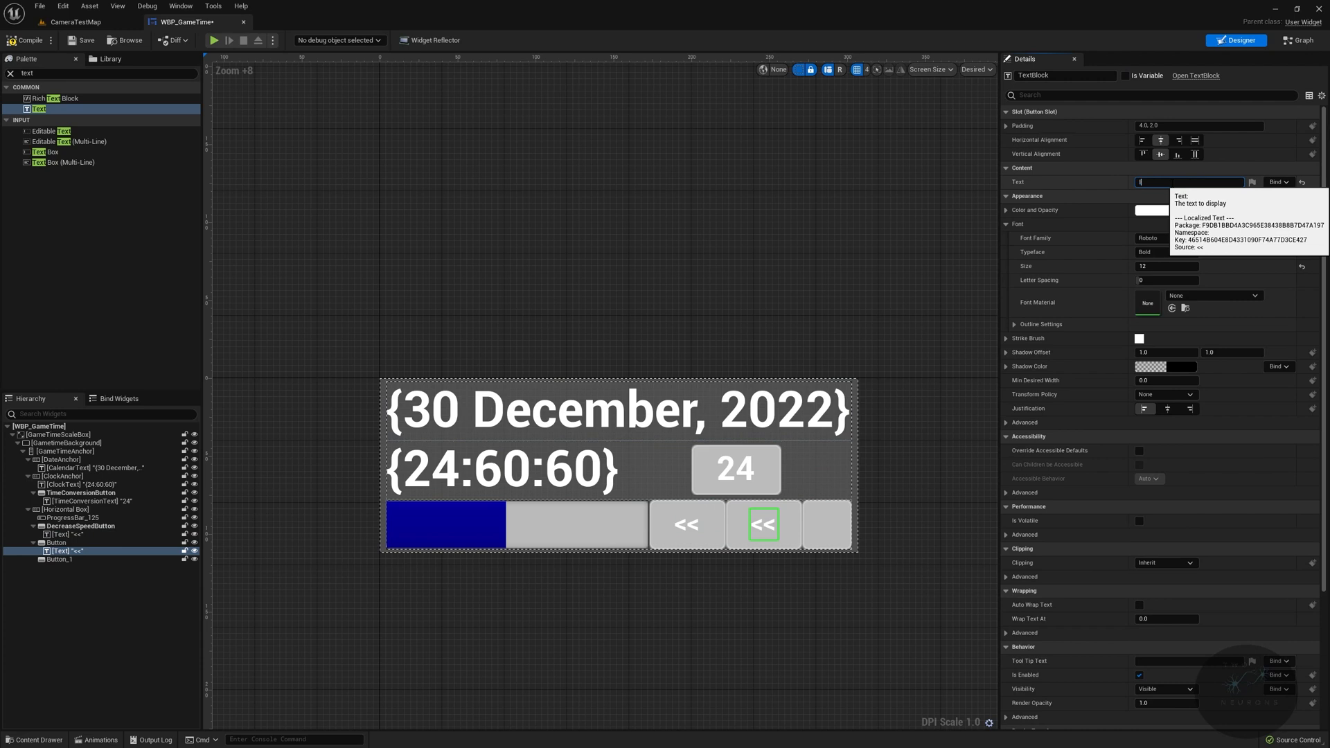
type("||")
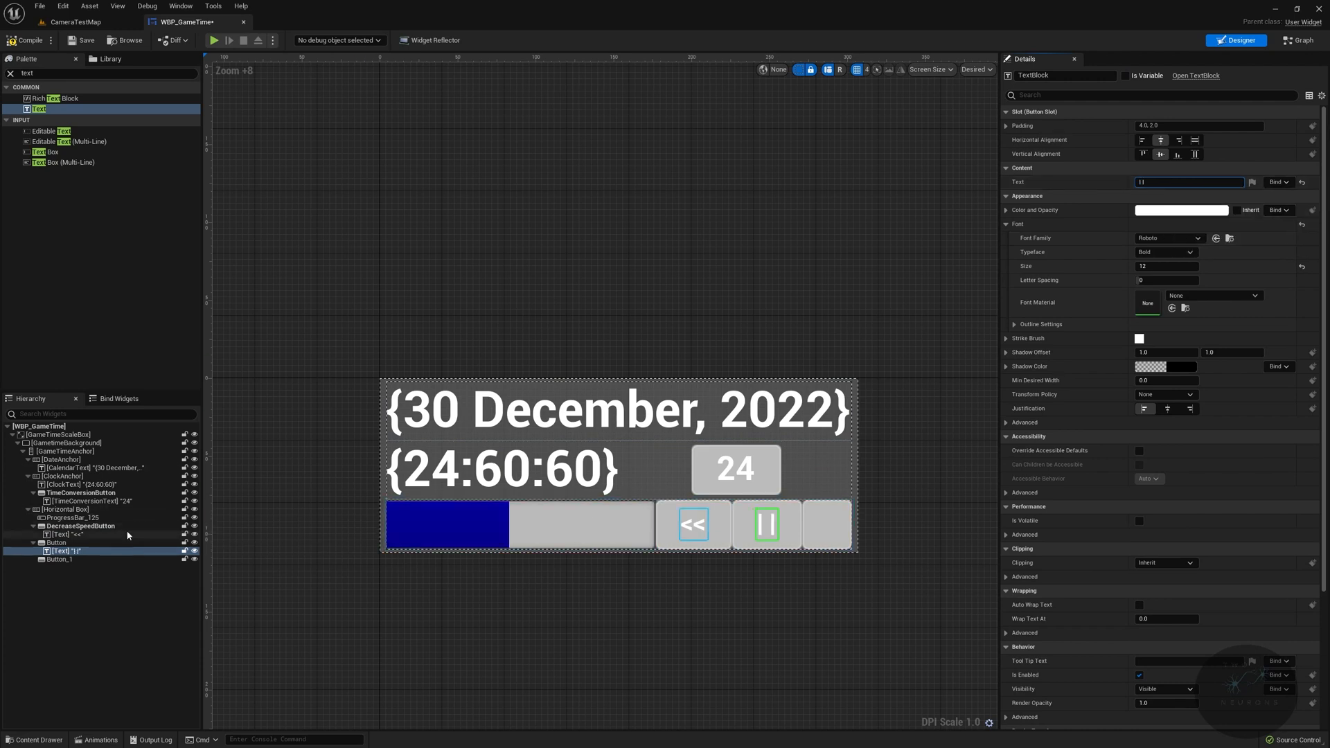
left_click(59, 558)
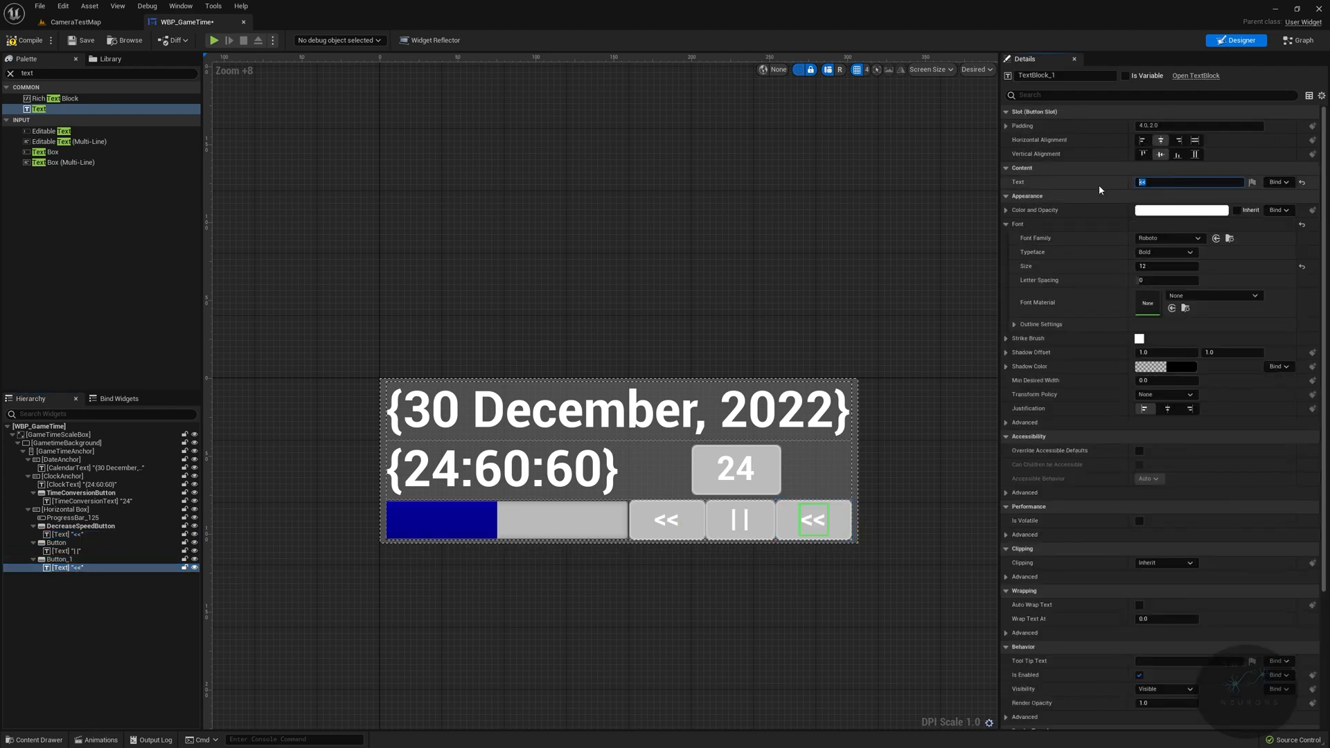
type(">>")
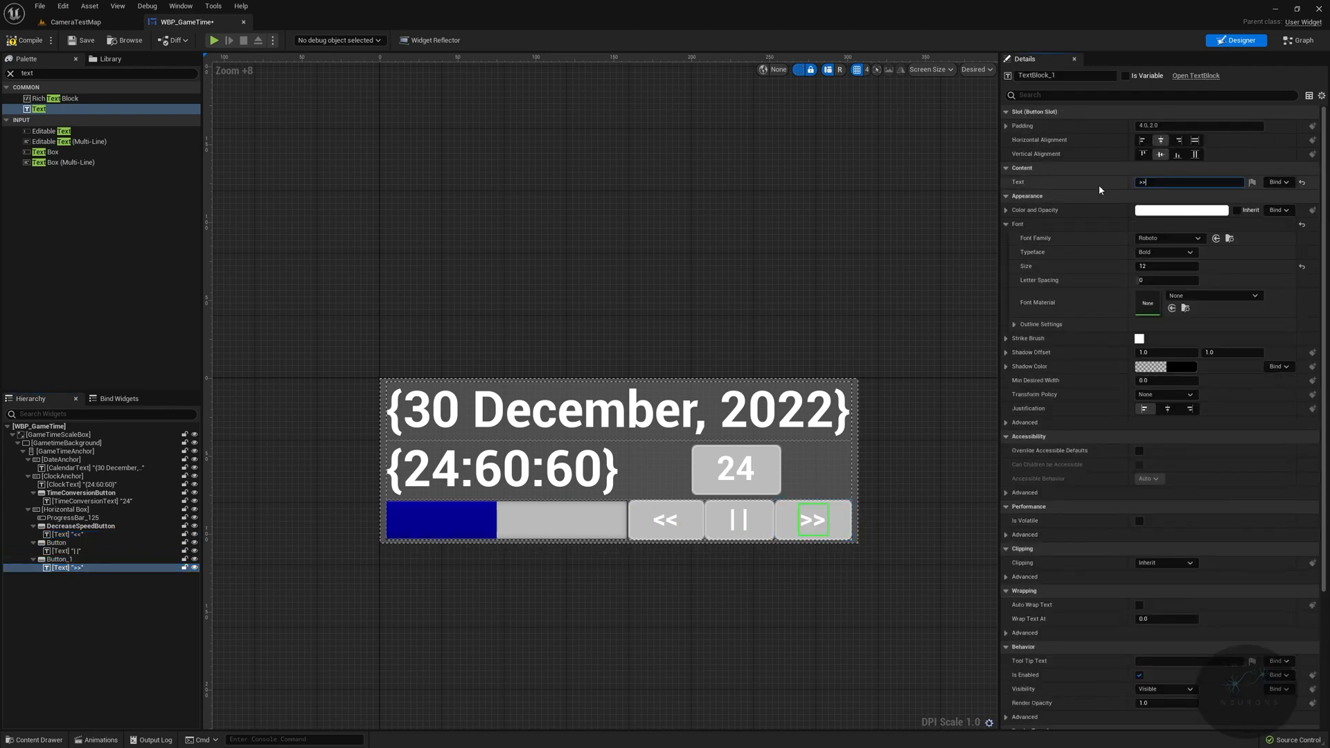
left_click(737, 520)
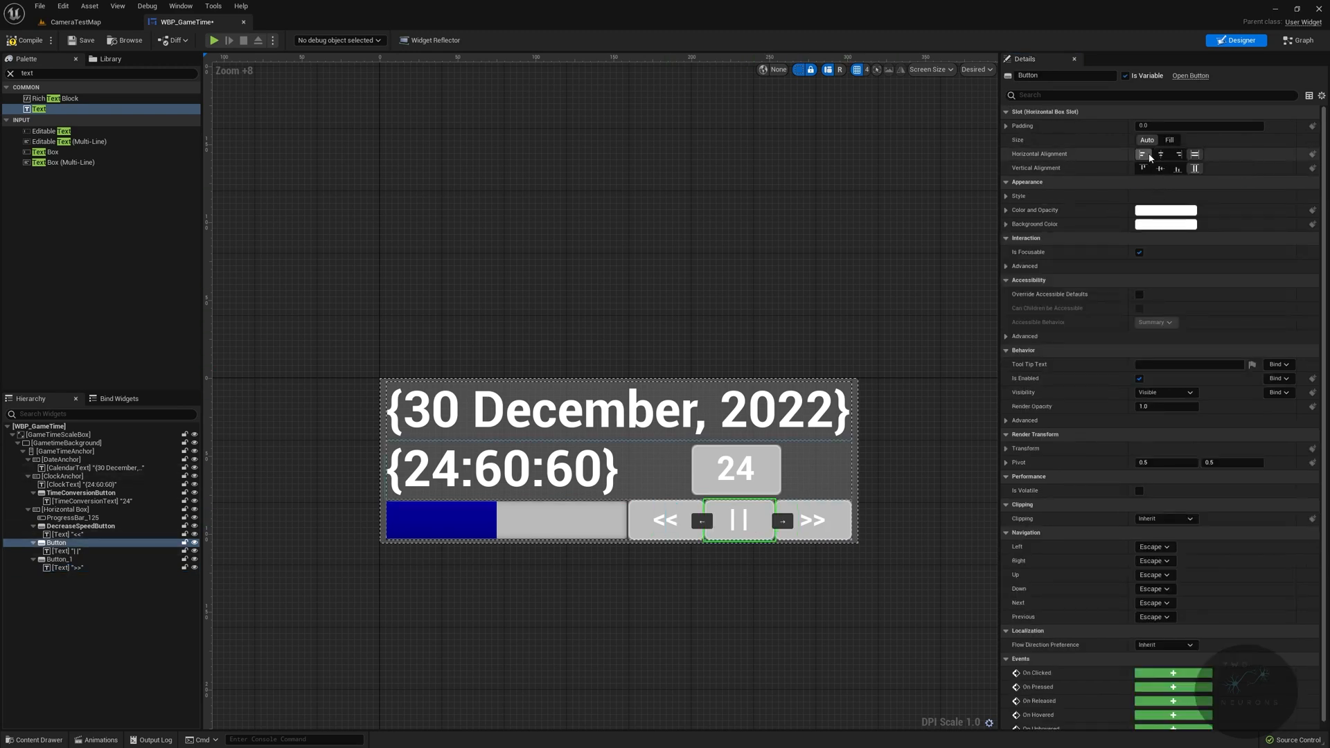
mouse_move(1144, 153)
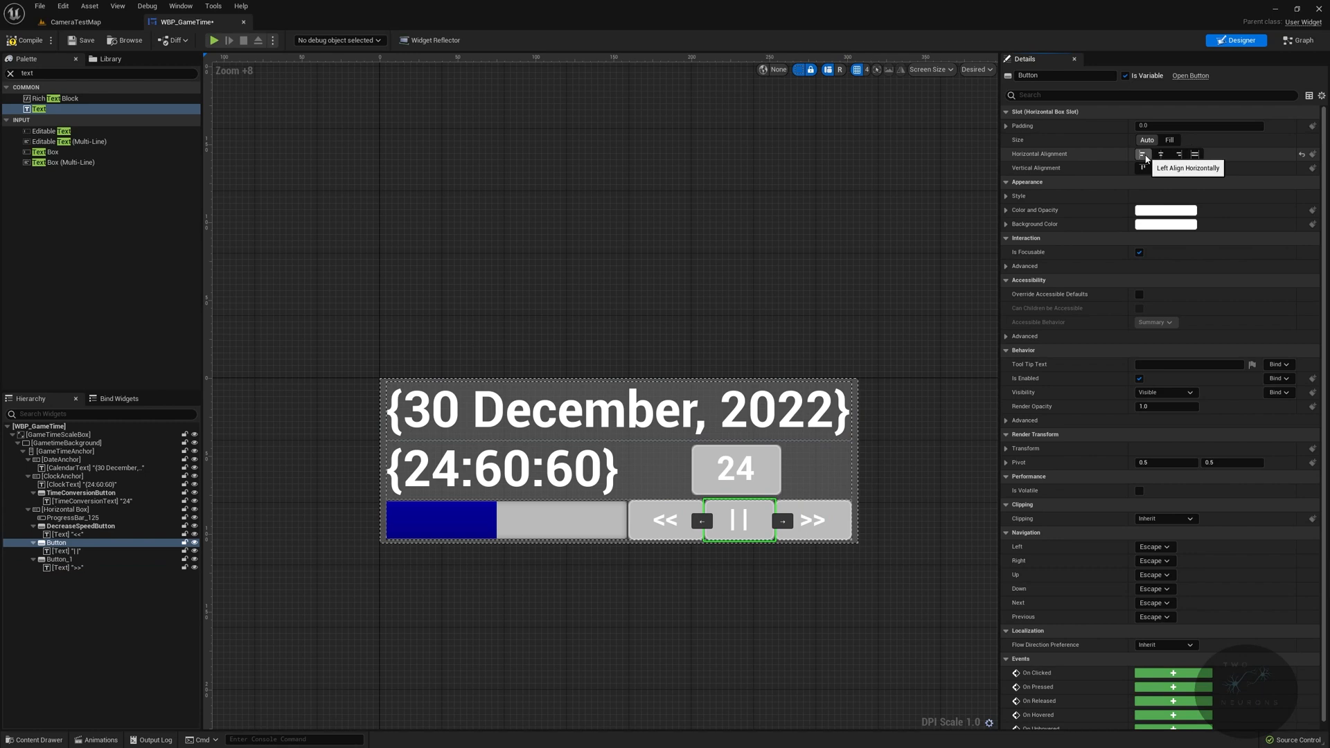
Step: Rename the decrease label to DecreaseSpeedButtonText, the second button to PausePlayButton with PausePlayText
left_click(80, 526)
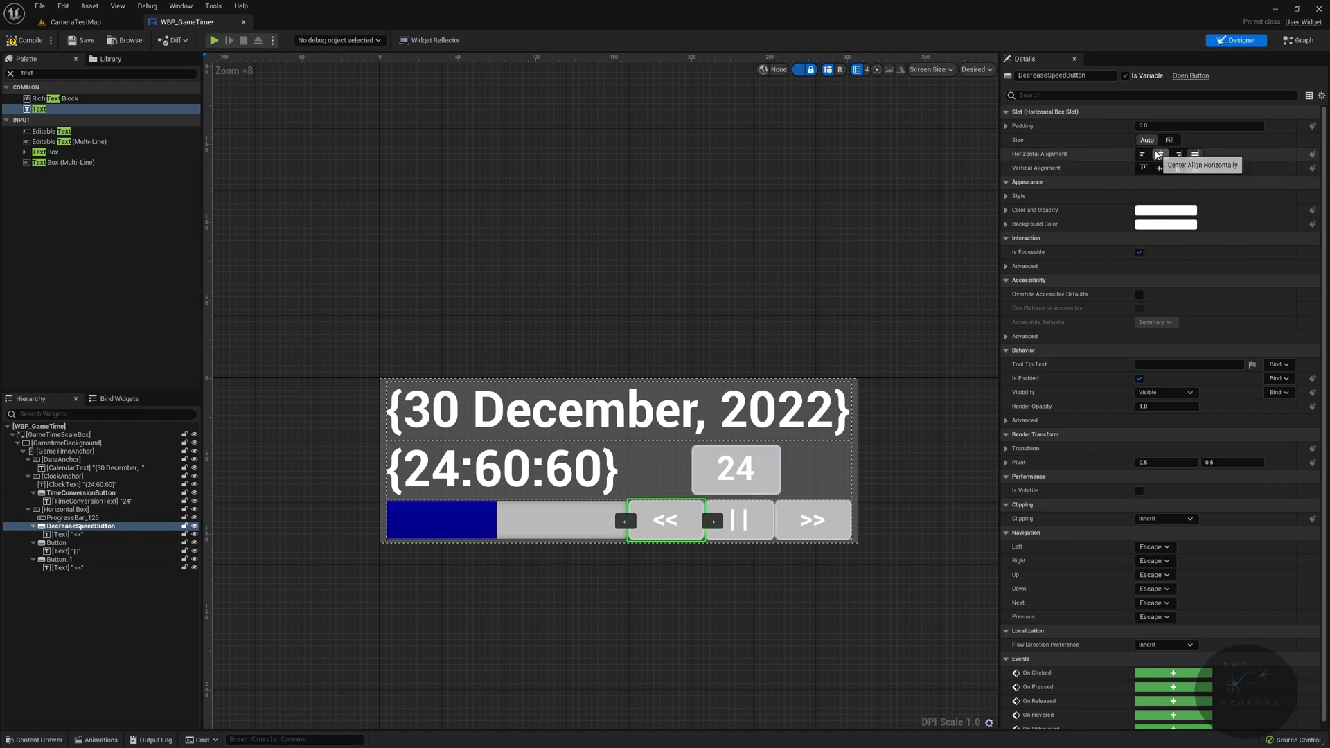
mouse_move(1177, 154)
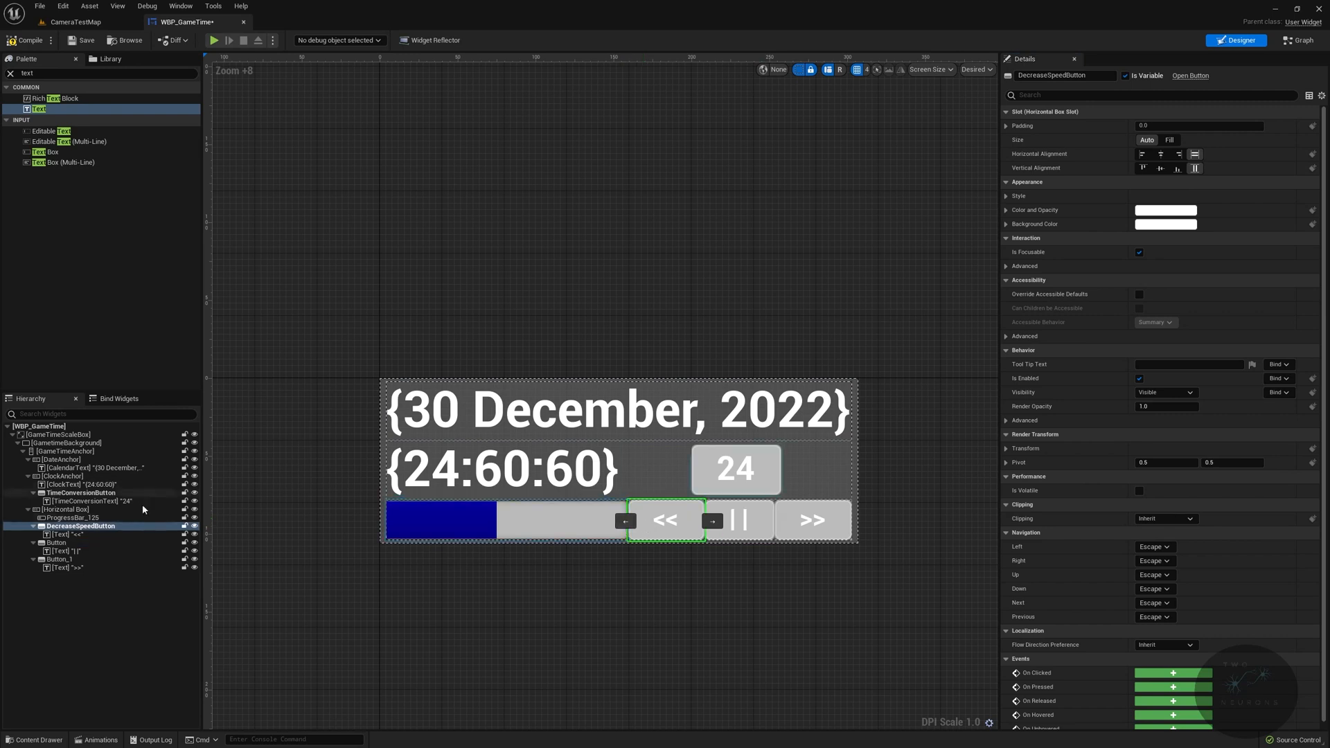
left_click(60, 535)
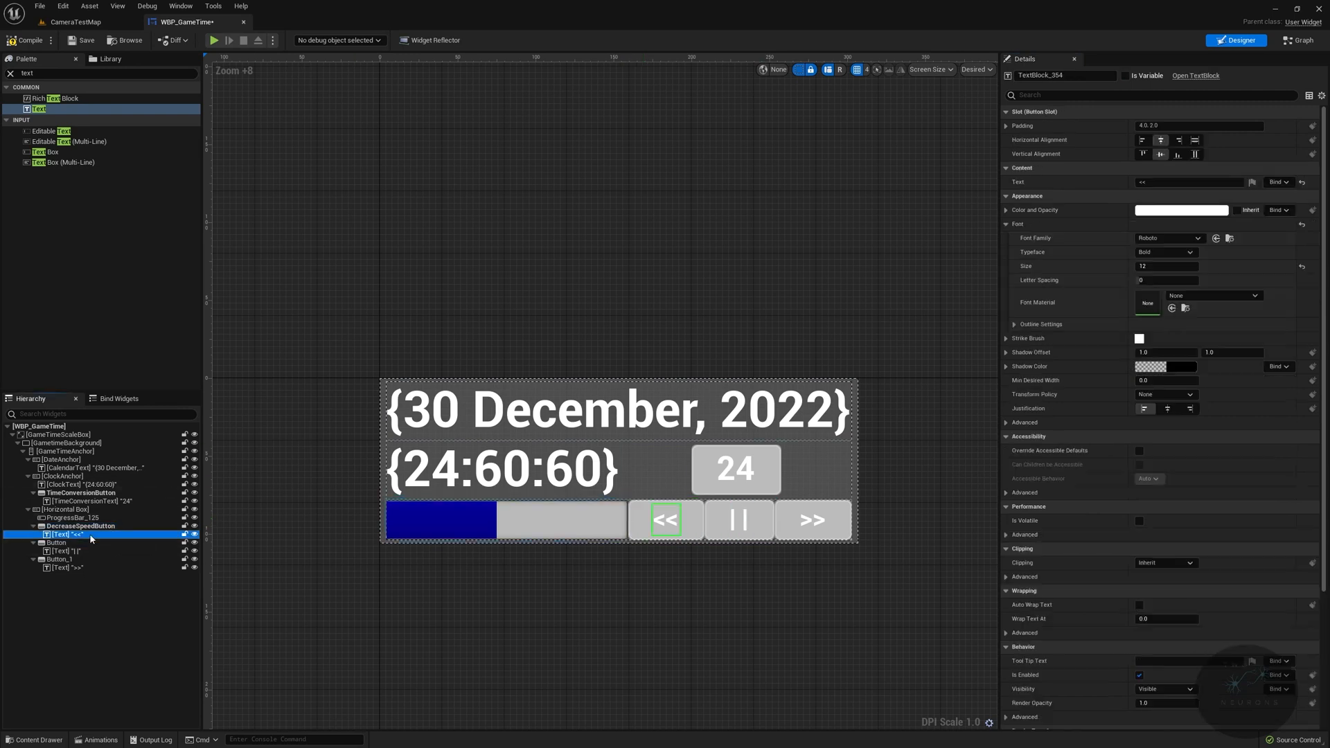
double_click(1062, 74)
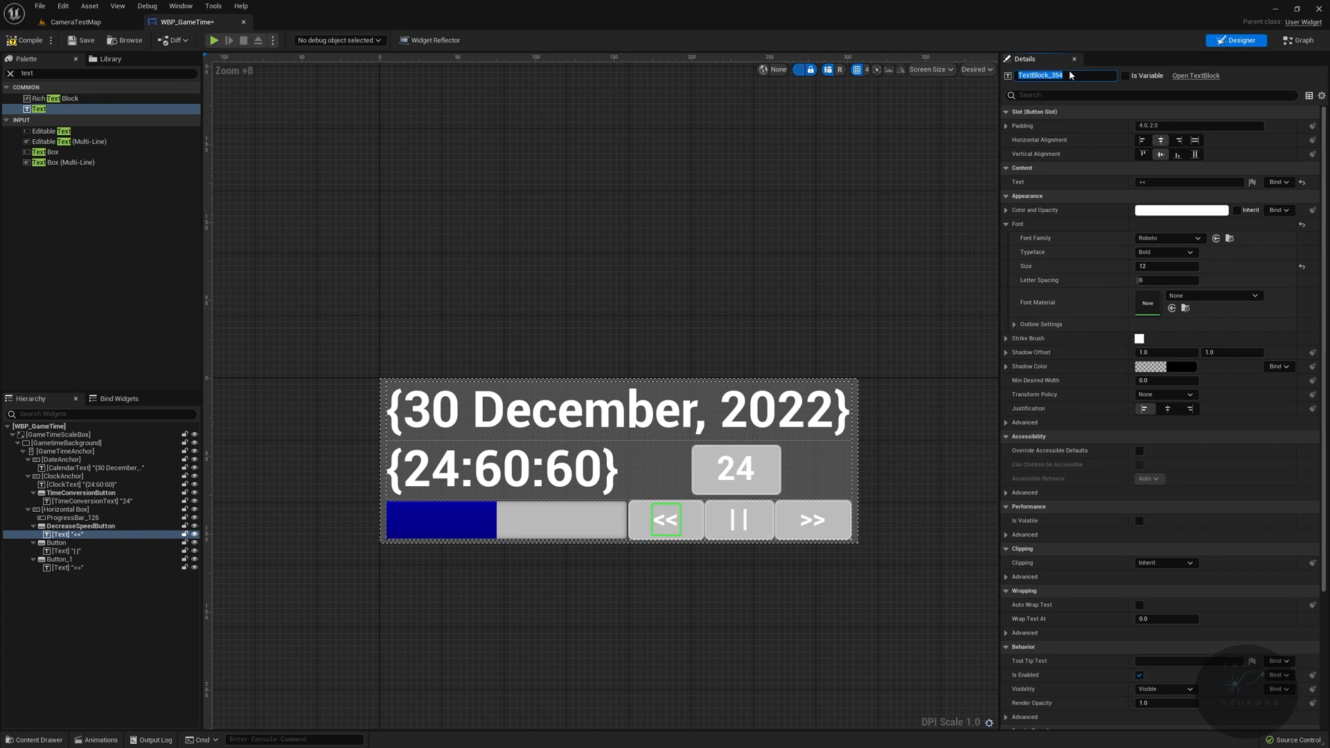
type("DecreaseSpeedButtonText")
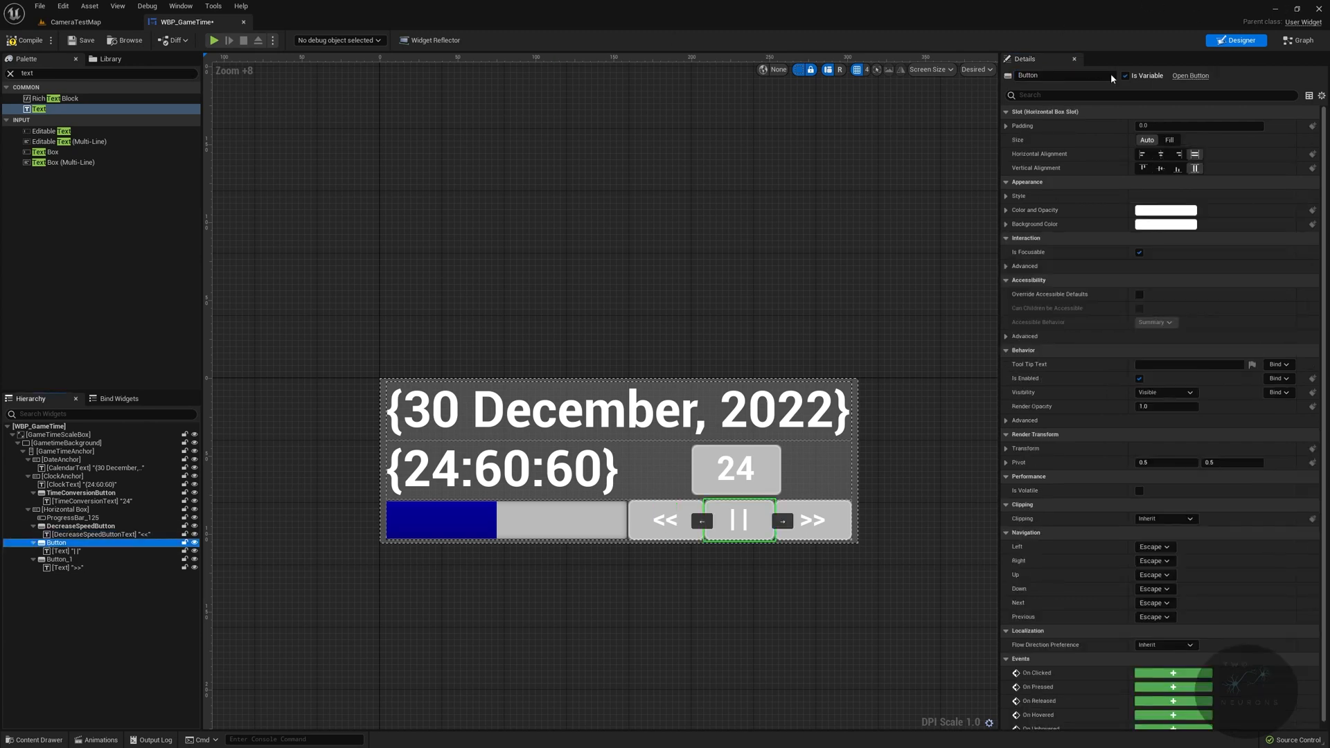
type("PausePlay")
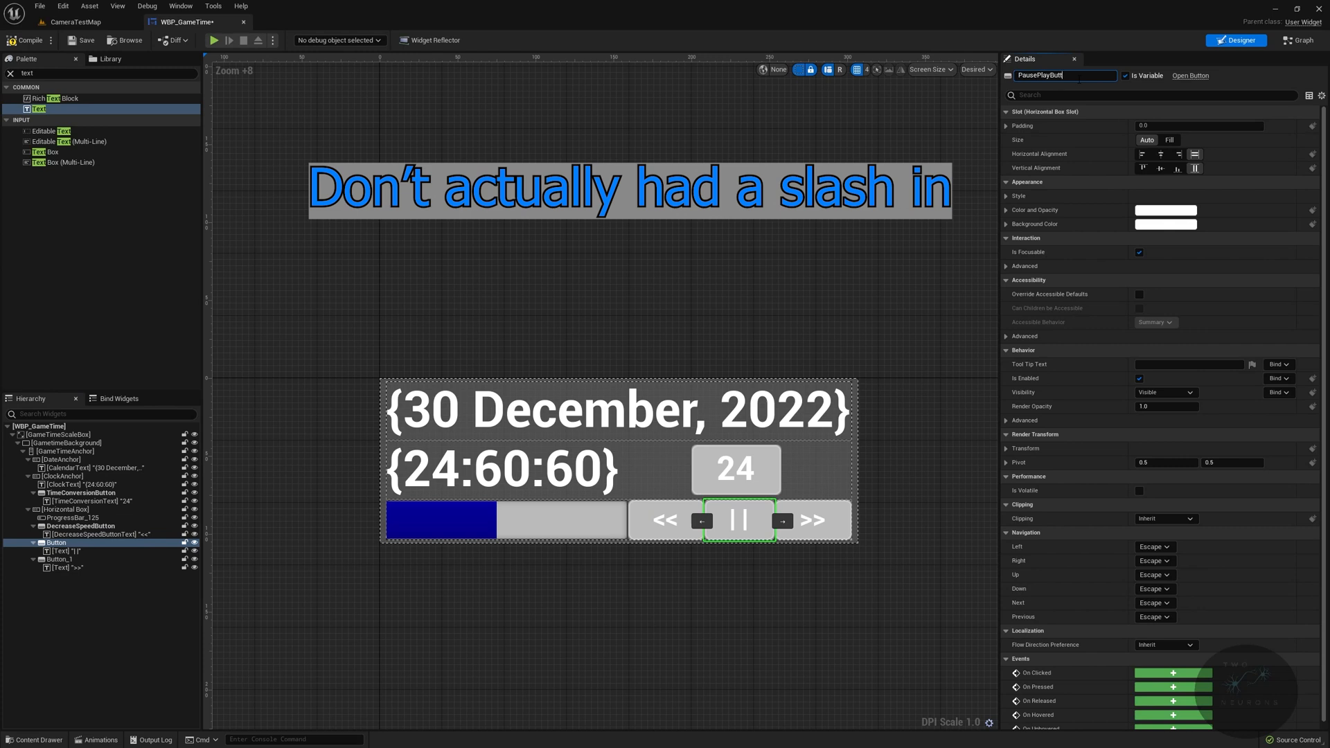
left_click(67, 550)
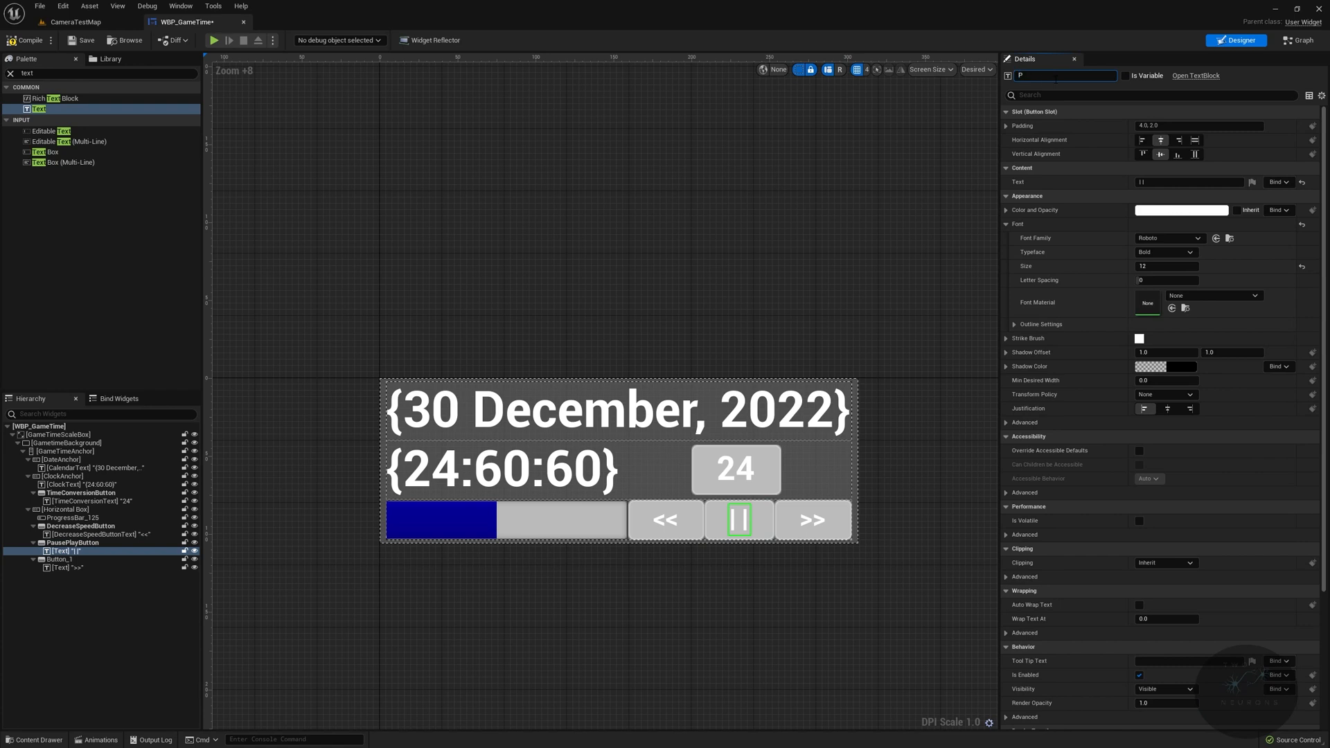
type("PausePlayText")
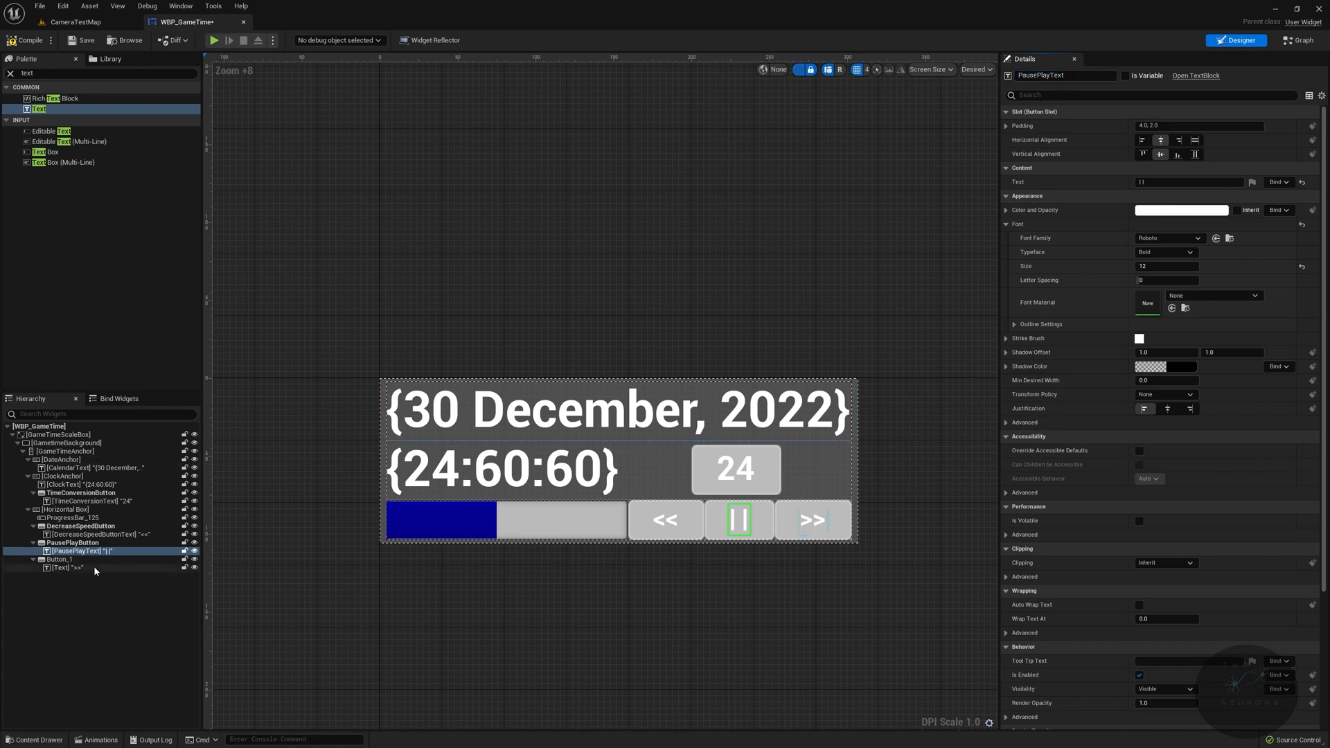
Step: Rename the third button IncreaseSpeedButton with IncreaseSpeedText, compile WBP_GameTime and show it in the content browser
left_click(59, 559)
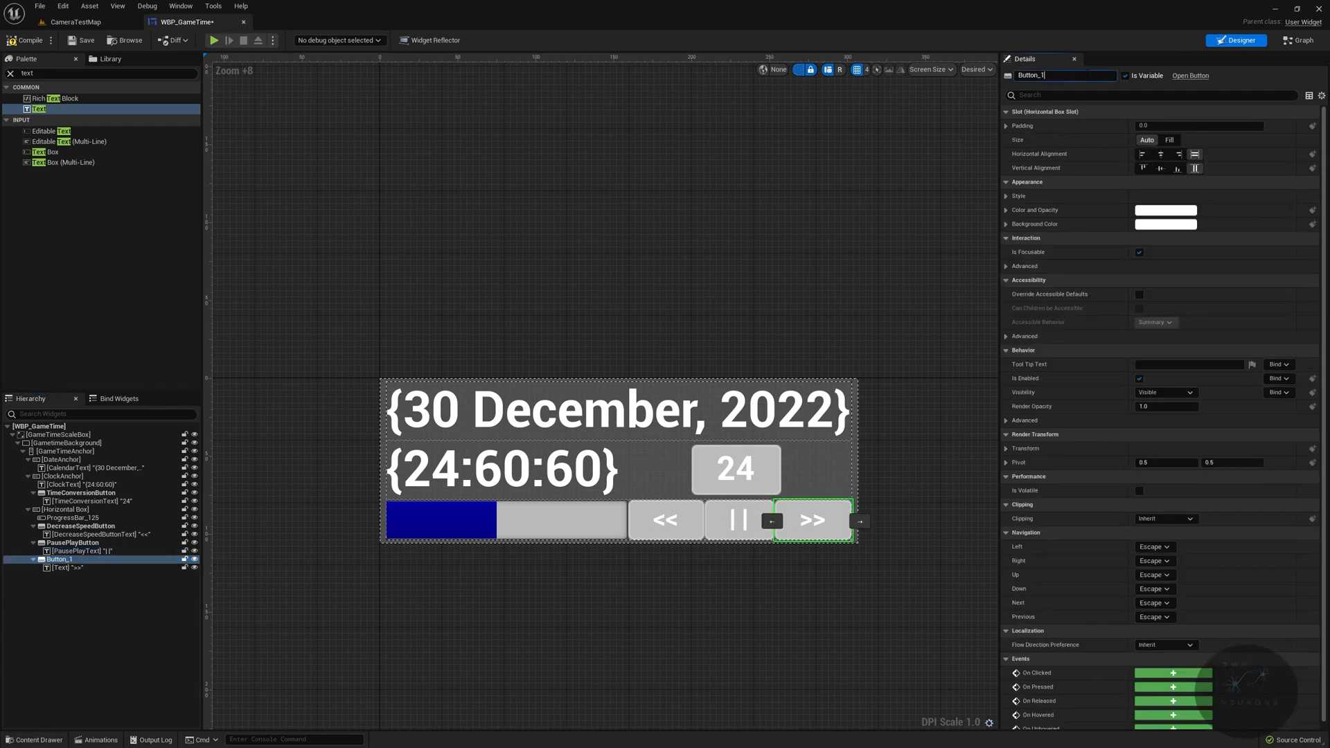
type("IncreaseSpeed")
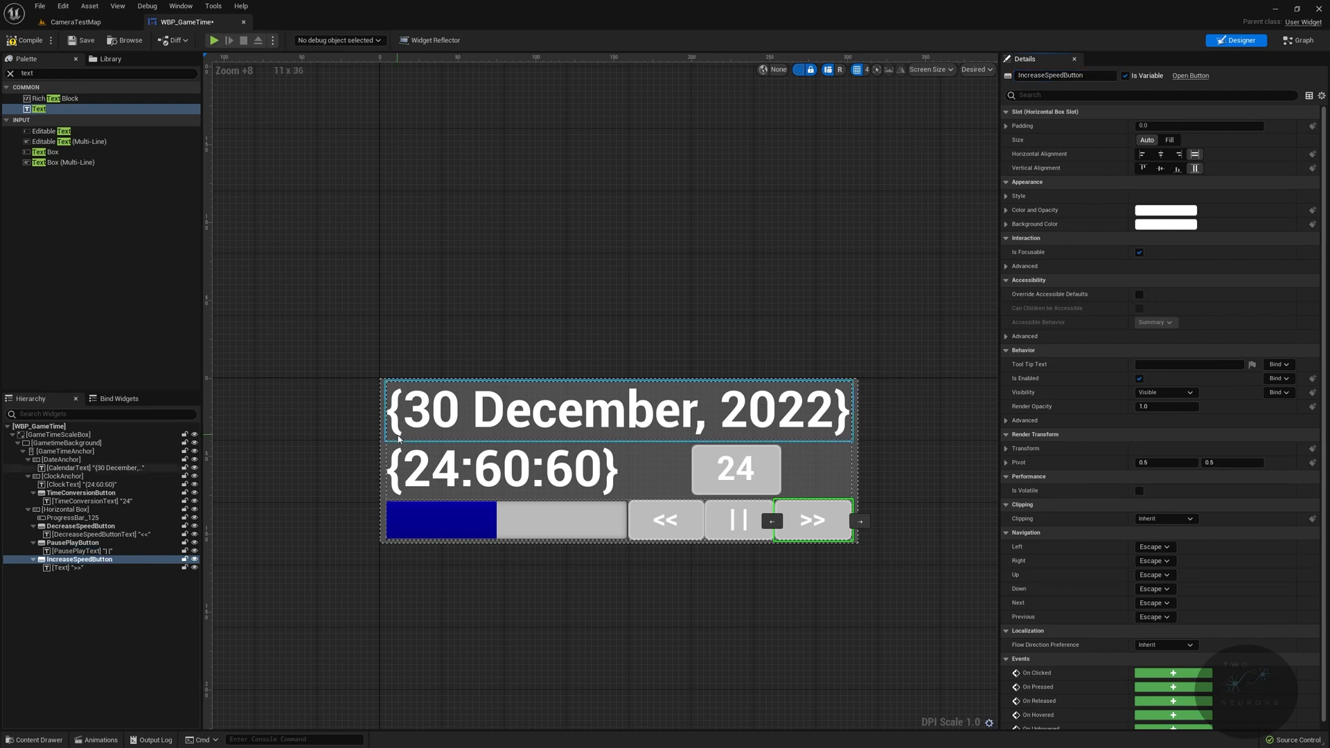
left_click(69, 568)
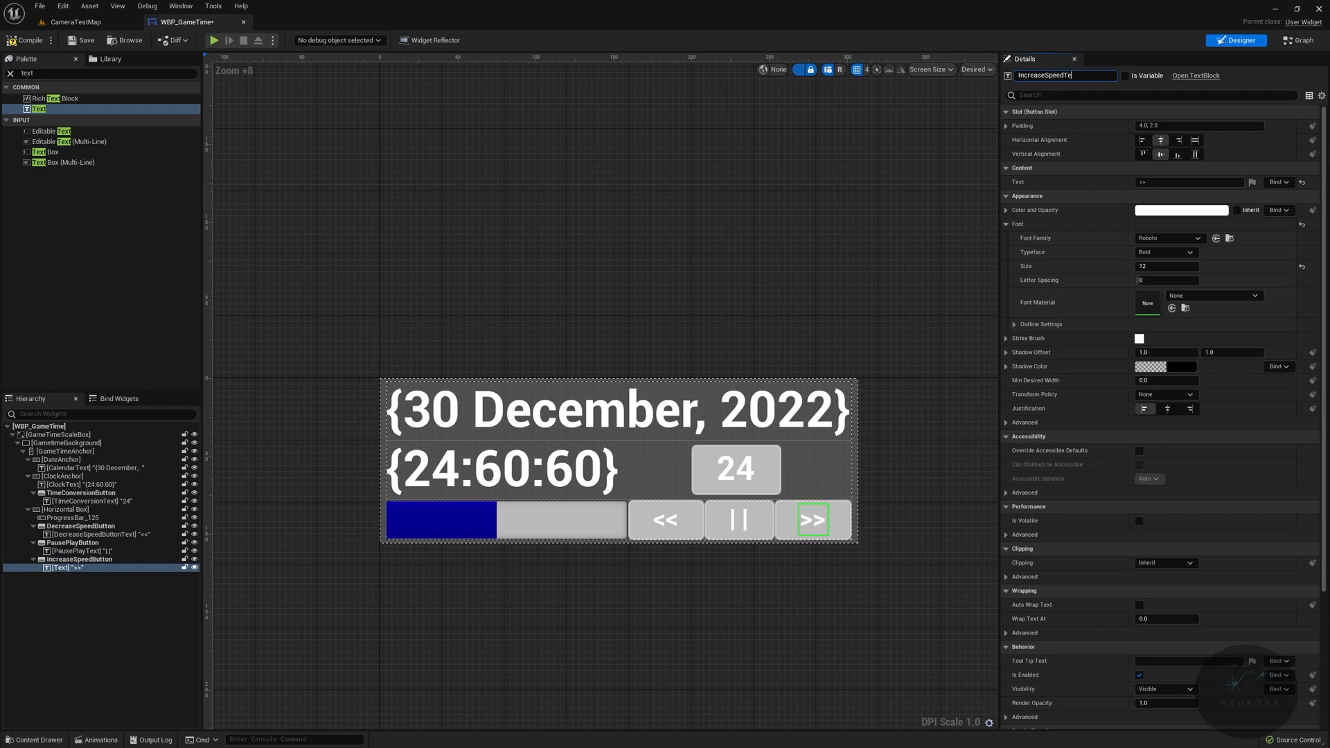
key("enter")
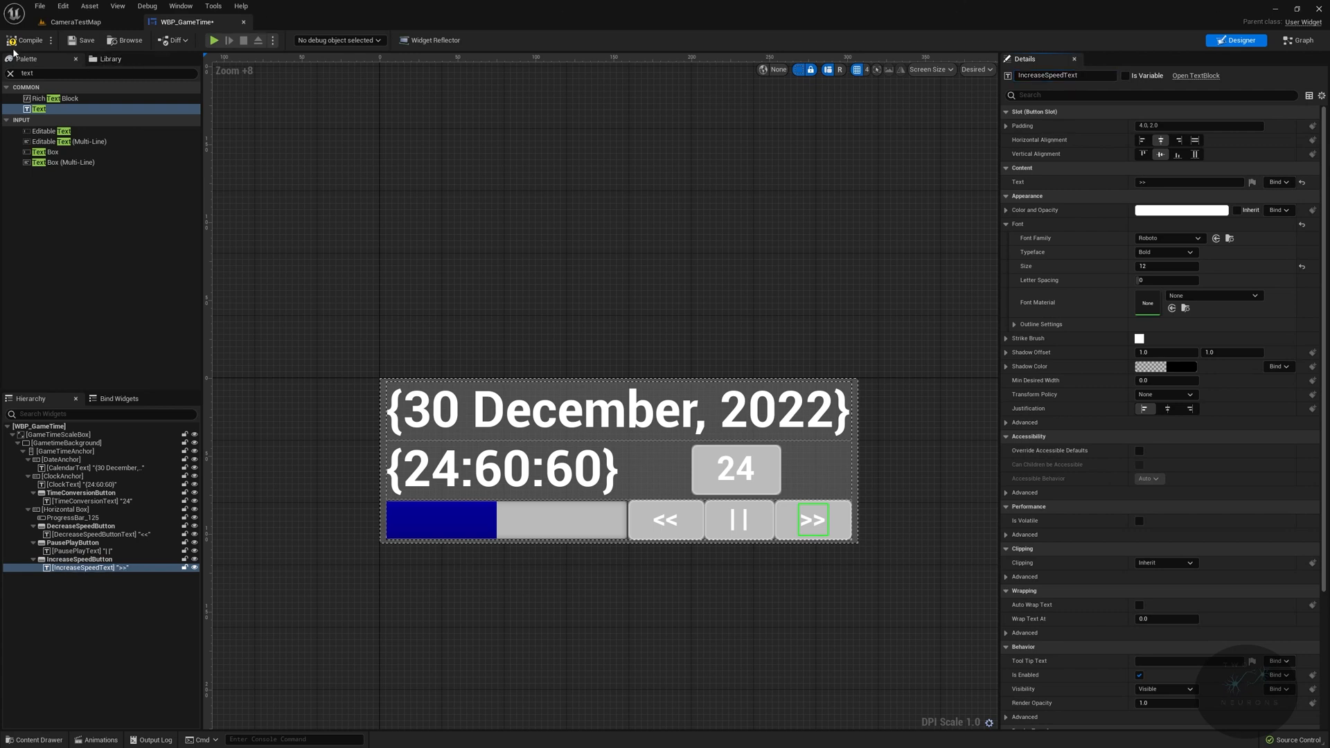
double_click(1065, 75)
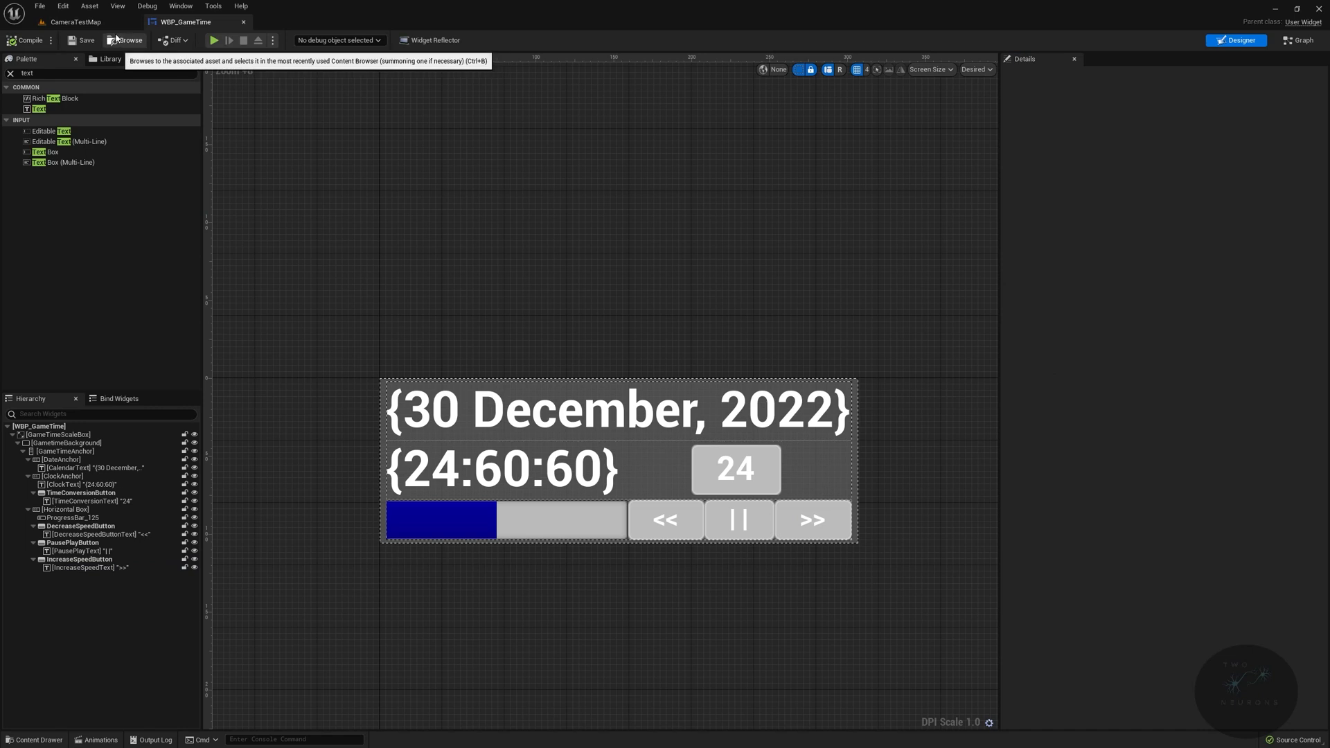
mouse_move(687, 270)
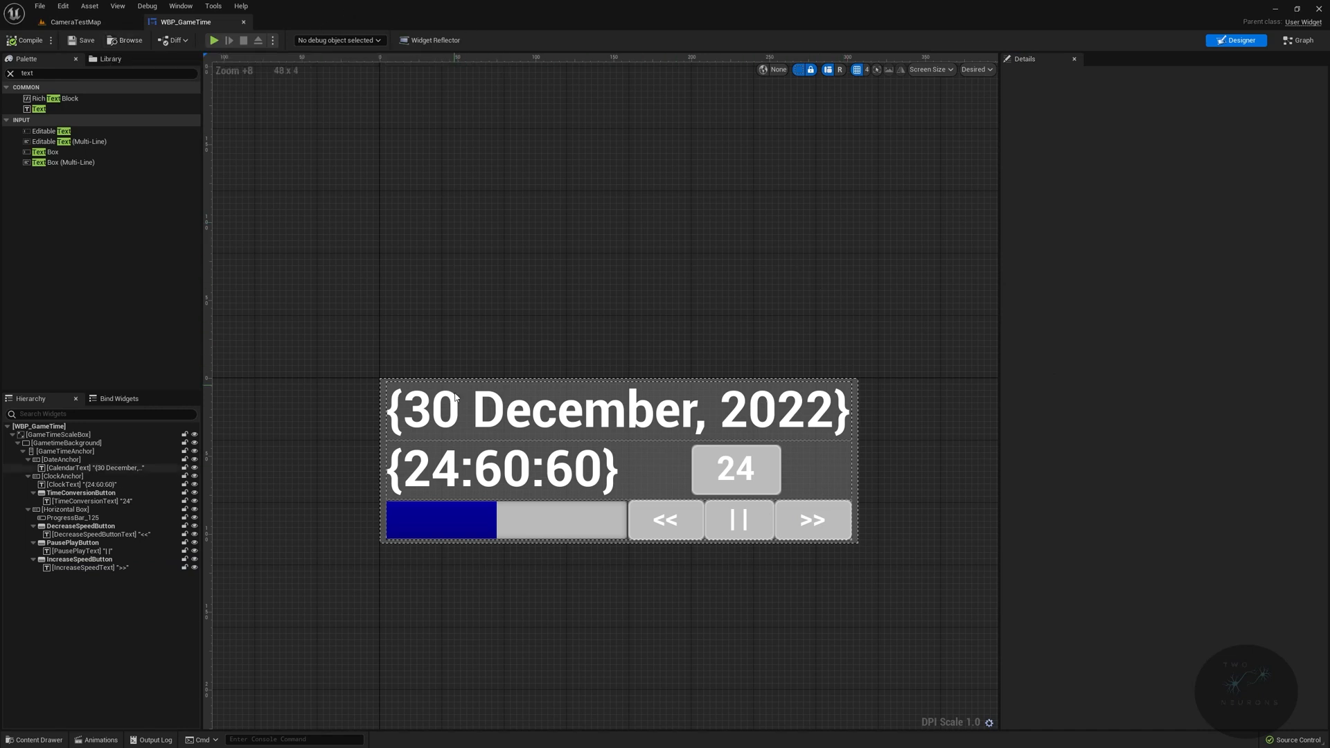
left_click(72, 21)
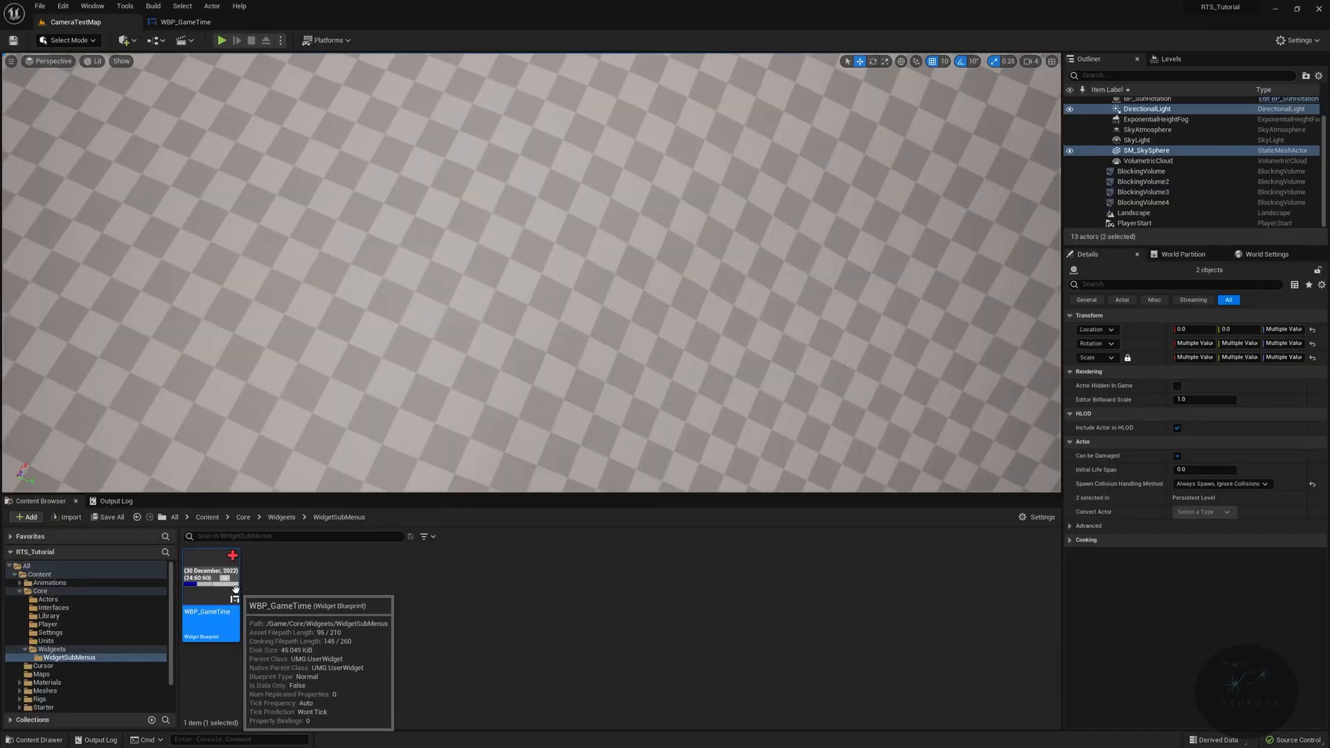
Step: Create a User Widget blueprint WBP_MainUI in Content/Core/Widgets and open it
left_click(281, 517)
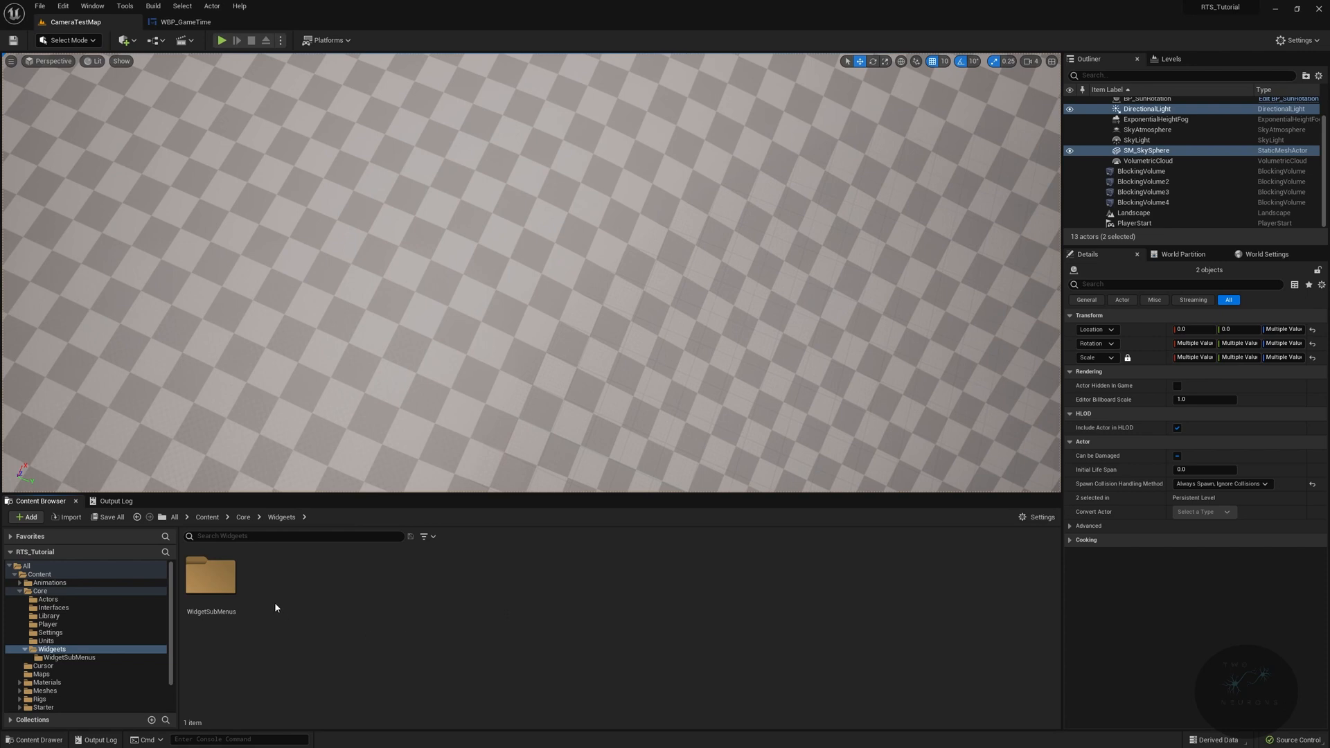
right_click(274, 607)
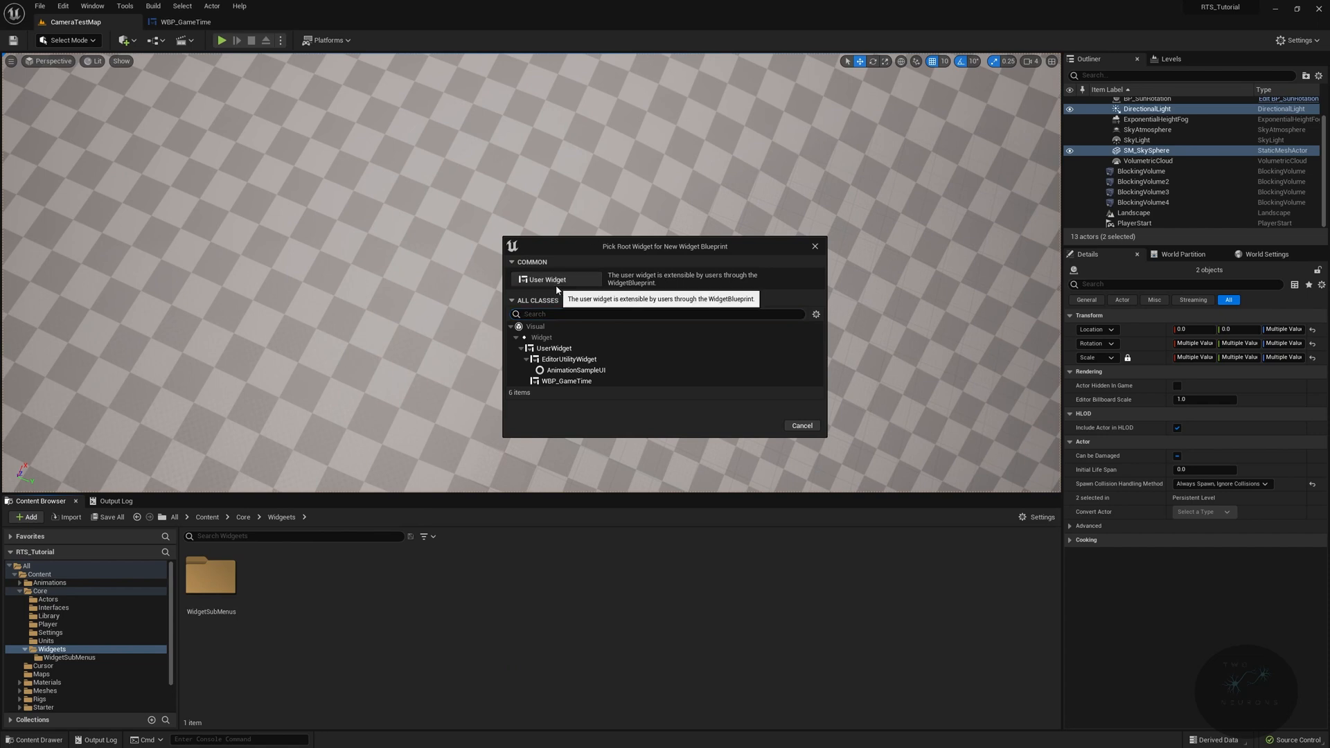
left_click(546, 278)
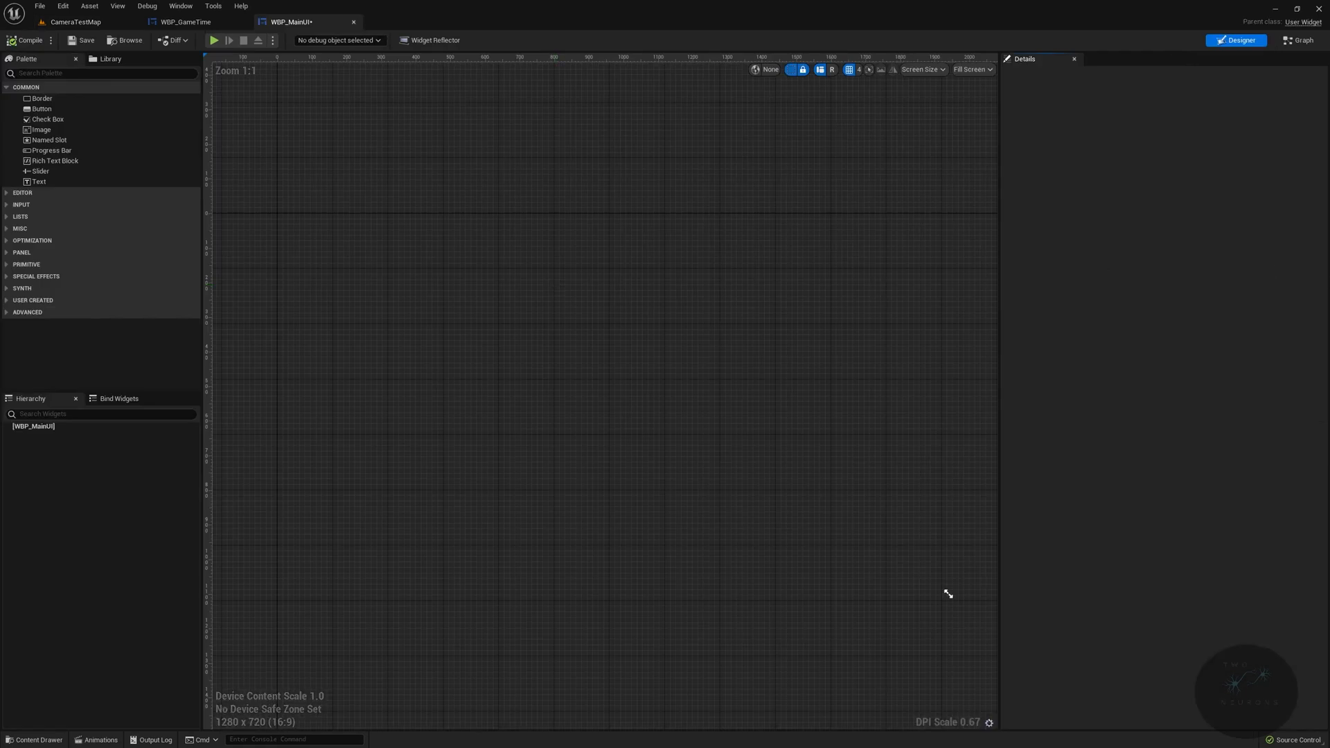
Step: Add a Canvas Panel, drop WBP_GameTime onto it and tick Size To Content
type("can")
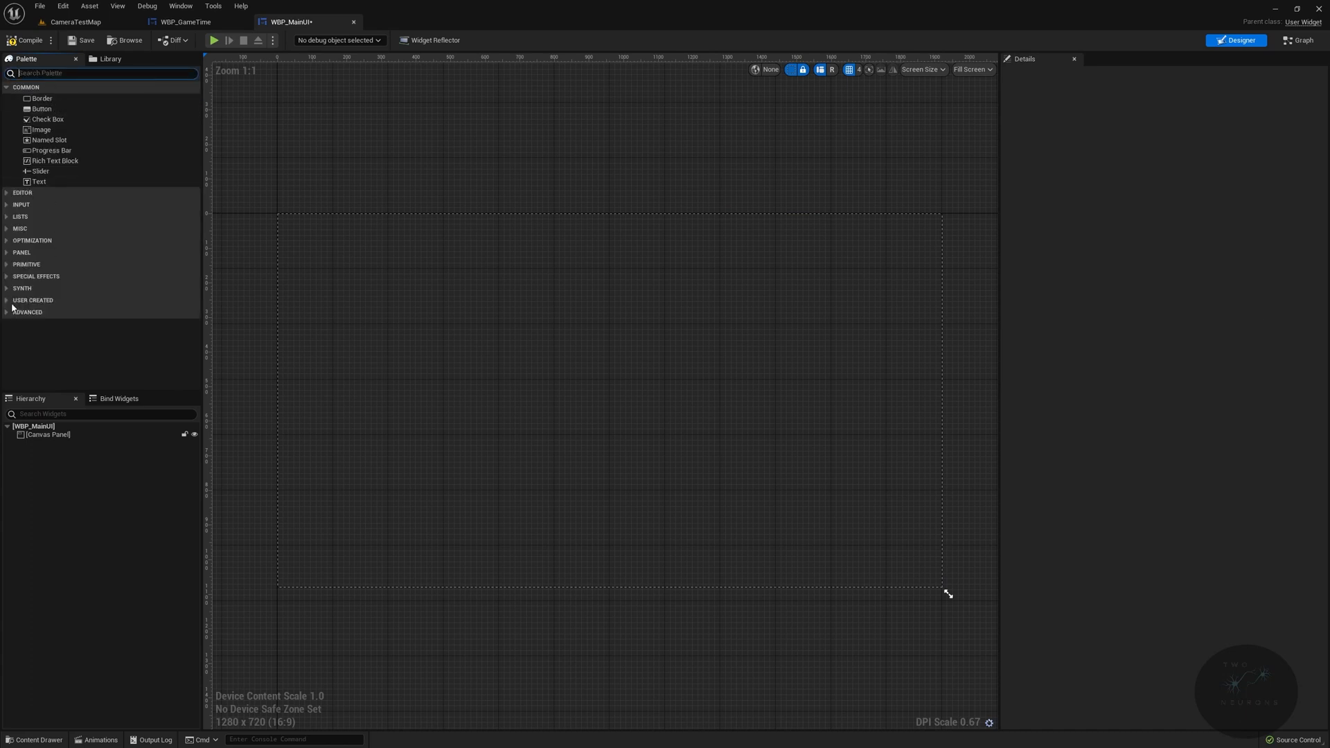
left_click(32, 301)
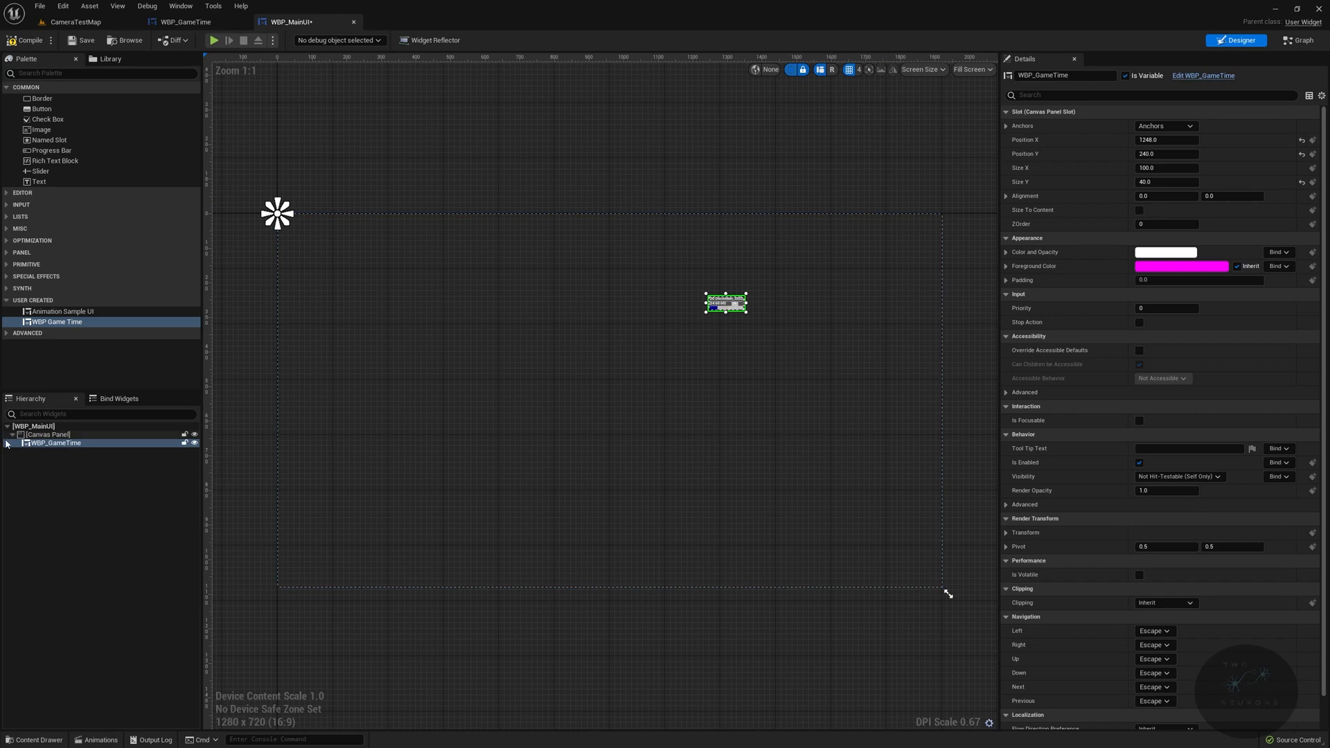
left_click(1139, 209)
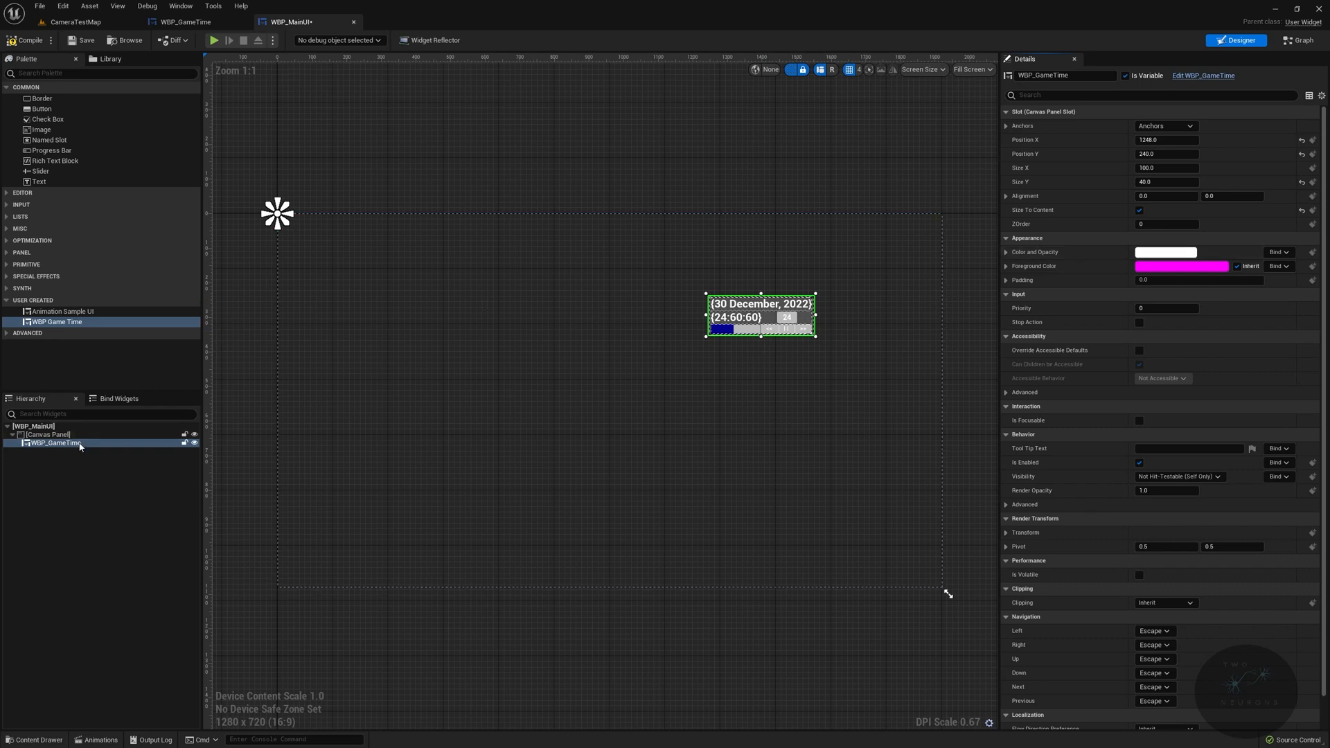
Step: Anchor WBP_GameTime top-right at position 0.0 with alignment about 1.1
left_click(1165, 126)
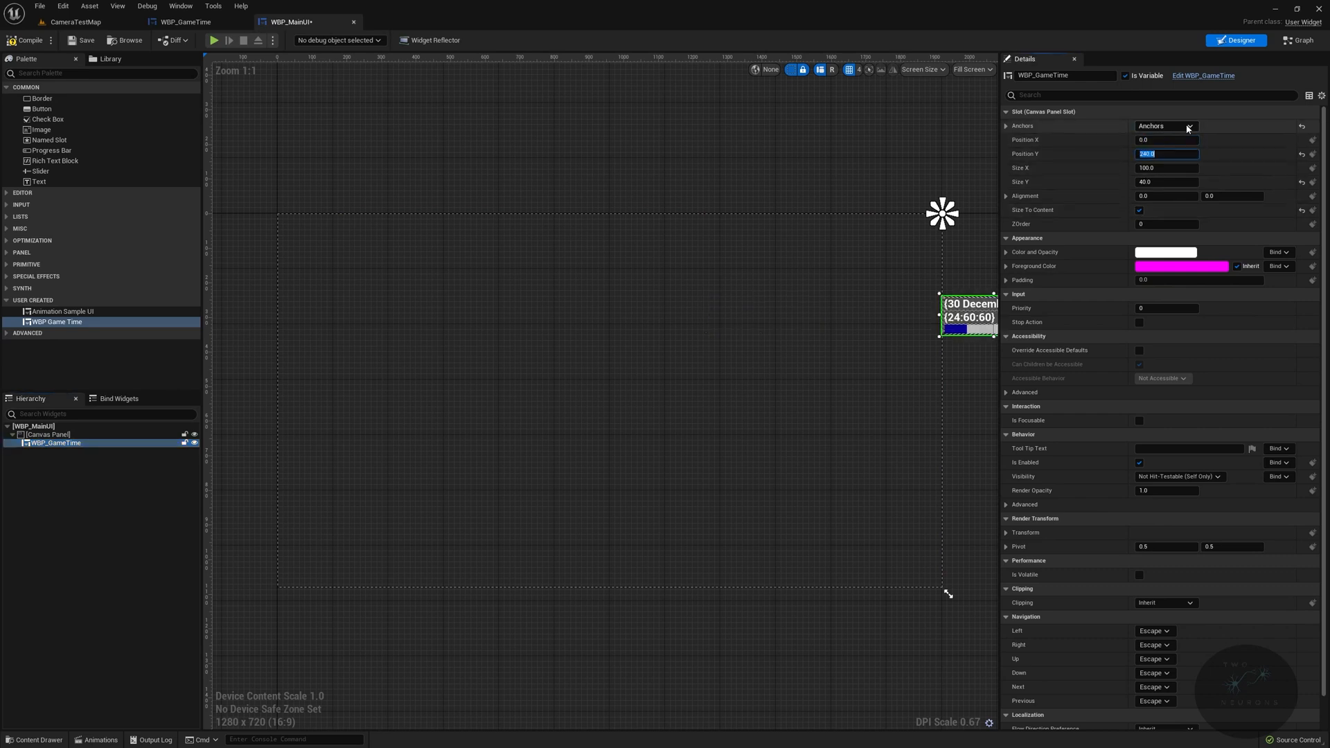
type("0.0")
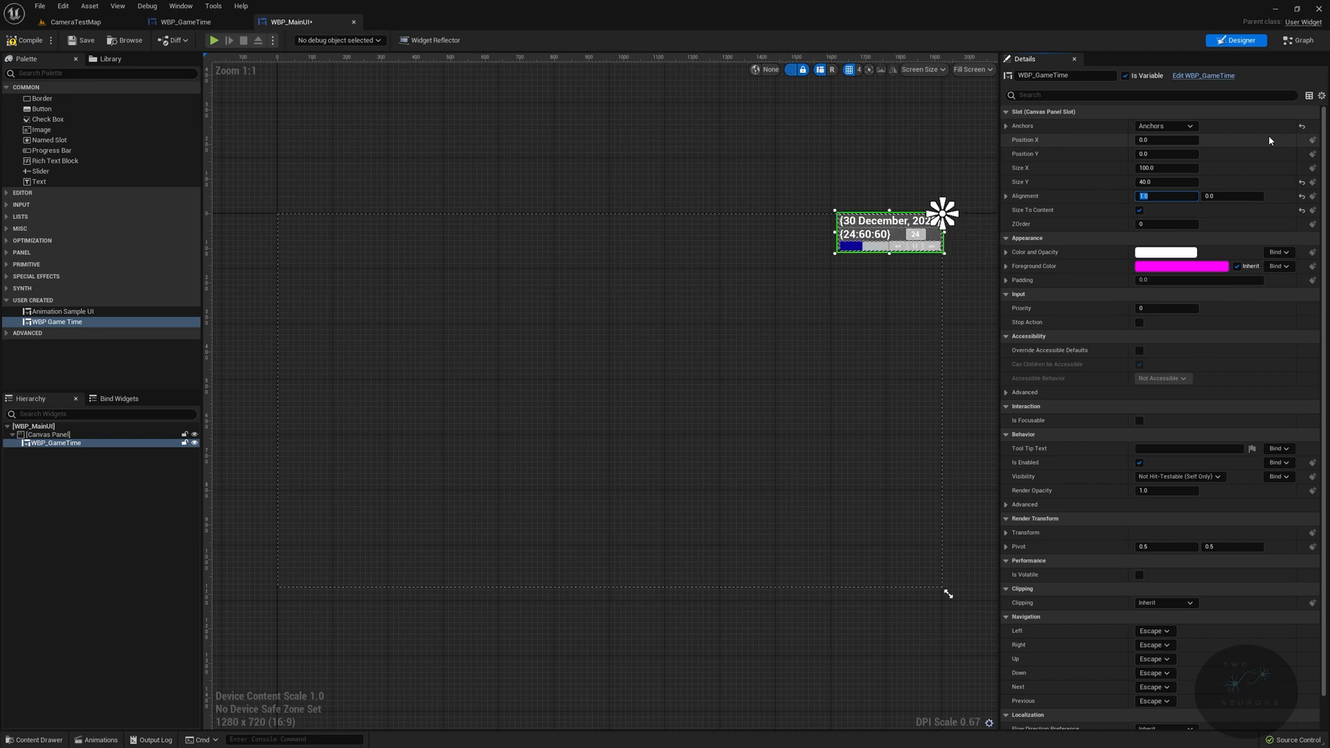
type("1.2")
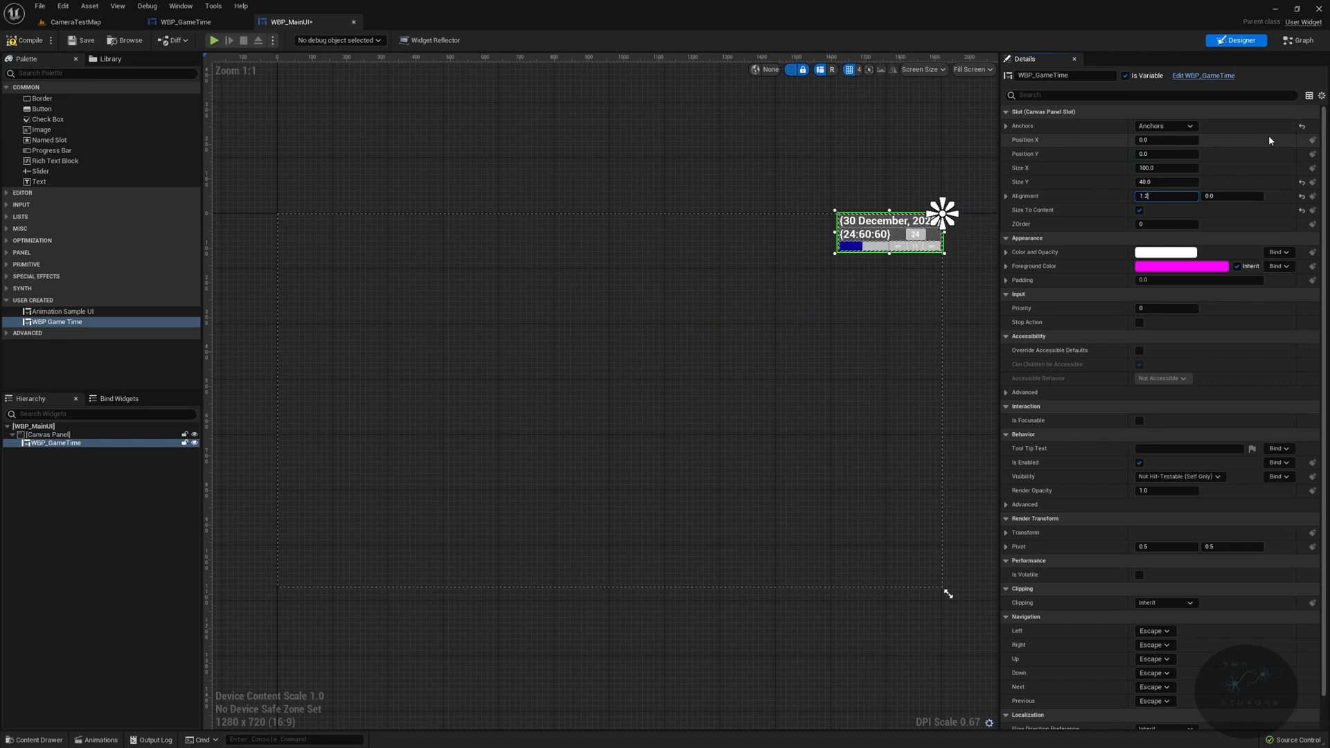
type("1.1")
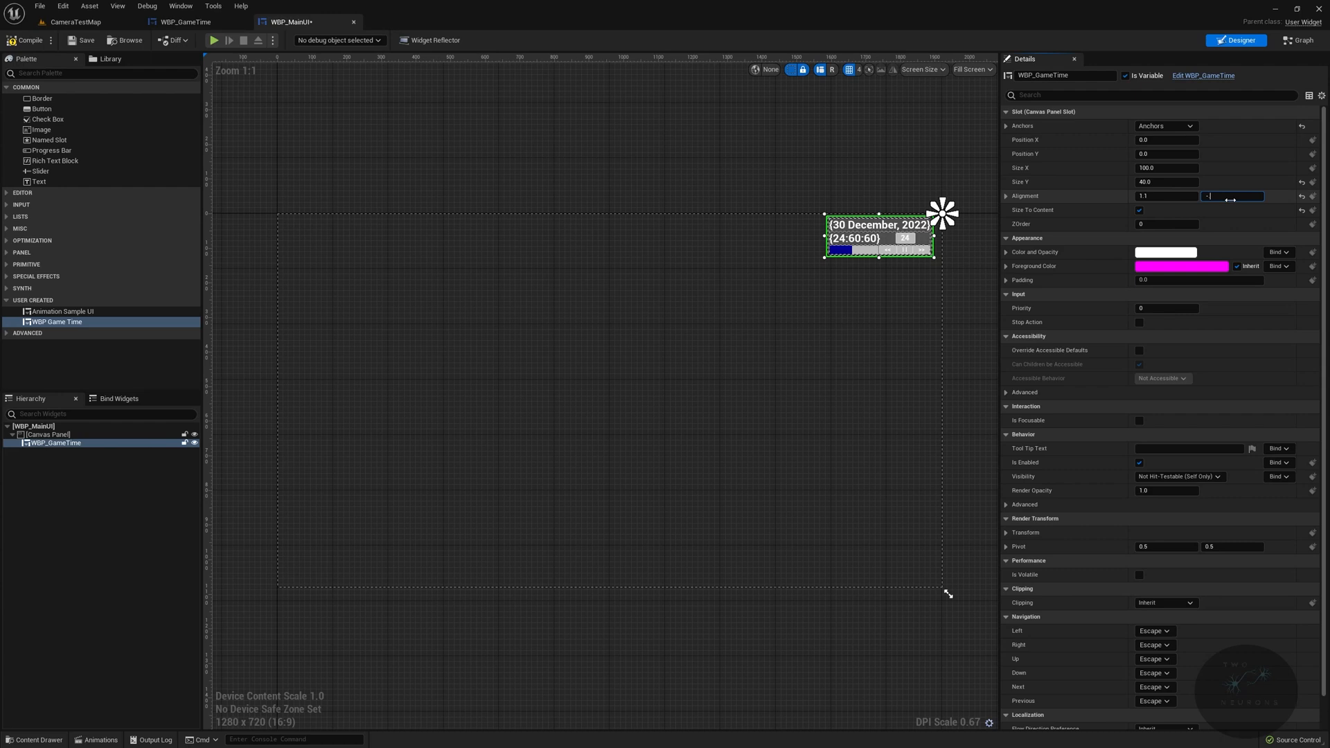
left_click(49, 434)
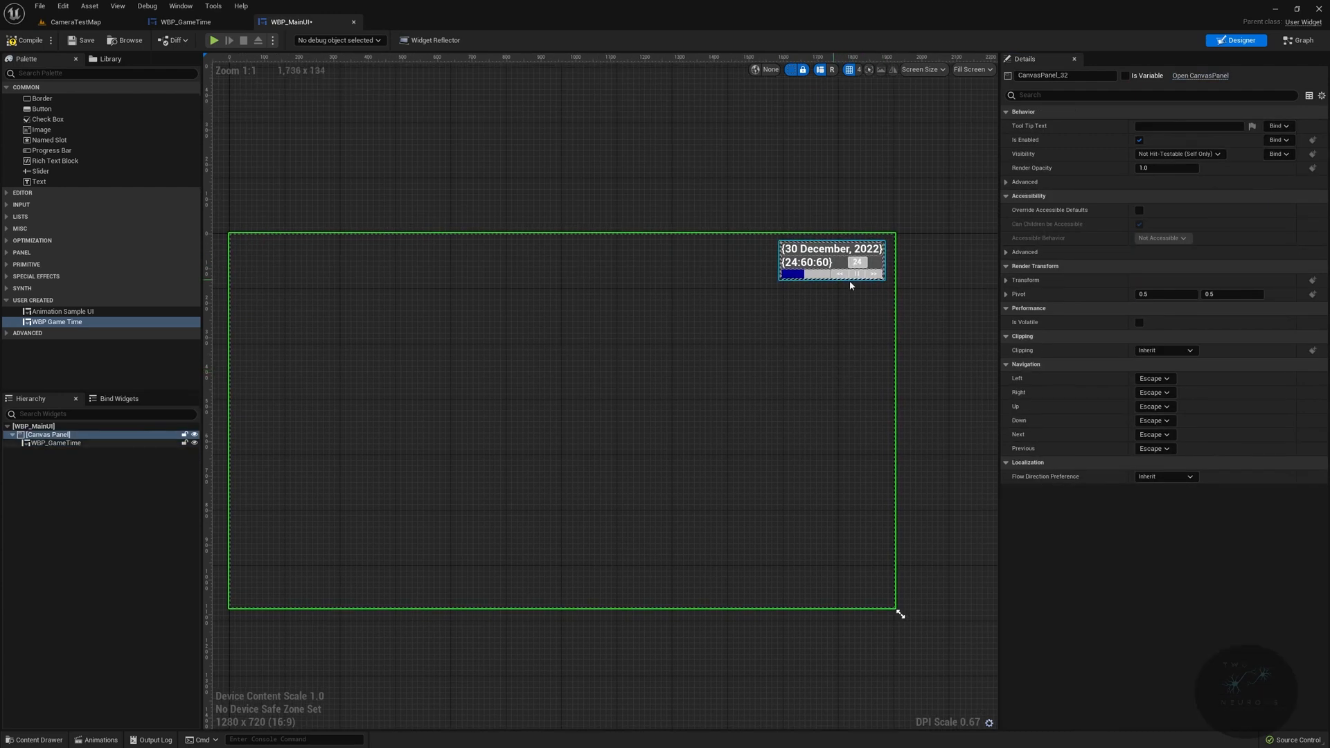
mouse_move(24, 40)
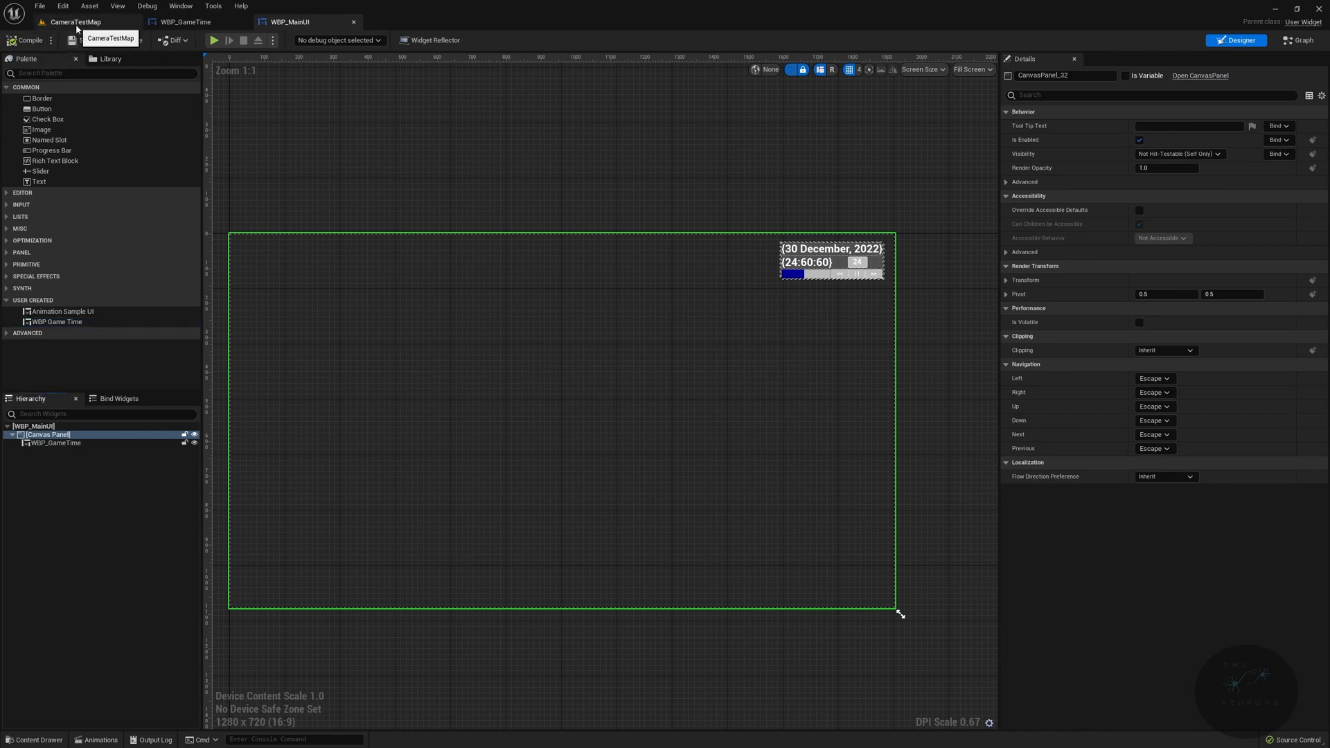
Step: Open BP_PlayerController from the Player folder and show its event graph
left_click(75, 21)
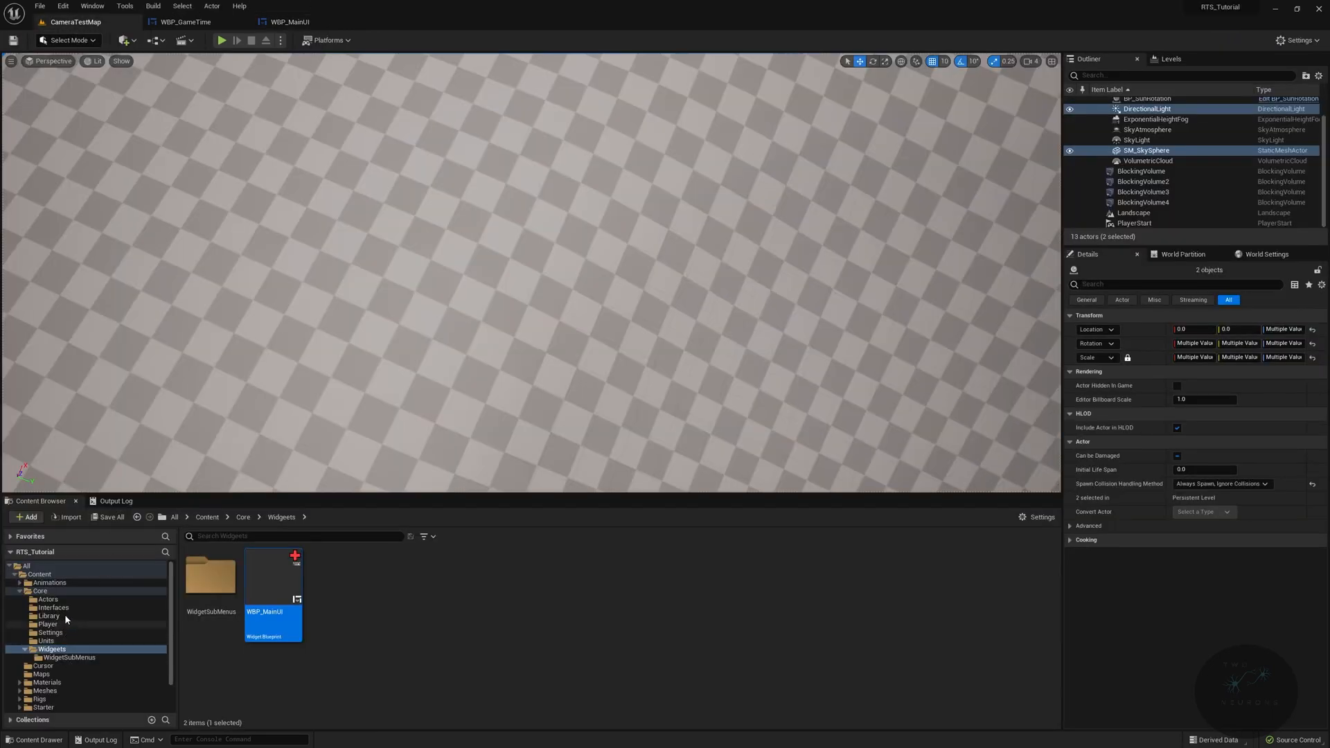
left_click(48, 624)
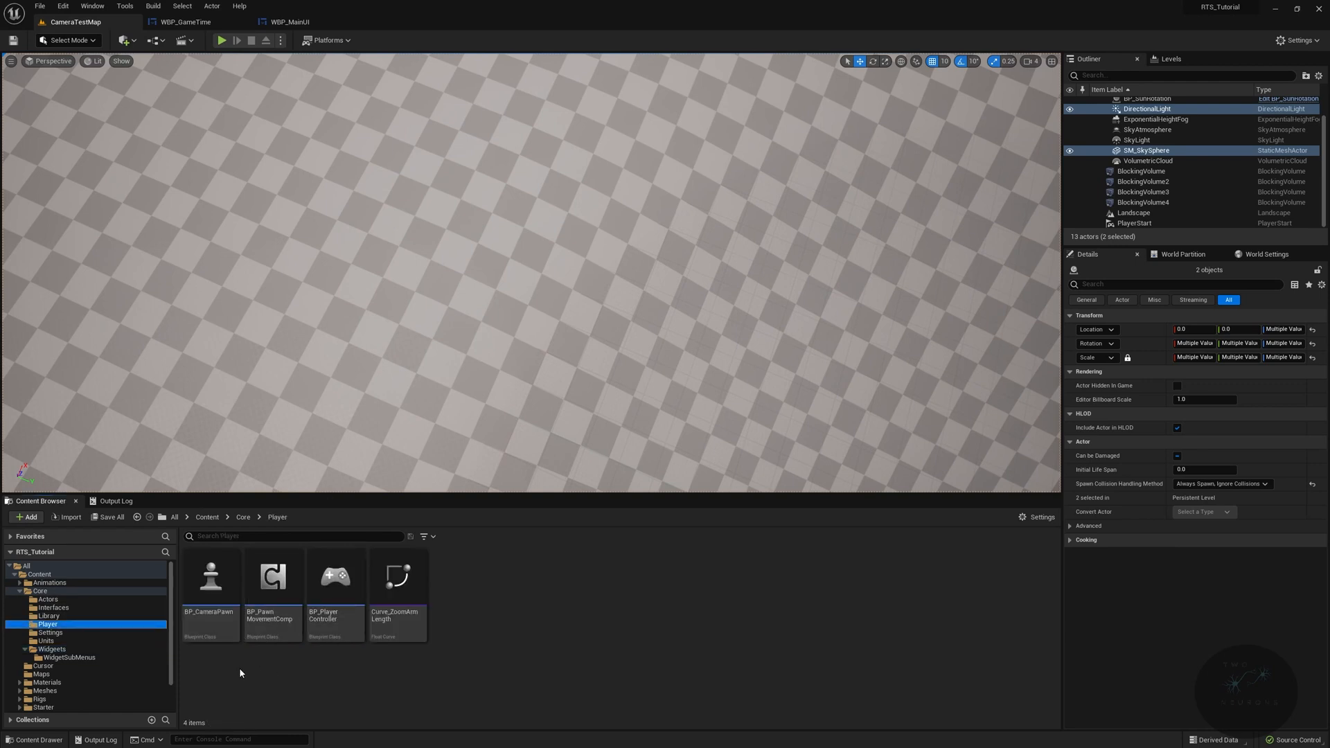
double_click(334, 577)
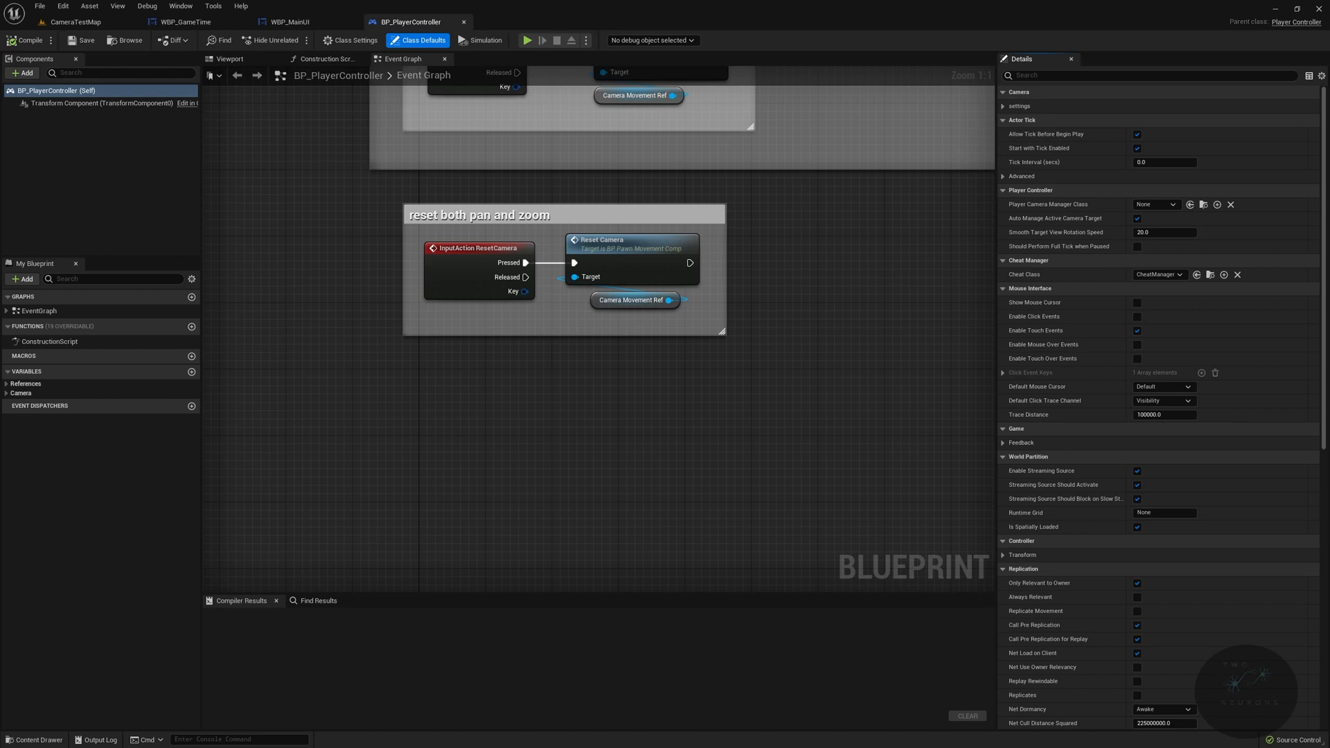
mouse_move(873, 204)
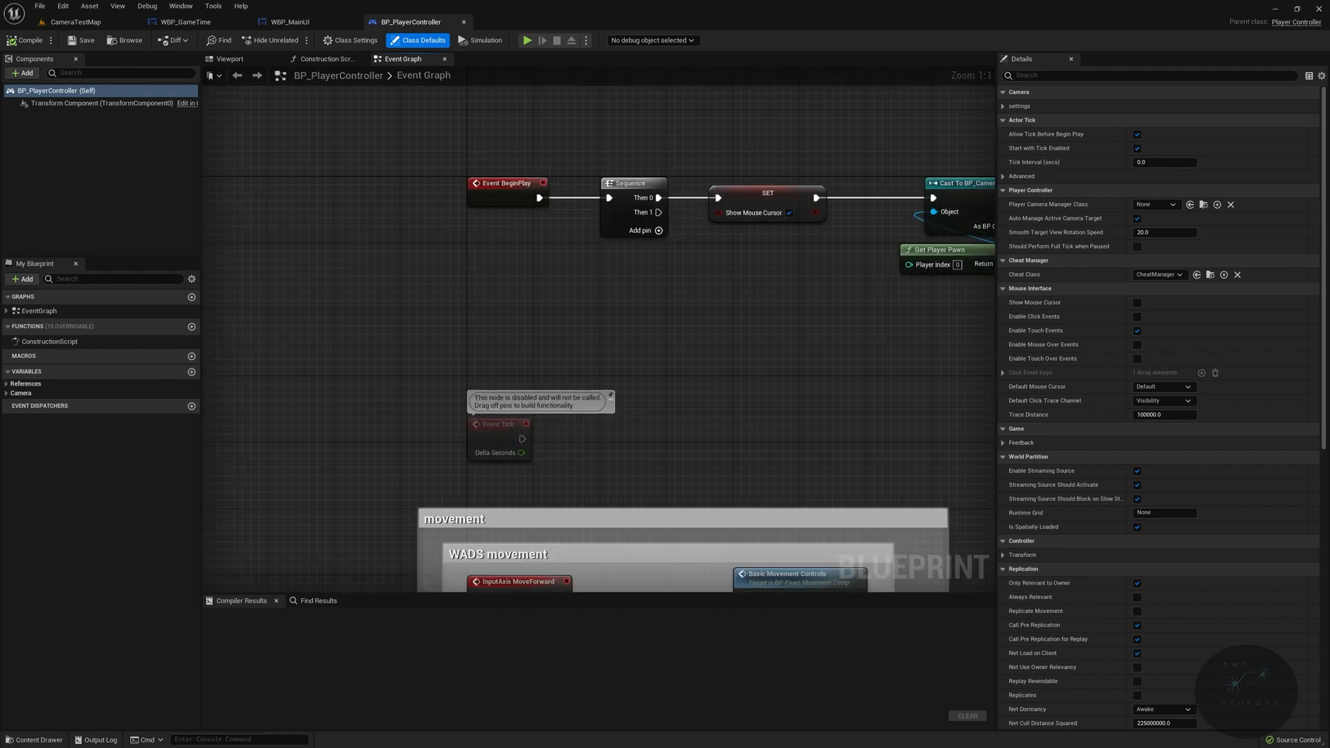
mouse_move(585, 135)
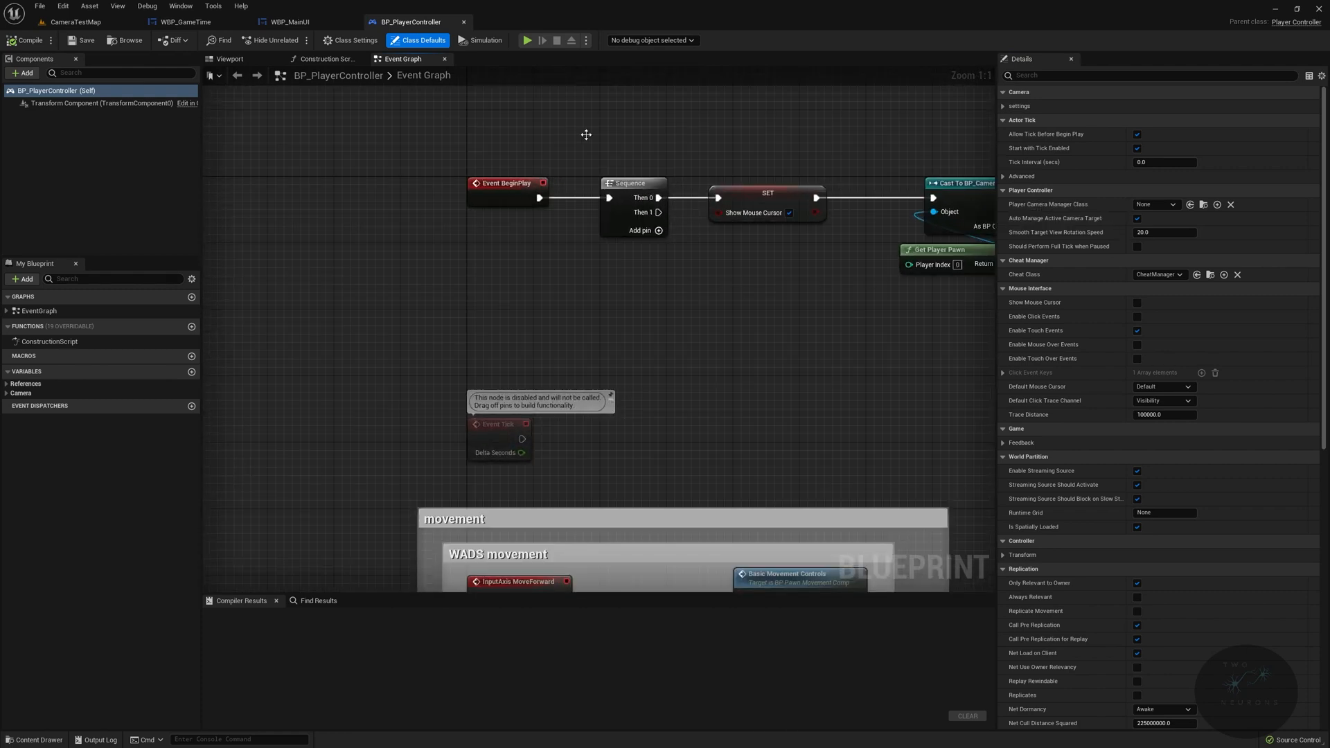
Step: From Sequence Then 1 add a Create Widget node for WBP_MainUI owned by Self
left_click_drag(659, 212, 750, 345)
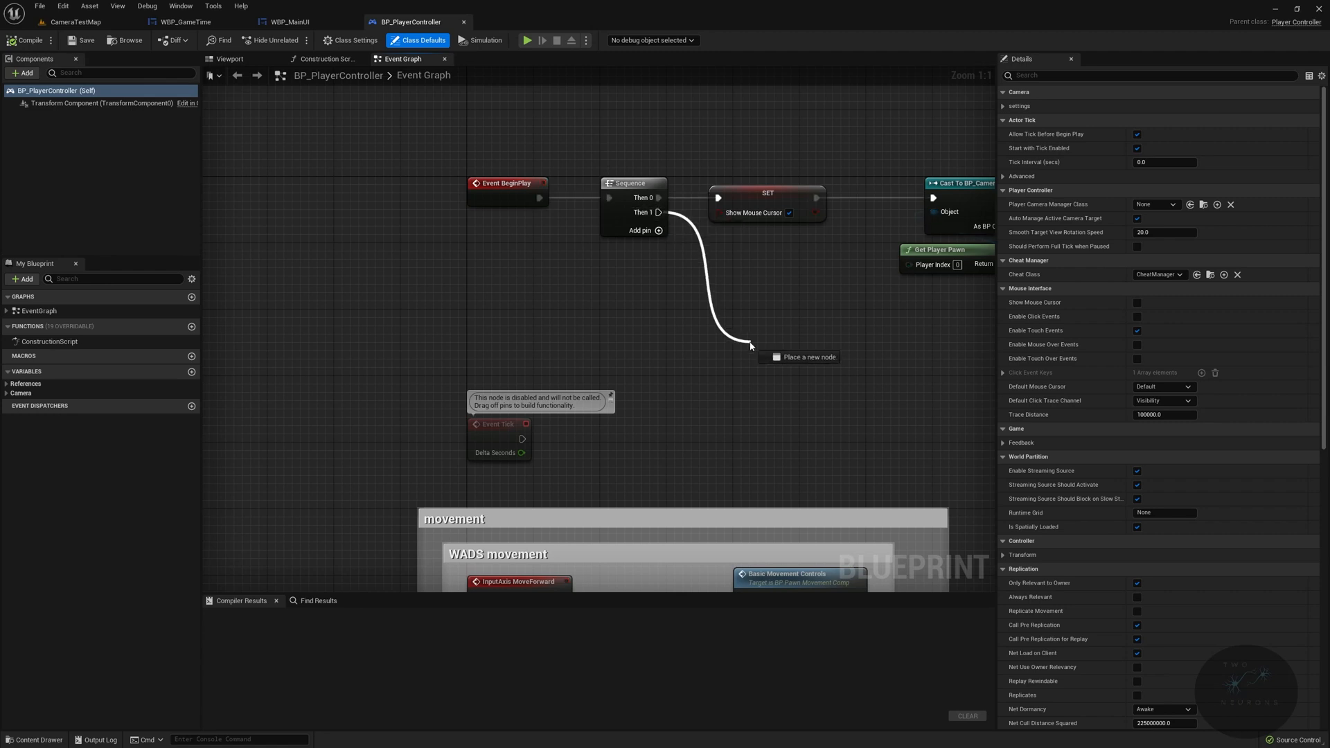
type("create wid")
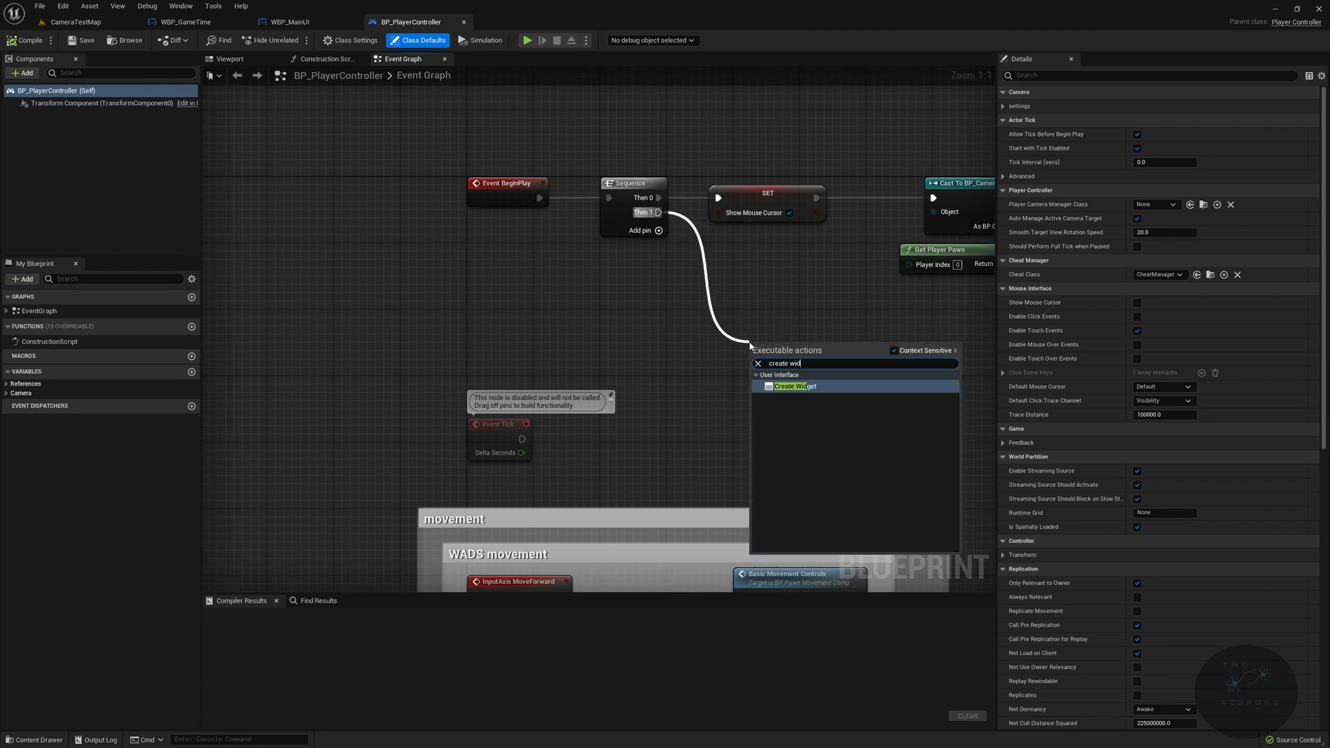
left_click(796, 387)
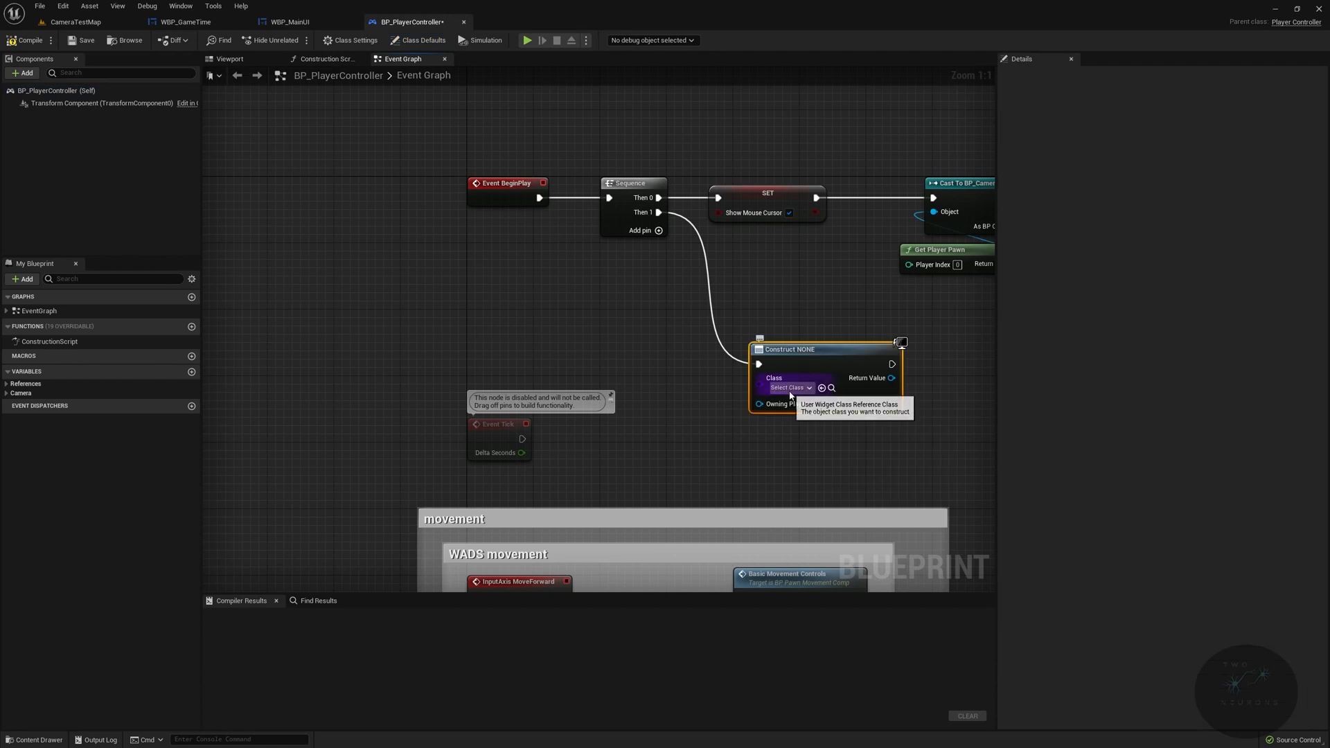
left_click(788, 387)
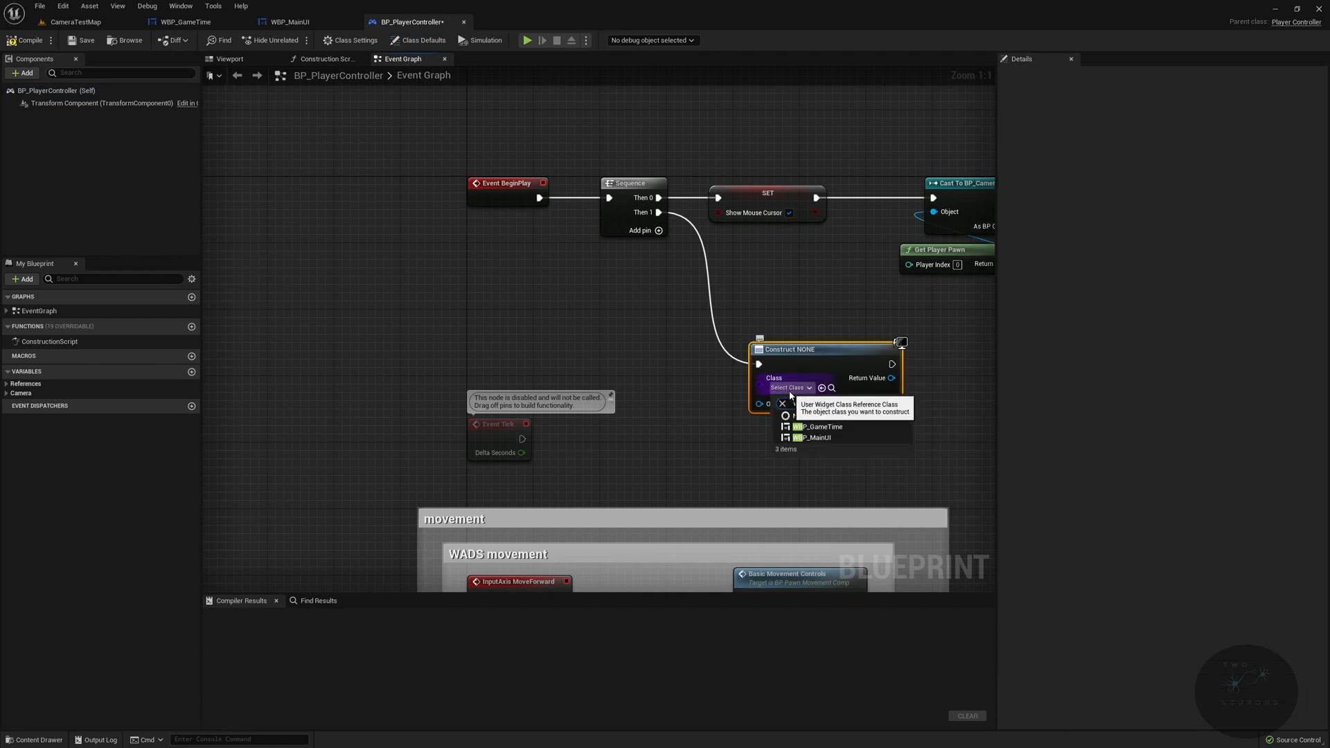
type("wbp main")
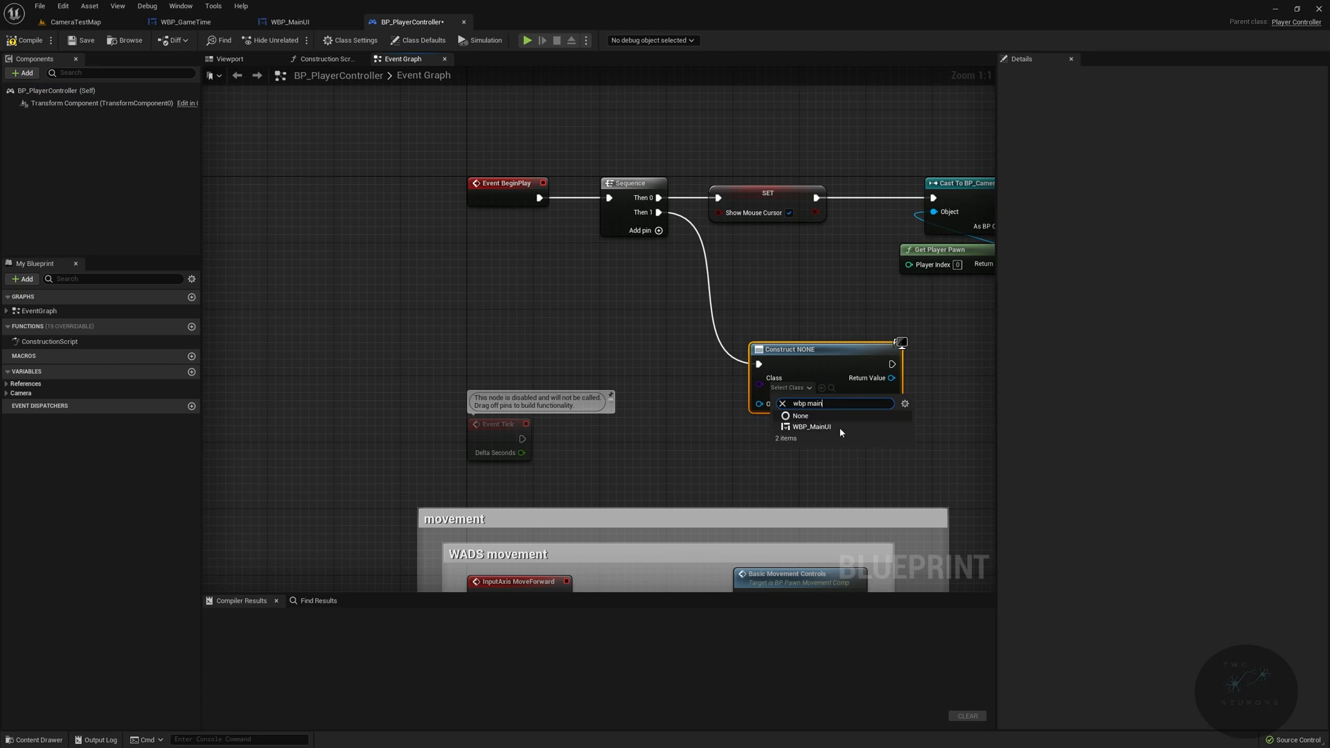
left_click(811, 427)
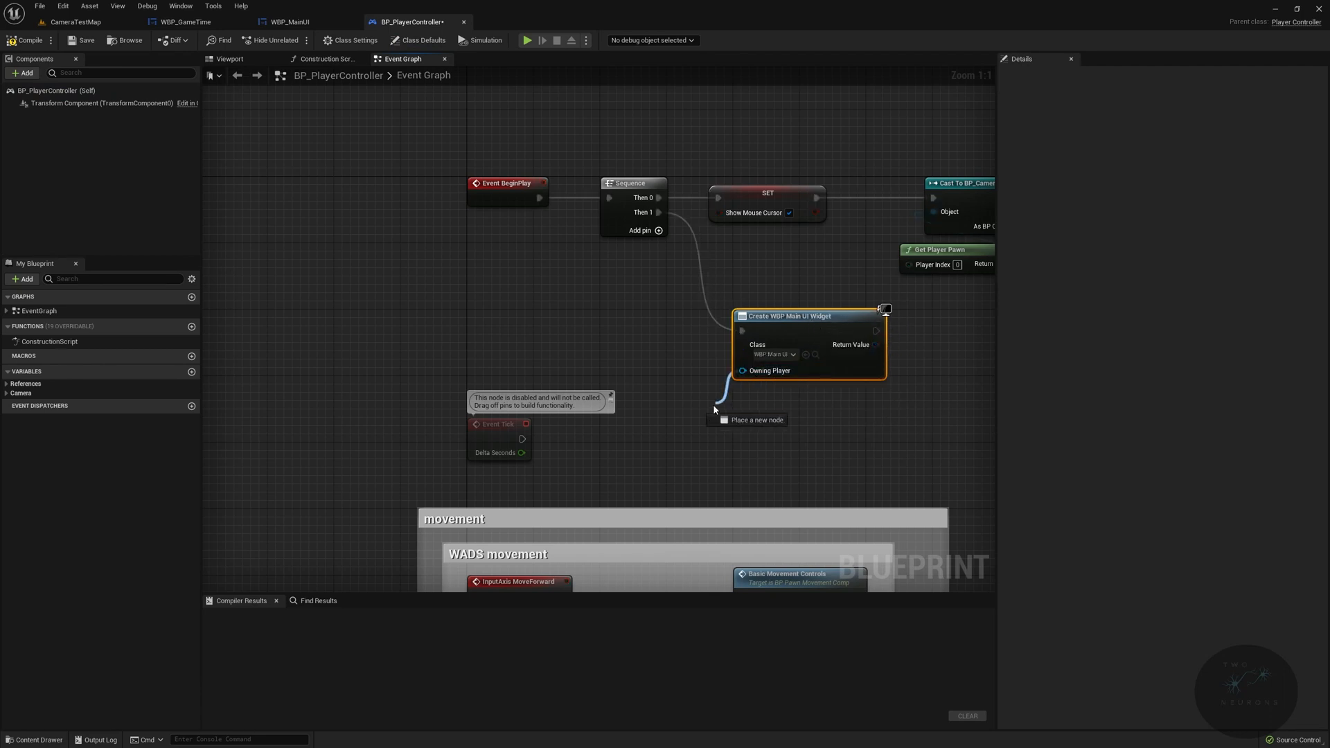
left_click(746, 417)
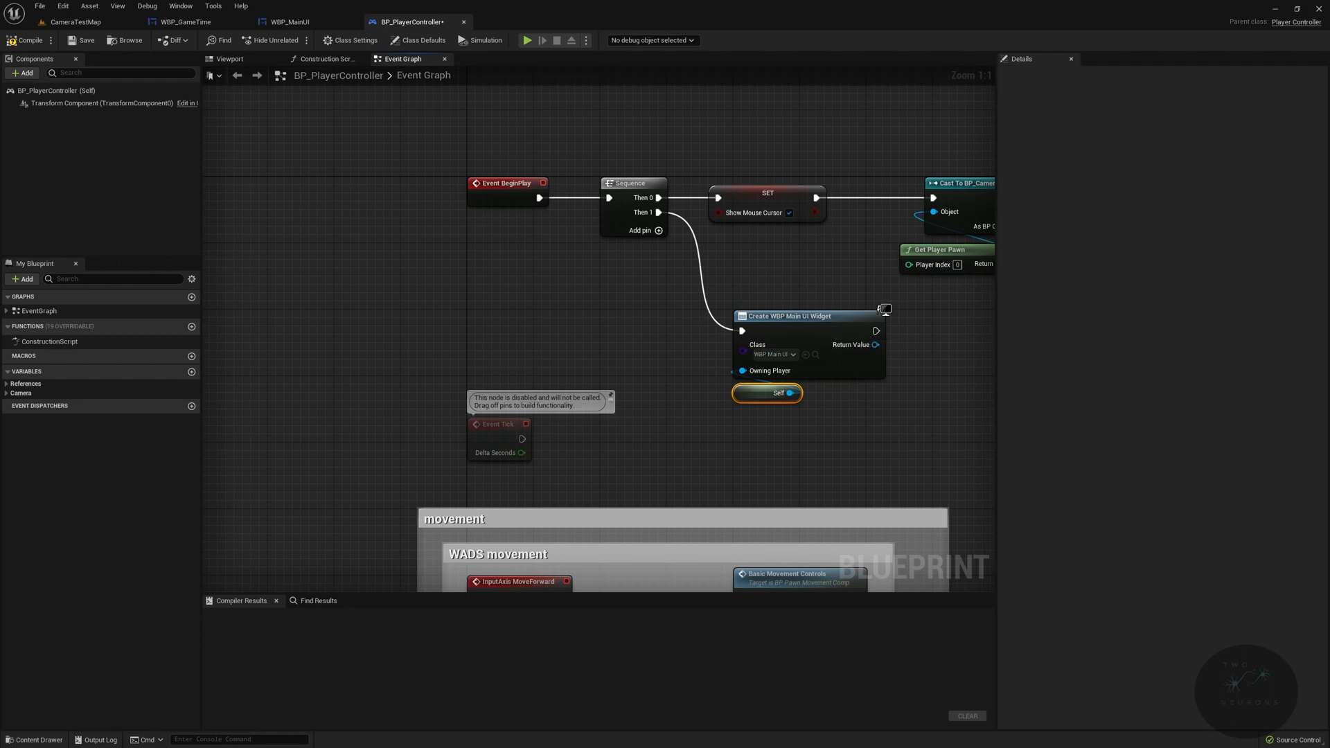
mouse_move(919, 352)
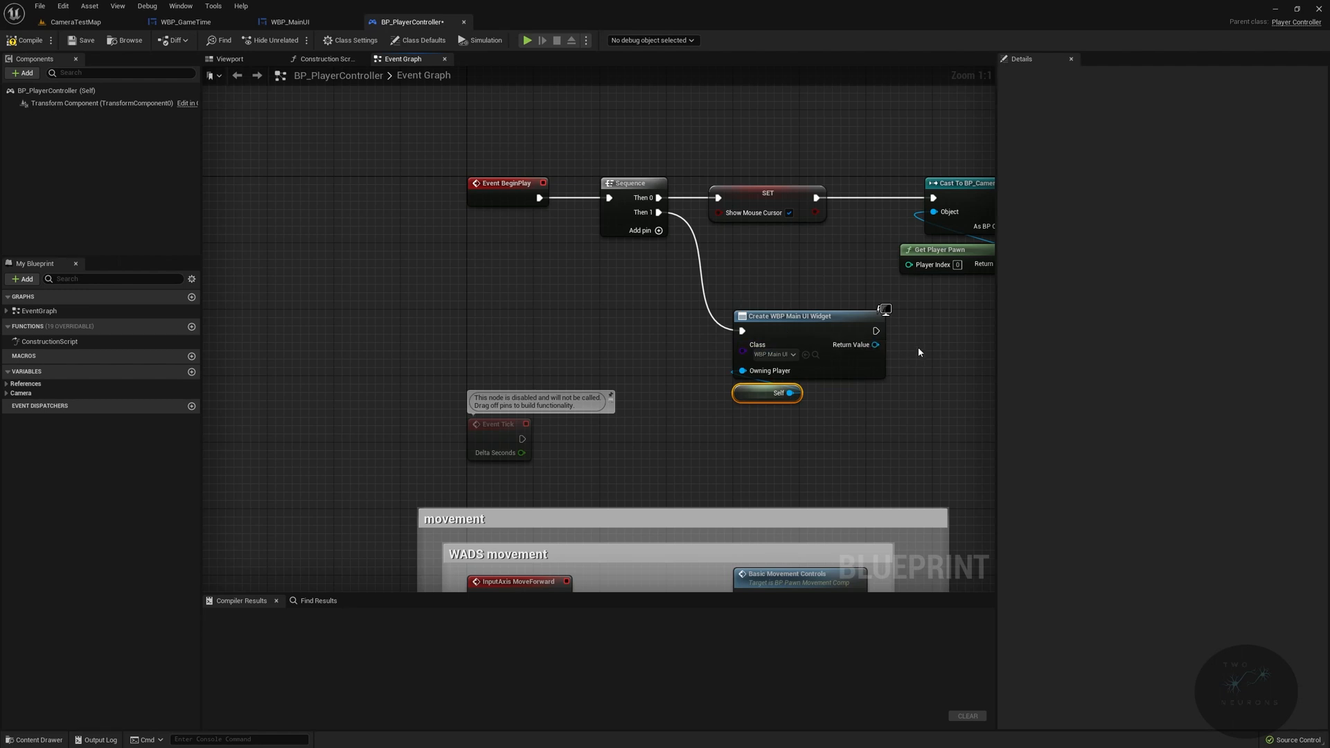
Step: Promote the created widget's return value to a MainWidgetRef variable
right_click(754, 369)
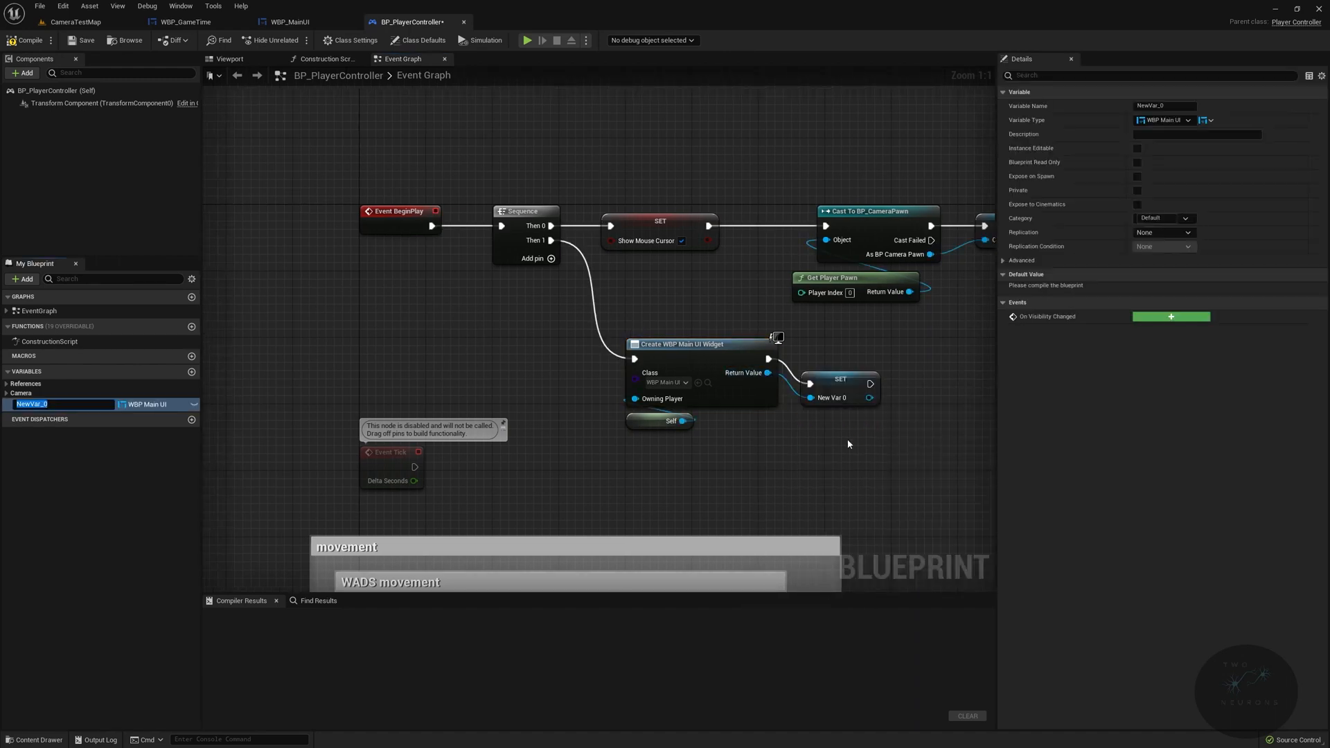
type("MainWidget")
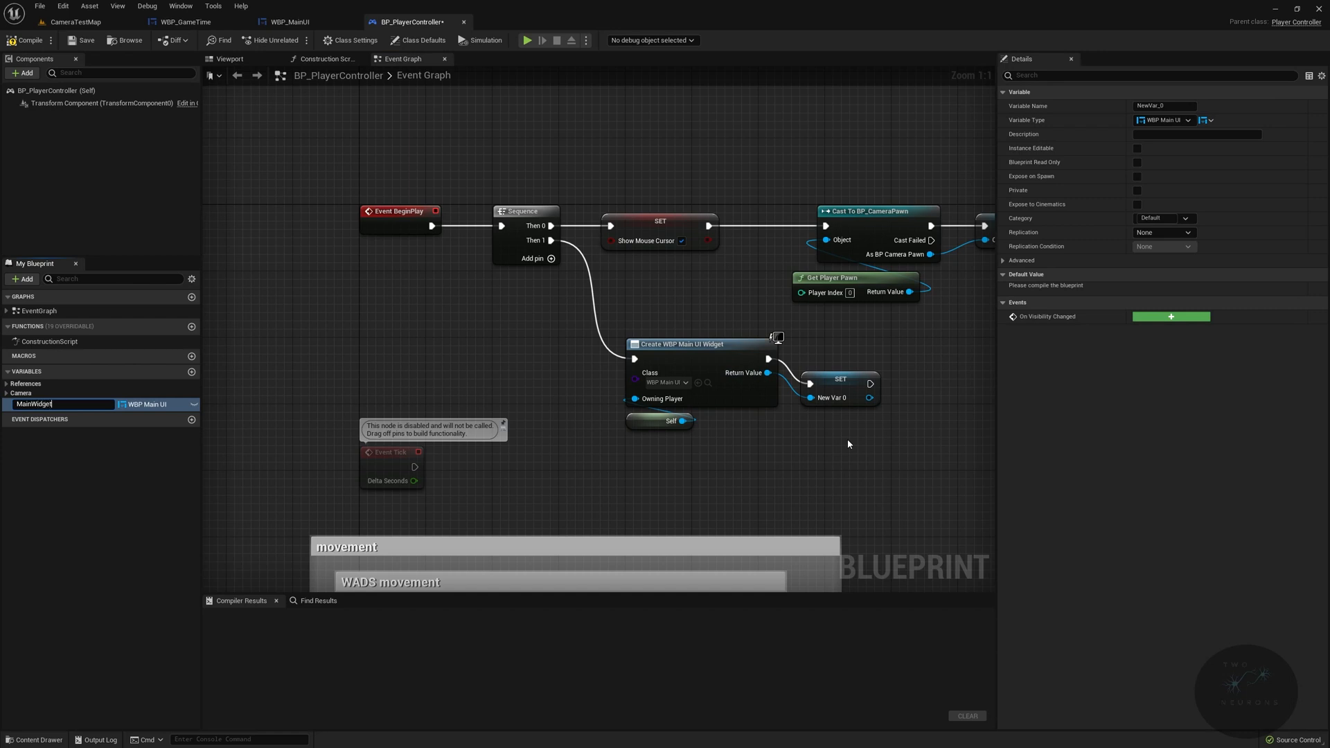
type("MainWidgetRef")
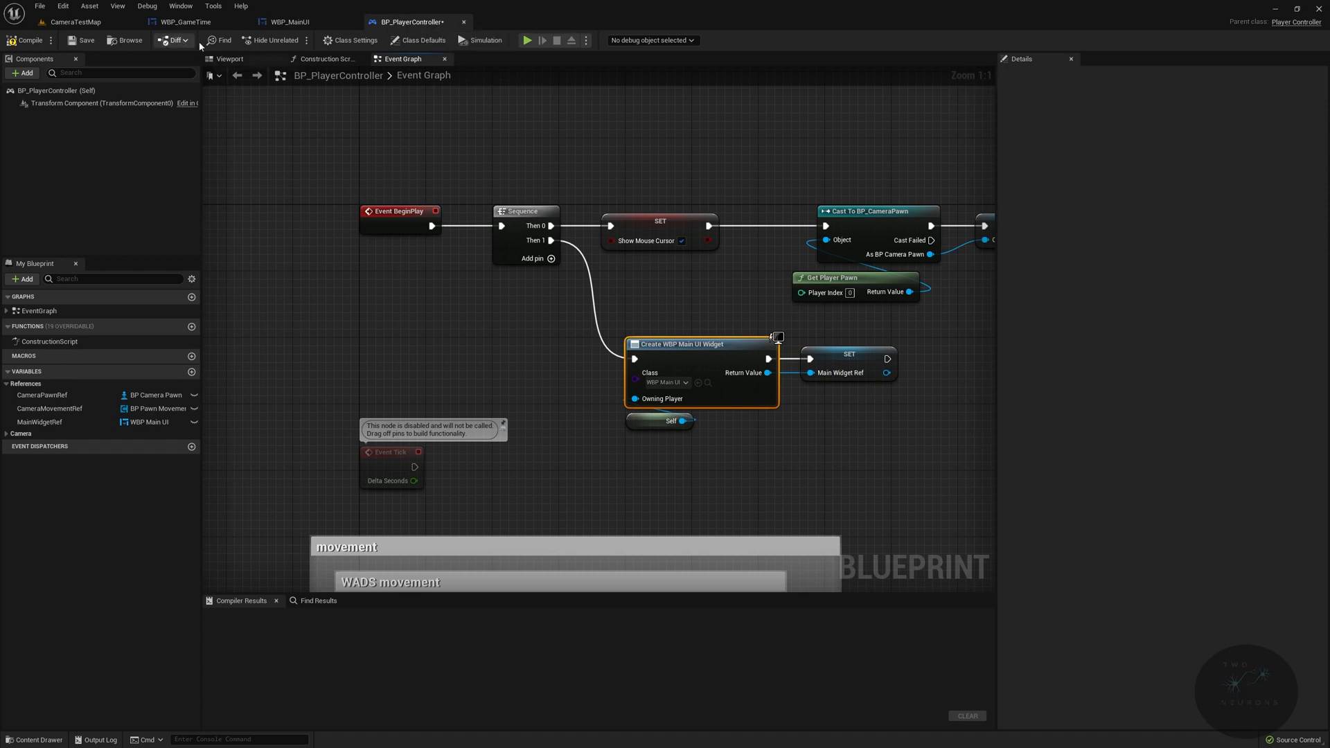
Step: Compile, add MainWidgetRef to the viewport and set Game And UI input mode with Self
left_click(28, 40)
type("add to view")
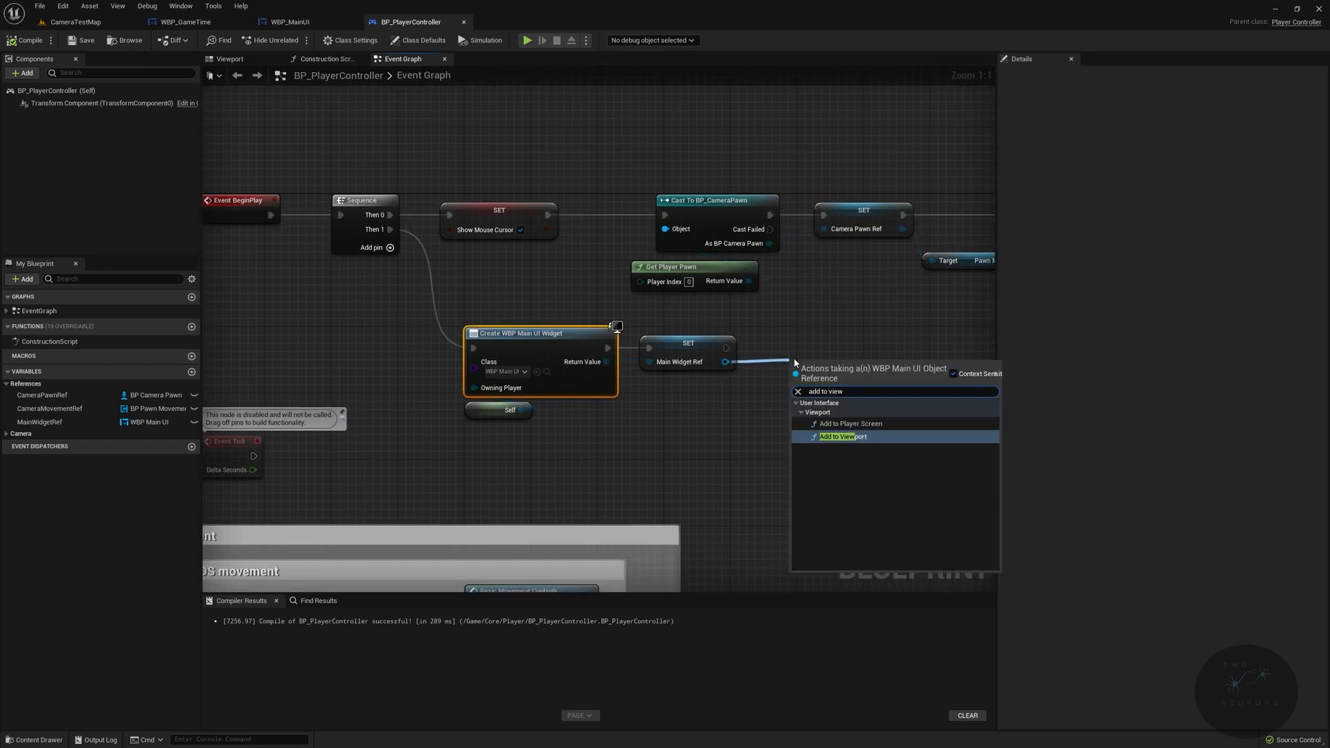
left_click(844, 436)
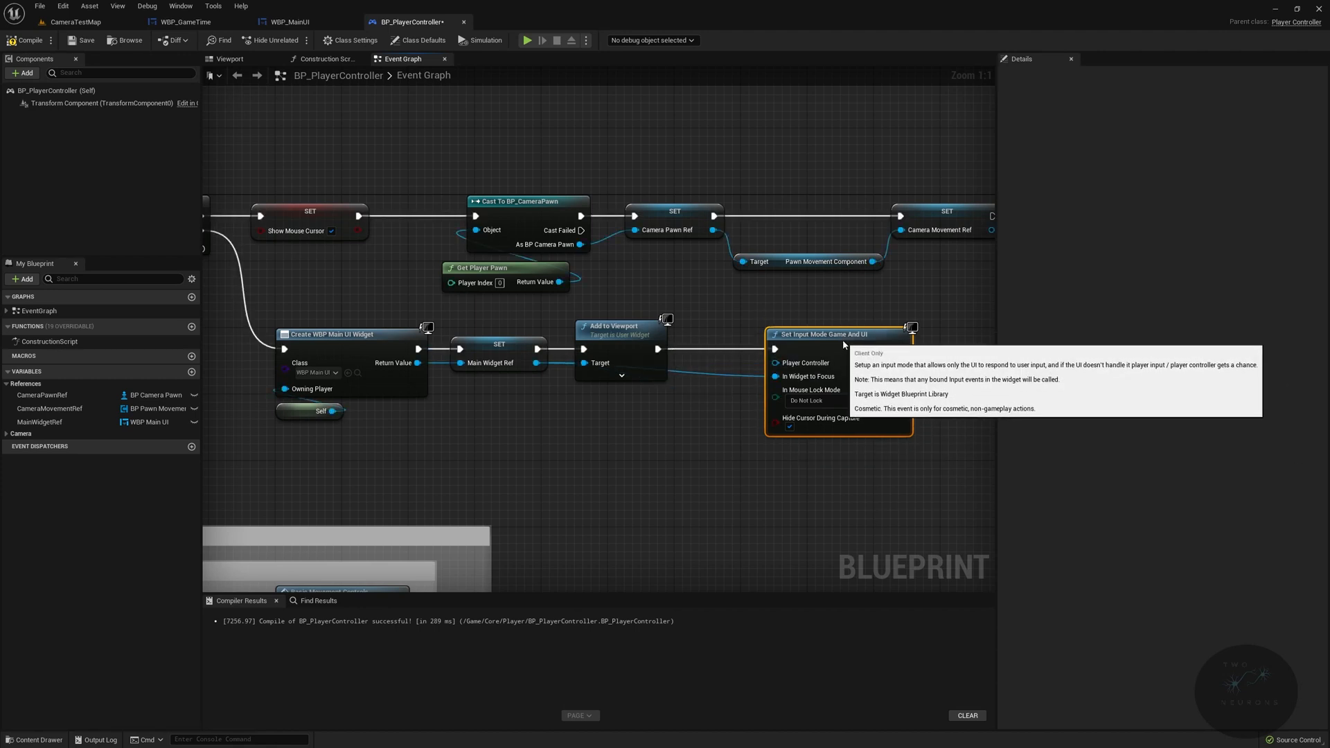
left_click_drag(322, 411, 728, 460)
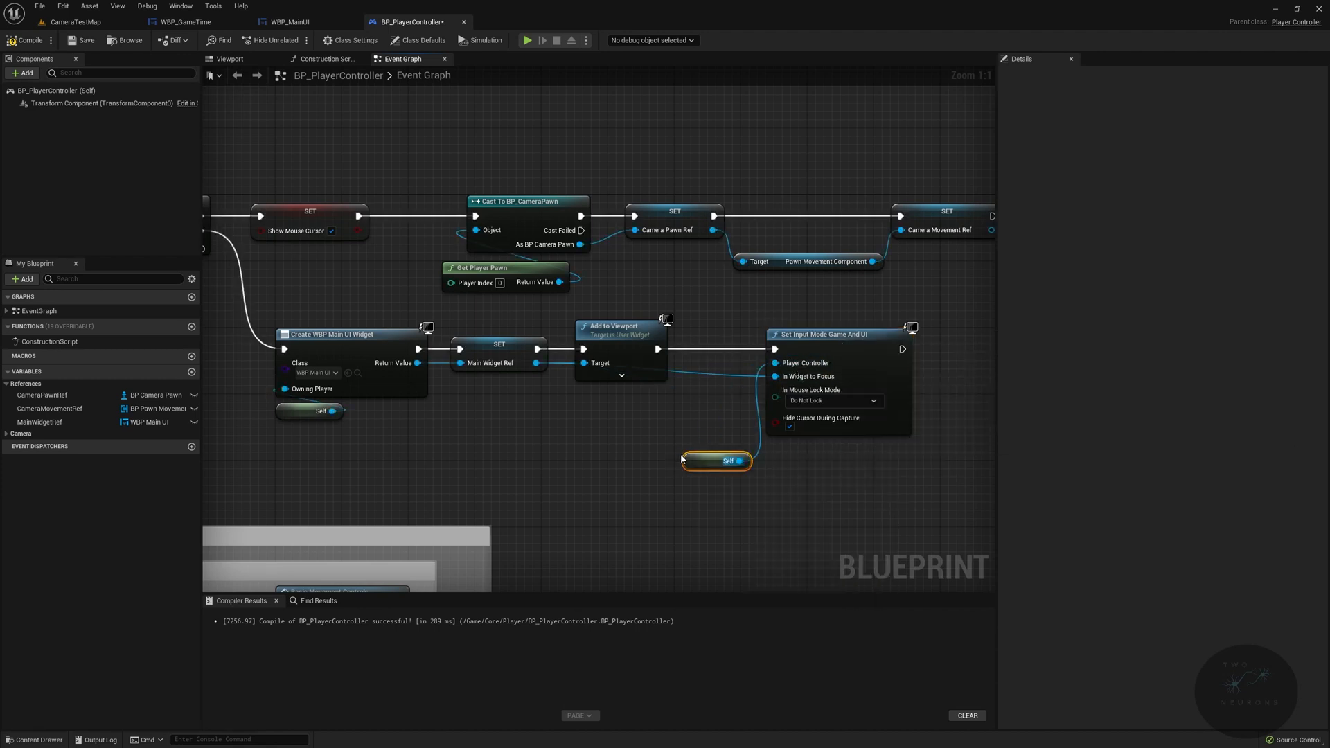
left_click_drag(715, 460, 732, 460)
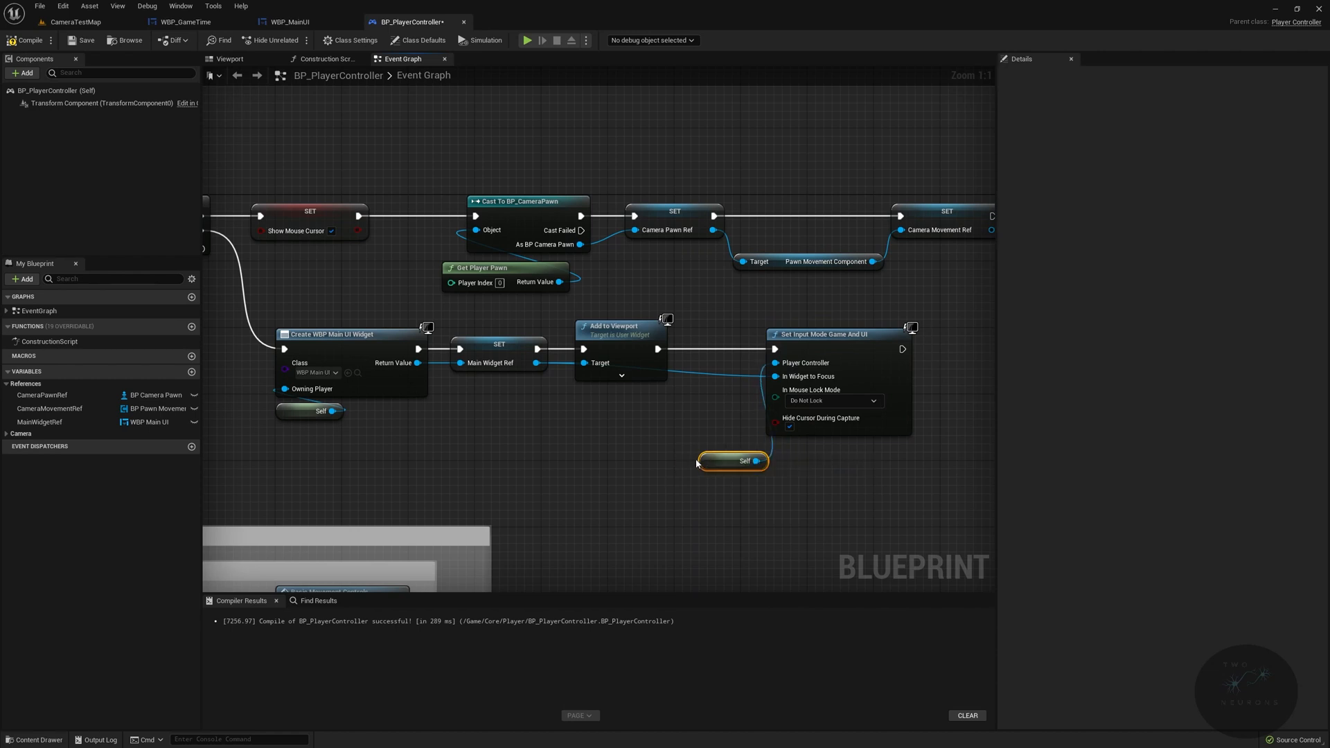
left_click_drag(731, 460, 789, 451)
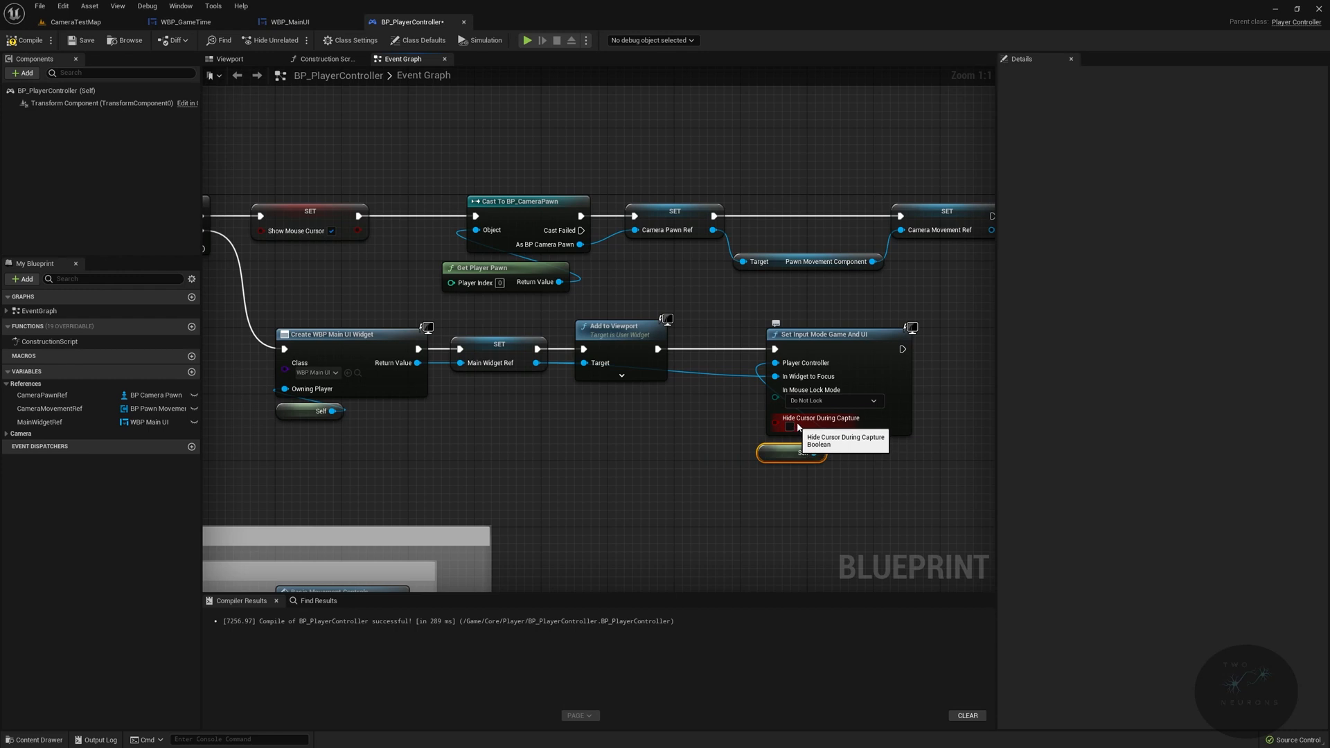
Step: Untick Hide Cursor, lock the mouse in fullscreen and compile the controller
left_click(832, 400)
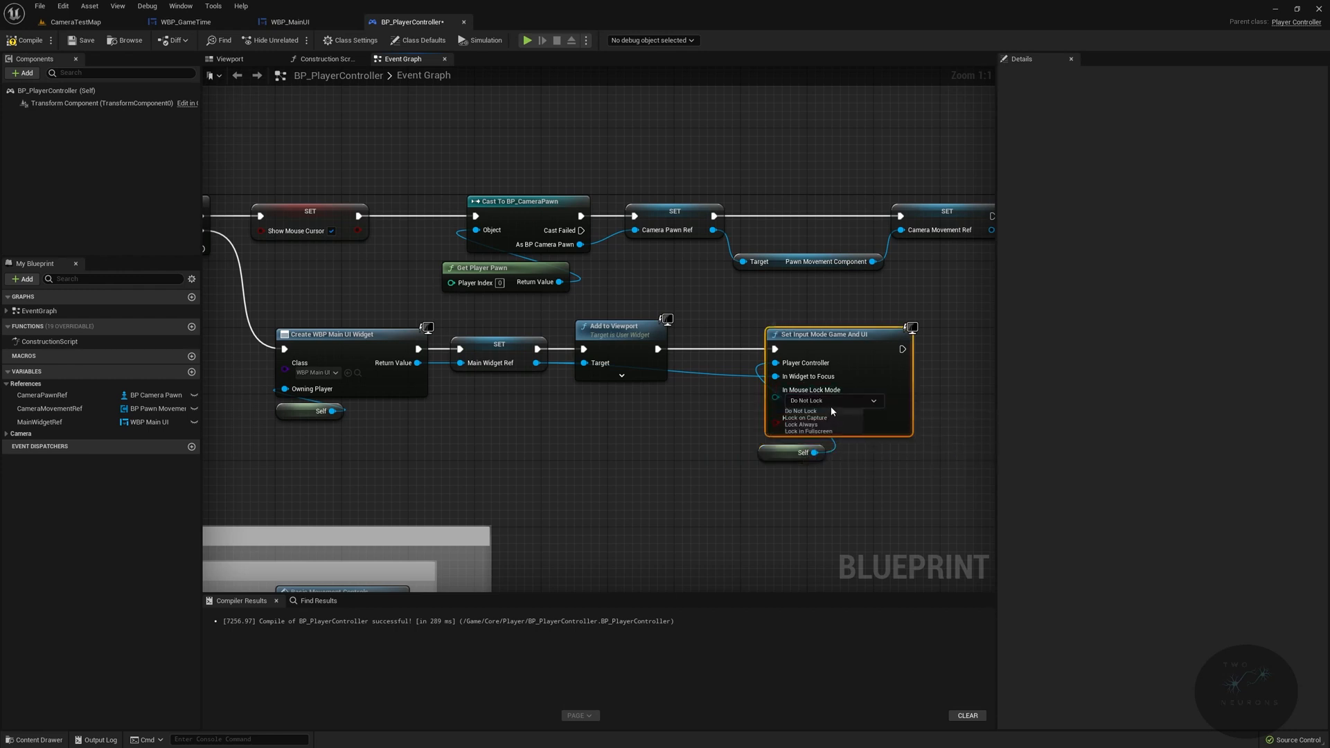
mouse_move(841, 421)
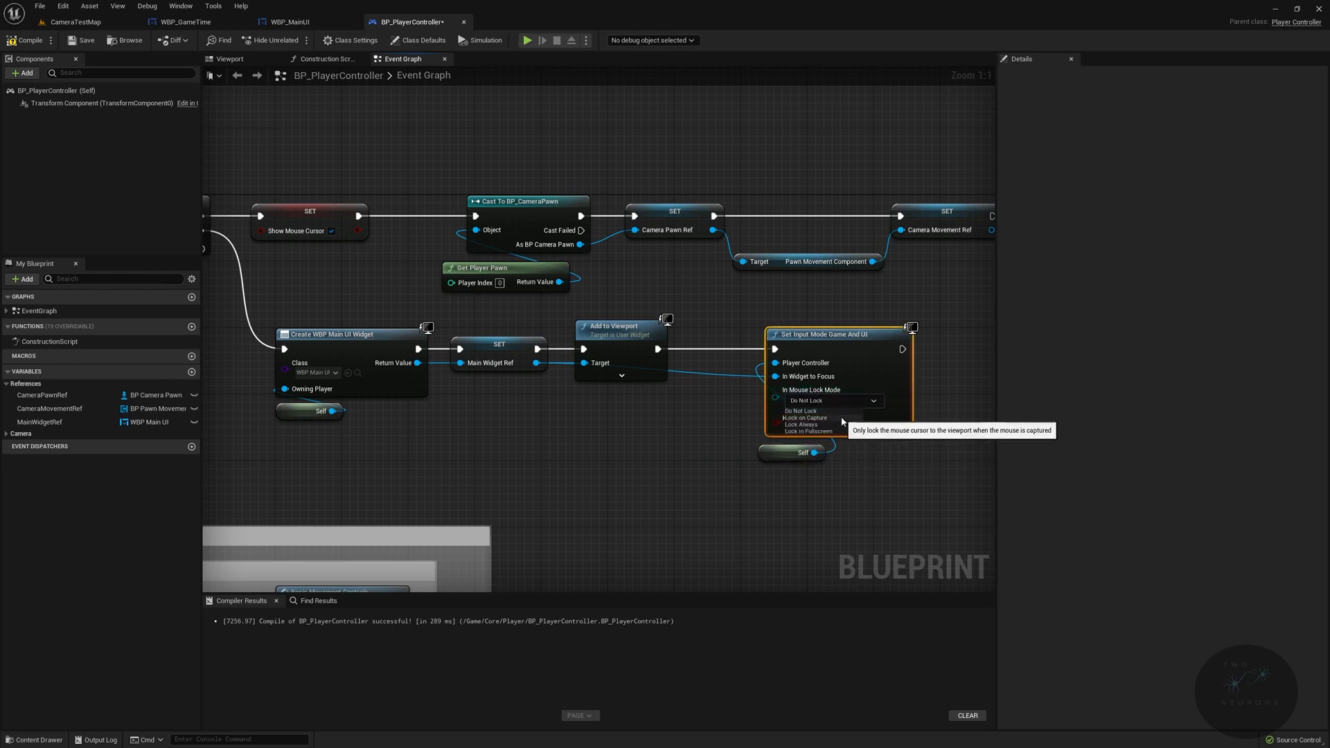
mouse_move(808, 431)
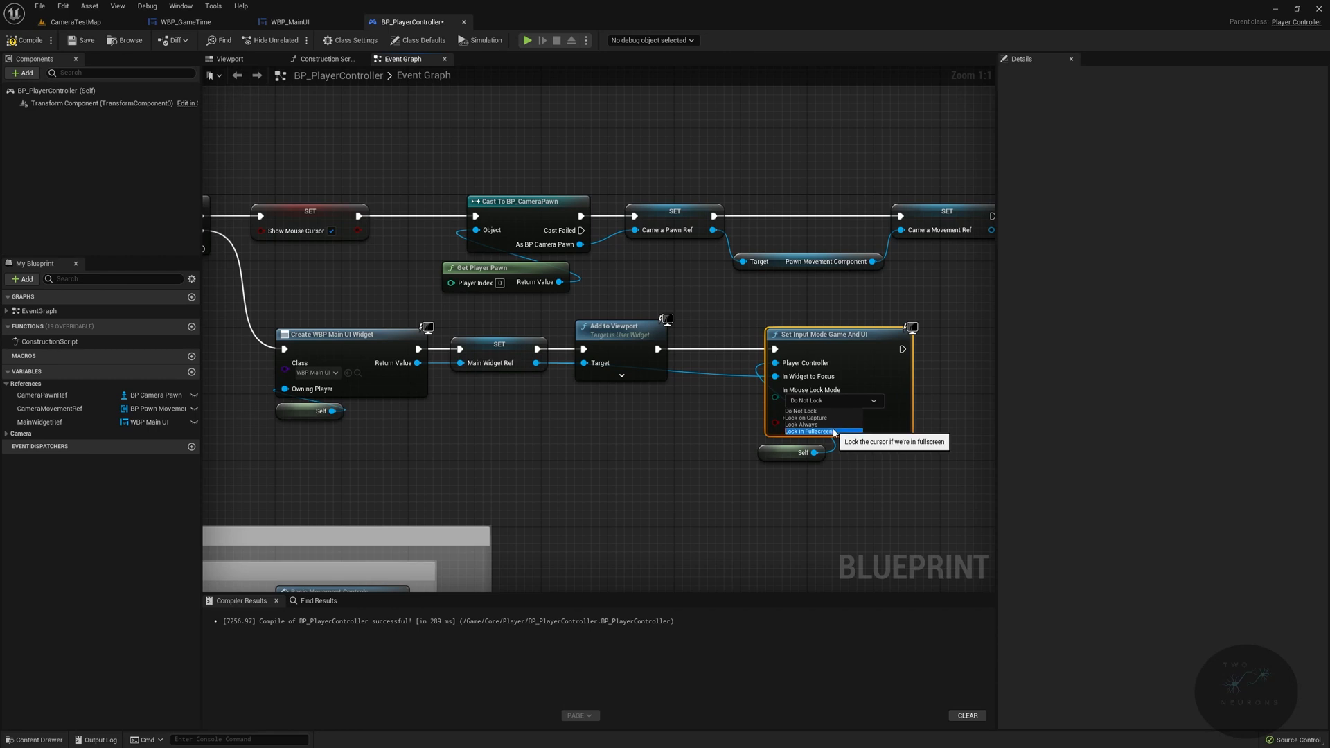
left_click(808, 431)
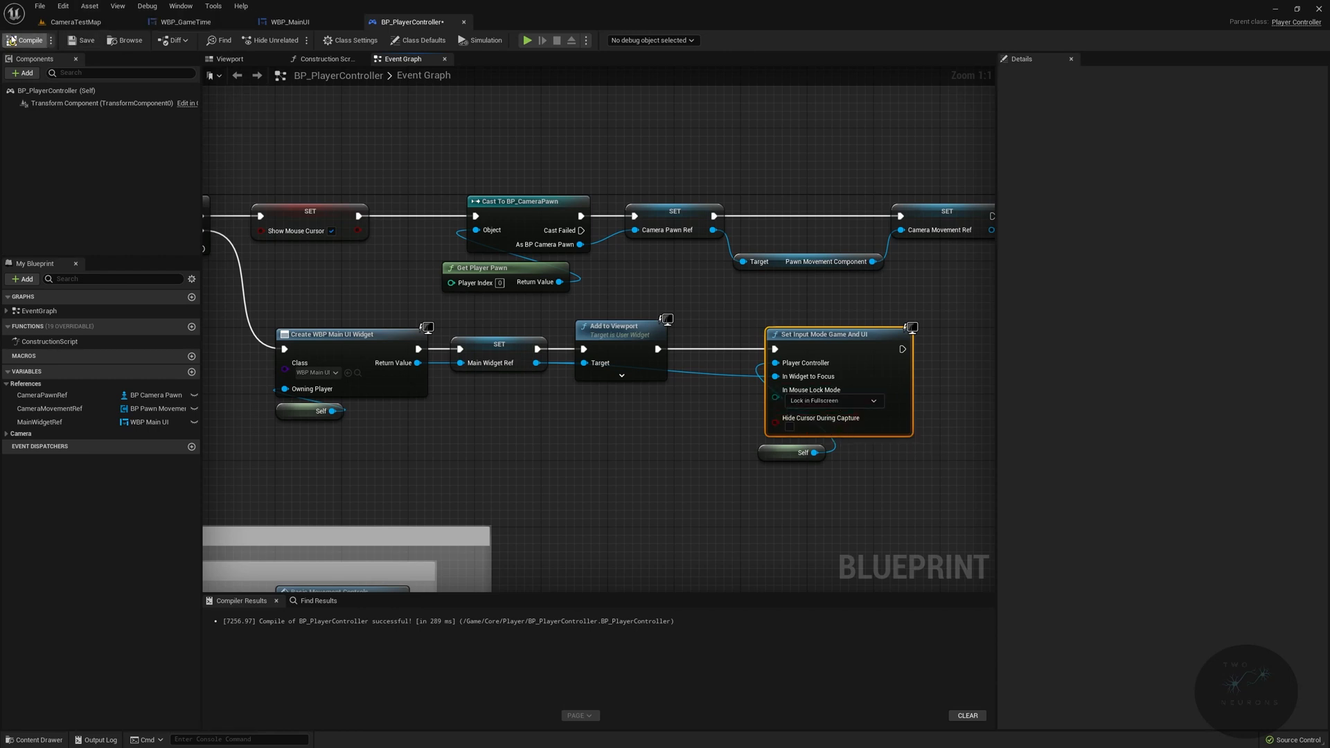
left_click(75, 20)
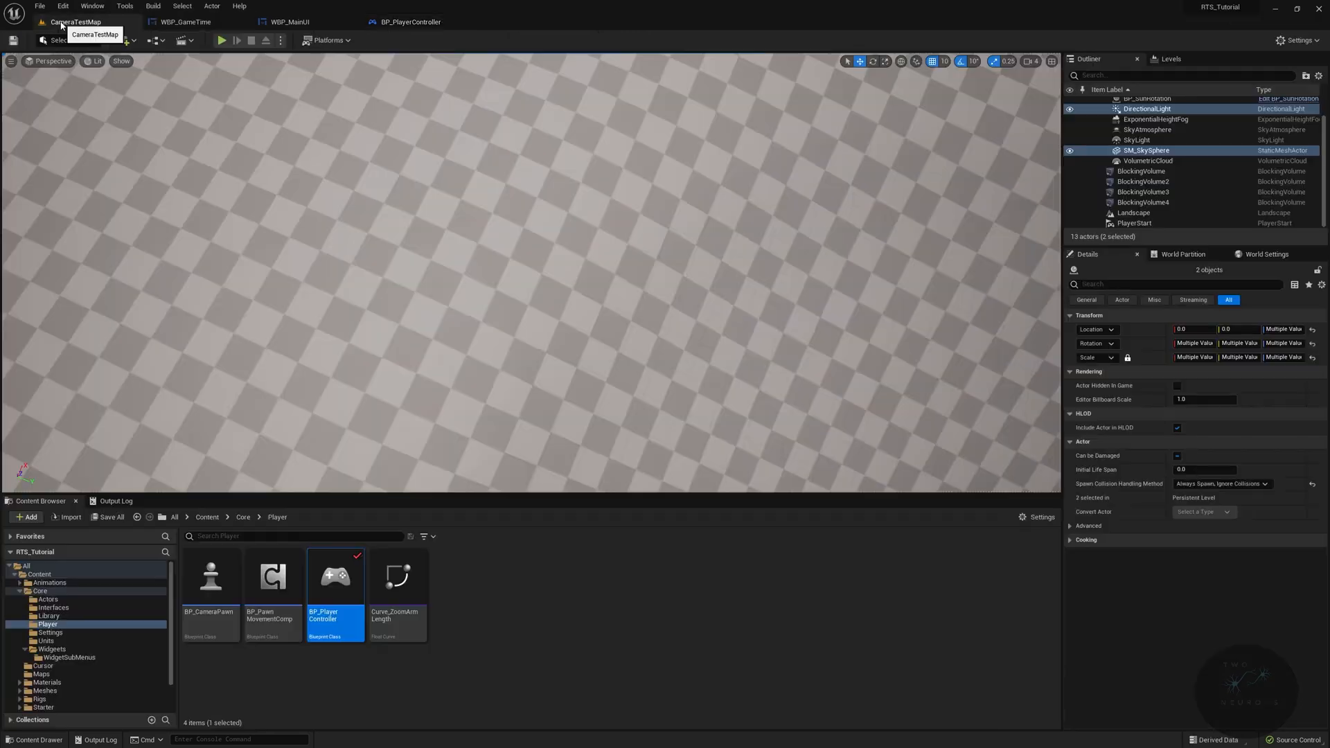
mouse_move(220, 40)
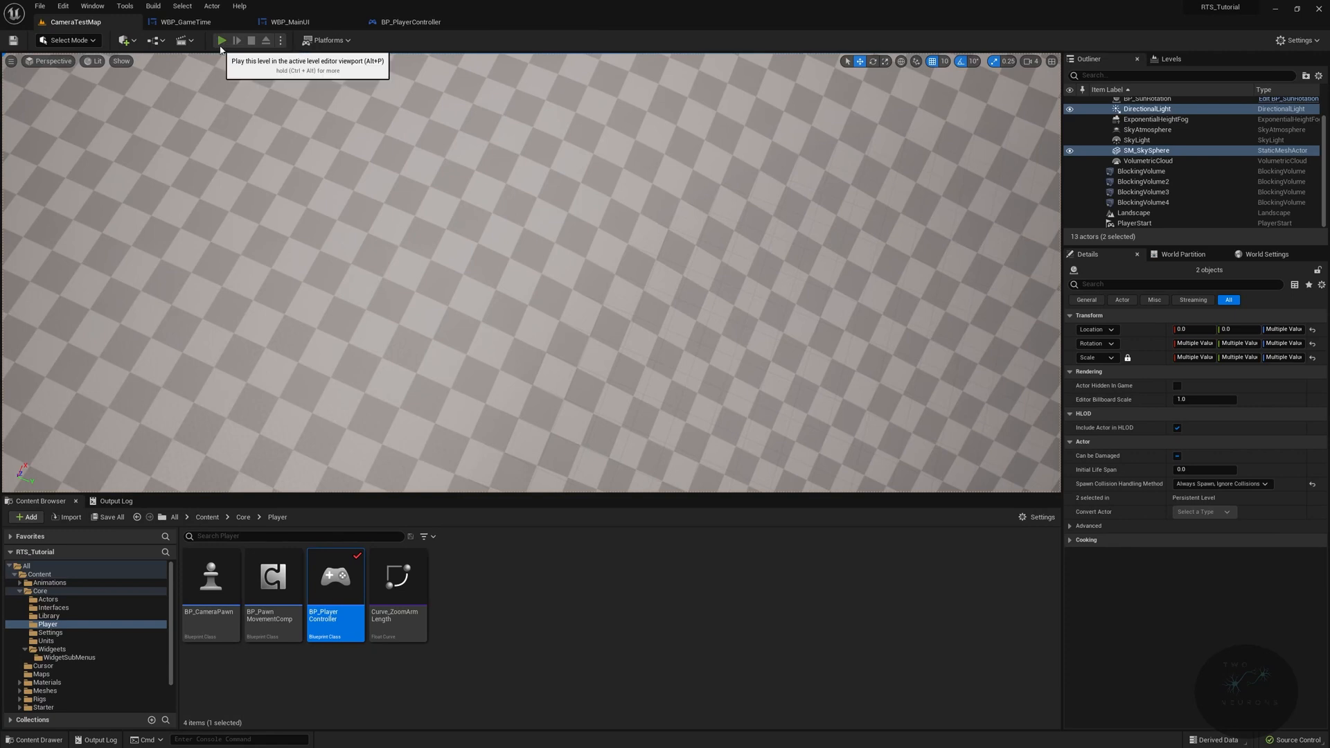
Step: Play CameraTestMap in the editor and show the Output Log
left_click(220, 40)
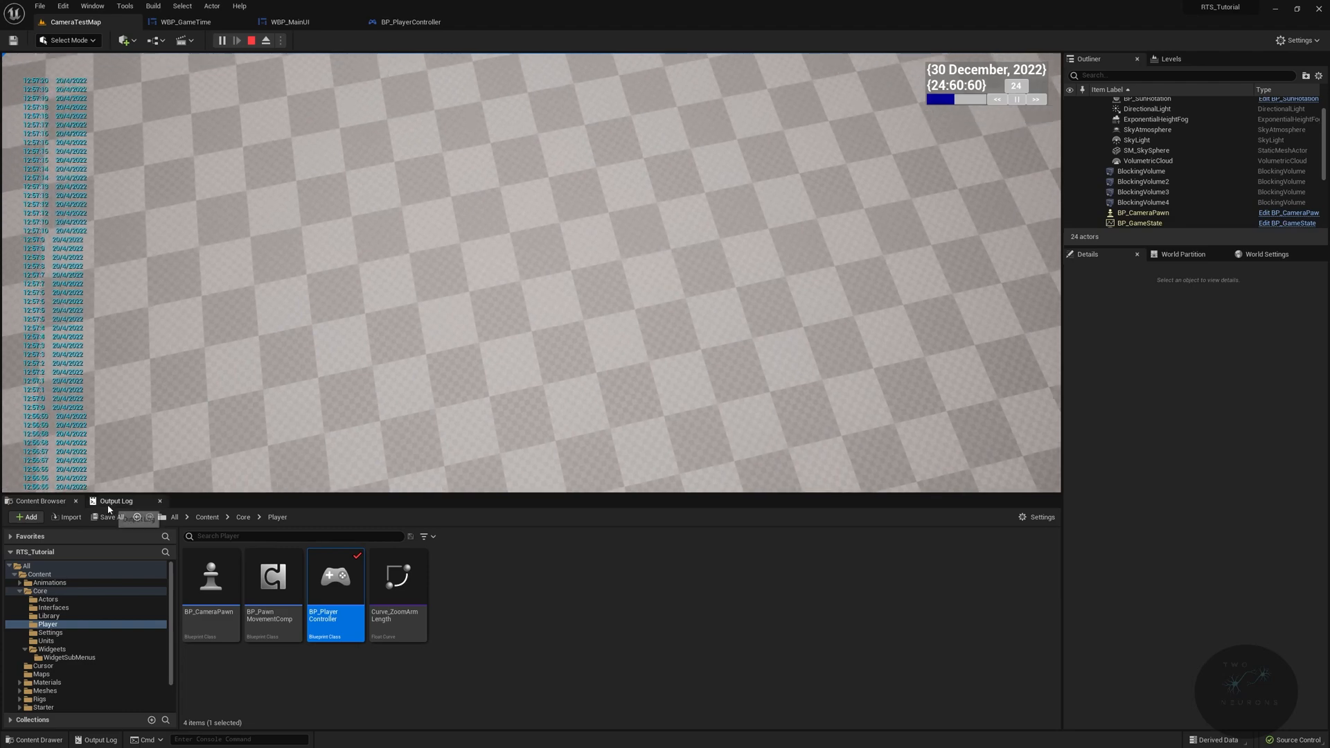
left_click(116, 500)
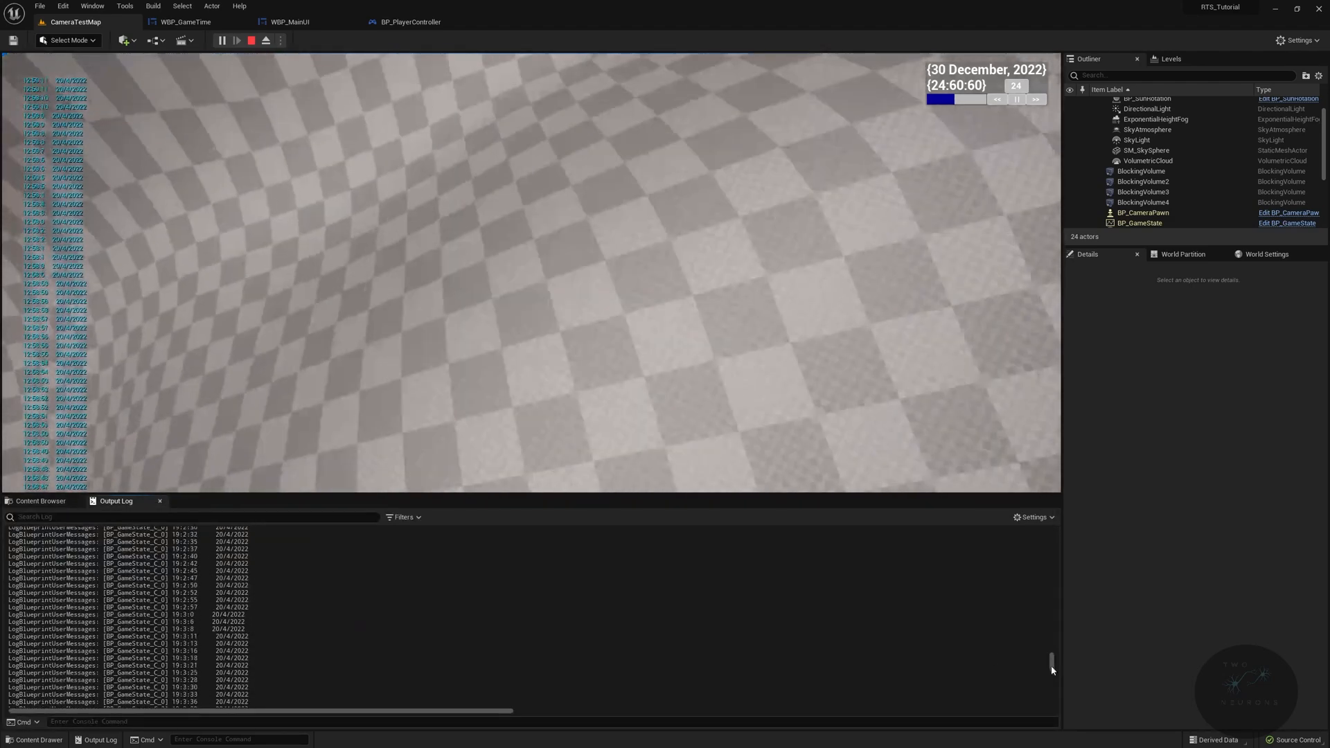